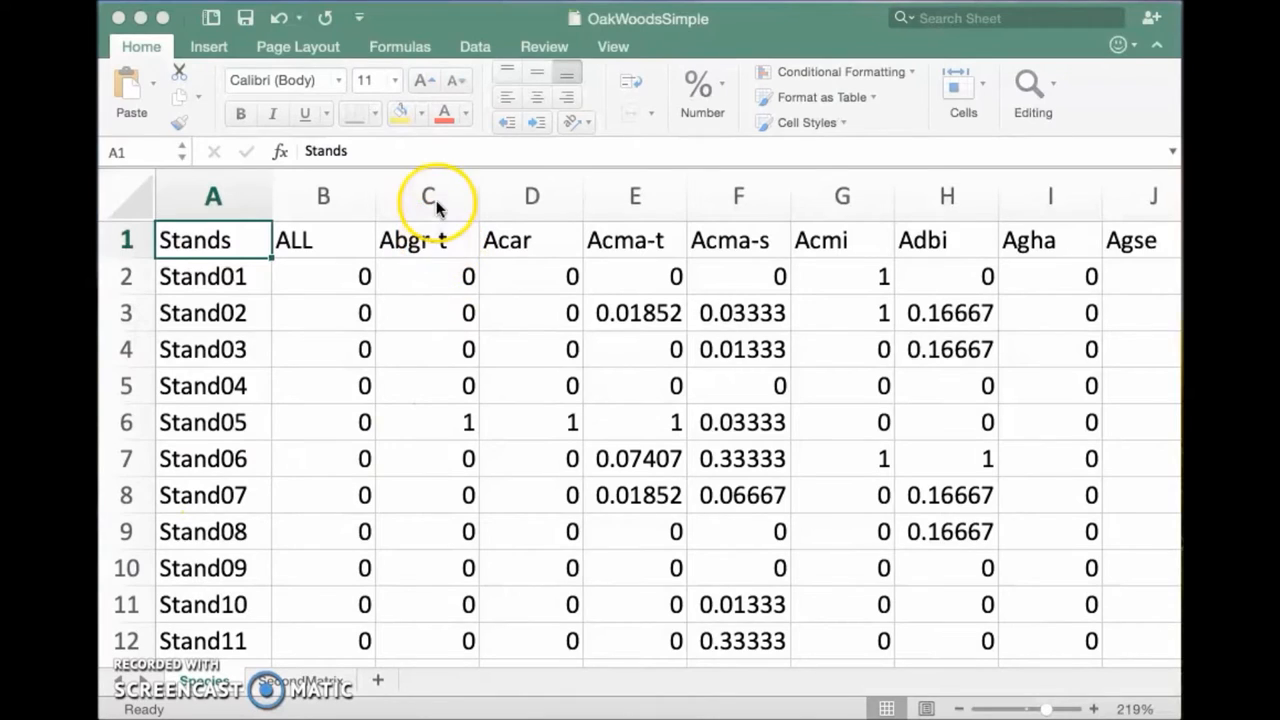
Review the species sheet's stand rows and species header, then switch to the SecondMatrix environmental sheet
{"action": "left_click", "coordinate": [531, 195]}
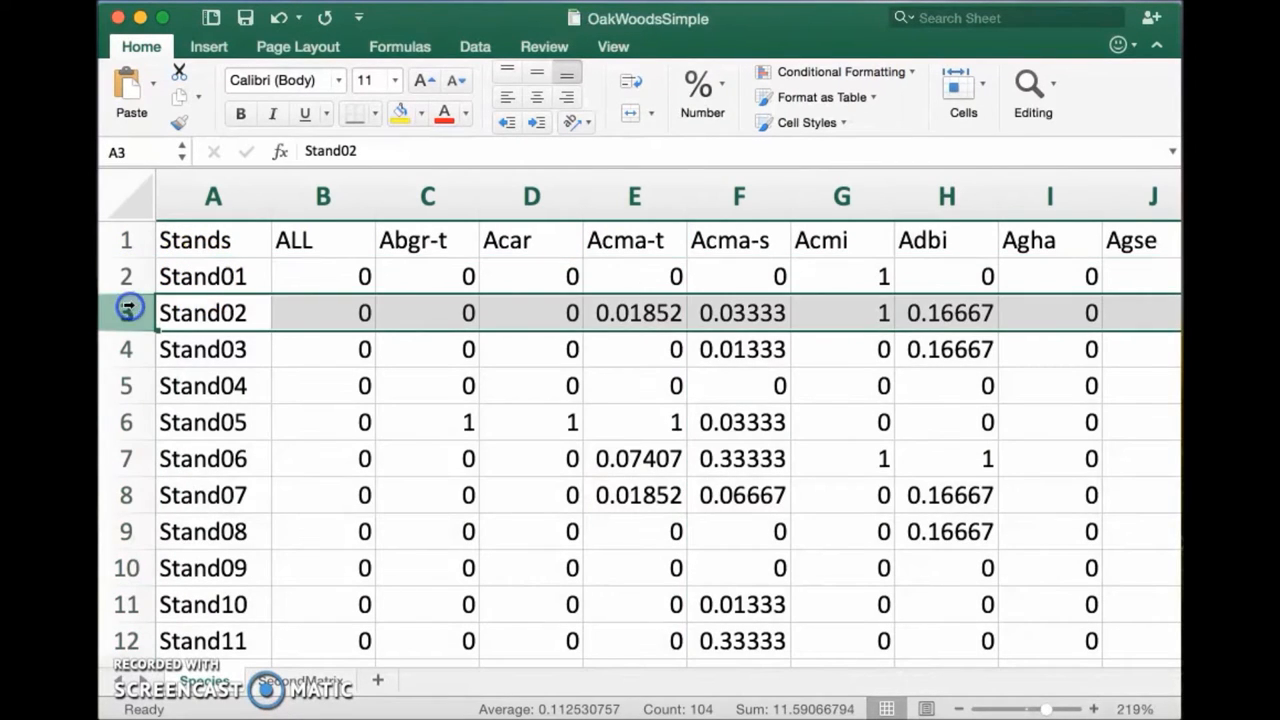
{"action": "left_click", "coordinate": [200, 349]}
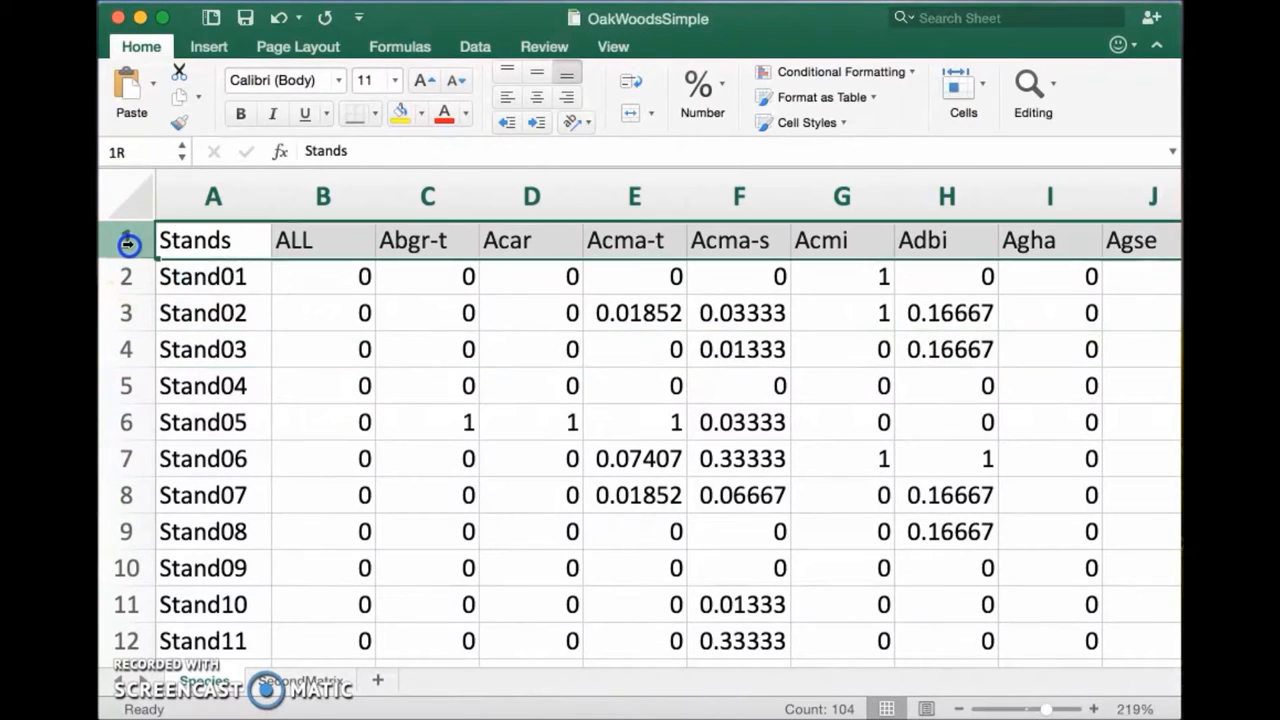
{"action": "left_click", "coordinate": [194, 240]}
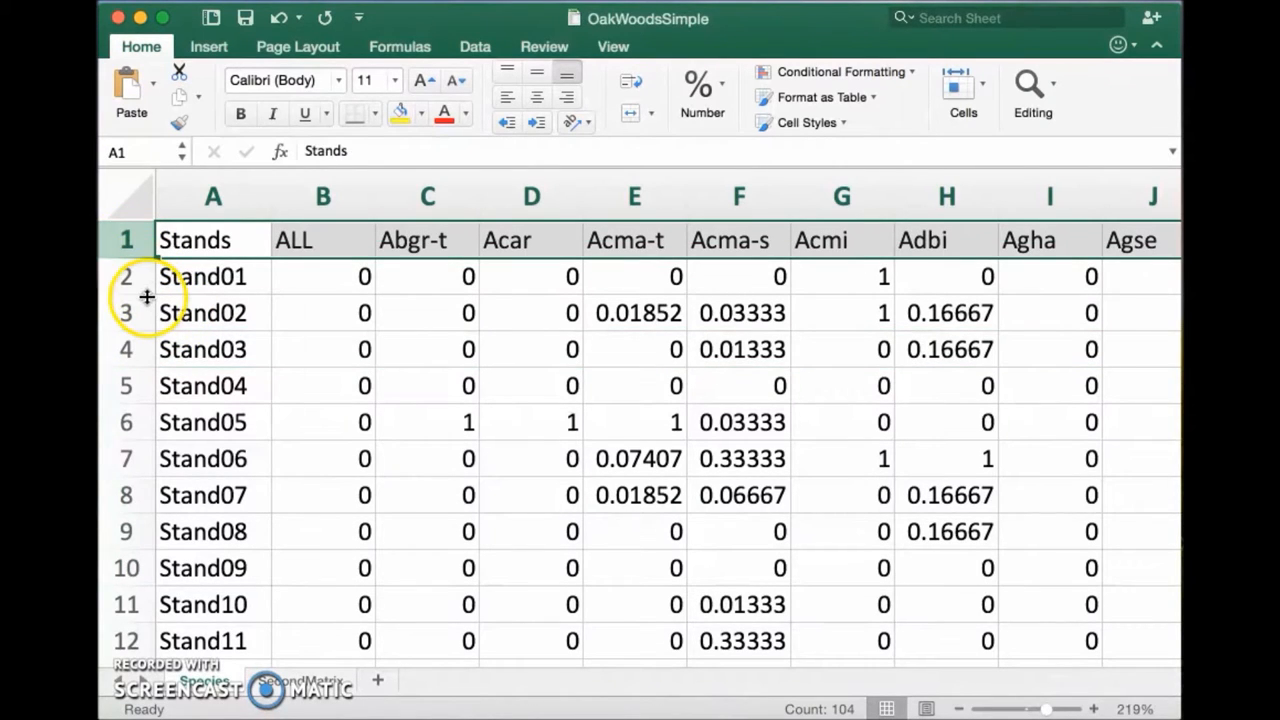
{"action": "left_click", "coordinate": [212, 196]}
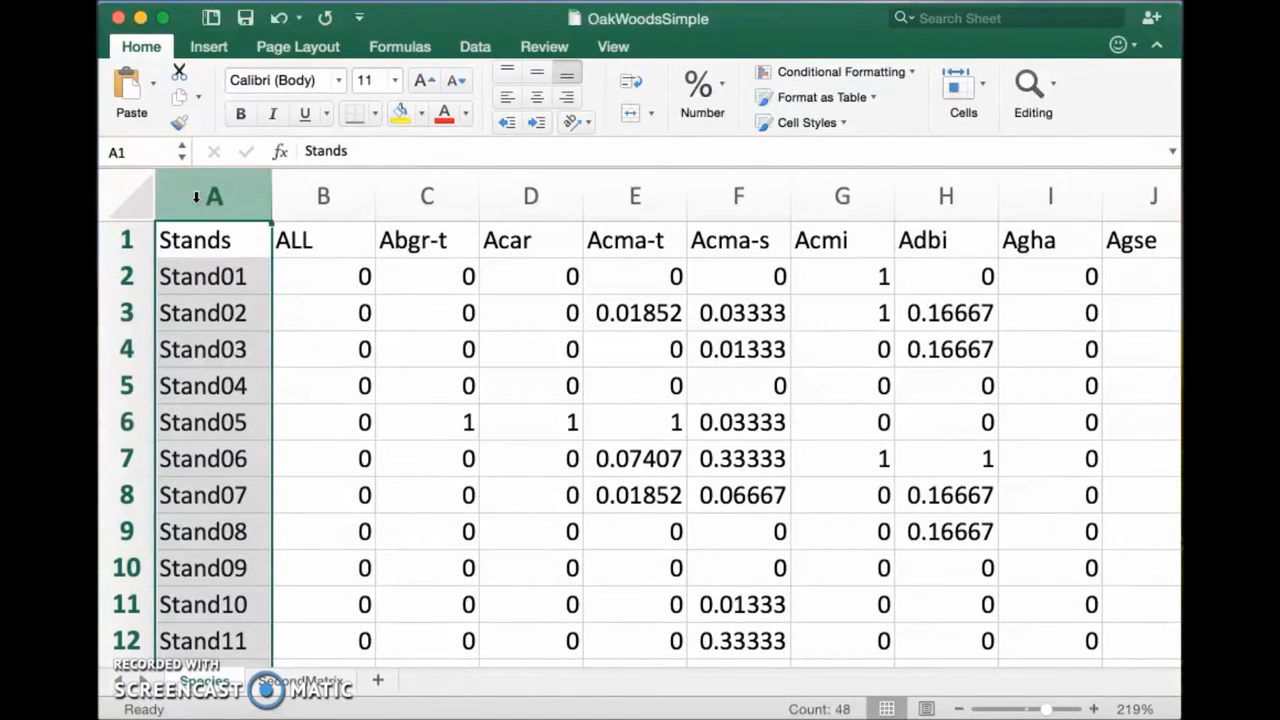
{"action": "mouse_move", "coordinate": [588, 398]}
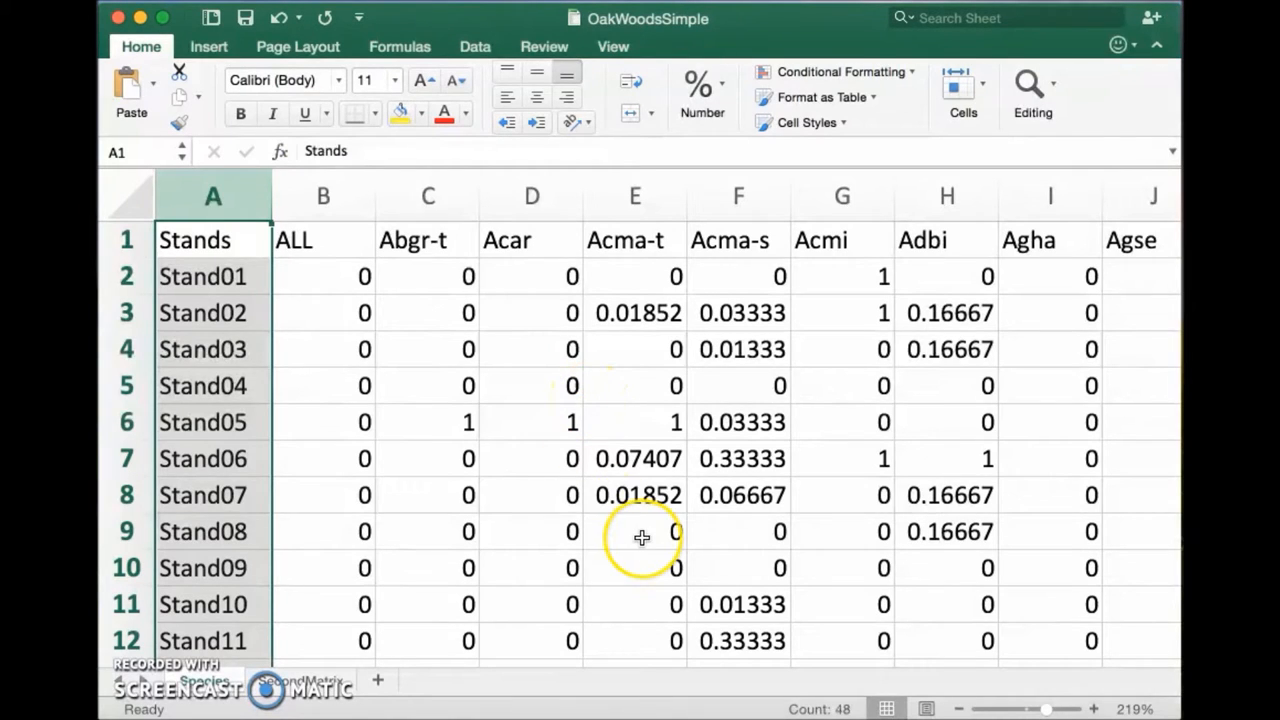
{"action": "mouse_move", "coordinate": [213, 385]}
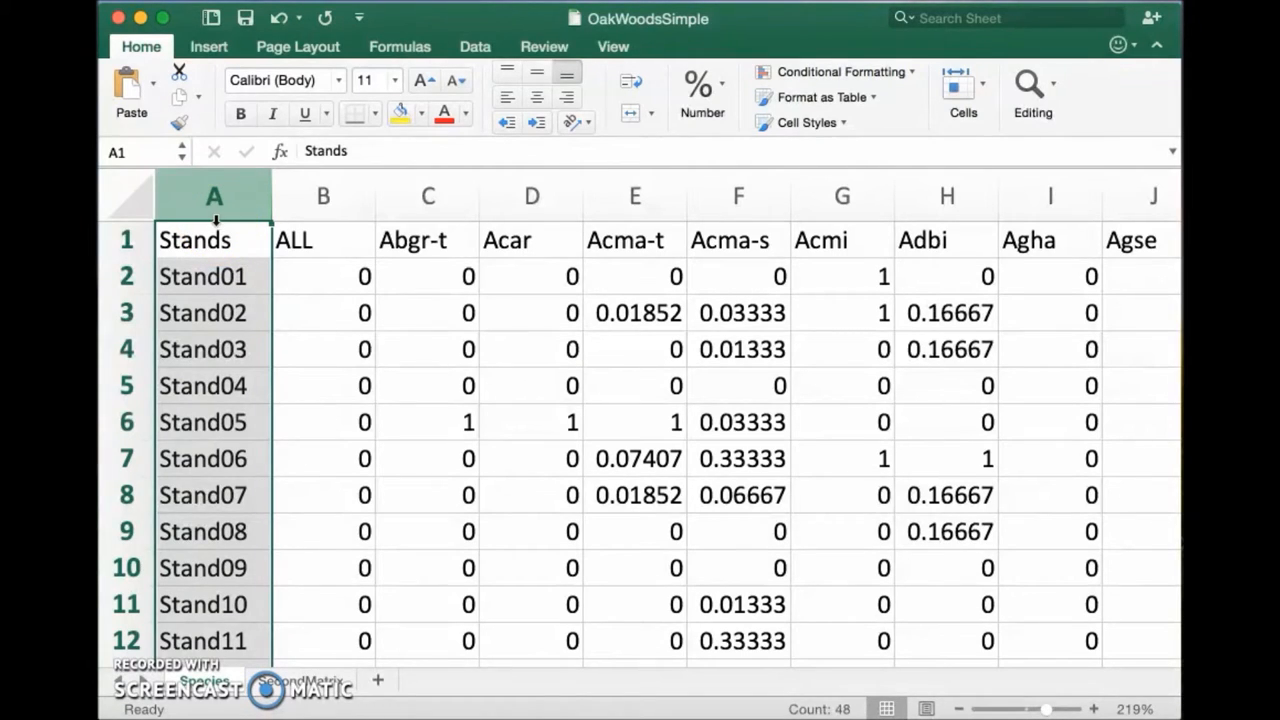
{"action": "left_click", "coordinate": [300, 680]}
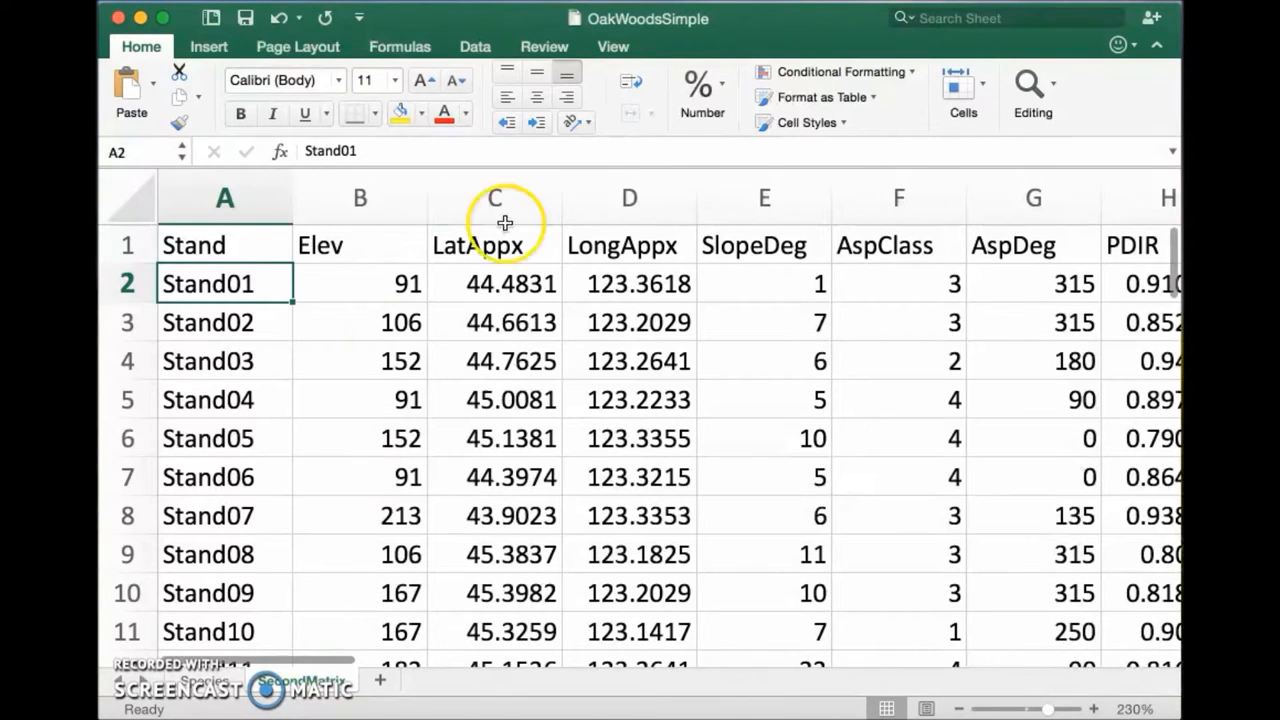
{"action": "mouse_move", "coordinate": [708, 25]}
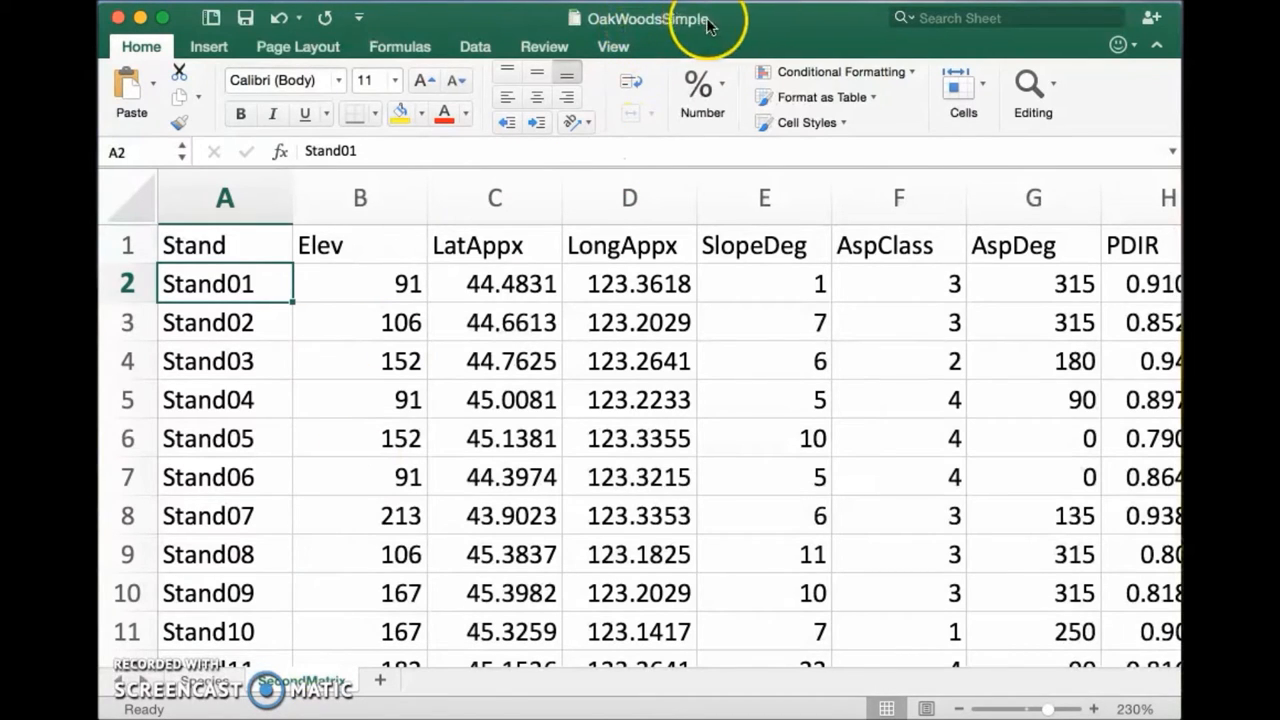
{"action": "mouse_move", "coordinate": [728, 26]}
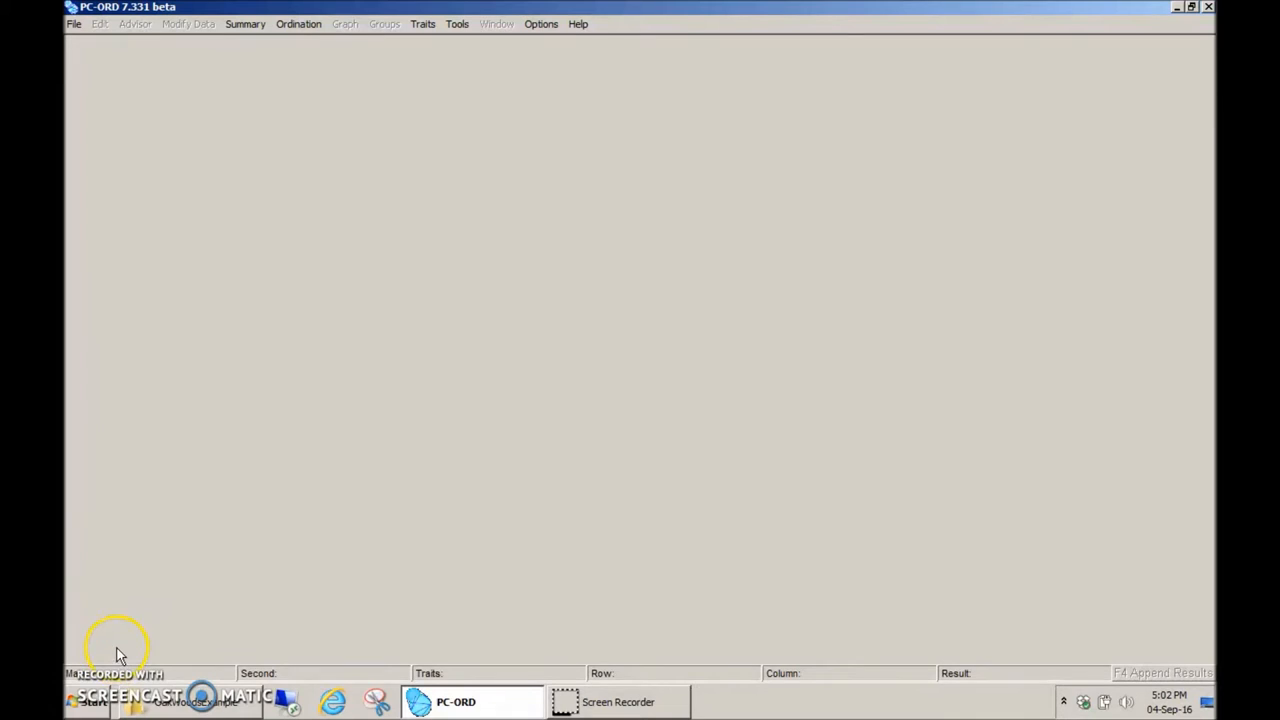
{"action": "mouse_move", "coordinate": [90, 103]}
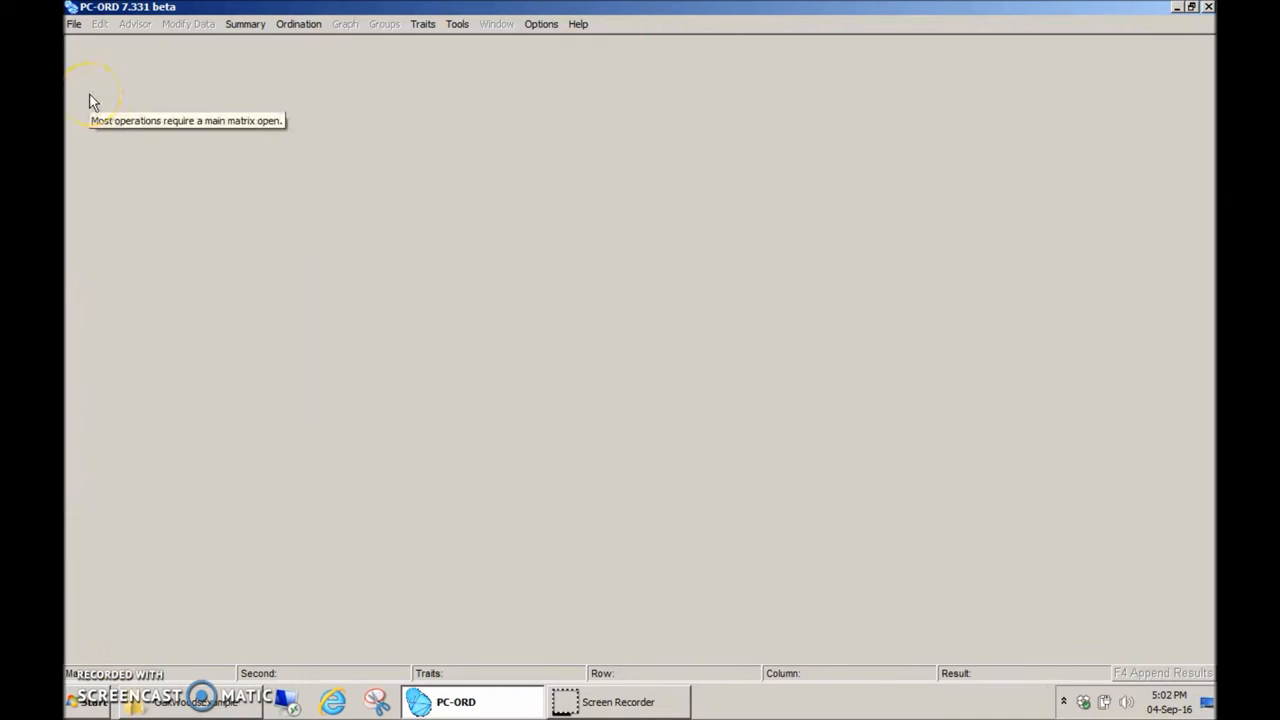
Start a new project named Oak Woods
{"action": "left_click", "coordinate": [74, 23]}
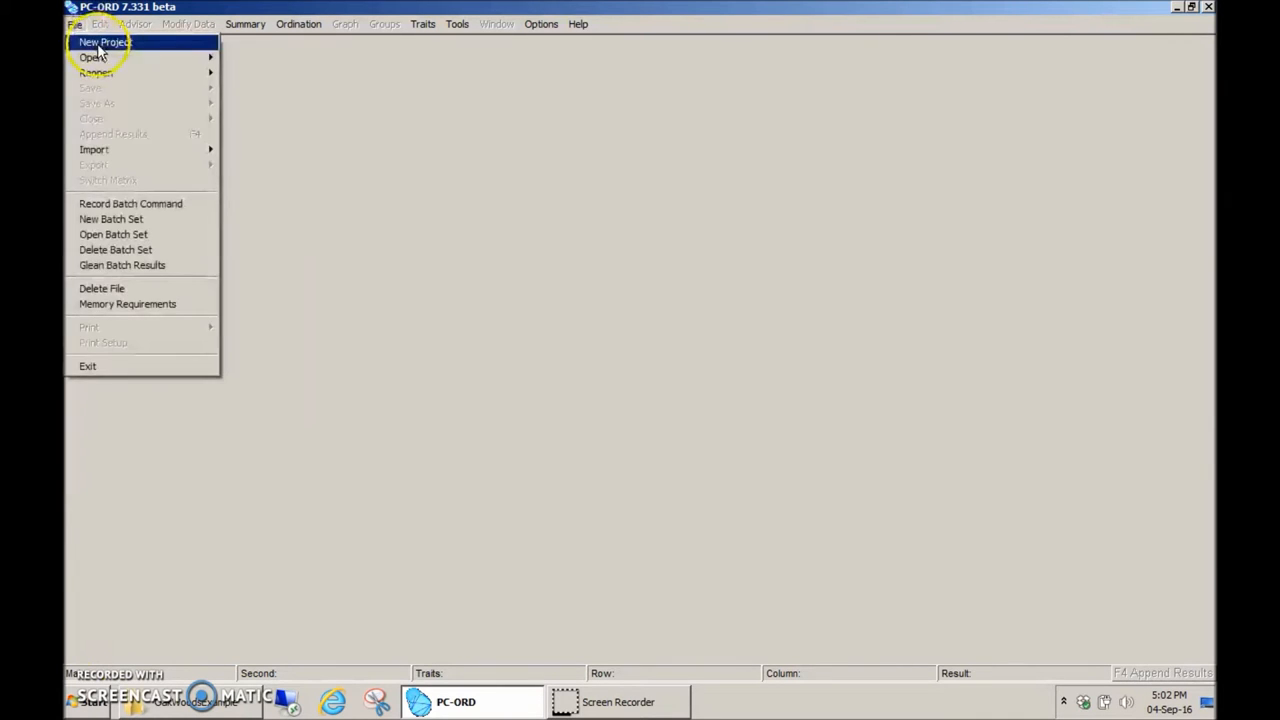
{"action": "left_click", "coordinate": [104, 42]}
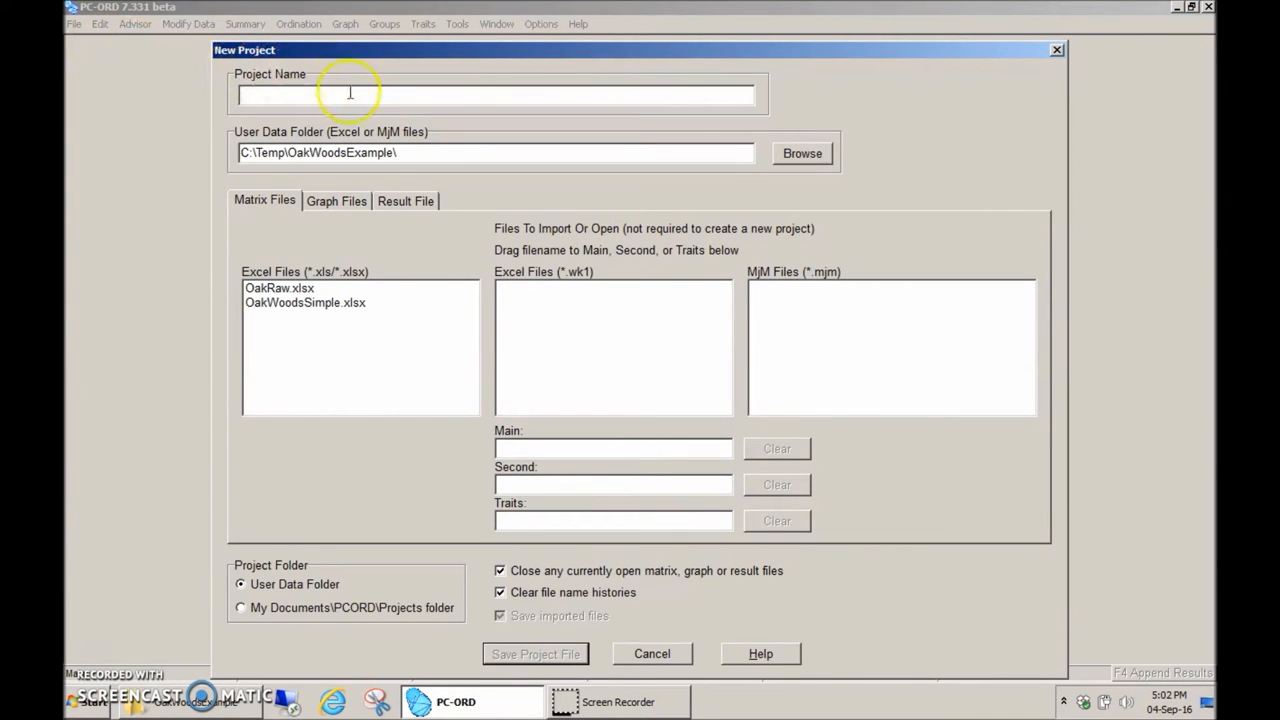
{"action": "type", "text": "O"}
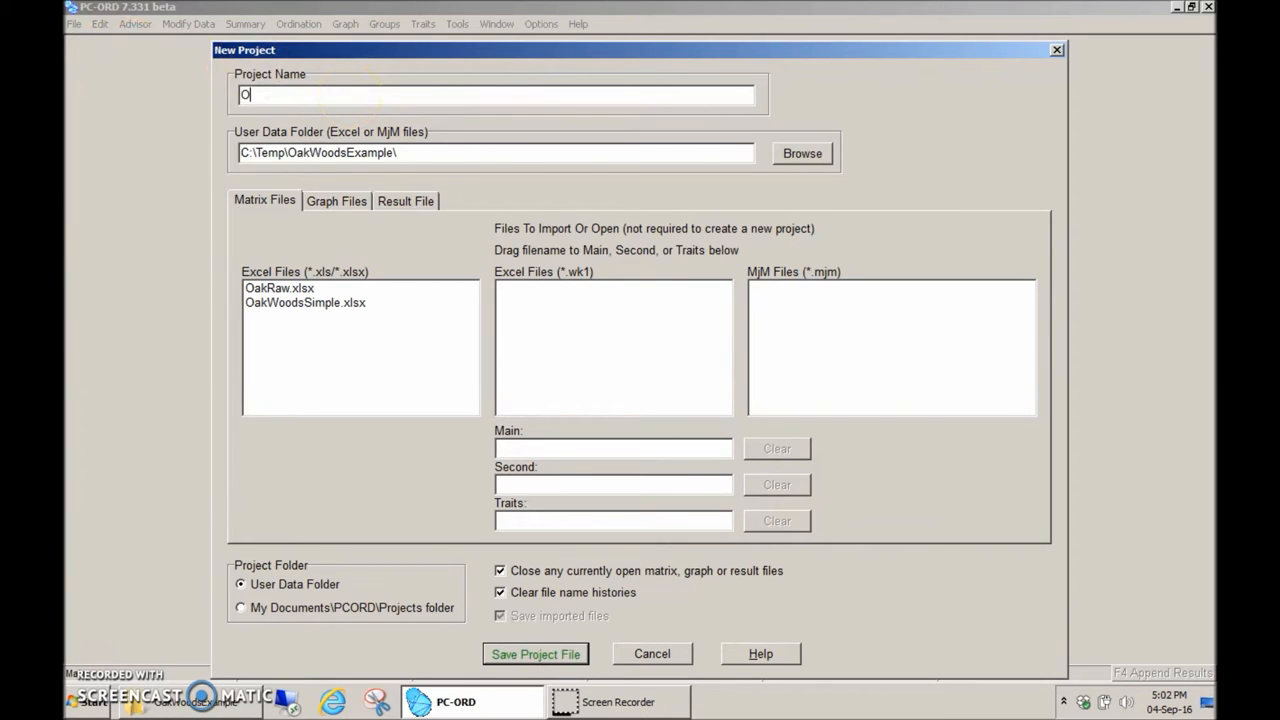
{"action": "type", "text": "ak Wood"}
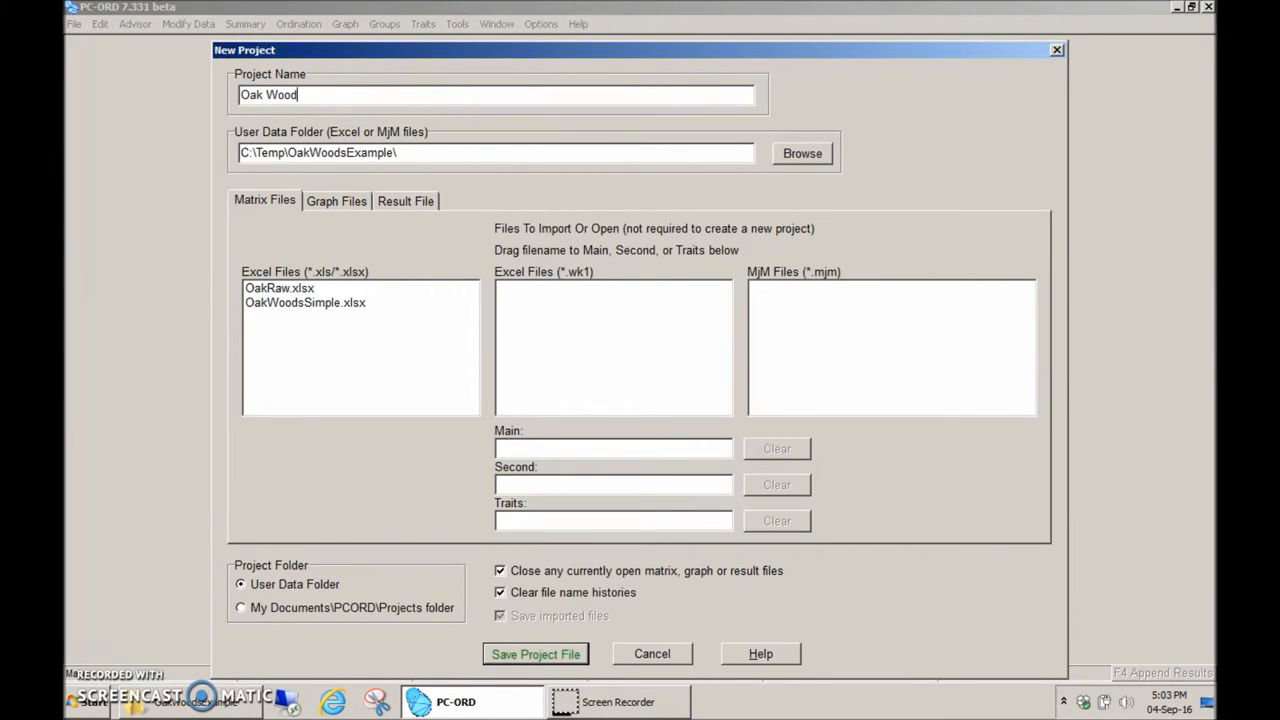
{"action": "type", "text": "s"}
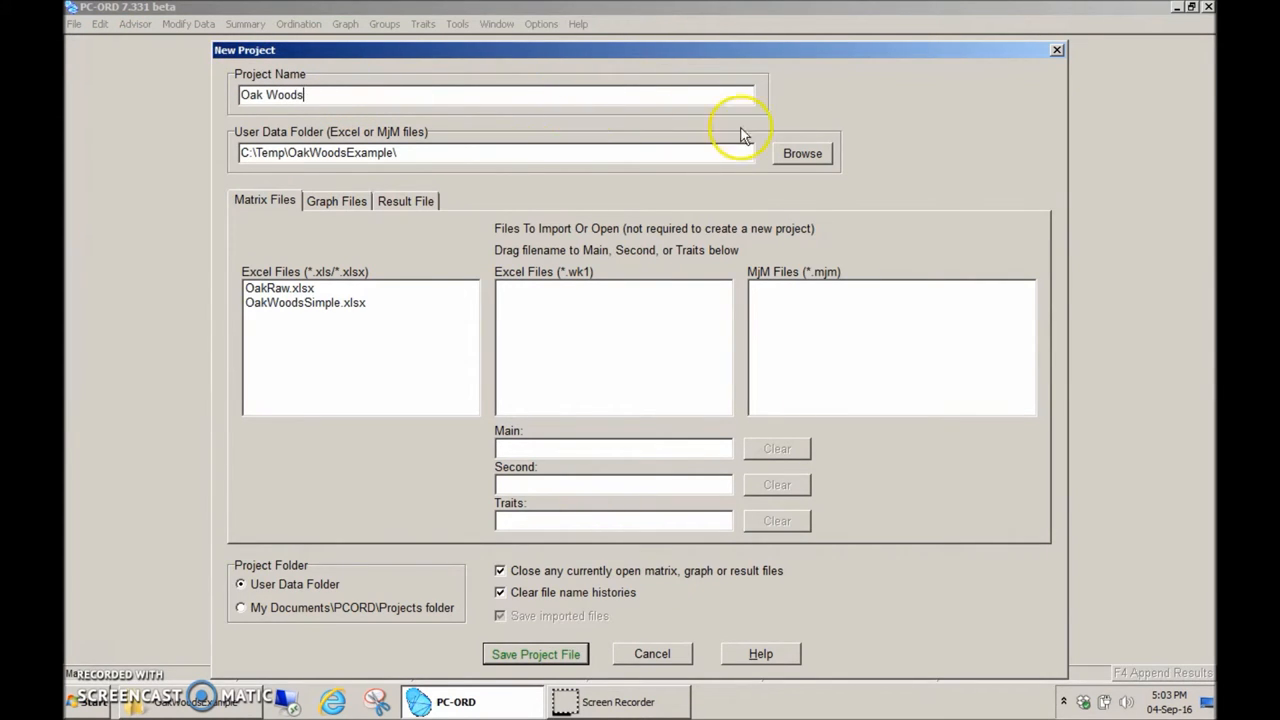
Point the project at C:\Temp\OakWoodsExample and assign OakWoodsSimple.xlsx as main and second matrix
{"action": "left_click", "coordinate": [802, 153]}
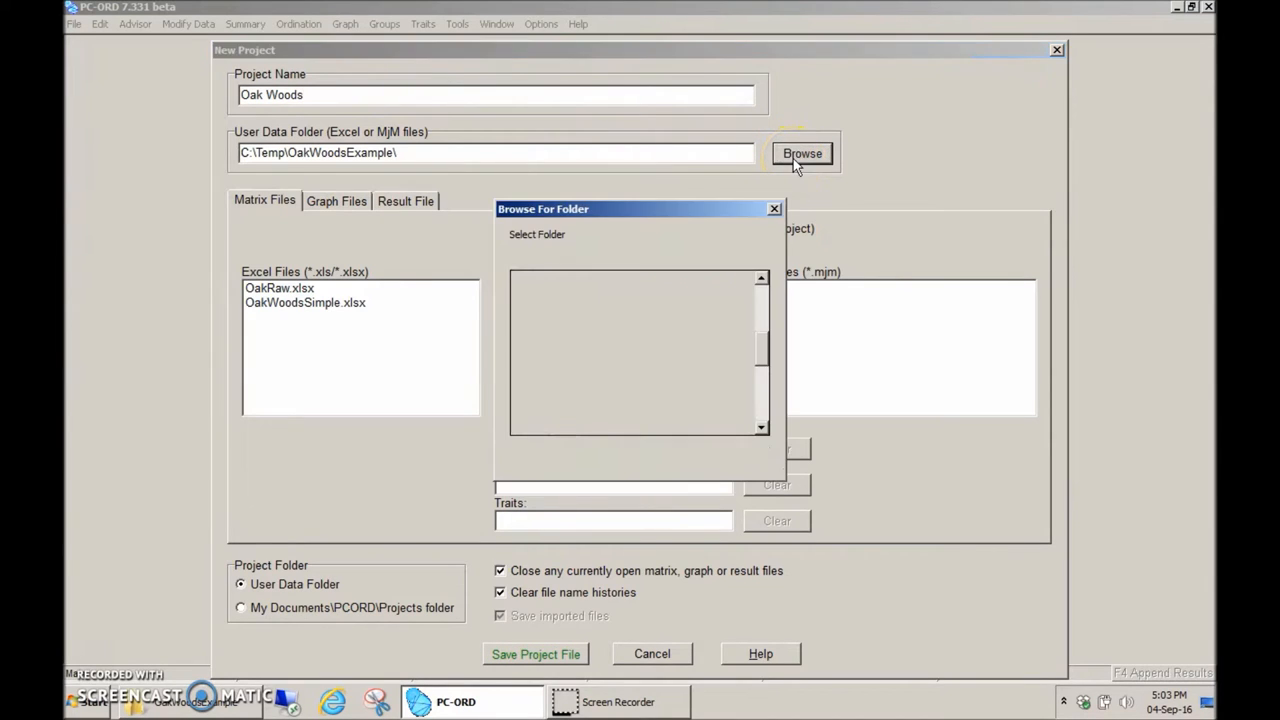
{"action": "left_click", "coordinate": [613, 416]}
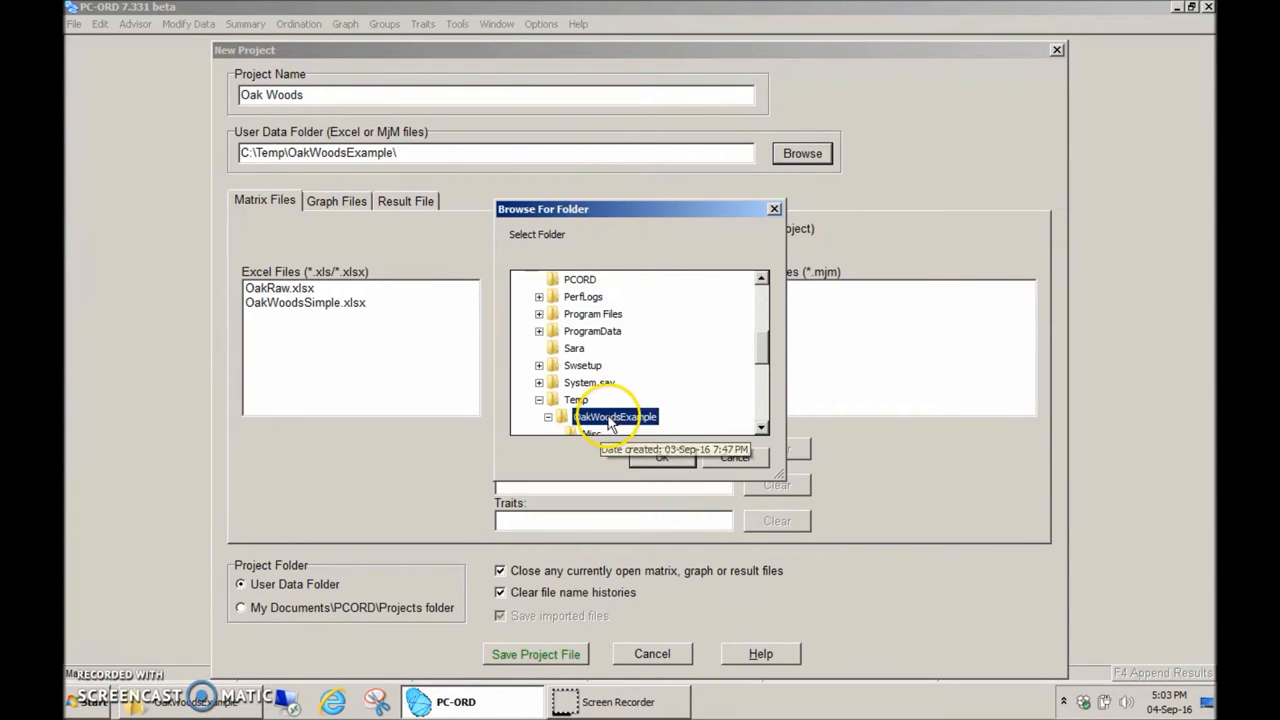
{"action": "left_click", "coordinate": [660, 457]}
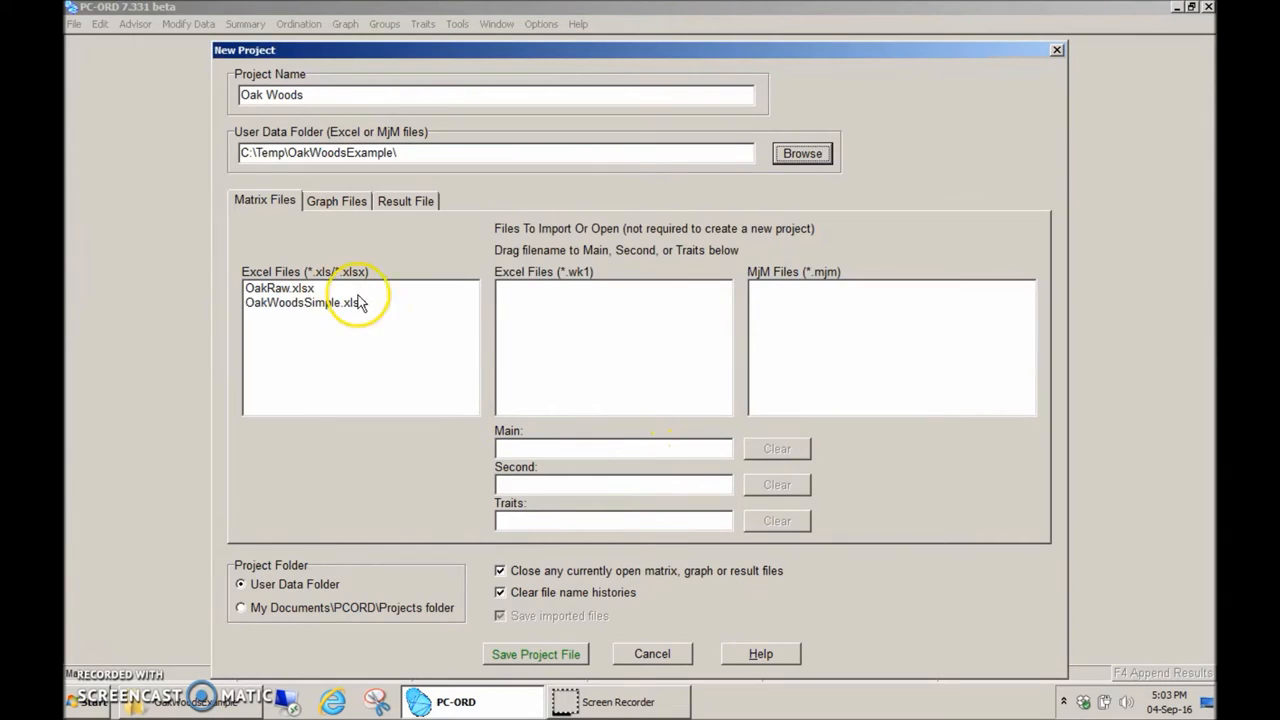
{"action": "mouse_move", "coordinate": [310, 313]}
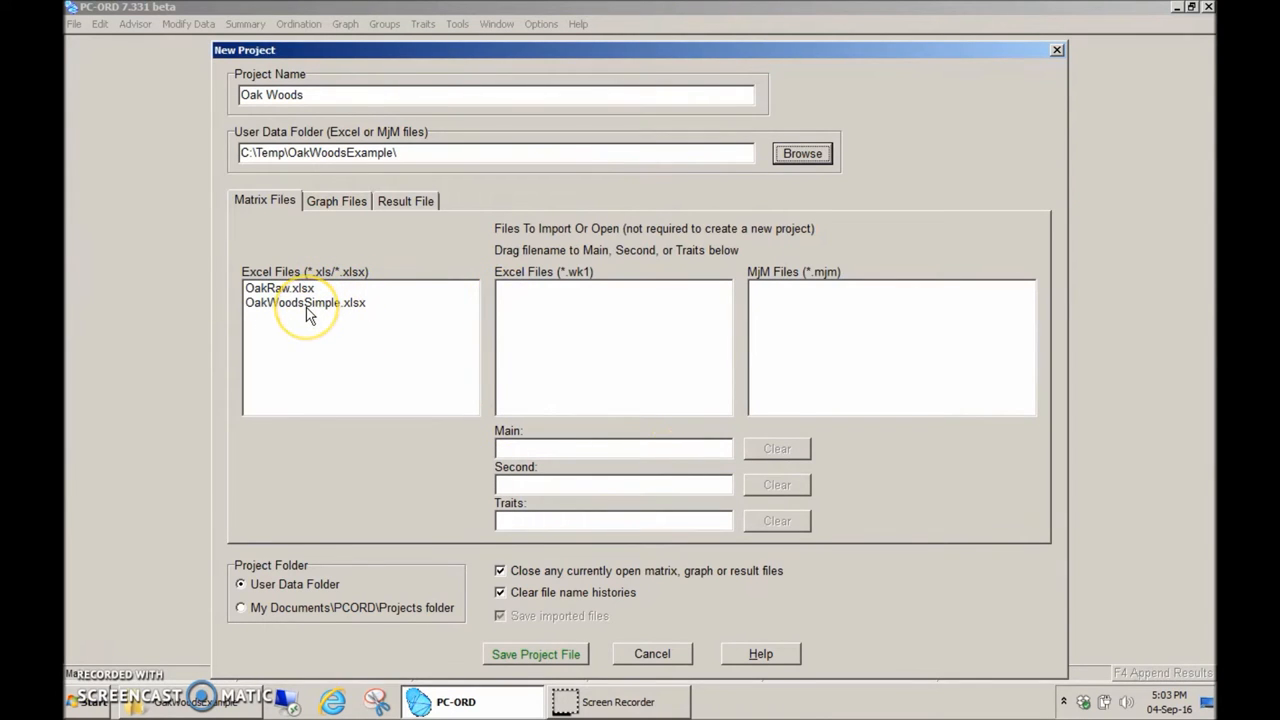
{"action": "left_click", "coordinate": [304, 302]}
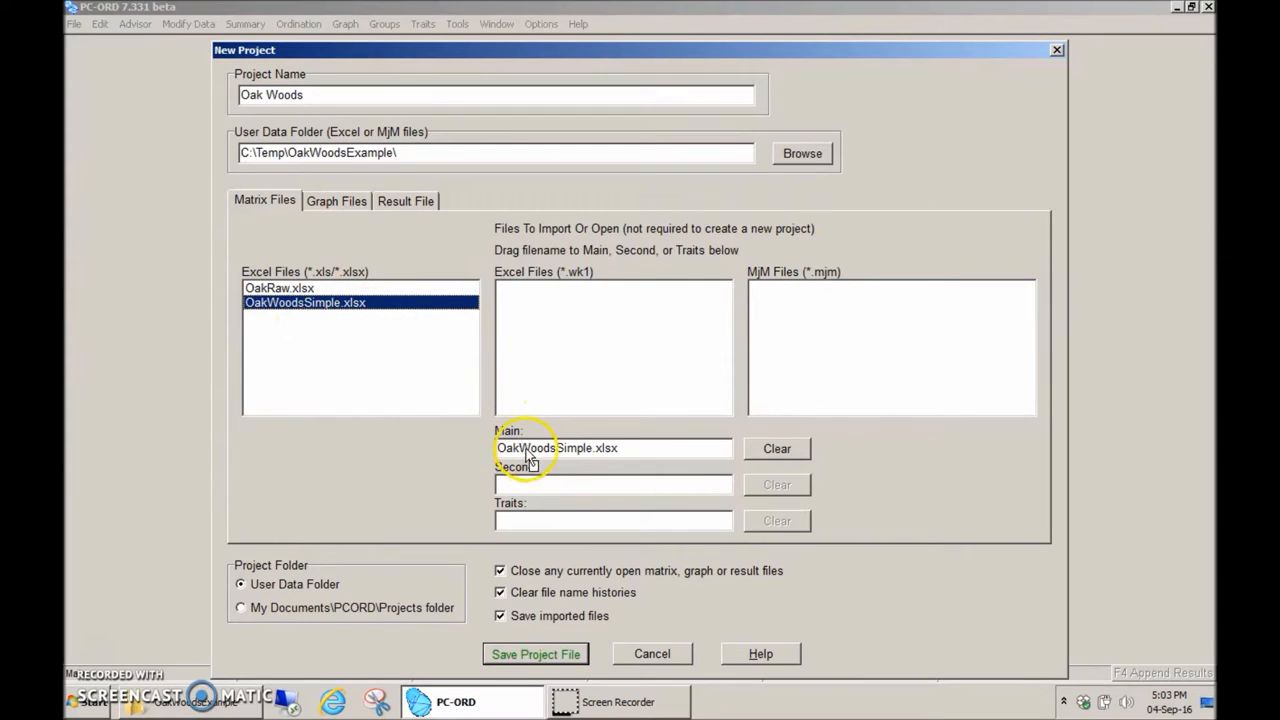
{"action": "left_click_drag", "start_coordinate": [304, 302], "coordinate": [613, 484]}
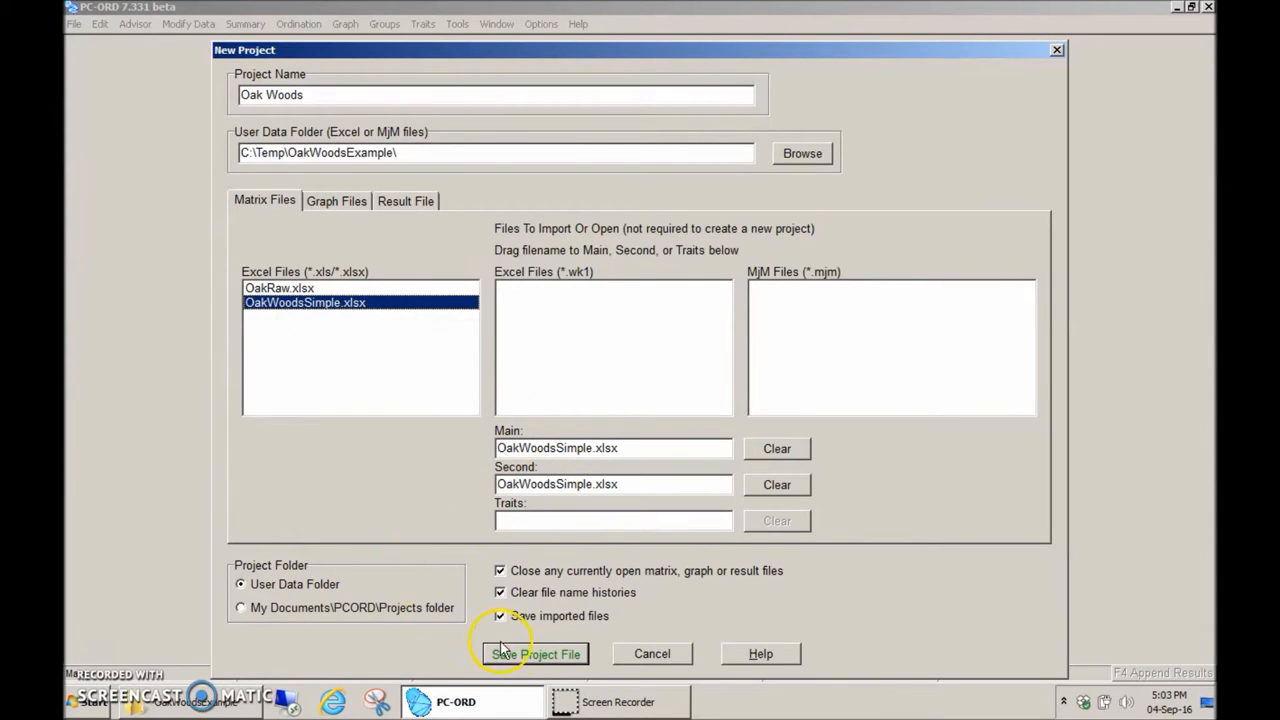
Save the project and read the workbook's Species sheet as a simple Excel spreadsheet main matrix
{"action": "left_click", "coordinate": [534, 653]}
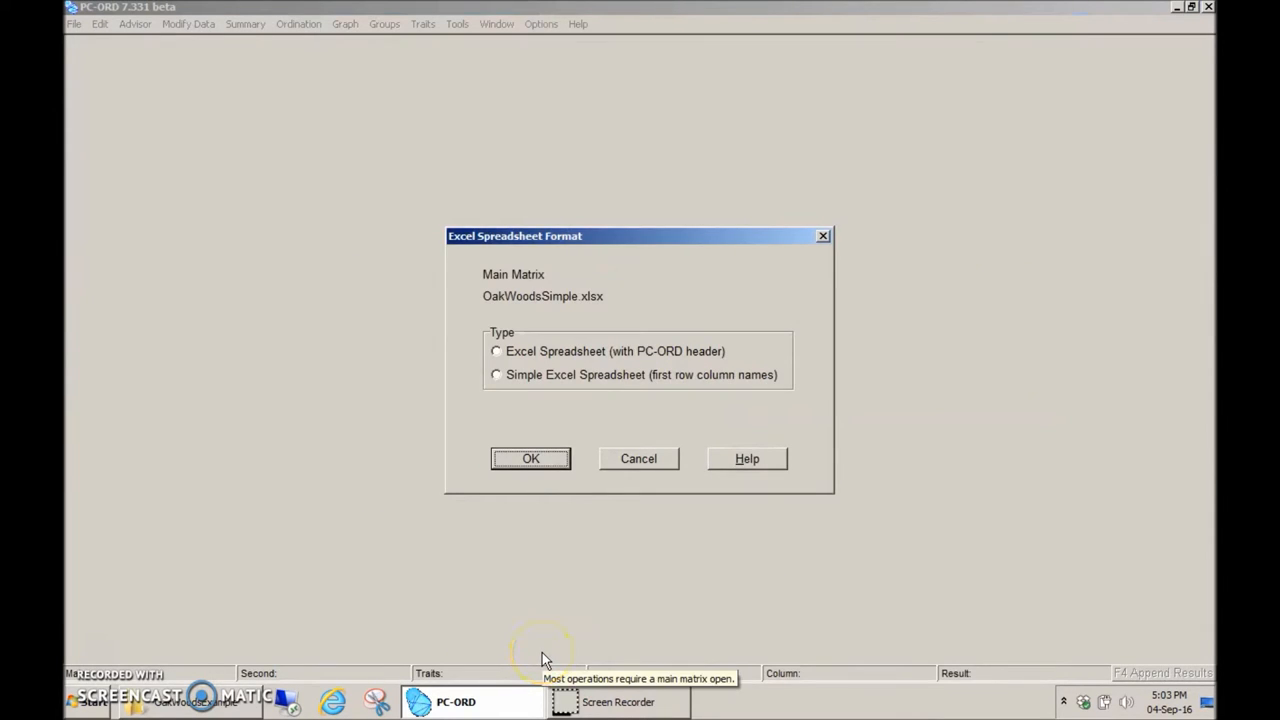
{"action": "mouse_move", "coordinate": [520, 245]}
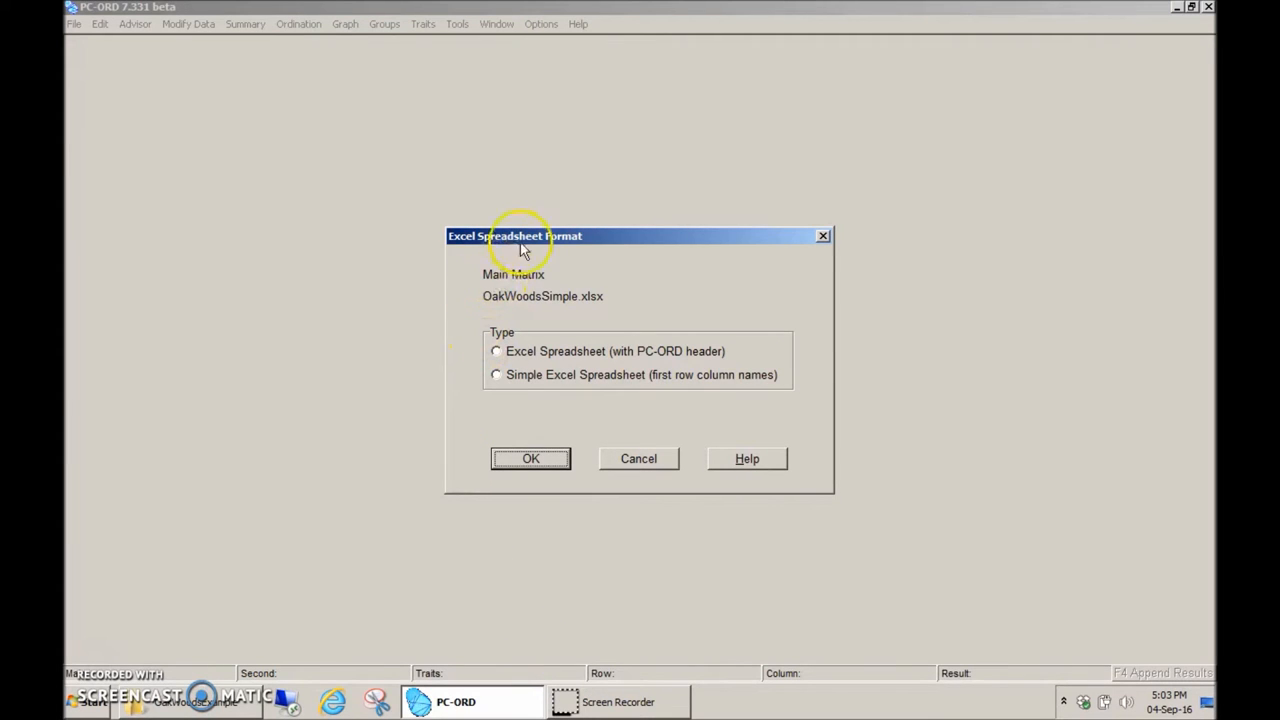
{"action": "mouse_move", "coordinate": [528, 287]}
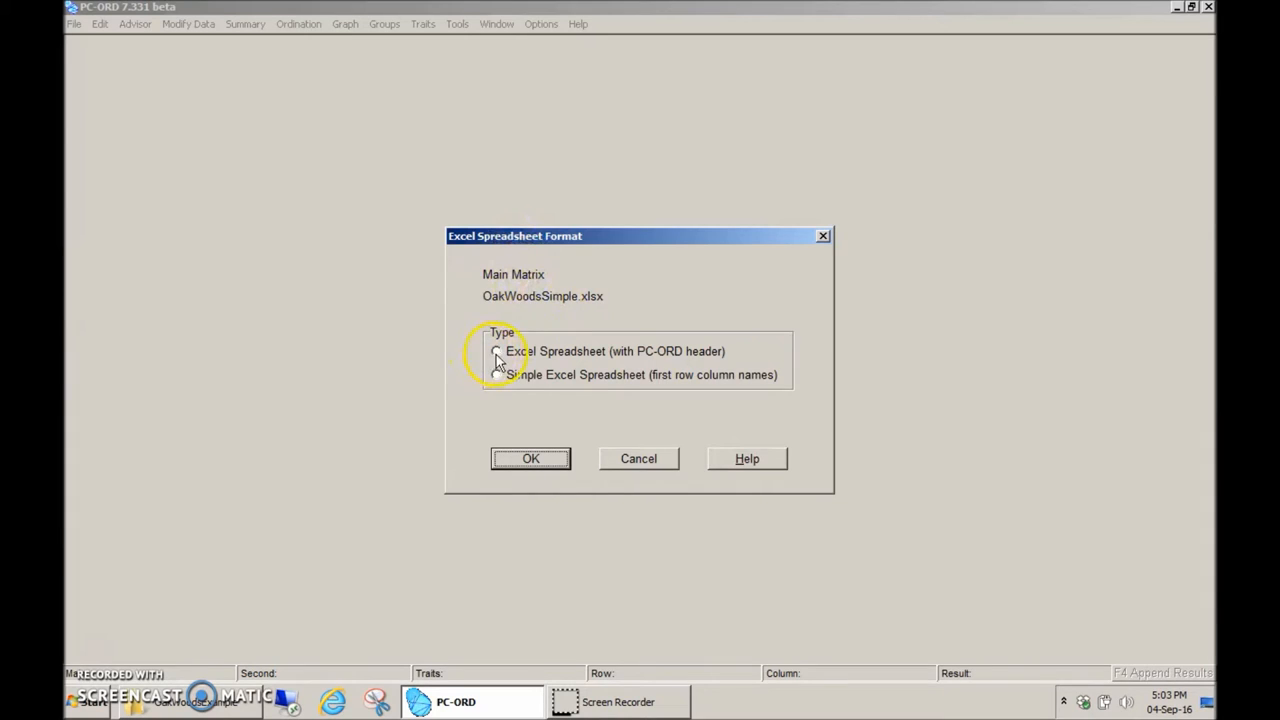
{"action": "left_click", "coordinate": [496, 374]}
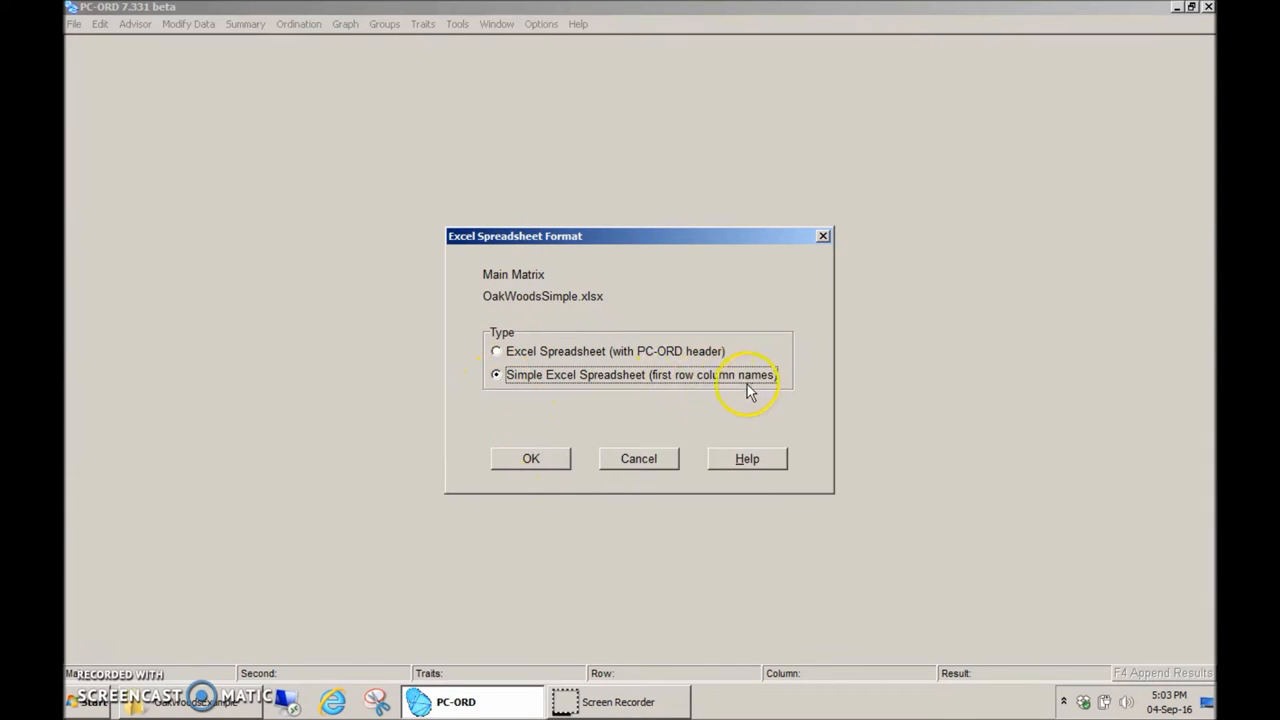
{"action": "left_click", "coordinate": [530, 458]}
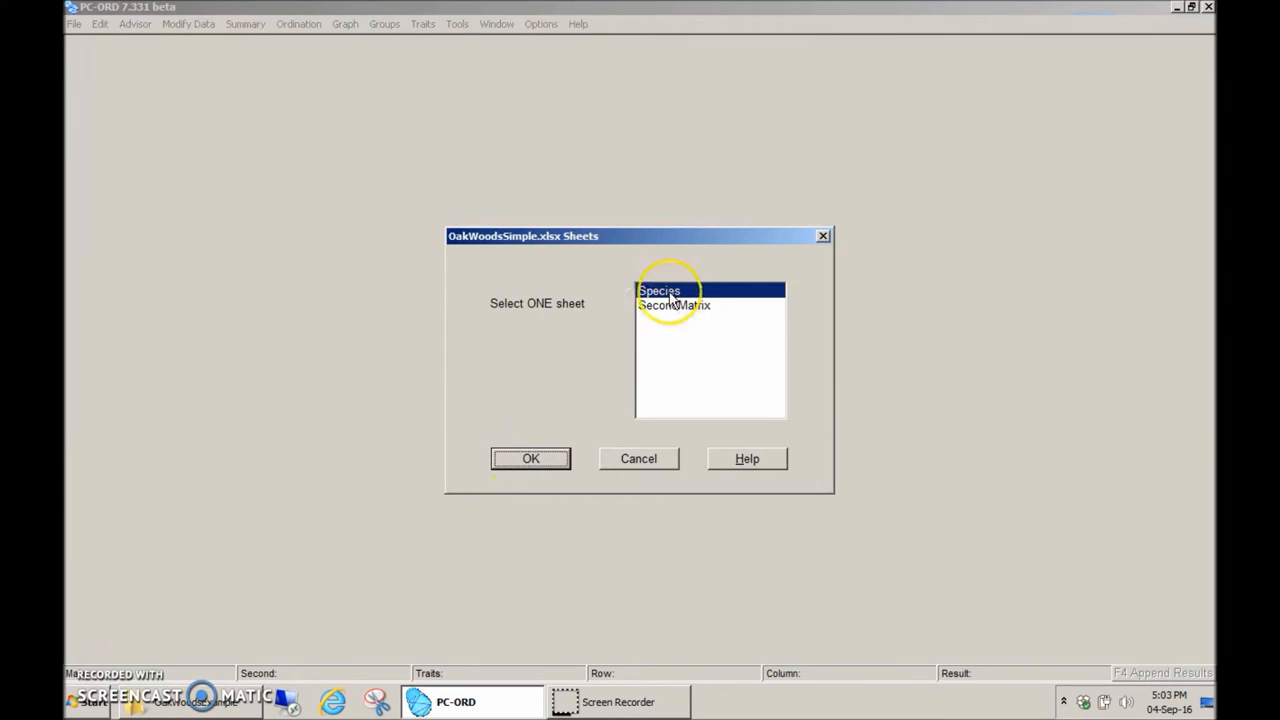
{"action": "left_click", "coordinate": [530, 458]}
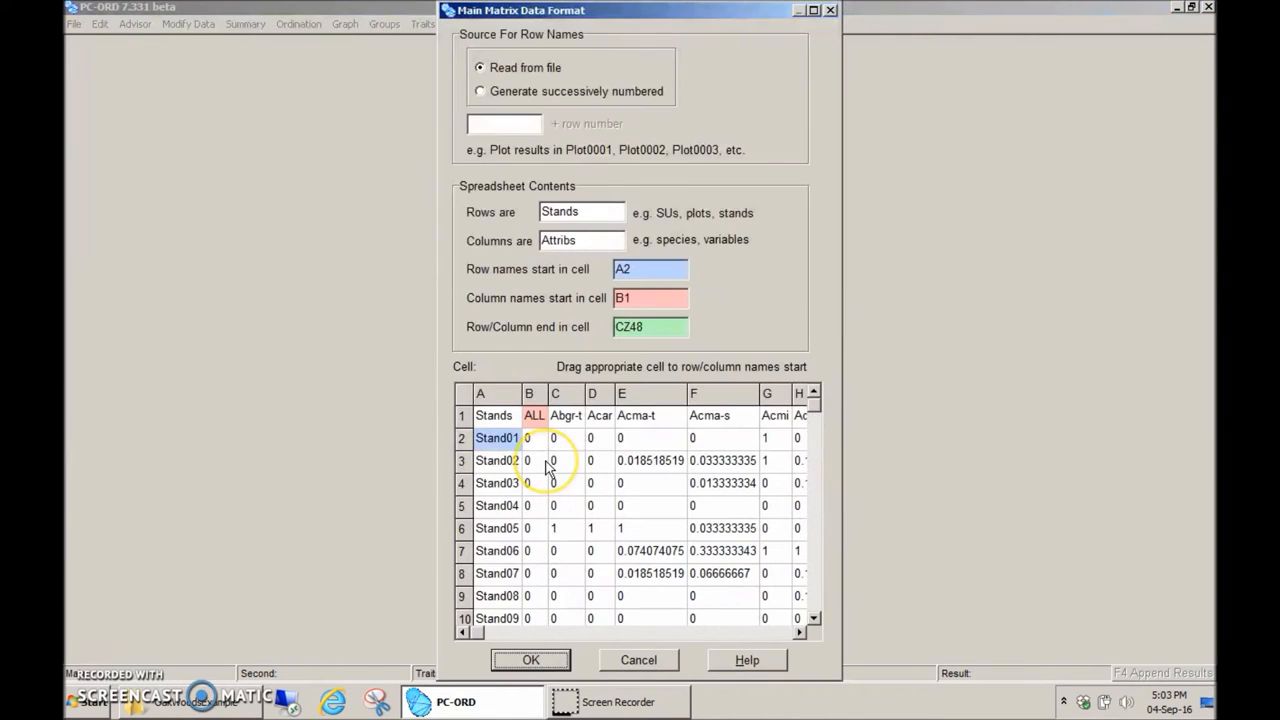
{"action": "mouse_move", "coordinate": [510, 40]}
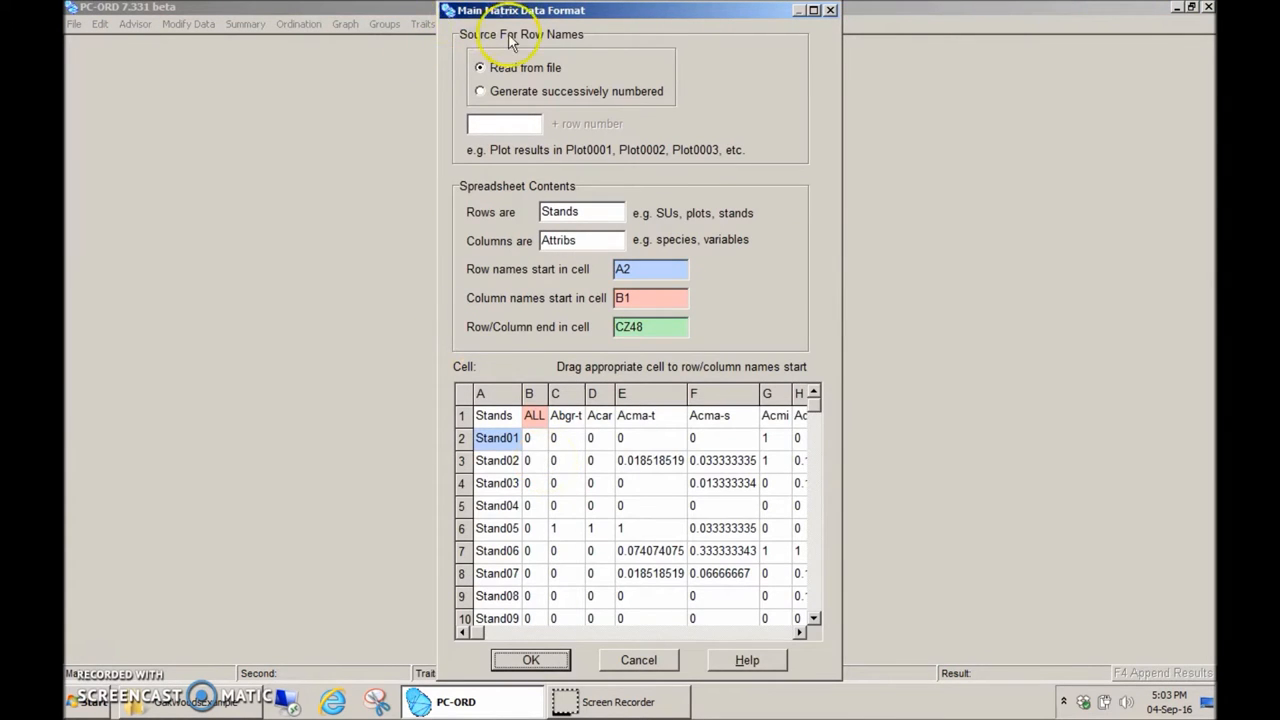
{"action": "mouse_move", "coordinate": [548, 48]}
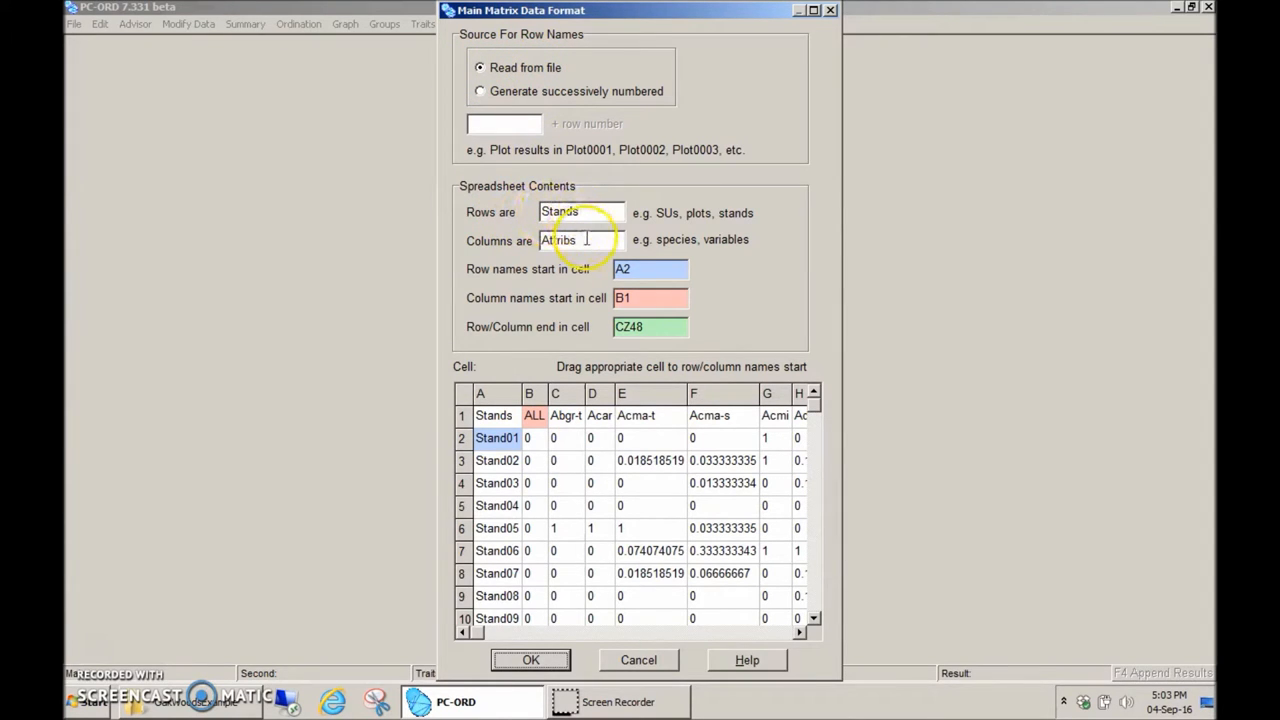
Label the columns Sp and import all 103 species as quantitative variables for 47 stands
{"action": "type", "text": "Species"}
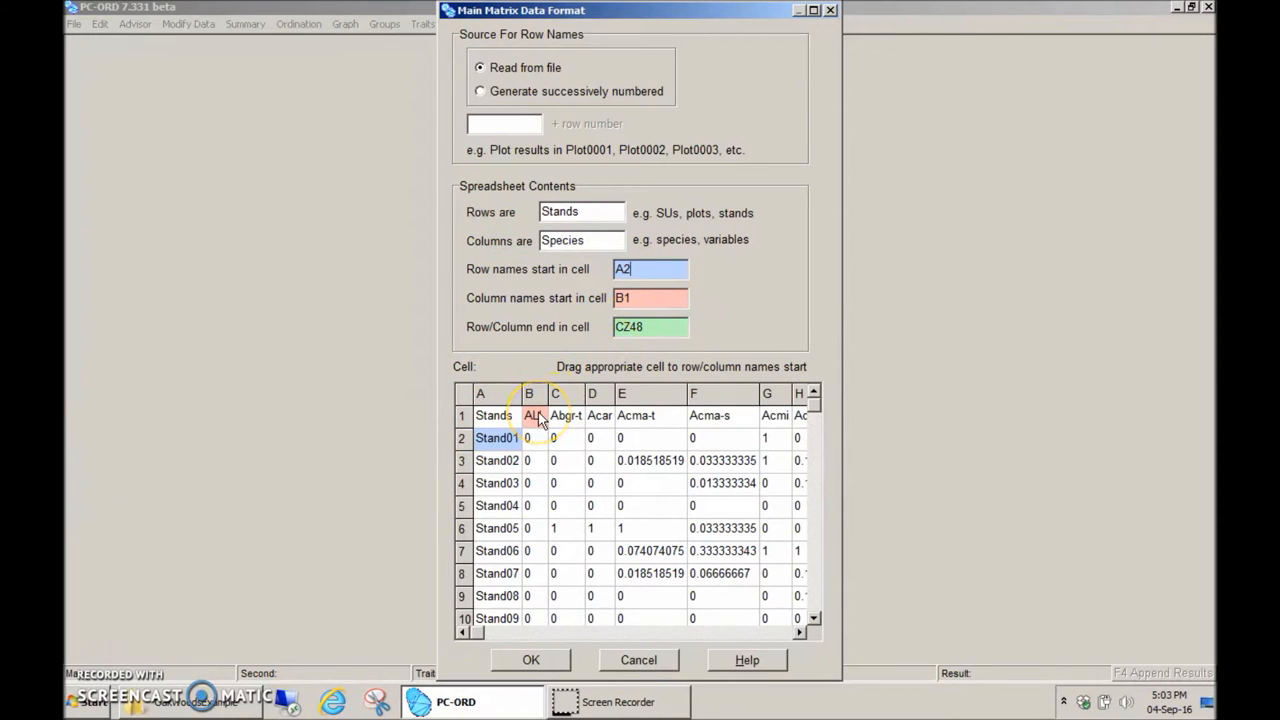
{"action": "left_click", "coordinate": [530, 659]}
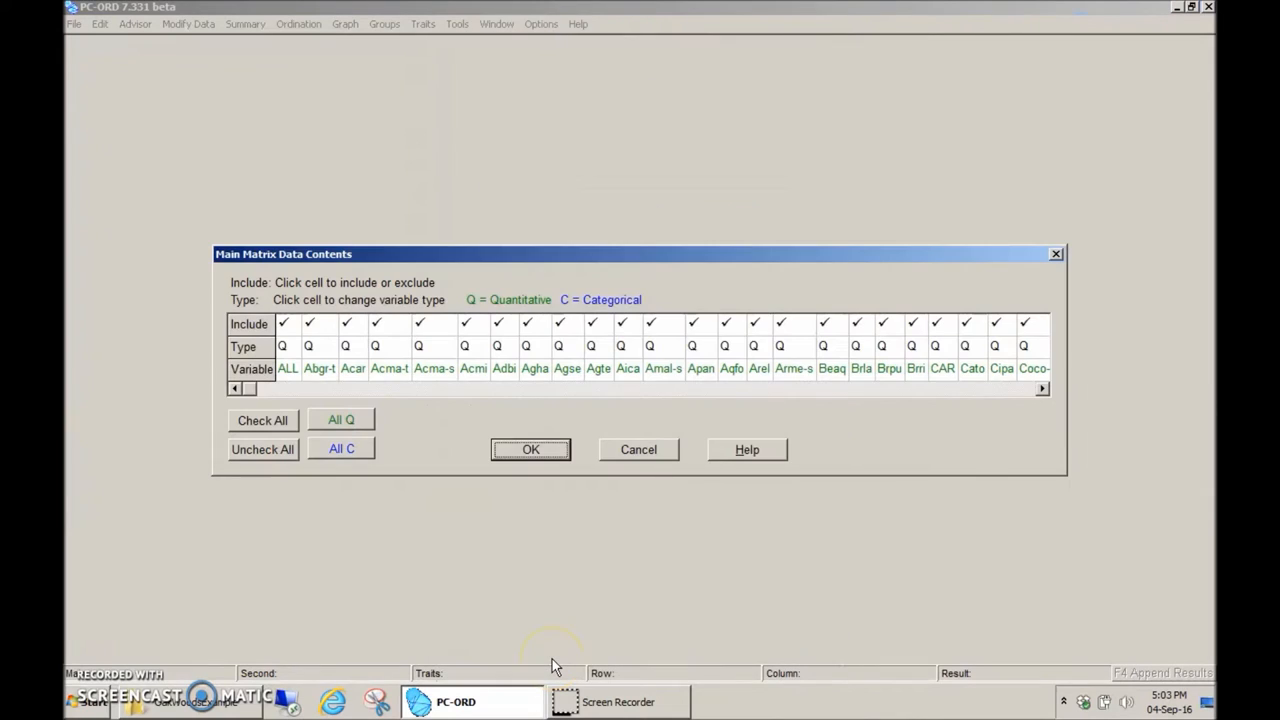
{"action": "mouse_move", "coordinate": [475, 540]}
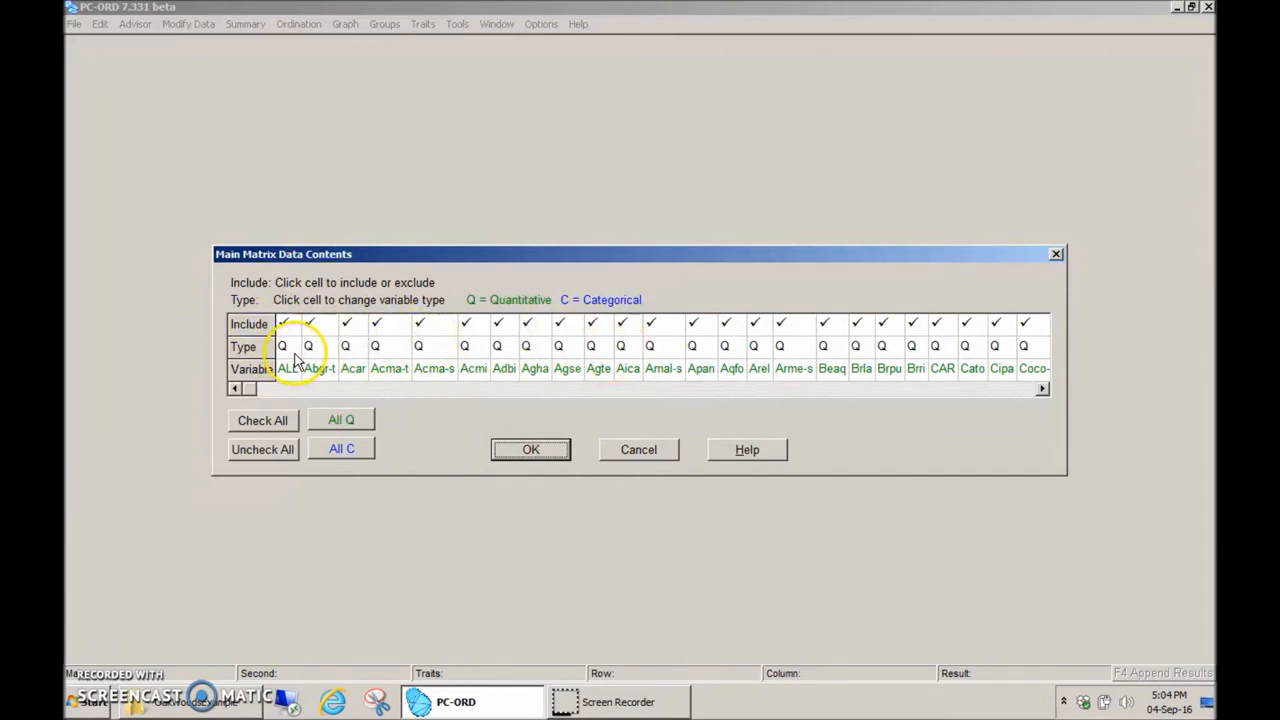
{"action": "mouse_move", "coordinate": [445, 352]}
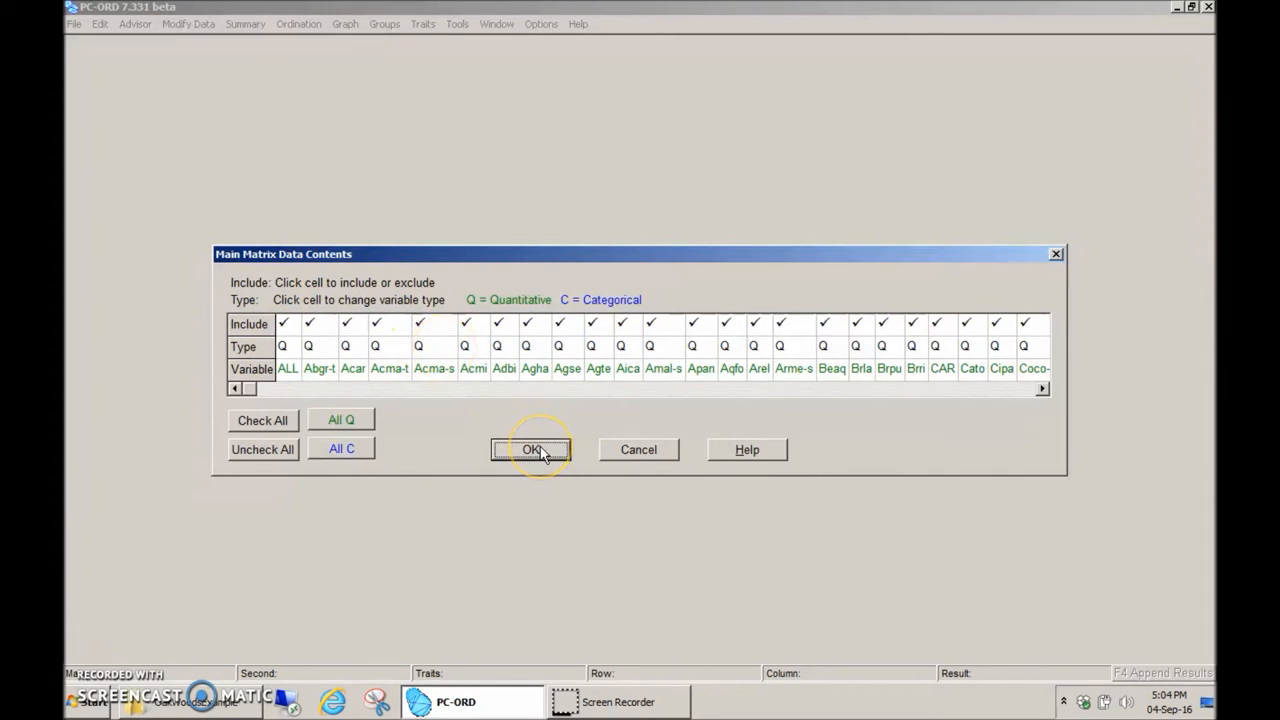
{"action": "left_click", "coordinate": [531, 449]}
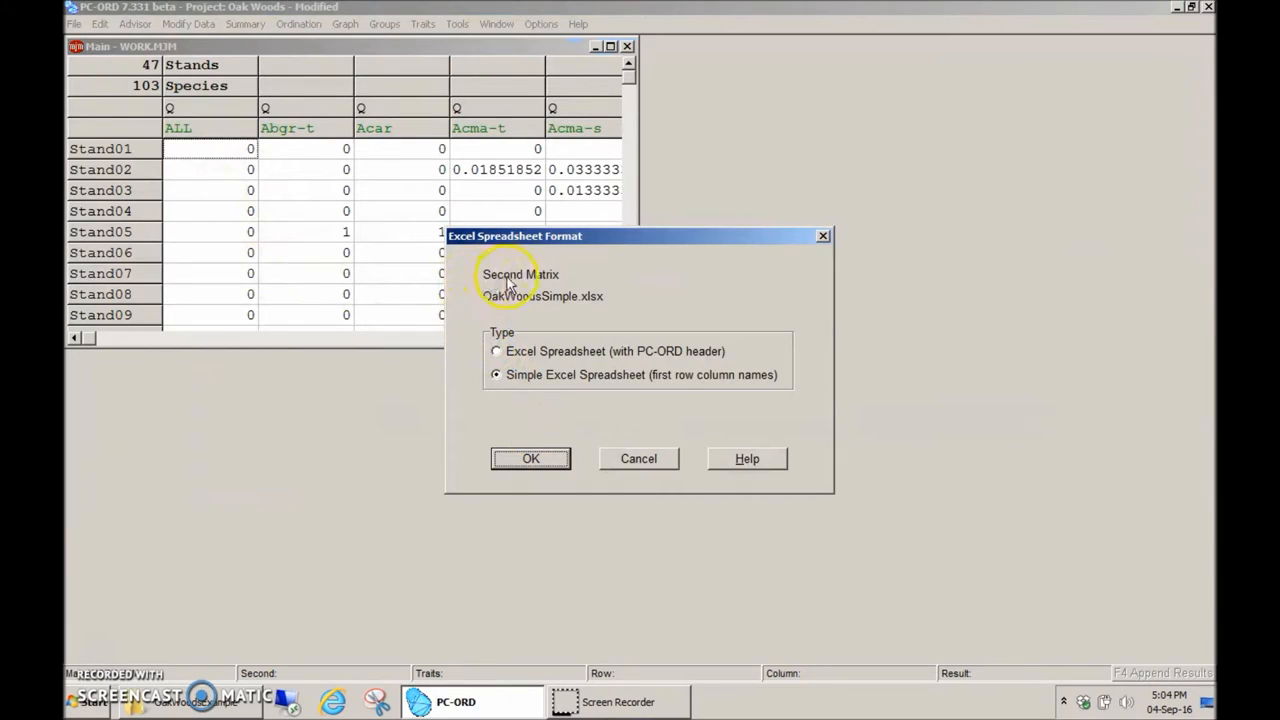
{"action": "mouse_move", "coordinate": [560, 290]}
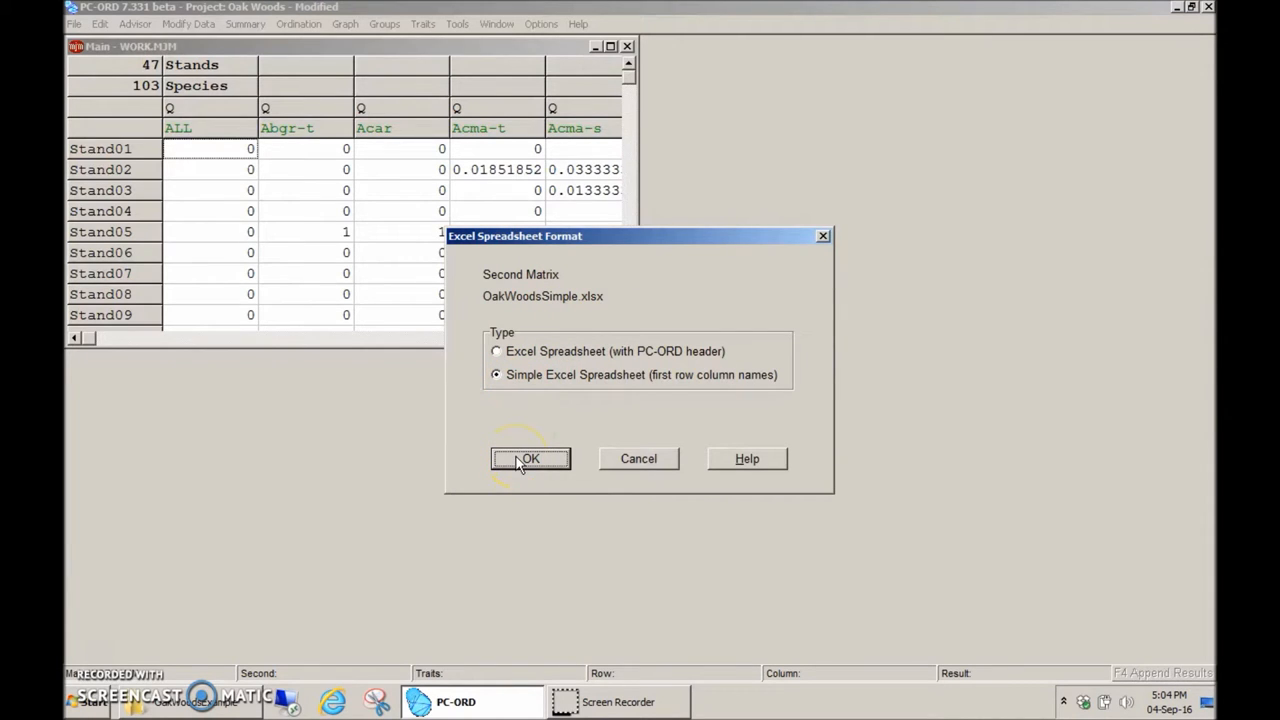
Read the SecondMatrix sheet as a simple Excel spreadsheet for the second matrix
{"action": "left_click", "coordinate": [530, 458]}
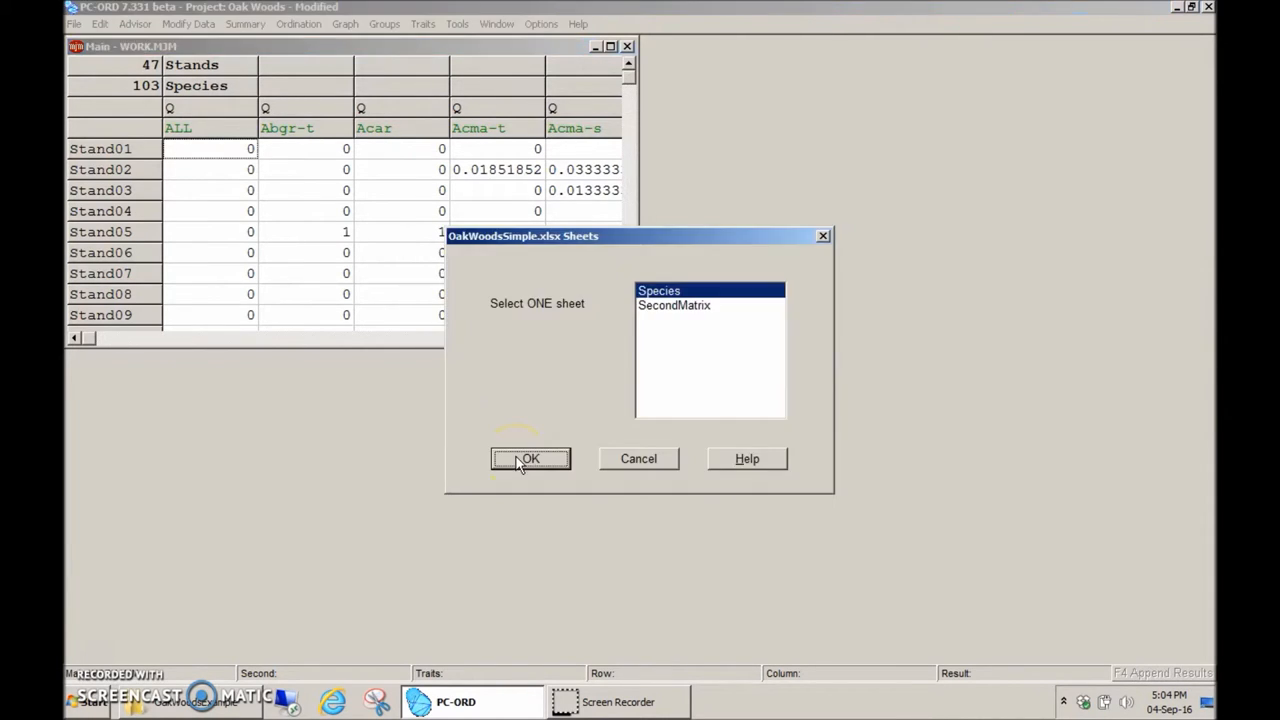
{"action": "left_click", "coordinate": [674, 305]}
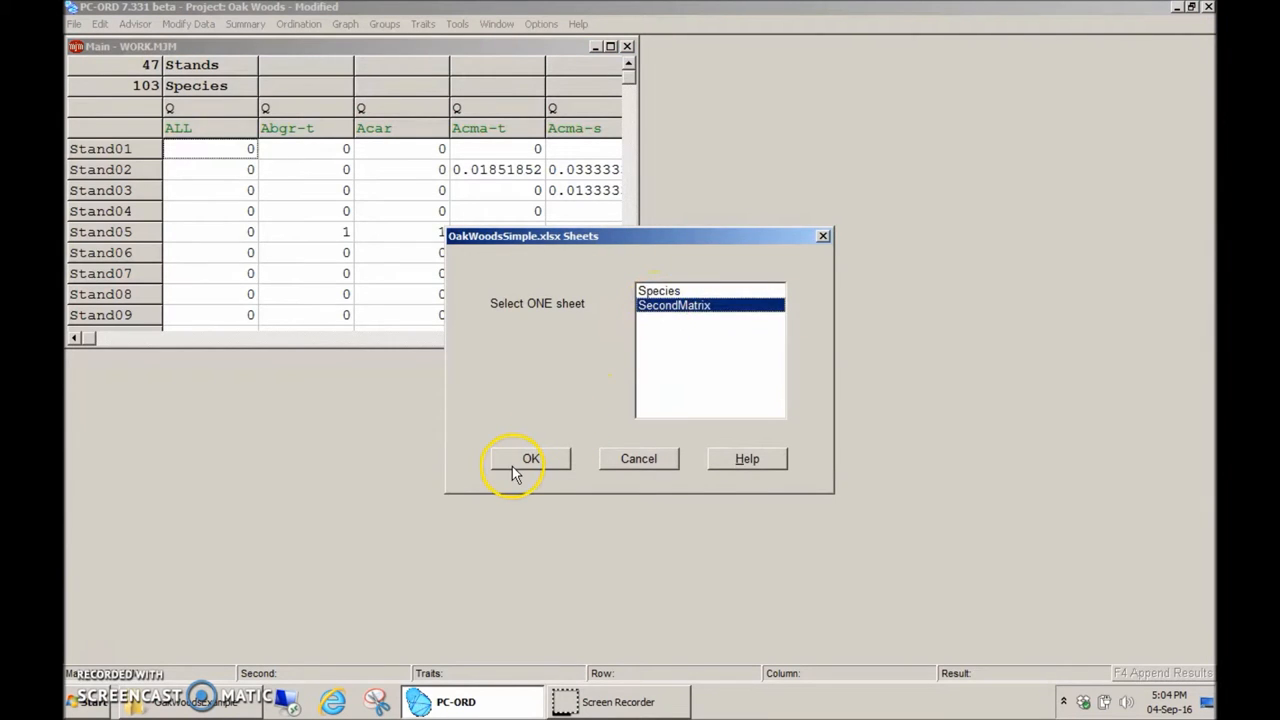
{"action": "left_click", "coordinate": [530, 458]}
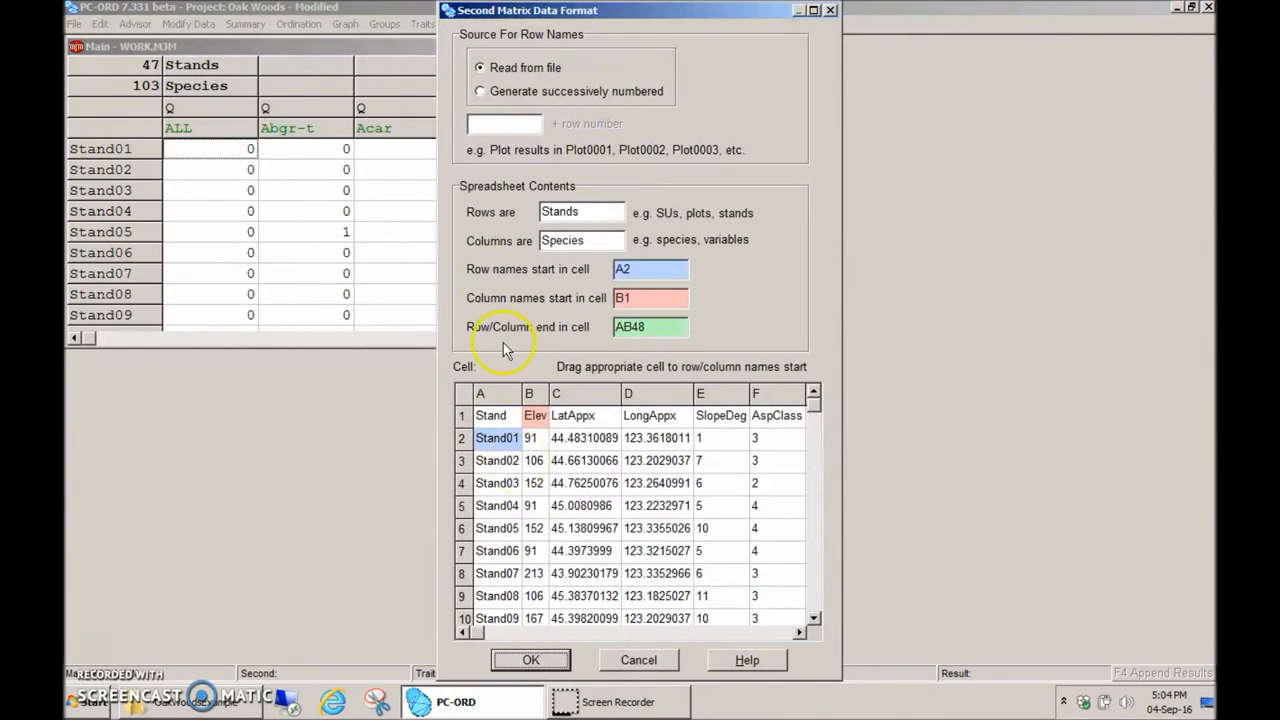
{"action": "mouse_move", "coordinate": [525, 122]}
{"action": "type", "text": "Attriba"}
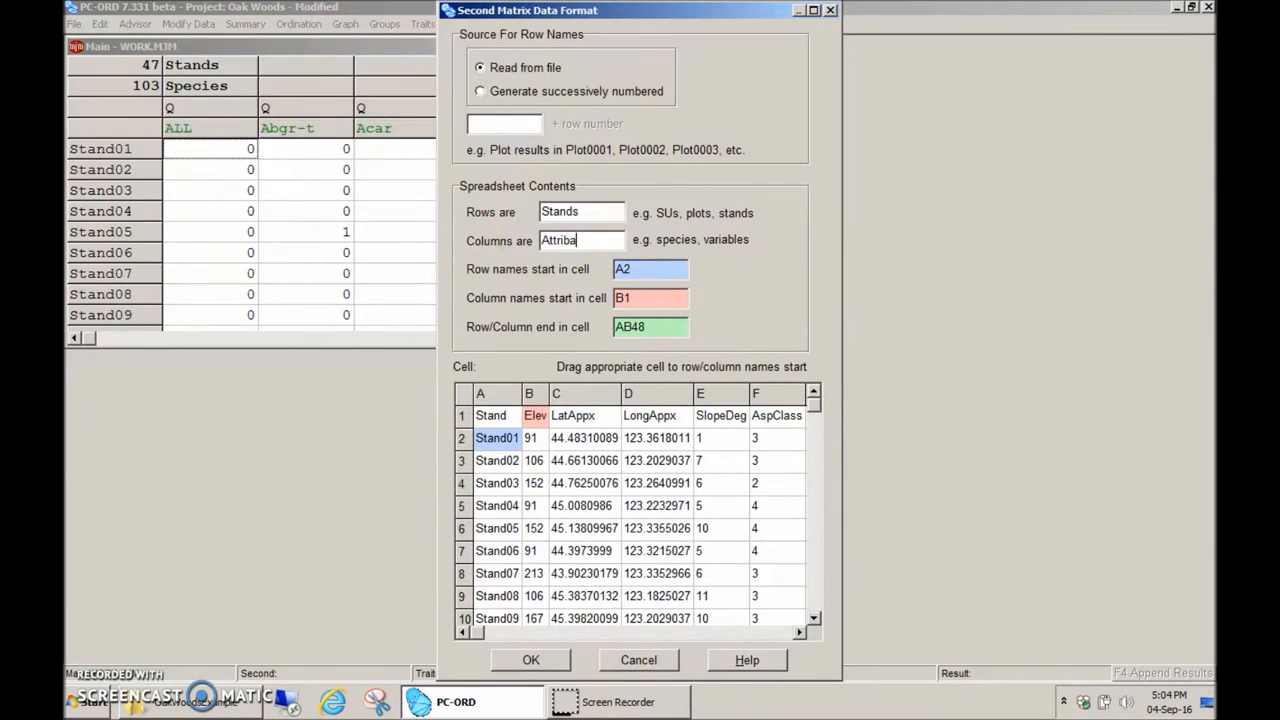
Correct the column label to Attribs, with rows as Stands
{"action": "key", "text": "BackSpace"}
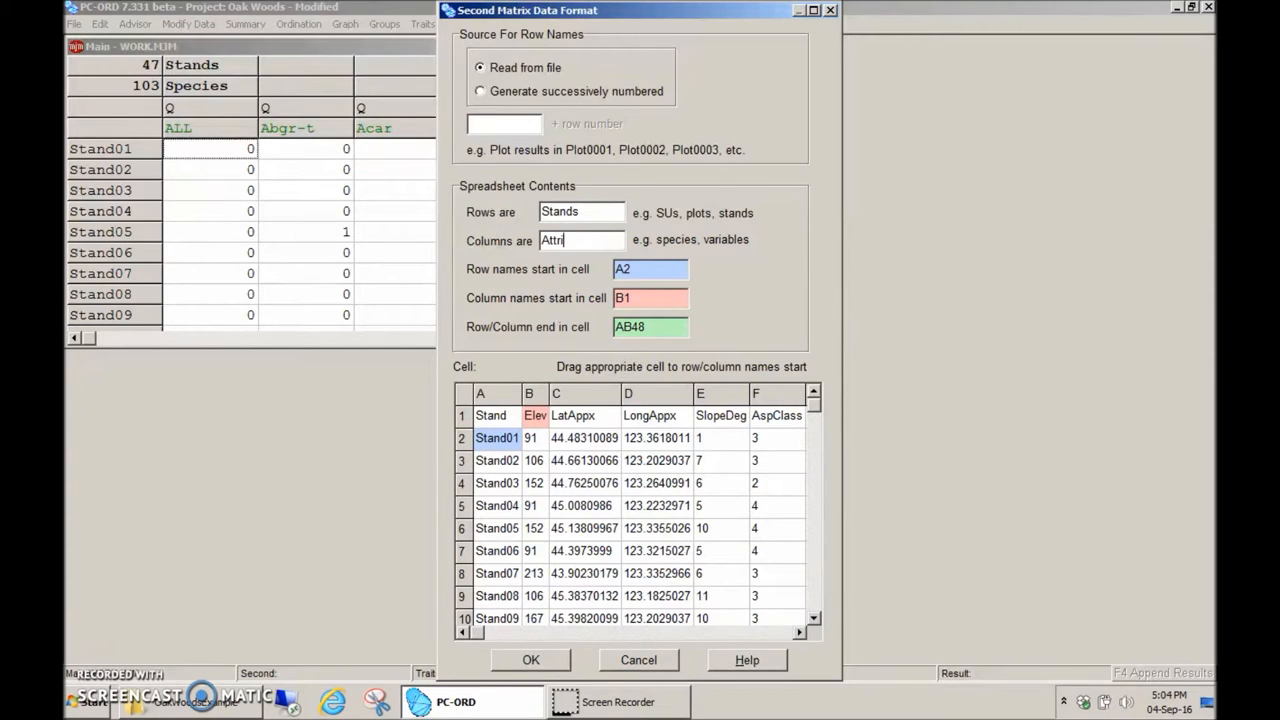
{"action": "type", "text": "bs"}
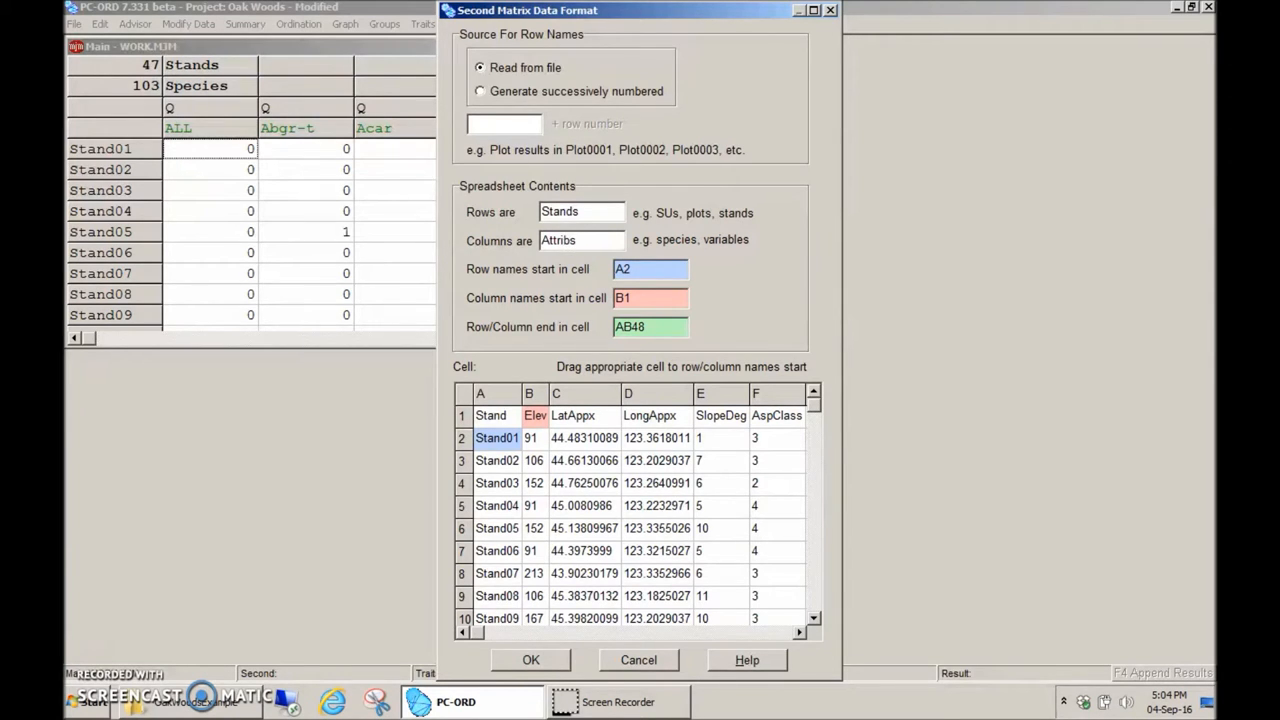
{"action": "left_click", "coordinate": [650, 269]}
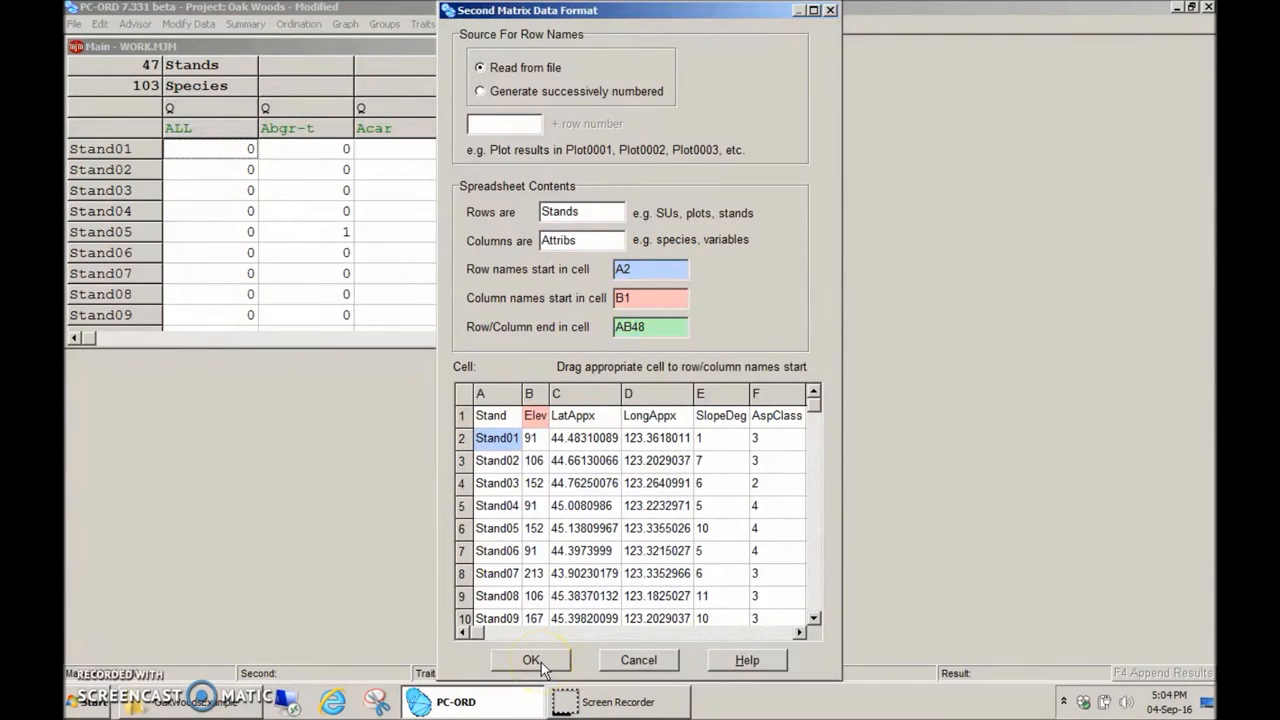
Accept the layout and mark AspClass, Landform and the other class variables as categorical
{"action": "left_click", "coordinate": [531, 660]}
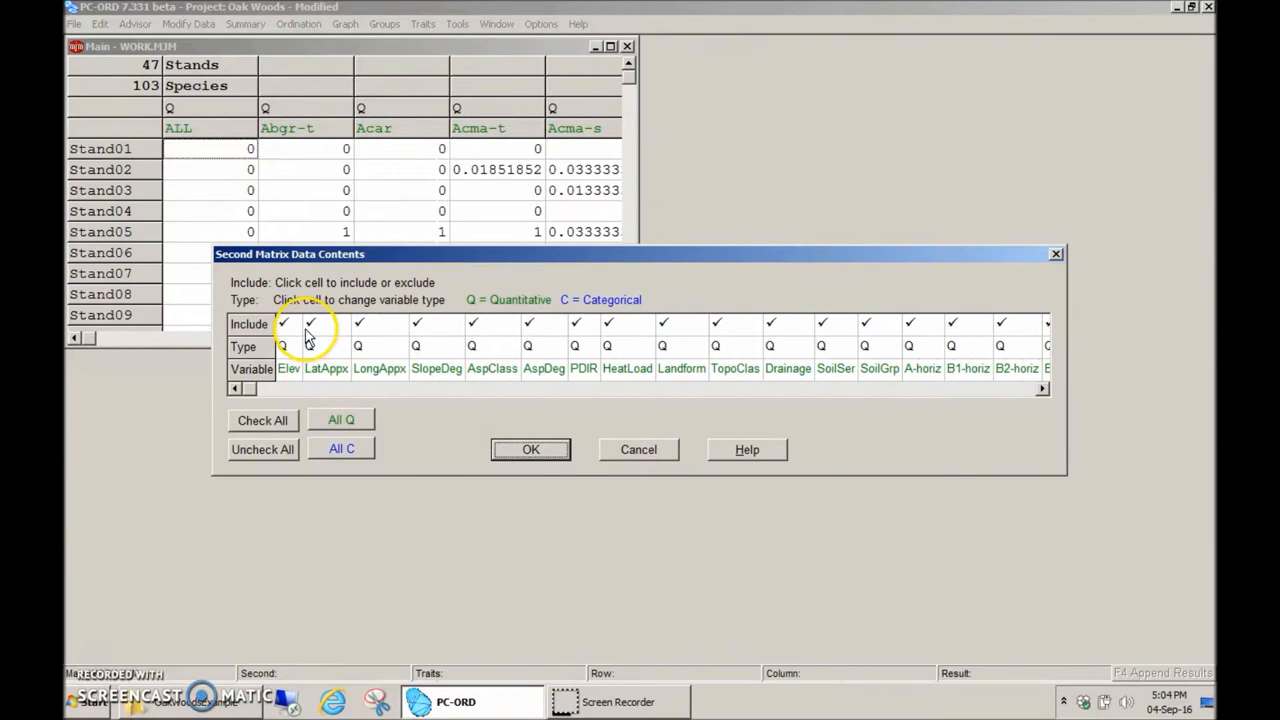
{"action": "mouse_move", "coordinate": [822, 335]}
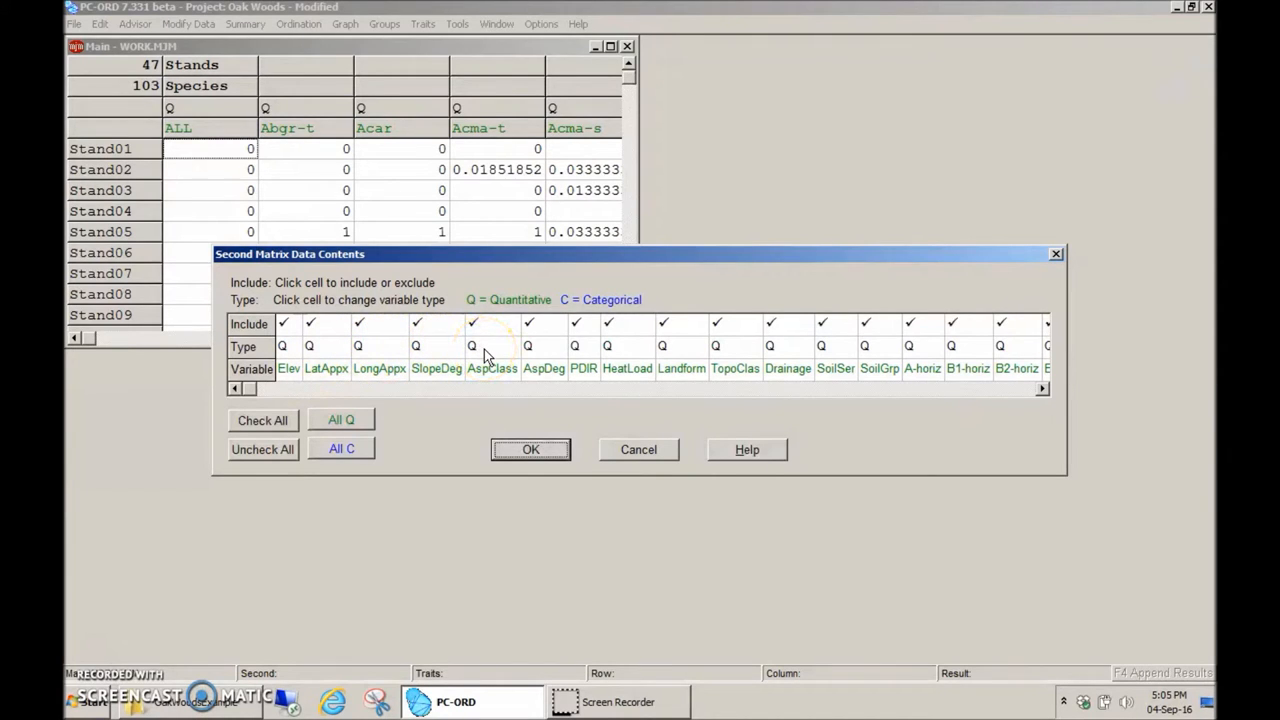
{"action": "left_click", "coordinate": [471, 346]}
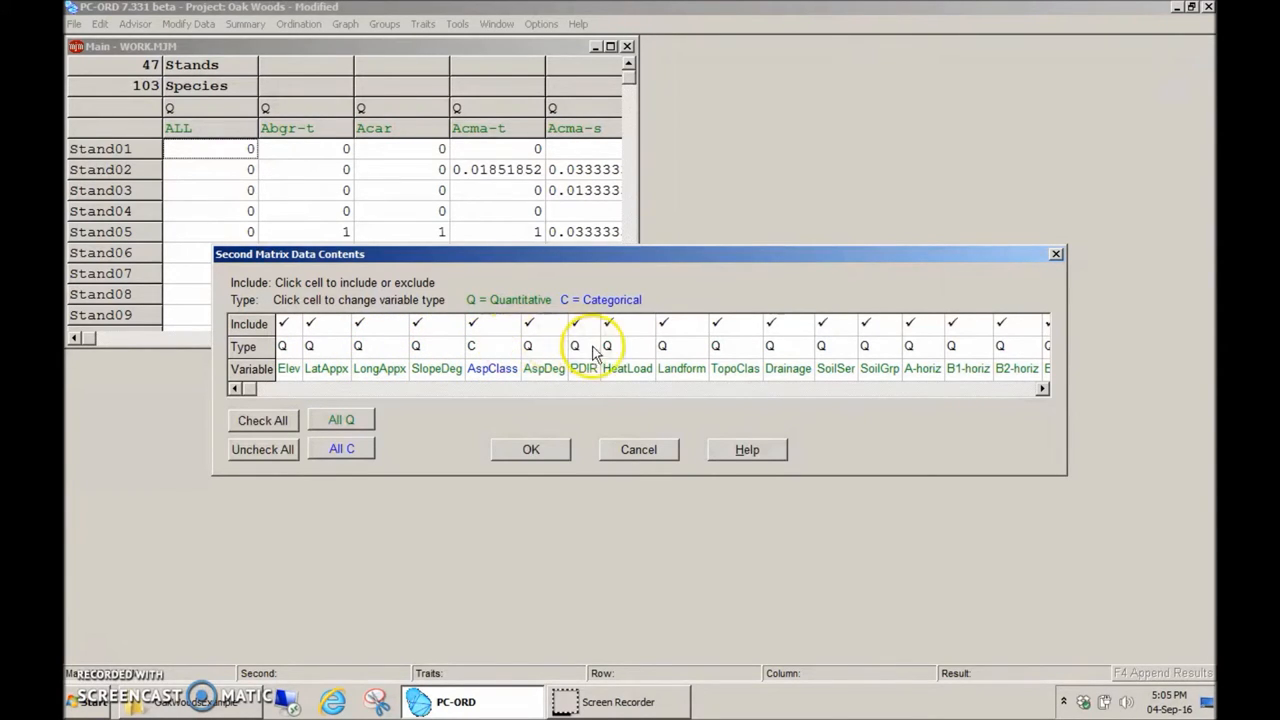
{"action": "left_click", "coordinate": [661, 346]}
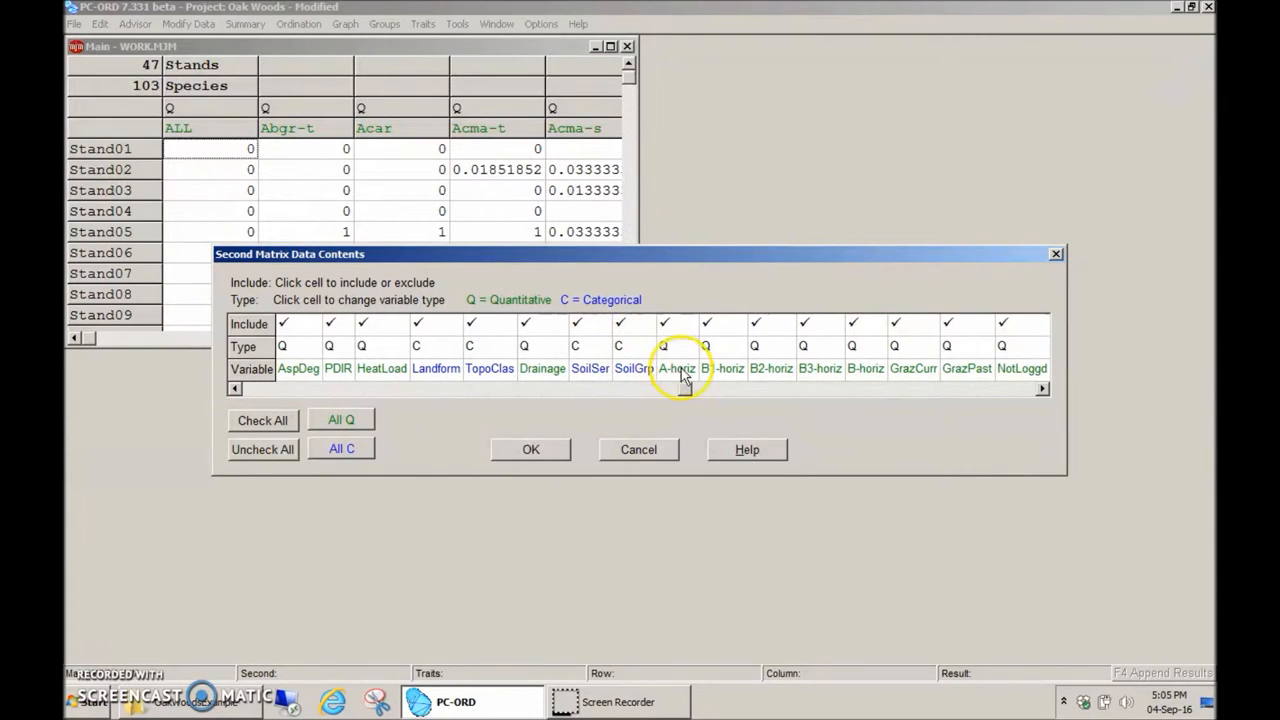
{"action": "scroll", "scroll_direction": "right", "scroll_amount": 3}
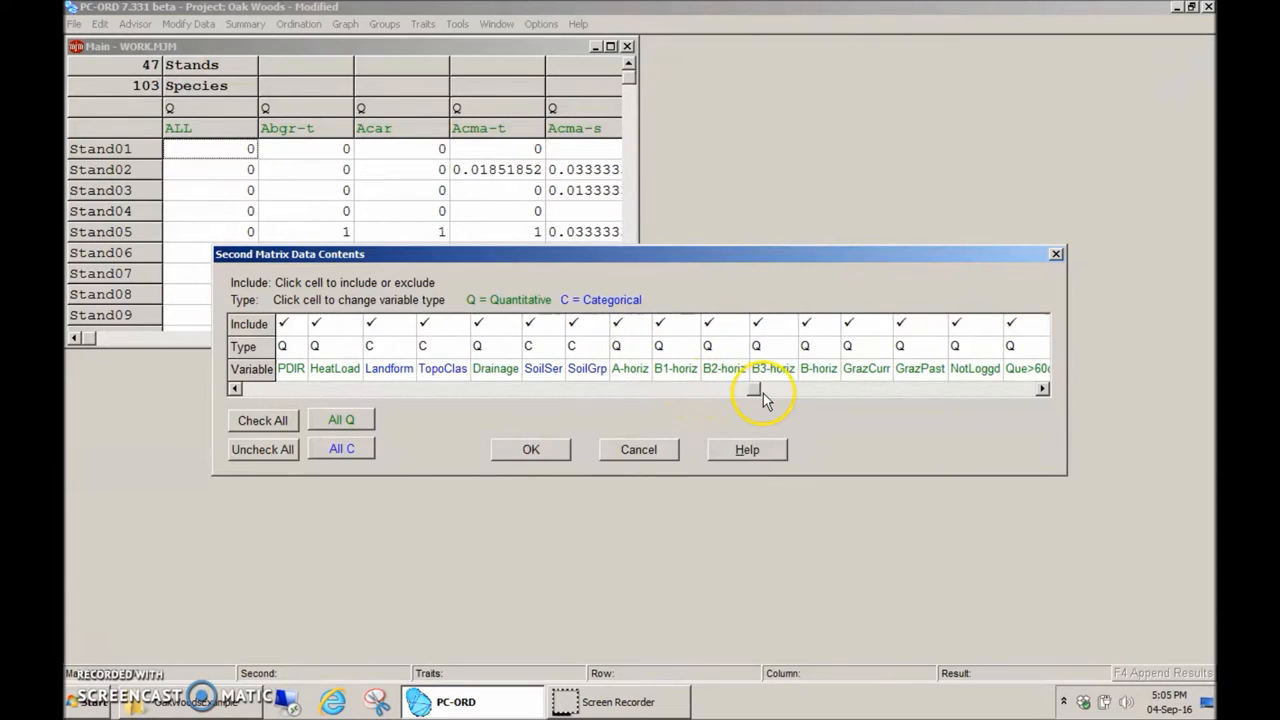
{"action": "scroll", "scroll_direction": "right", "scroll_amount": 3}
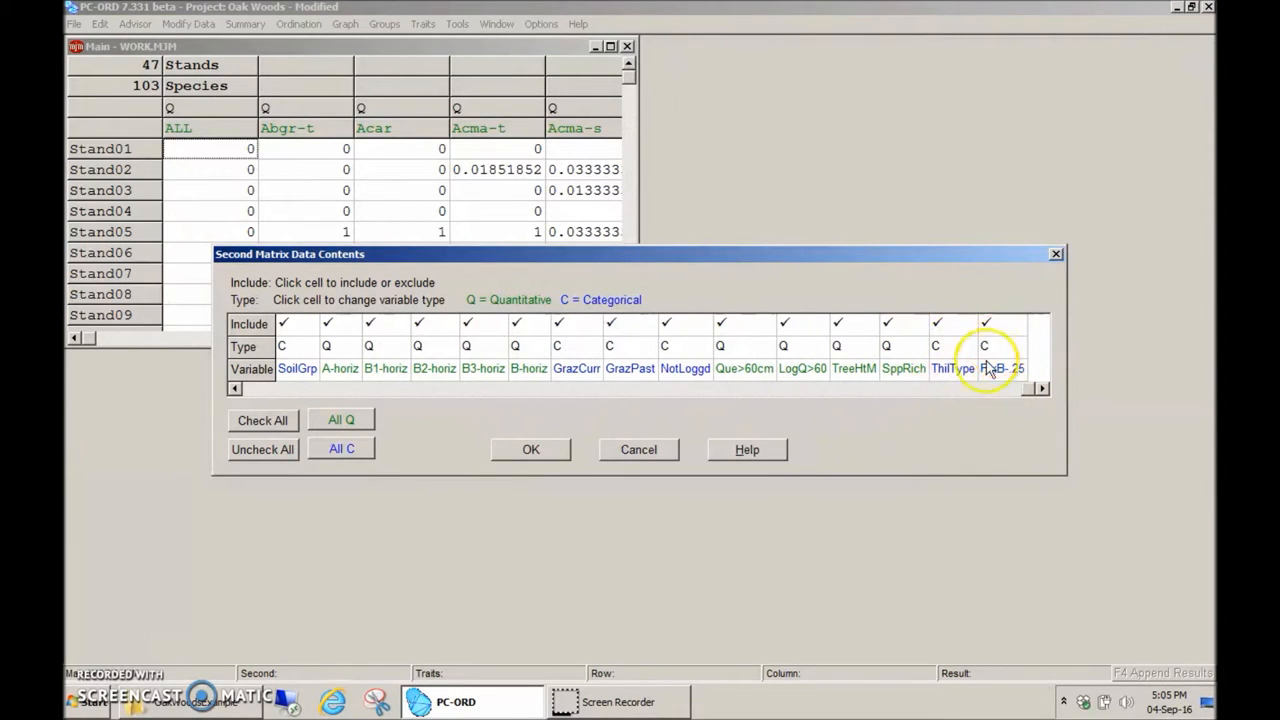
{"action": "mouse_move", "coordinate": [515, 455]}
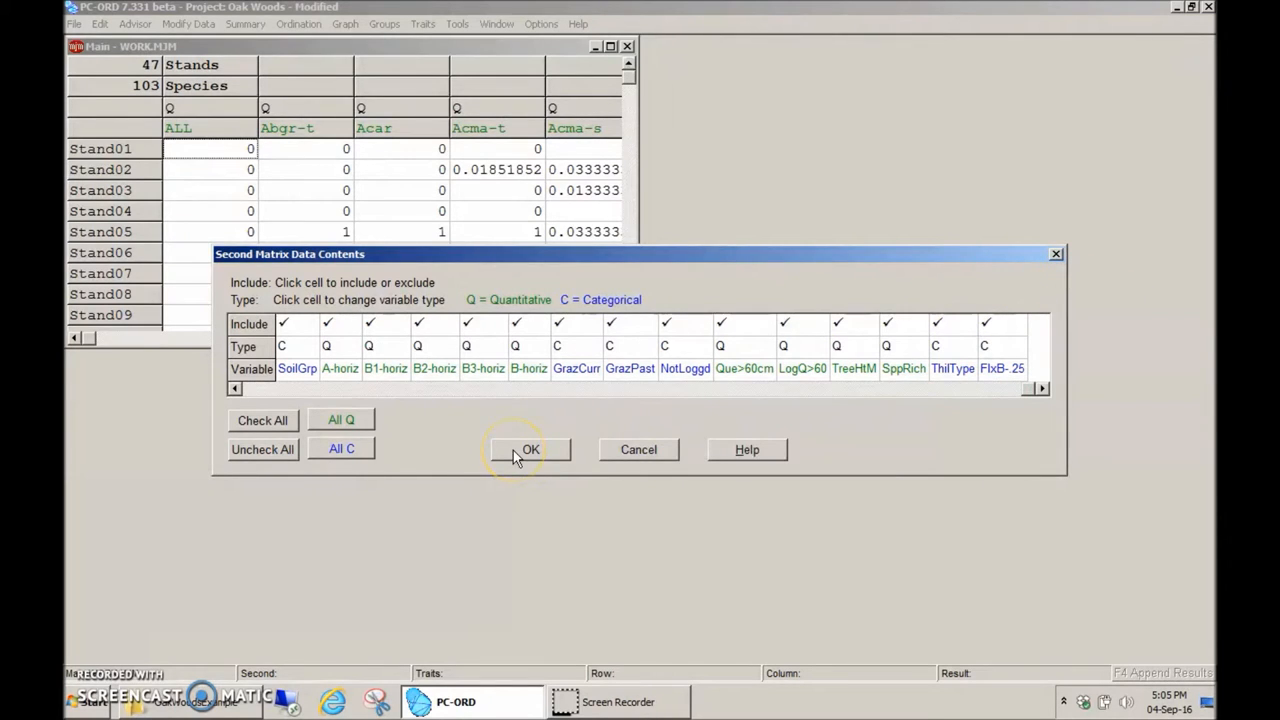
Finish the 27-attribute second matrix import and save the matrices as OakWoods1.mjm and OakWoods2.mjm
{"action": "left_click", "coordinate": [530, 449]}
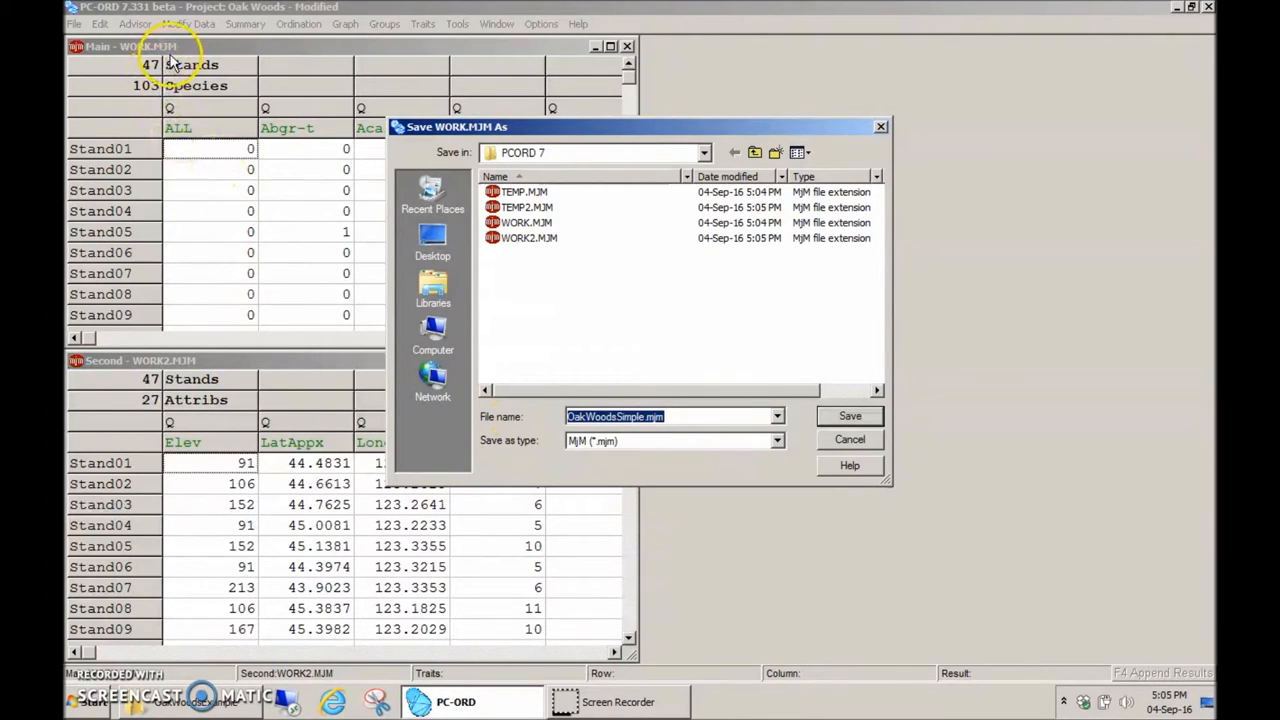
{"action": "mouse_move", "coordinate": [513, 388]}
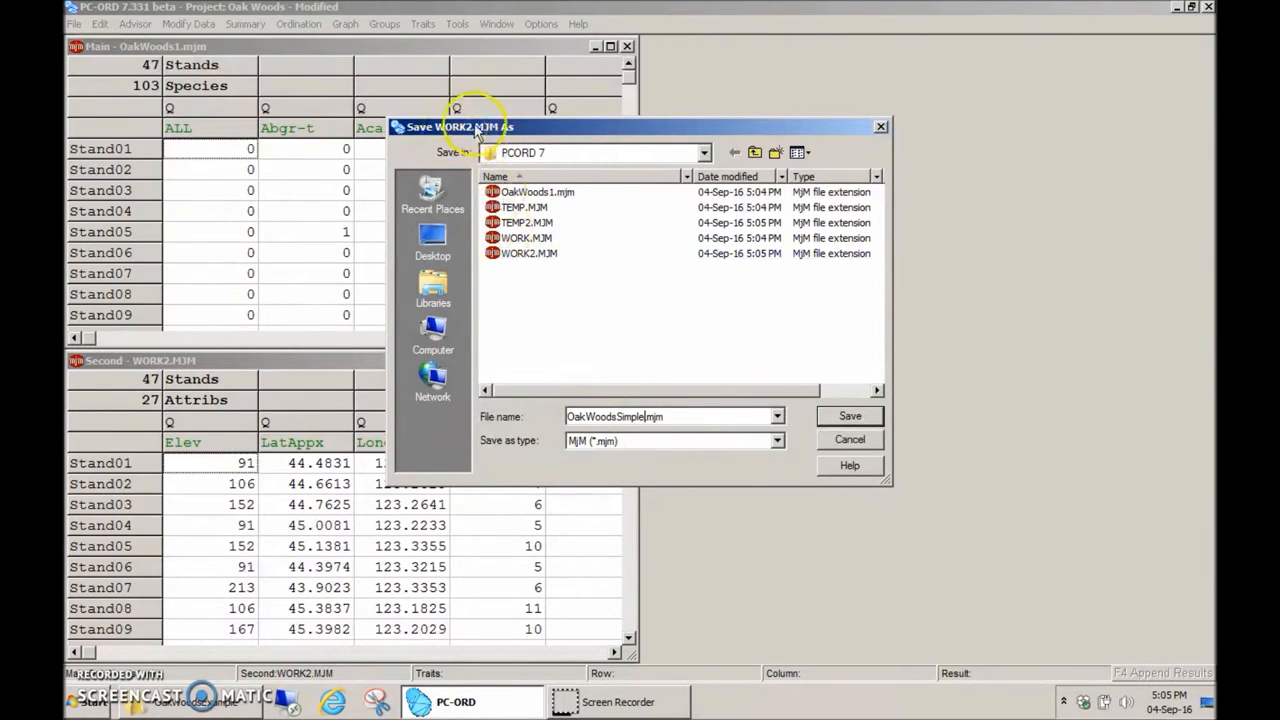
{"action": "mouse_move", "coordinate": [645, 530]}
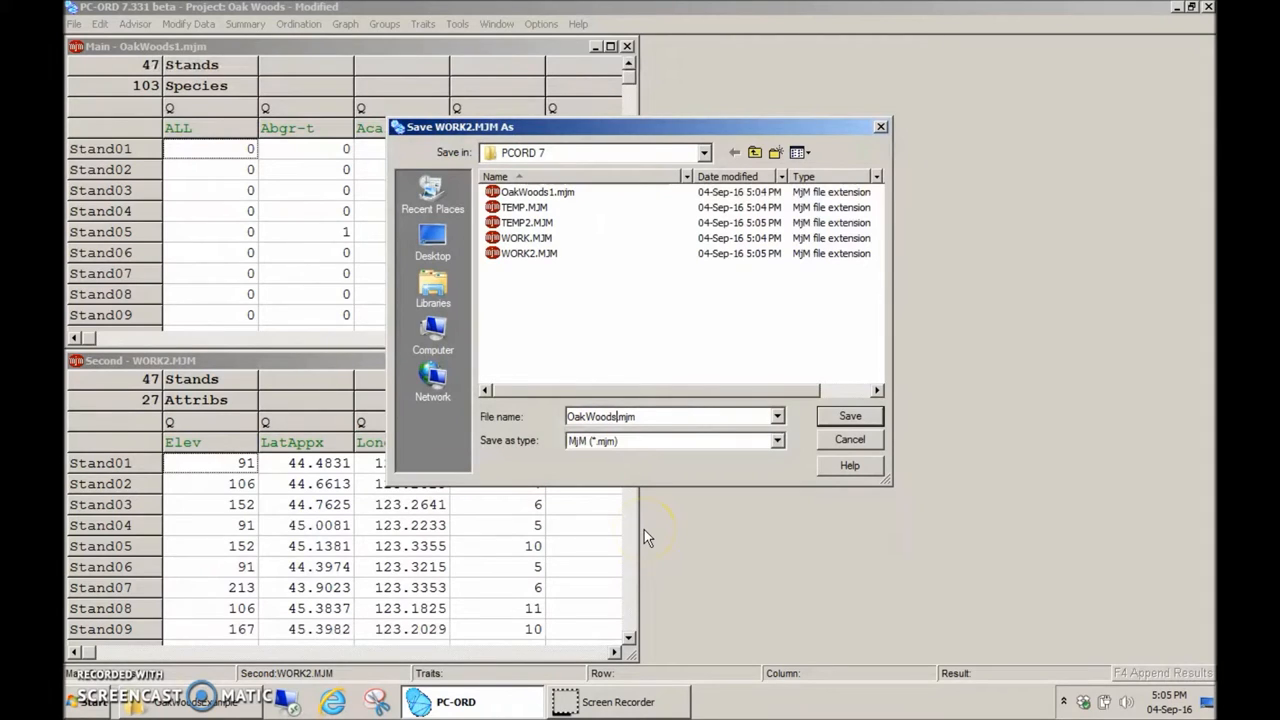
{"action": "left_click", "coordinate": [849, 415]}
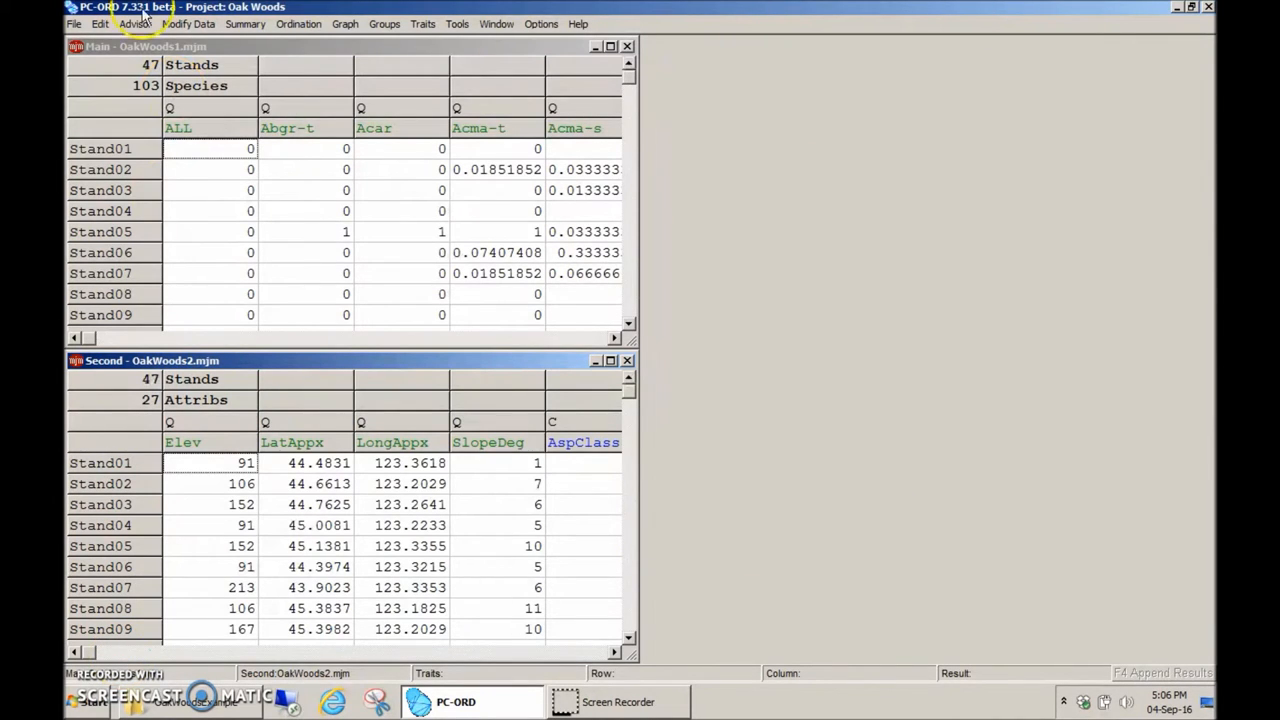
Save the project over the existing Oak Woods.7prj file
{"action": "left_click", "coordinate": [74, 23]}
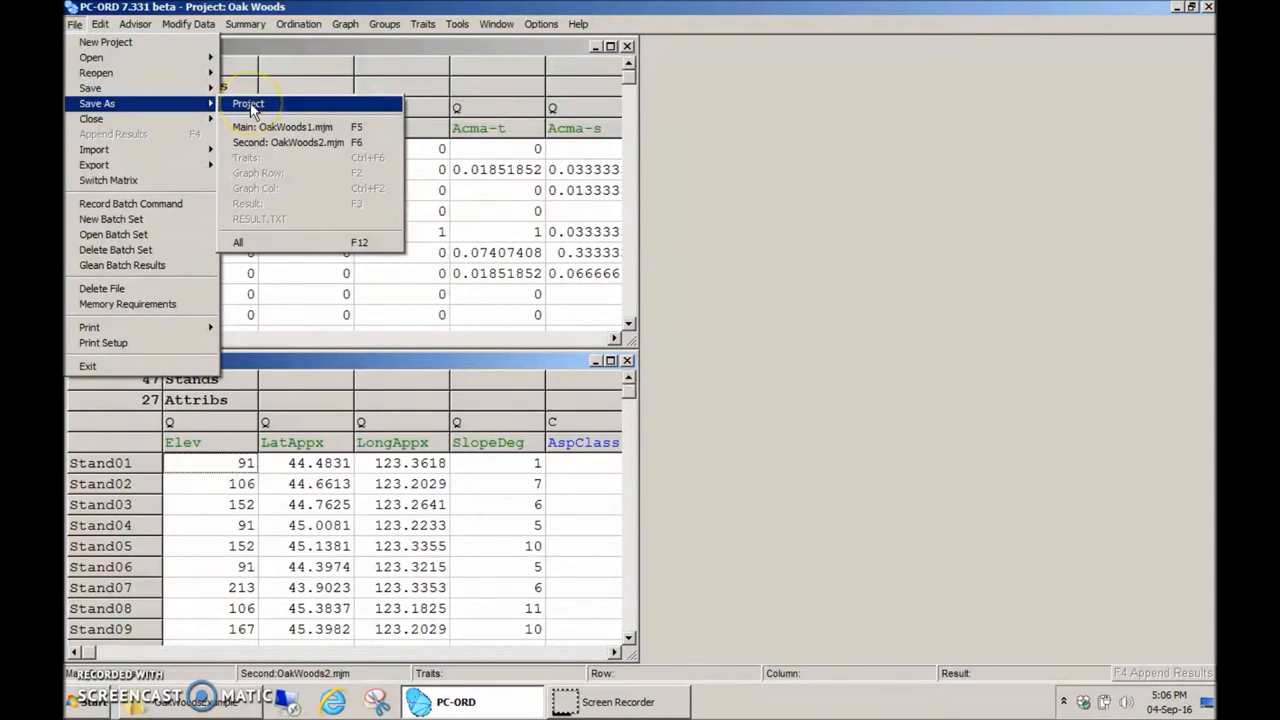
{"action": "left_click", "coordinate": [247, 103]}
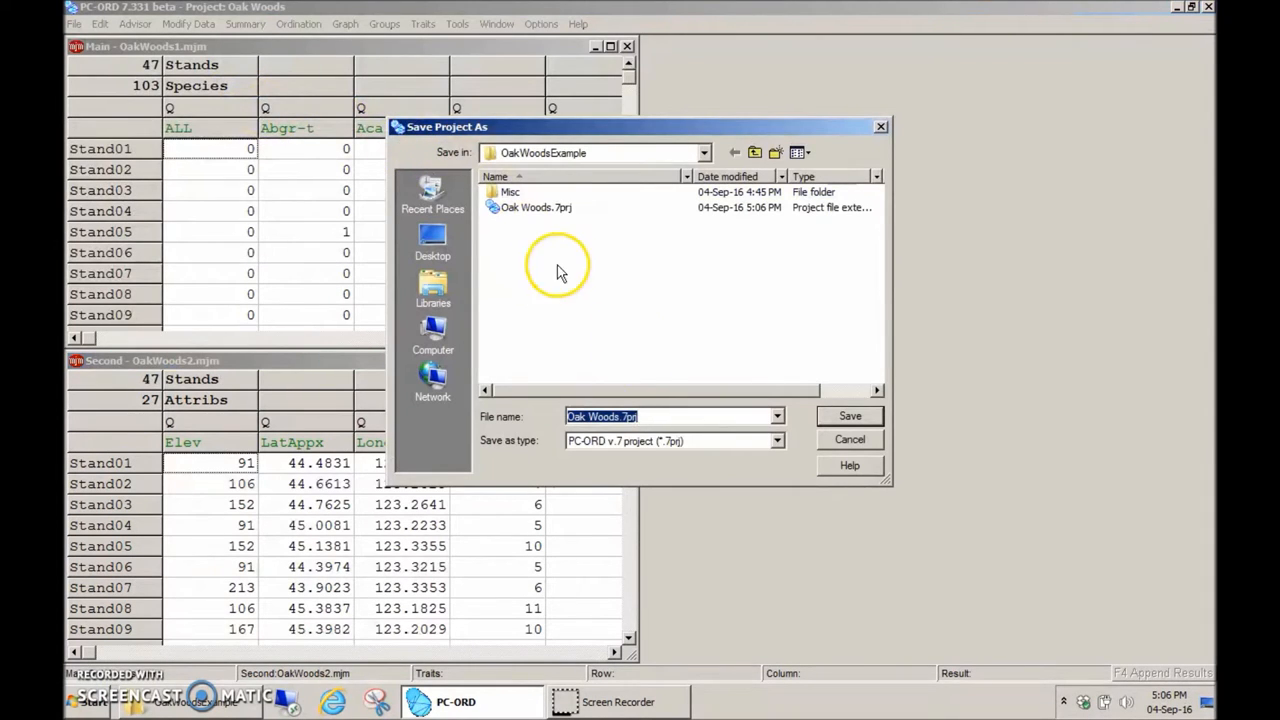
{"action": "left_click", "coordinate": [849, 415]}
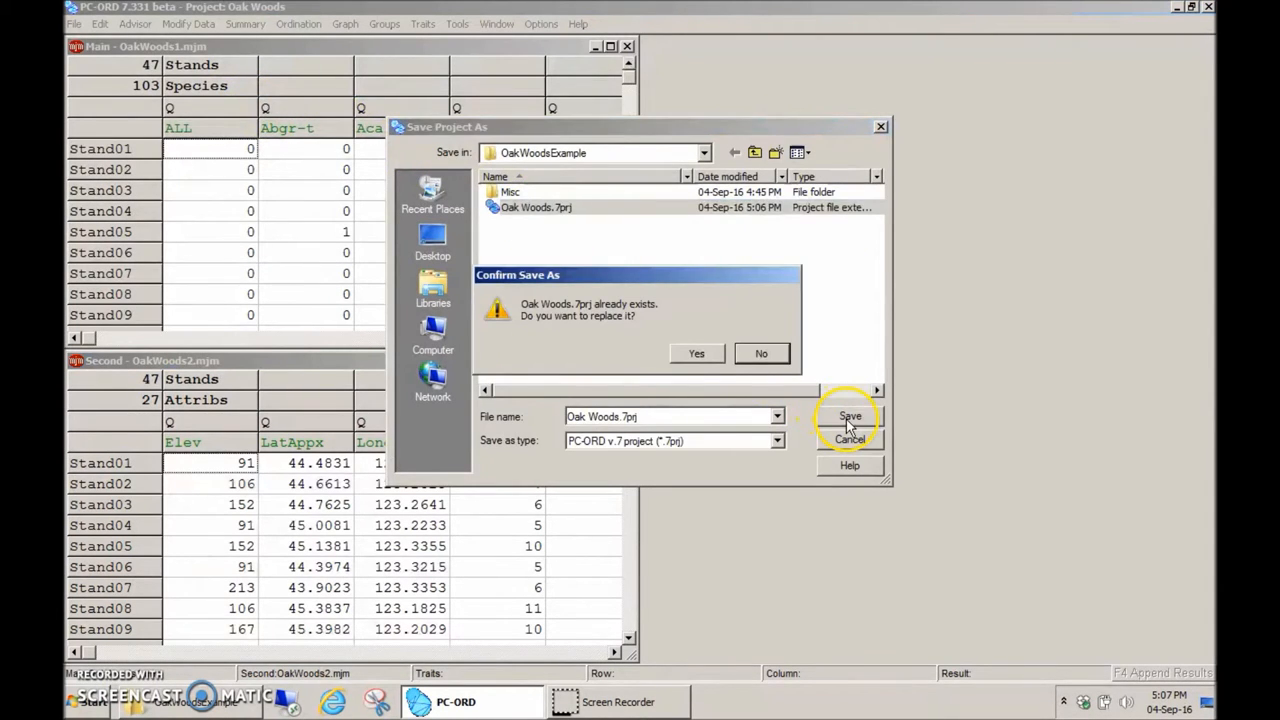
{"action": "left_click", "coordinate": [696, 353]}
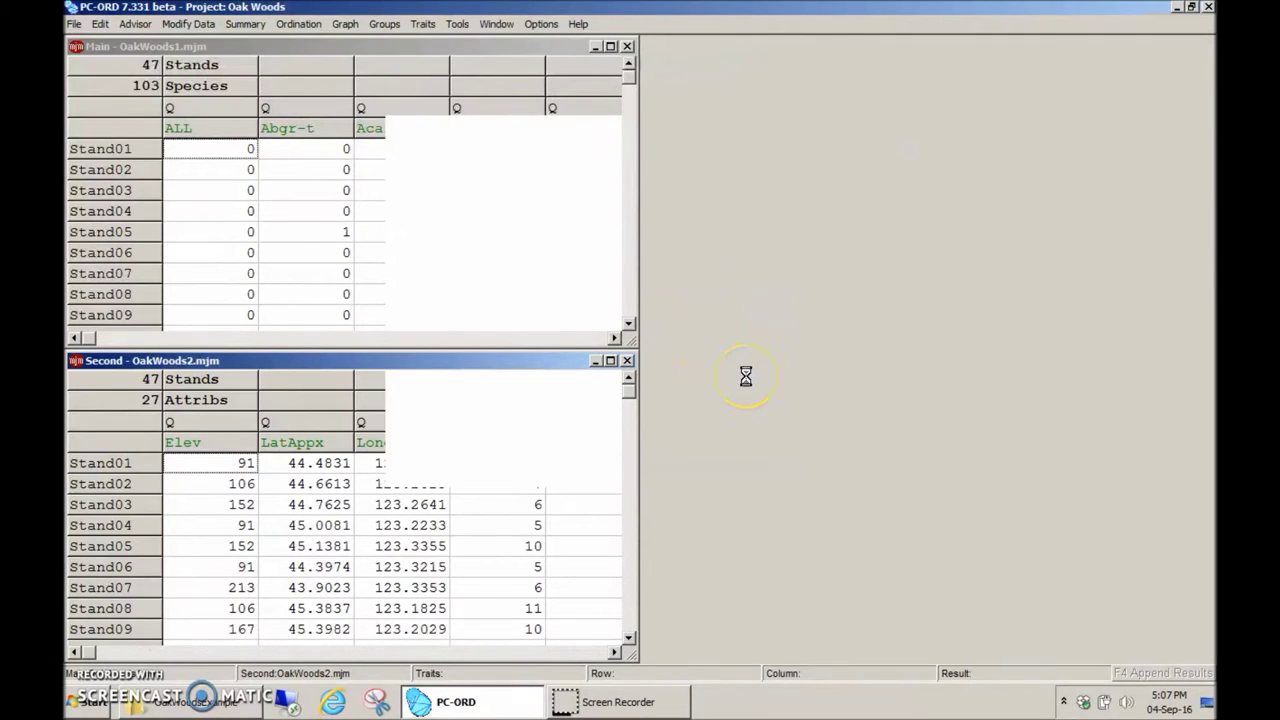
{"action": "mouse_move", "coordinate": [745, 372]}
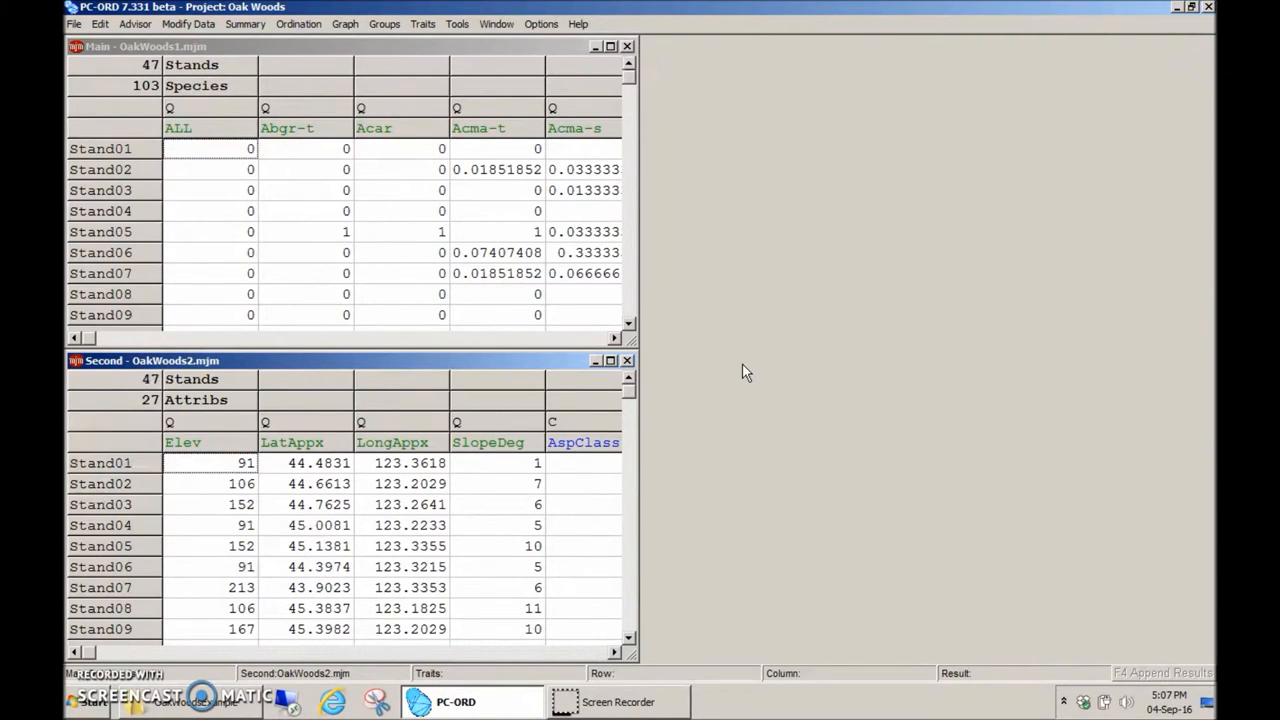
{"action": "mouse_move", "coordinate": [300, 24]}
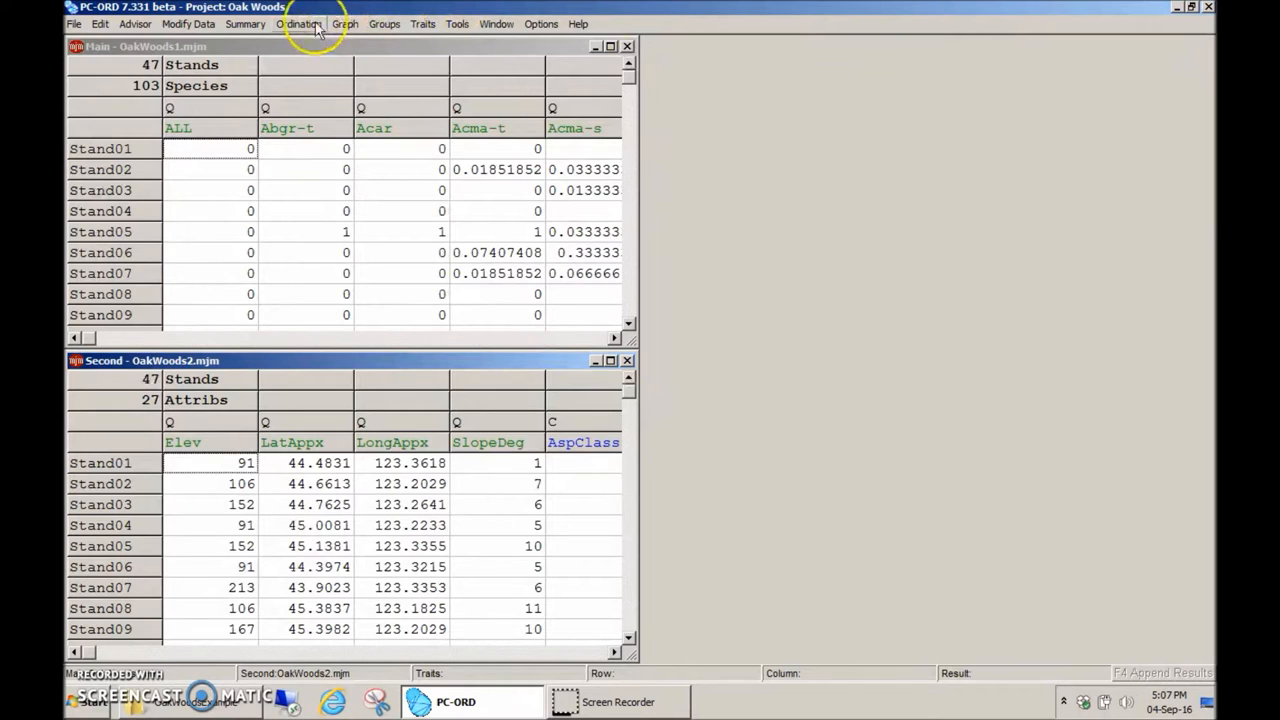
Configure NMS with autopilot at medium thoroughness and Sorensen (Bray-Curtis) distance
{"action": "left_click", "coordinate": [299, 24]}
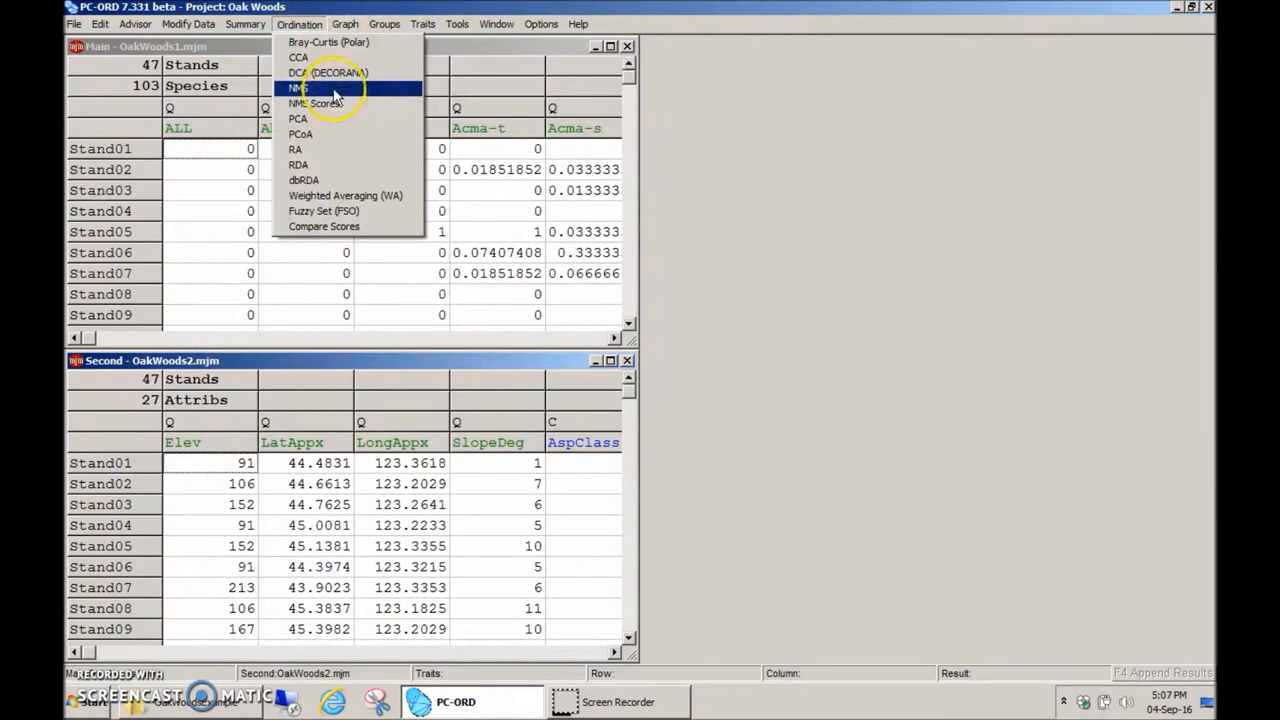
{"action": "left_click", "coordinate": [298, 88]}
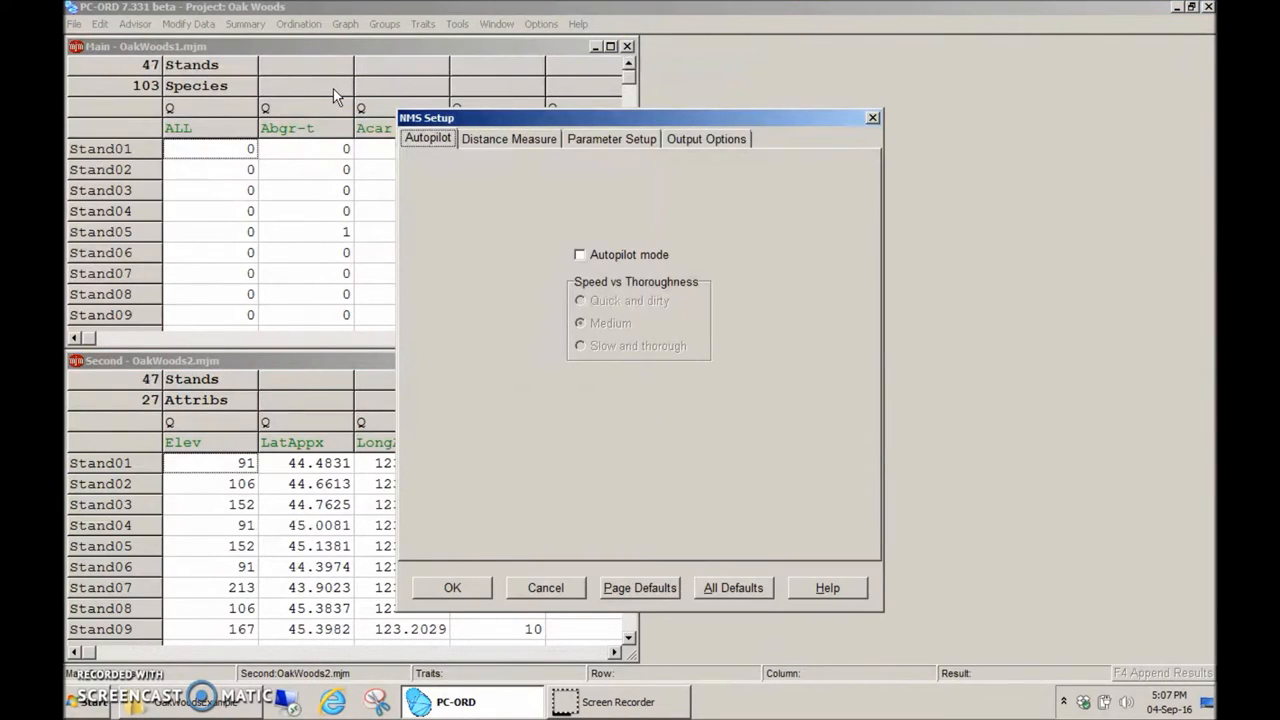
{"action": "mouse_move", "coordinate": [635, 38]}
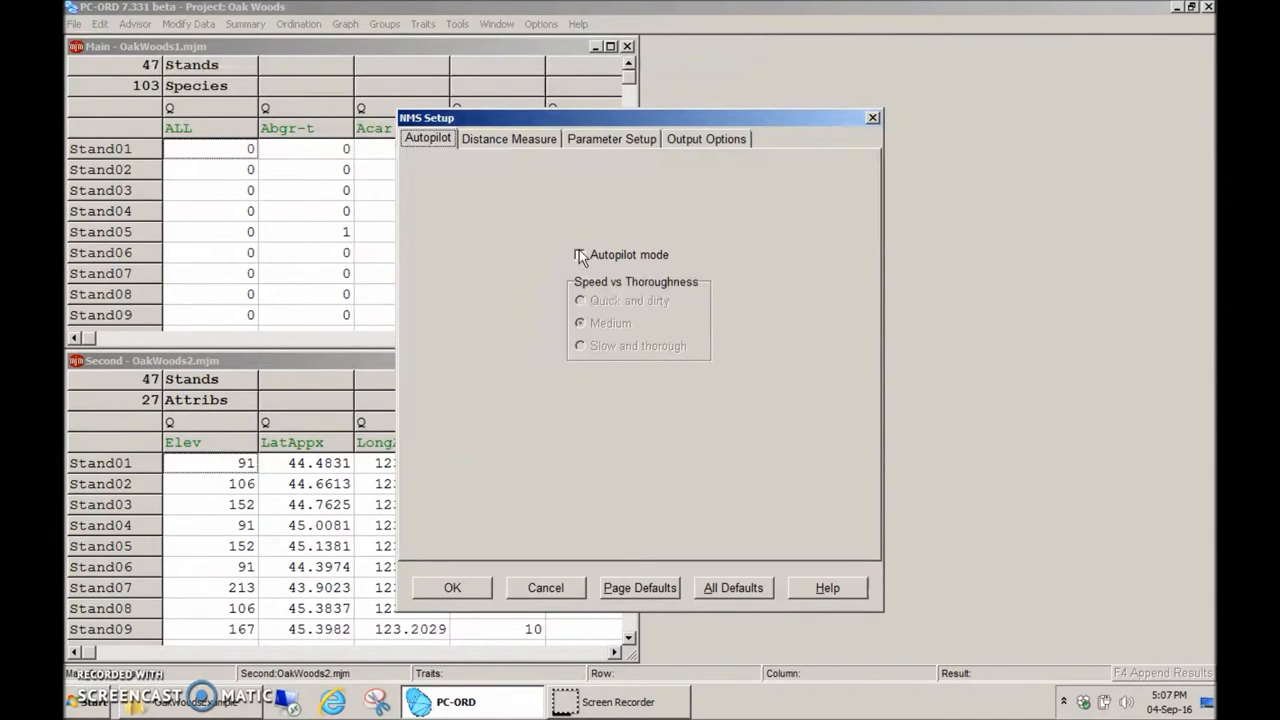
{"action": "left_click", "coordinate": [579, 254]}
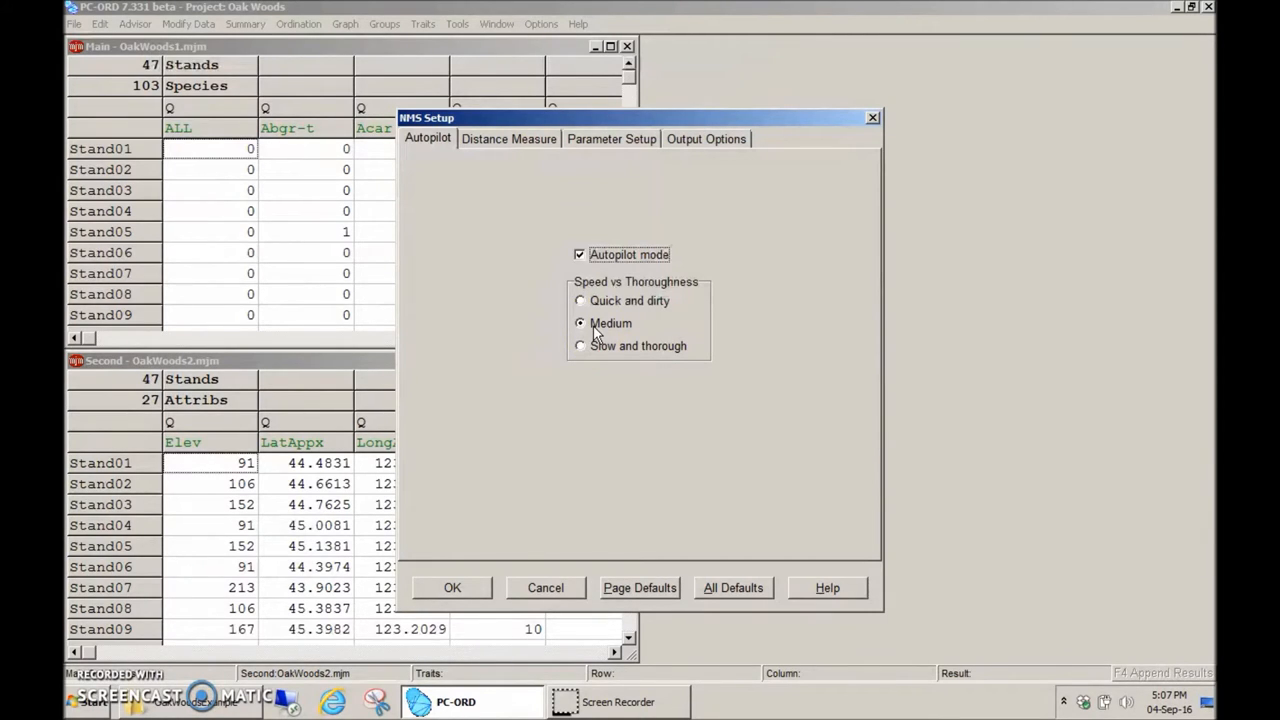
{"action": "mouse_move", "coordinate": [505, 147]}
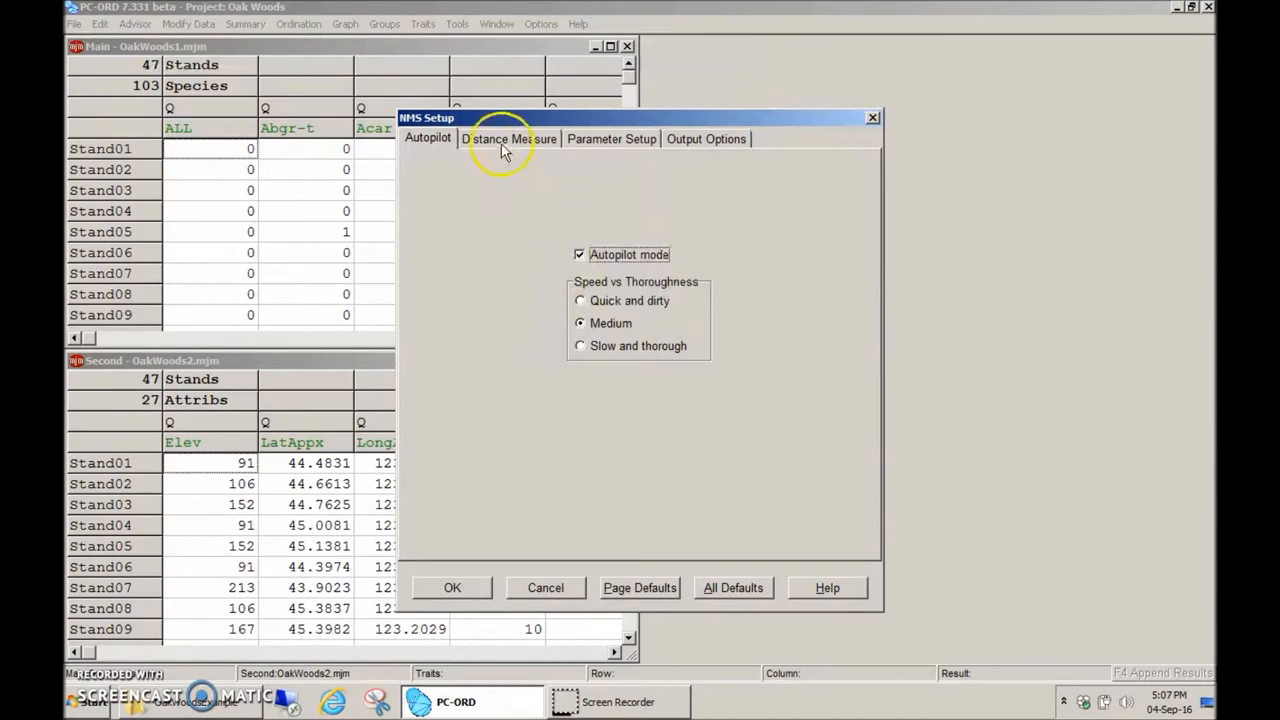
{"action": "left_click", "coordinate": [510, 138]}
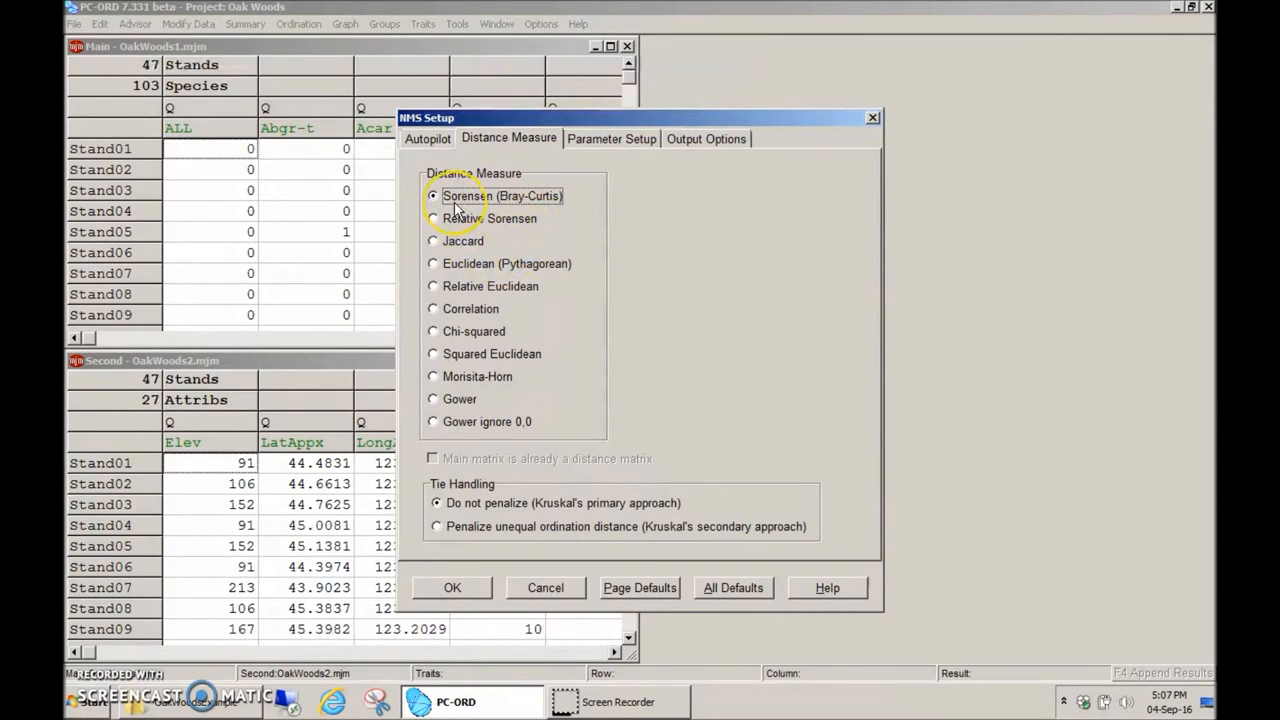
{"action": "mouse_move", "coordinate": [493, 263]}
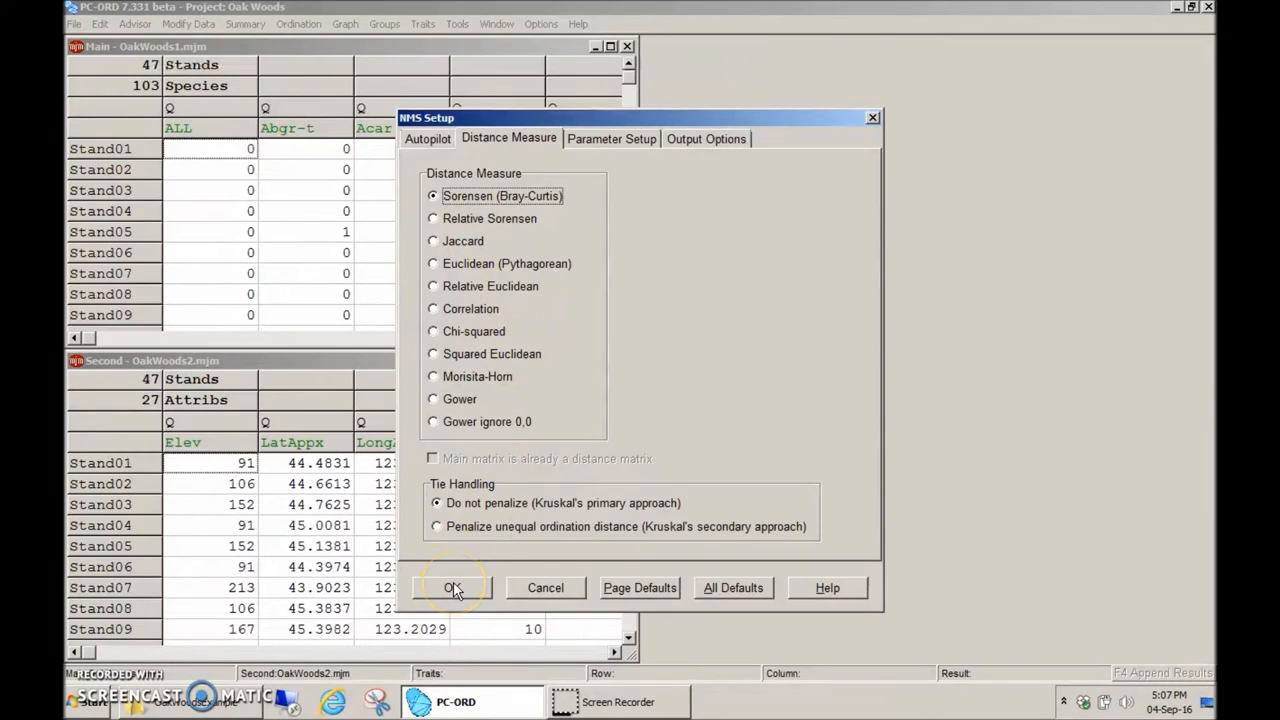
{"action": "left_click", "coordinate": [452, 587]}
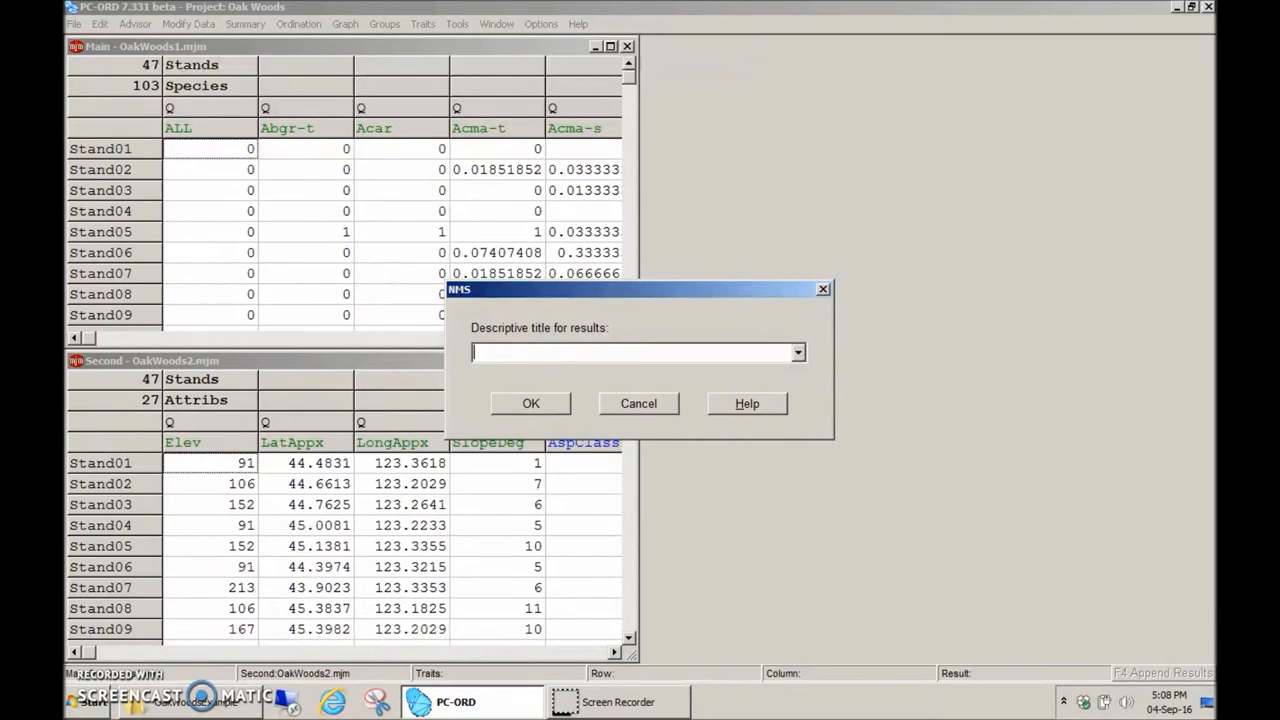
Title the results 'NMS Sorensen distance, medium autopilot' and run the ordination
{"action": "type", "text": "NMS Sore"}
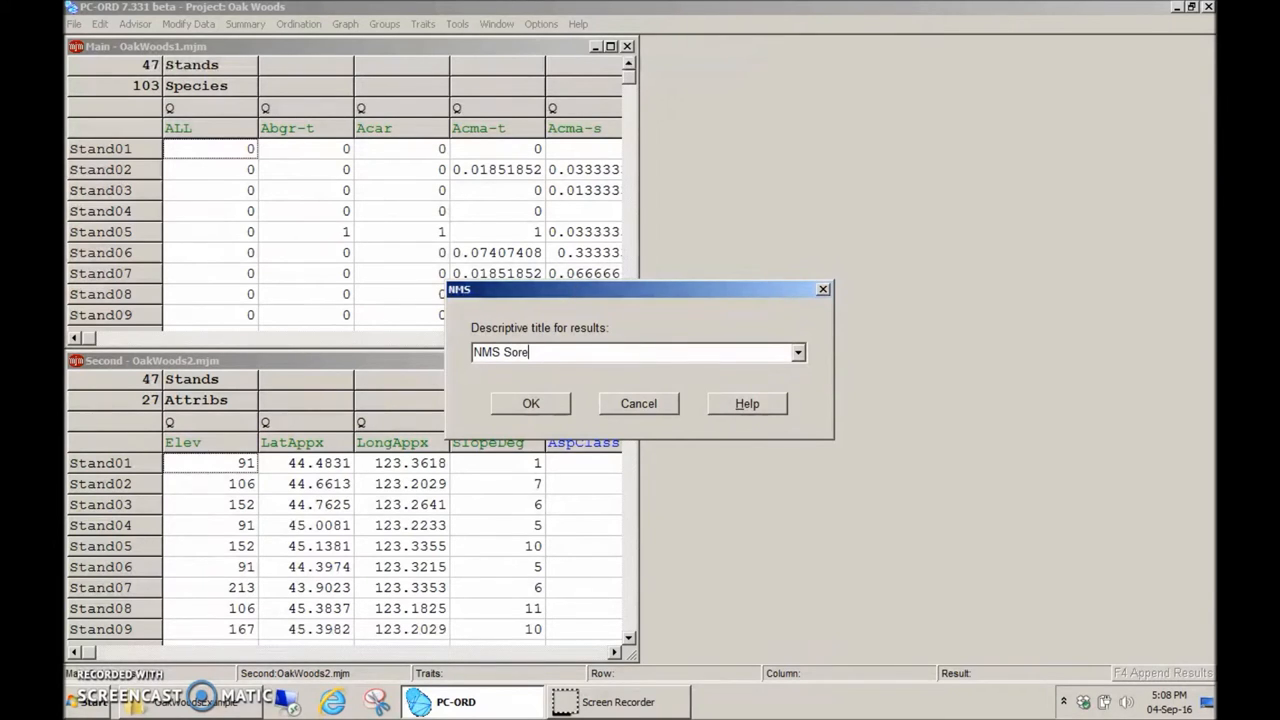
{"action": "type", "text": "nsen distance,"}
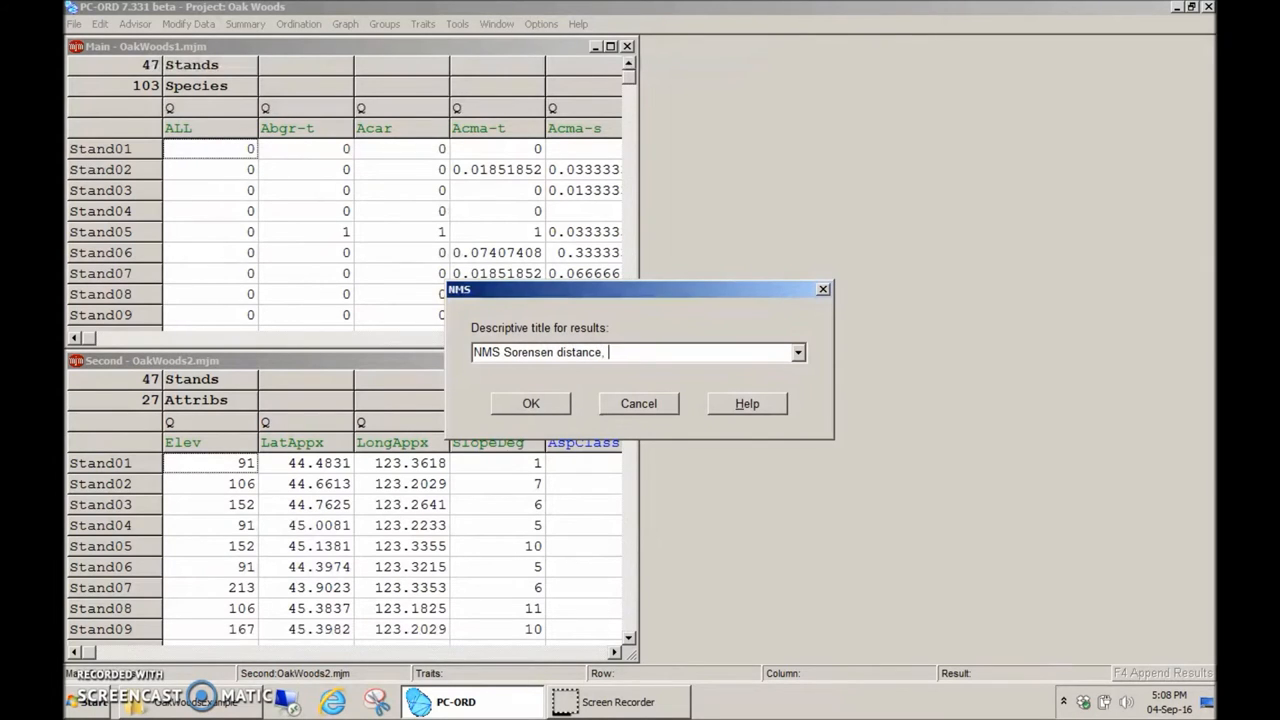
{"action": "type", "text": "medium autopi"}
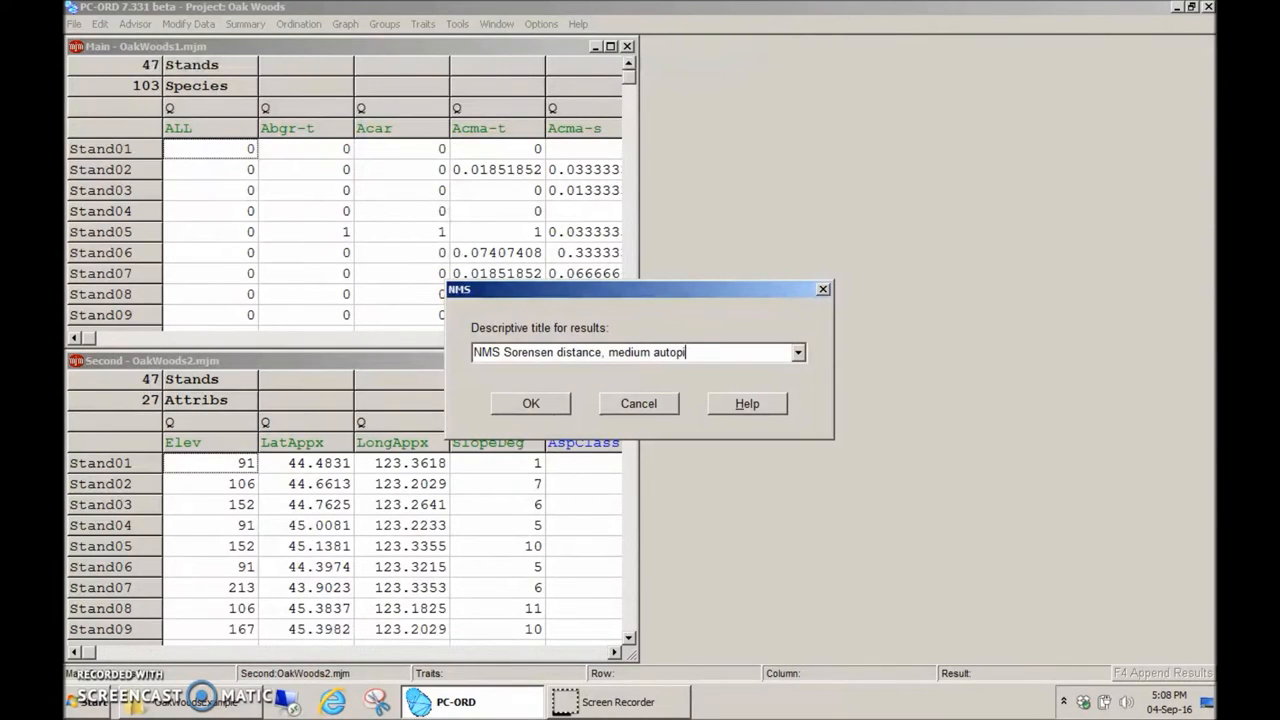
{"action": "type", "text": "lot"}
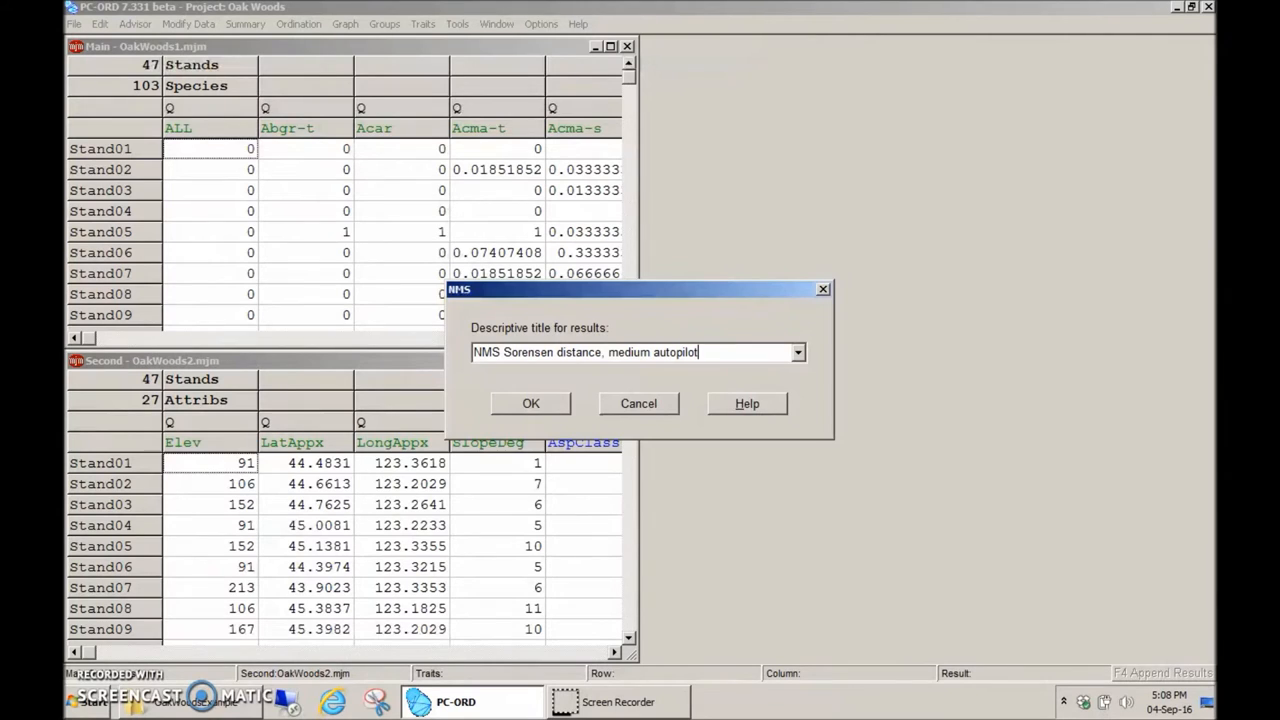
{"action": "left_click", "coordinate": [530, 403]}
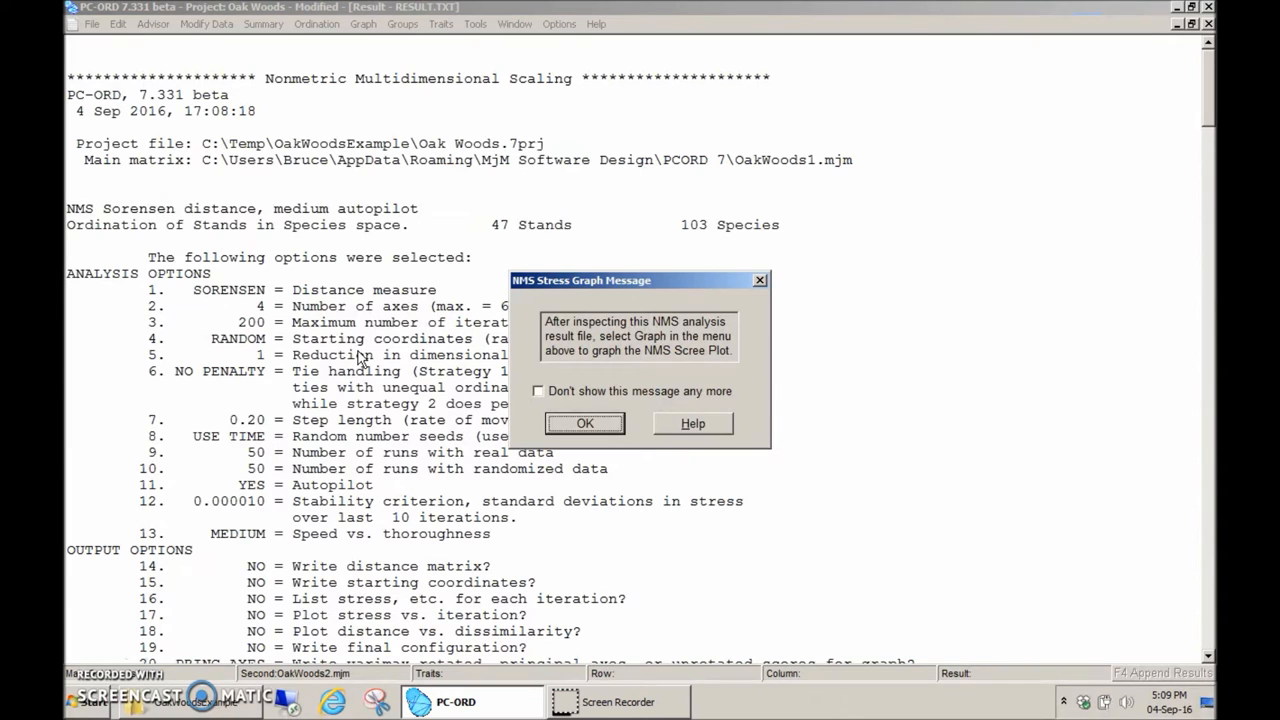
Permanently dismiss the scree-plot reminder to reach the stress-by-iteration graph
{"action": "left_click", "coordinate": [538, 390]}
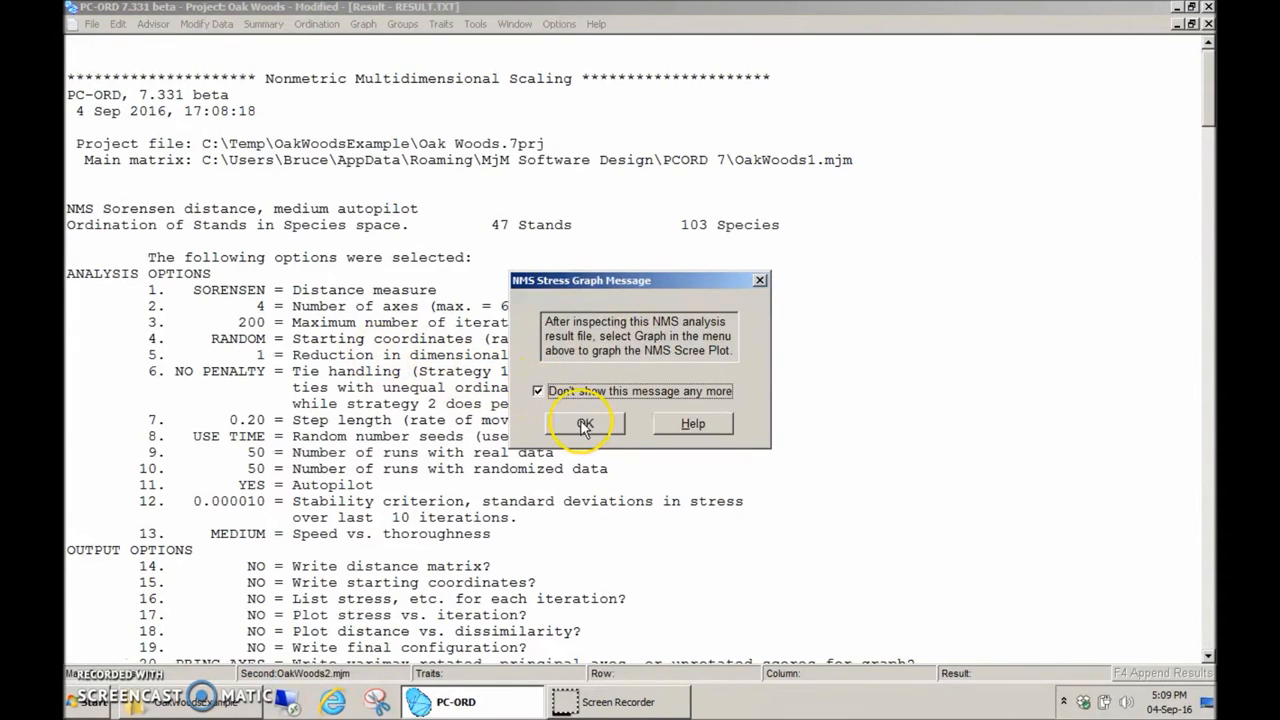
{"action": "left_click", "coordinate": [584, 422]}
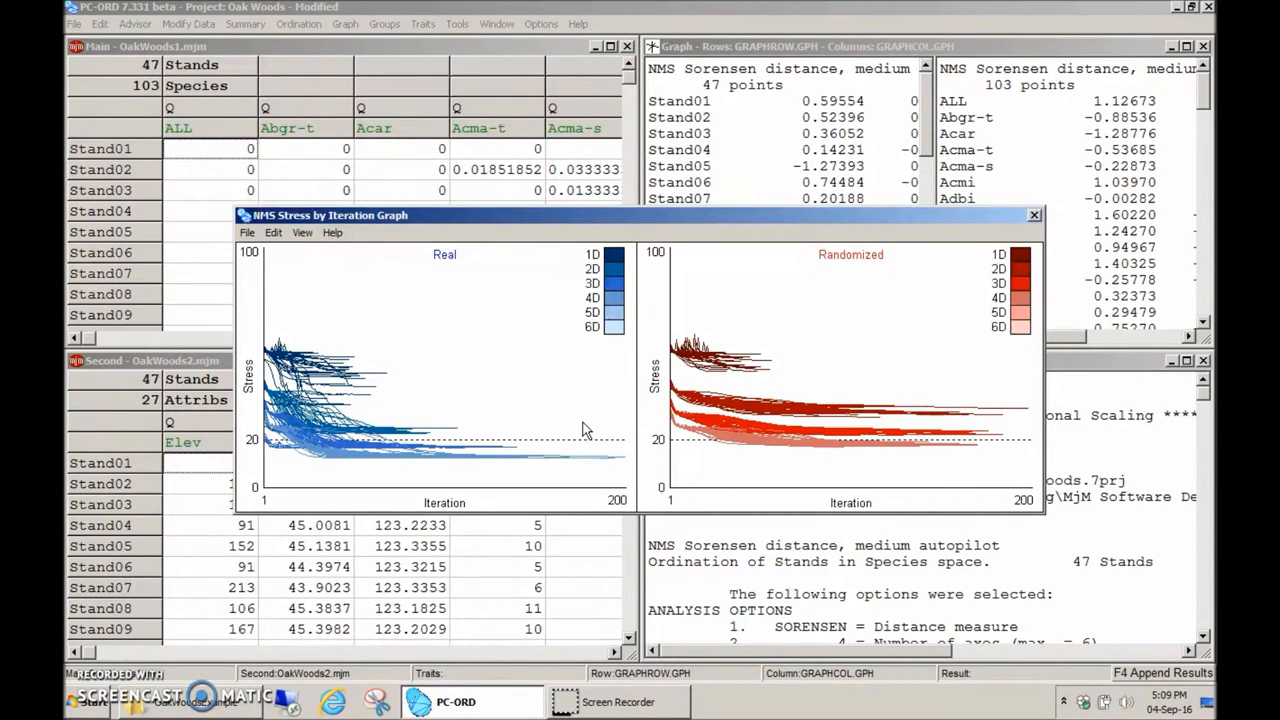
{"action": "mouse_move", "coordinate": [945, 245]}
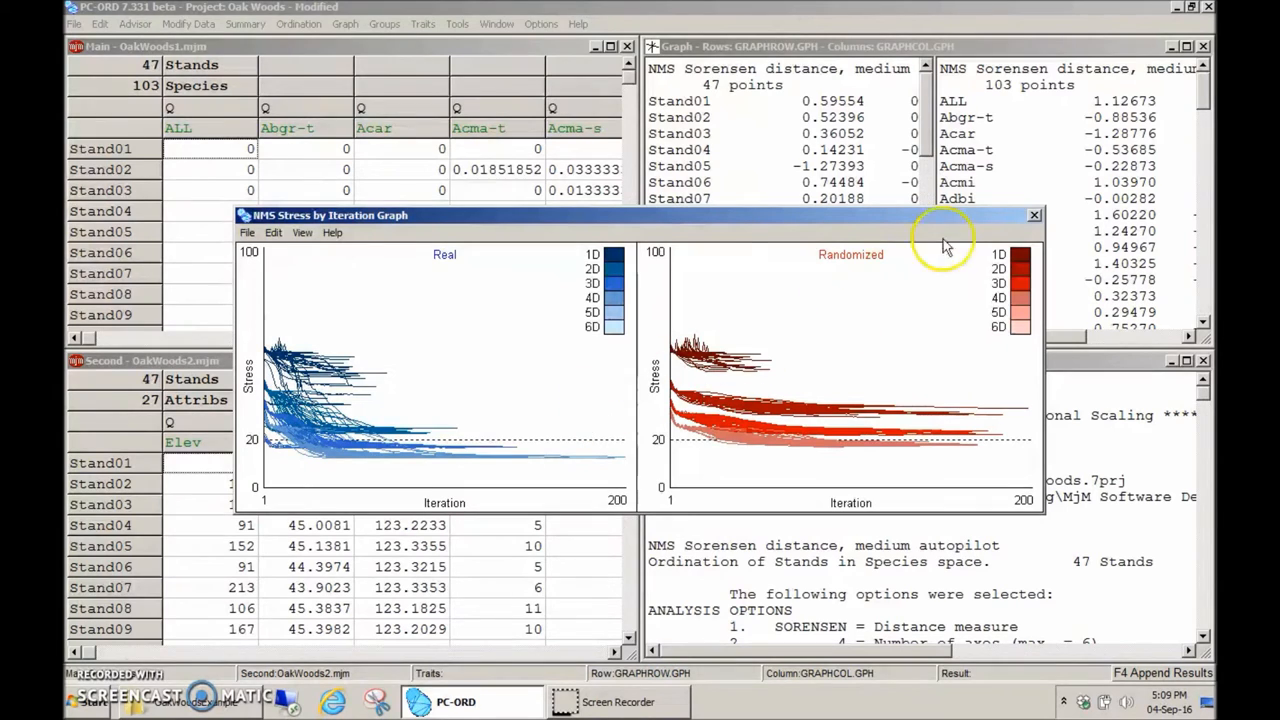
Close the NMS Stress by Iteration graph window to return to the result windows
{"action": "left_click", "coordinate": [1033, 214]}
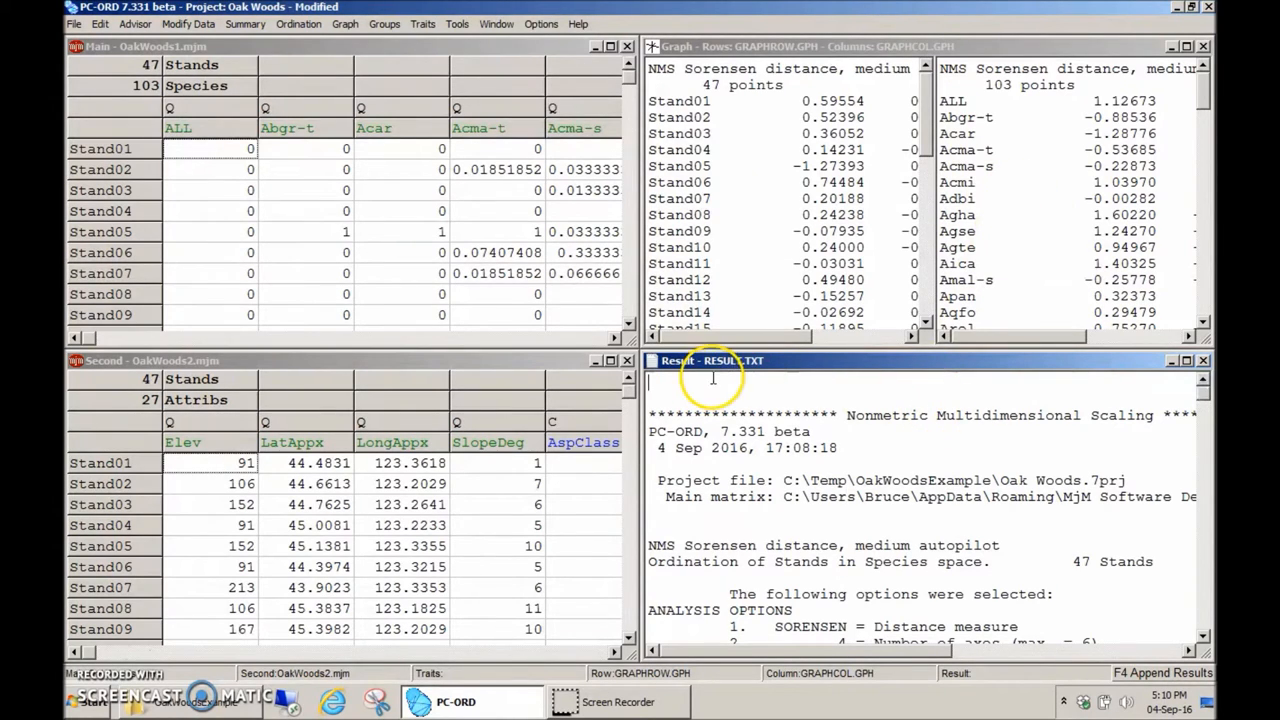
{"action": "mouse_move", "coordinate": [756, 382]}
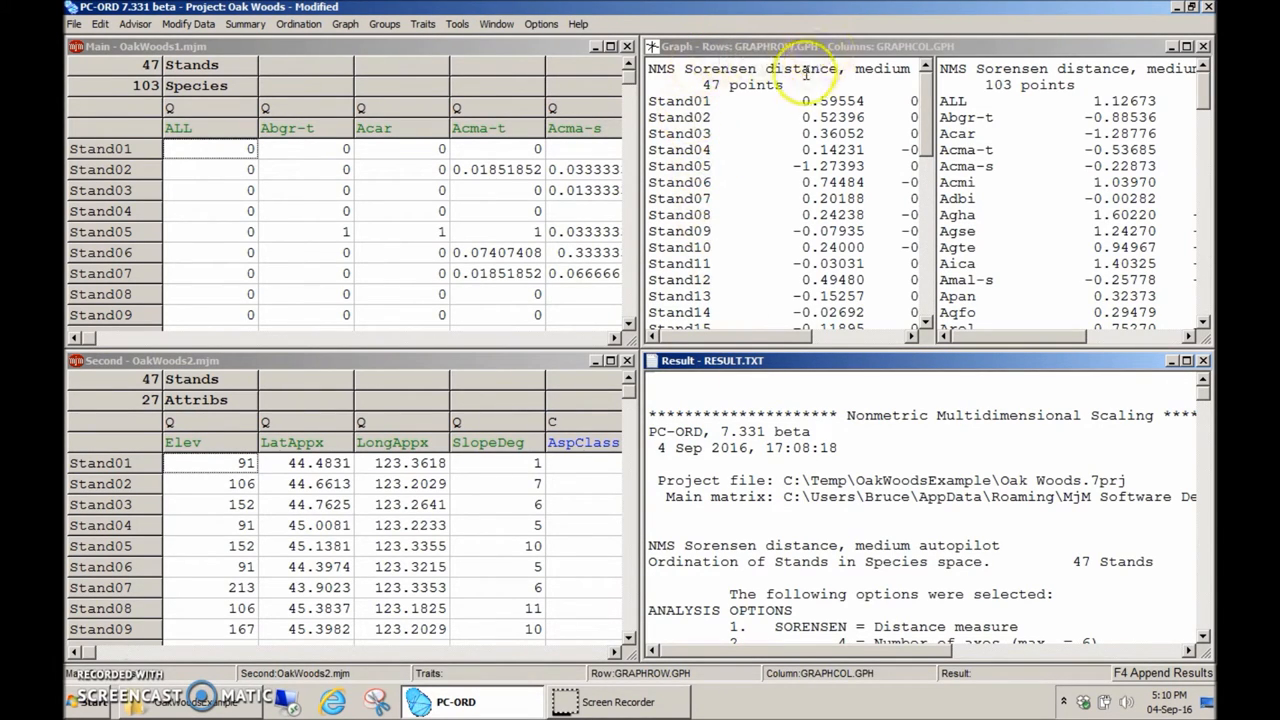
{"action": "mouse_move", "coordinate": [788, 186]}
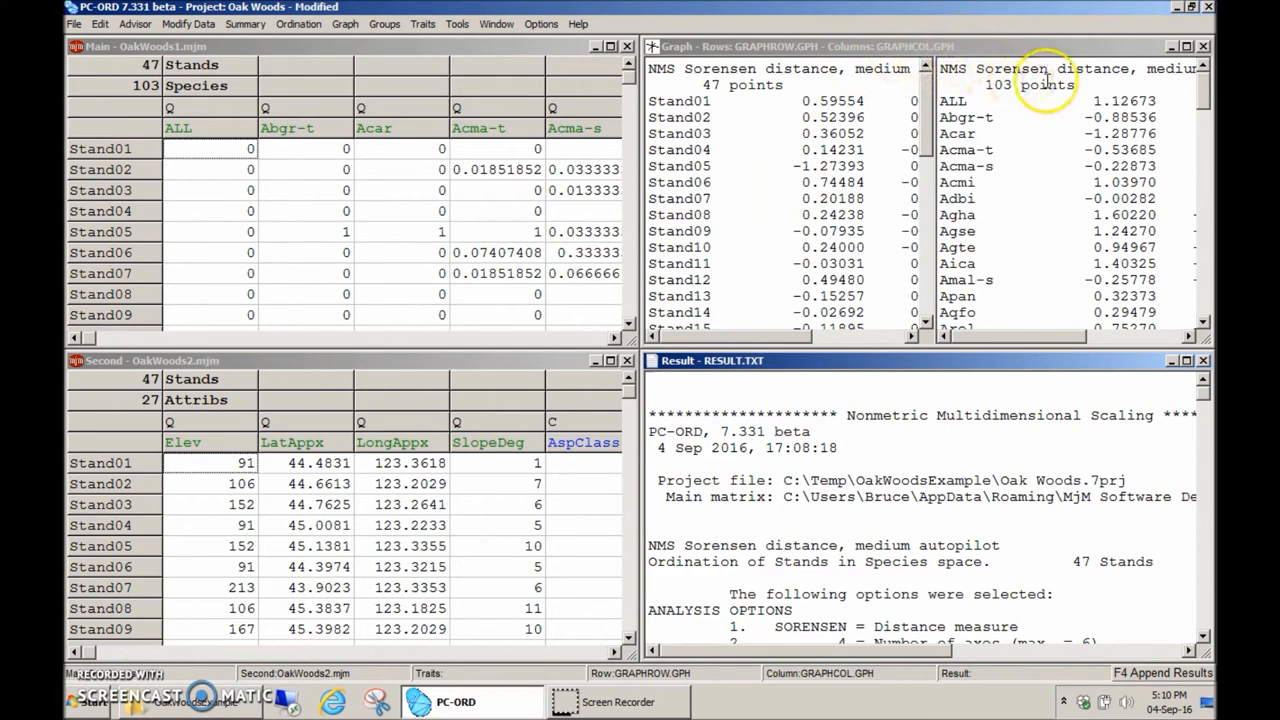
{"action": "mouse_move", "coordinate": [985, 215]}
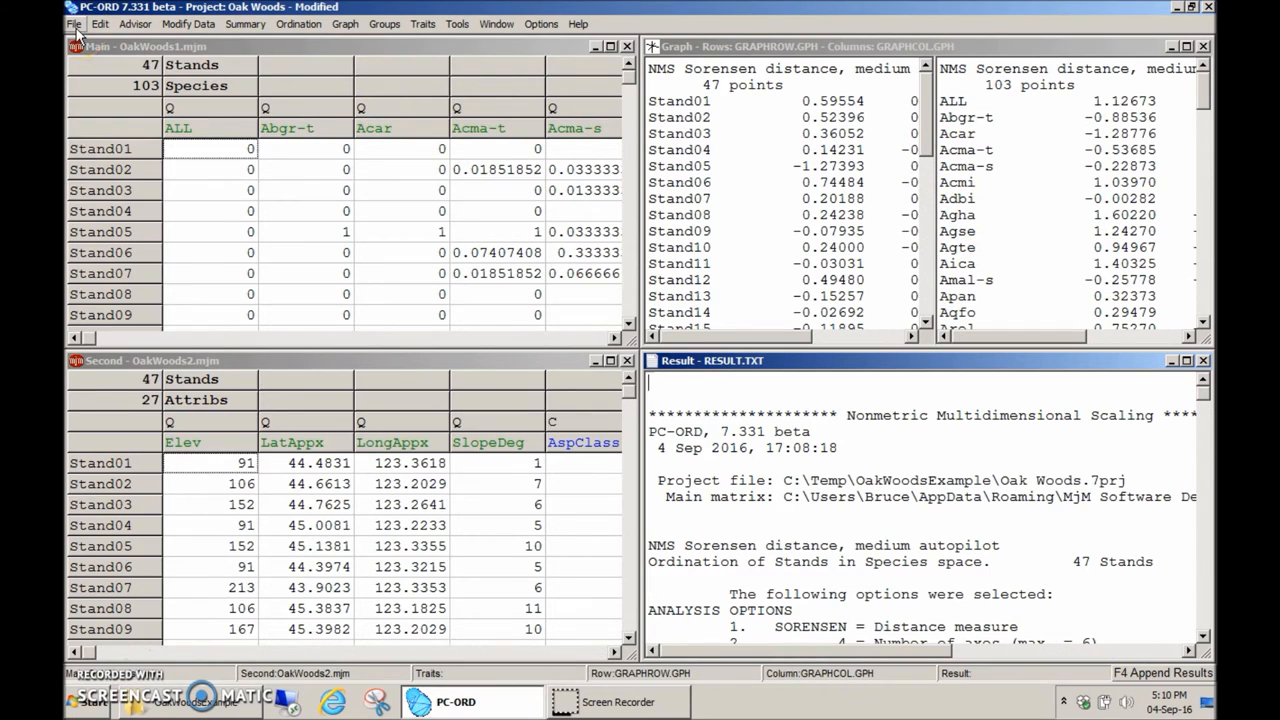
Save all unsaved row, column and result files under the base name 'NMSmedium'
{"action": "left_click", "coordinate": [73, 23]}
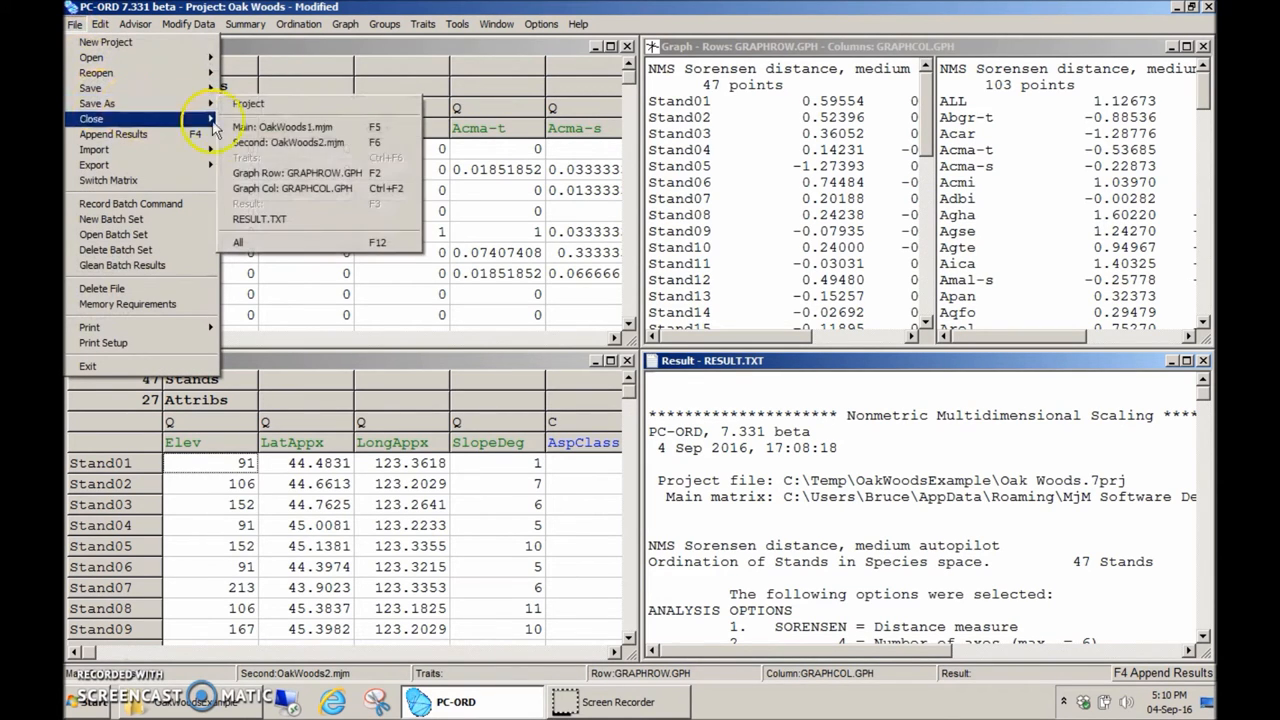
{"action": "left_click", "coordinate": [96, 103]}
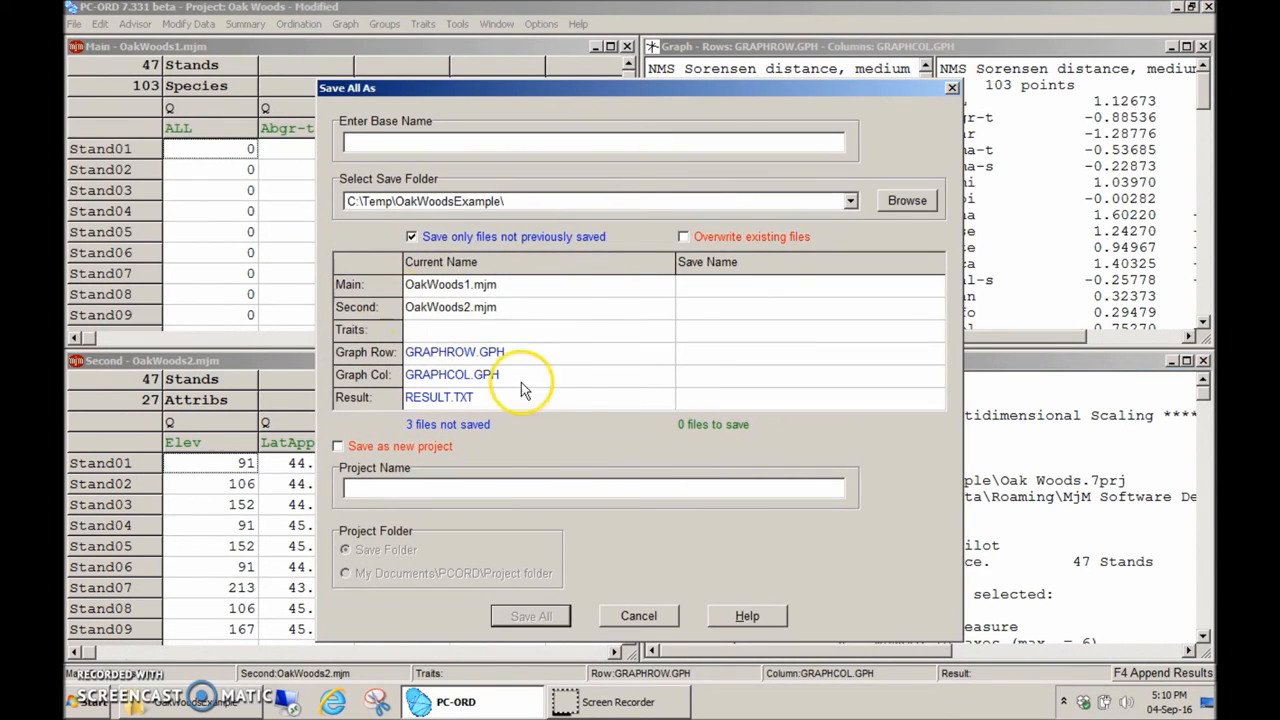
{"action": "left_click", "coordinate": [595, 141]}
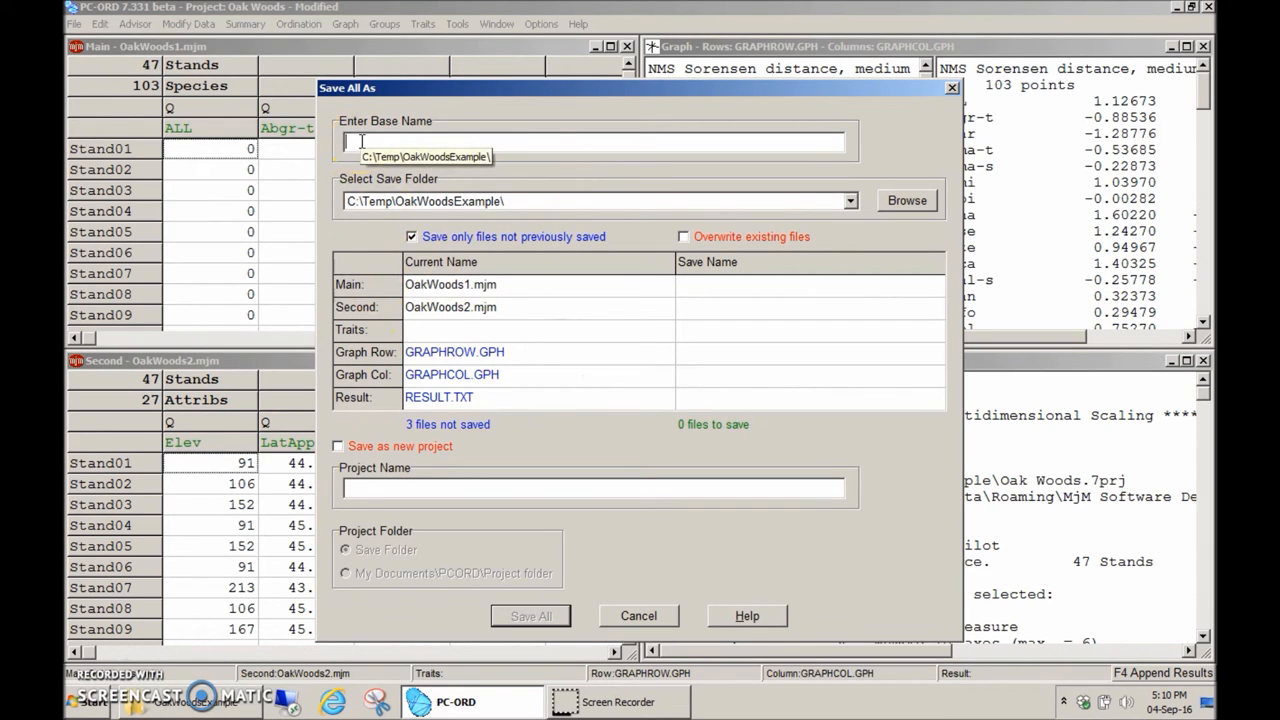
{"action": "type", "text": "NMS"}
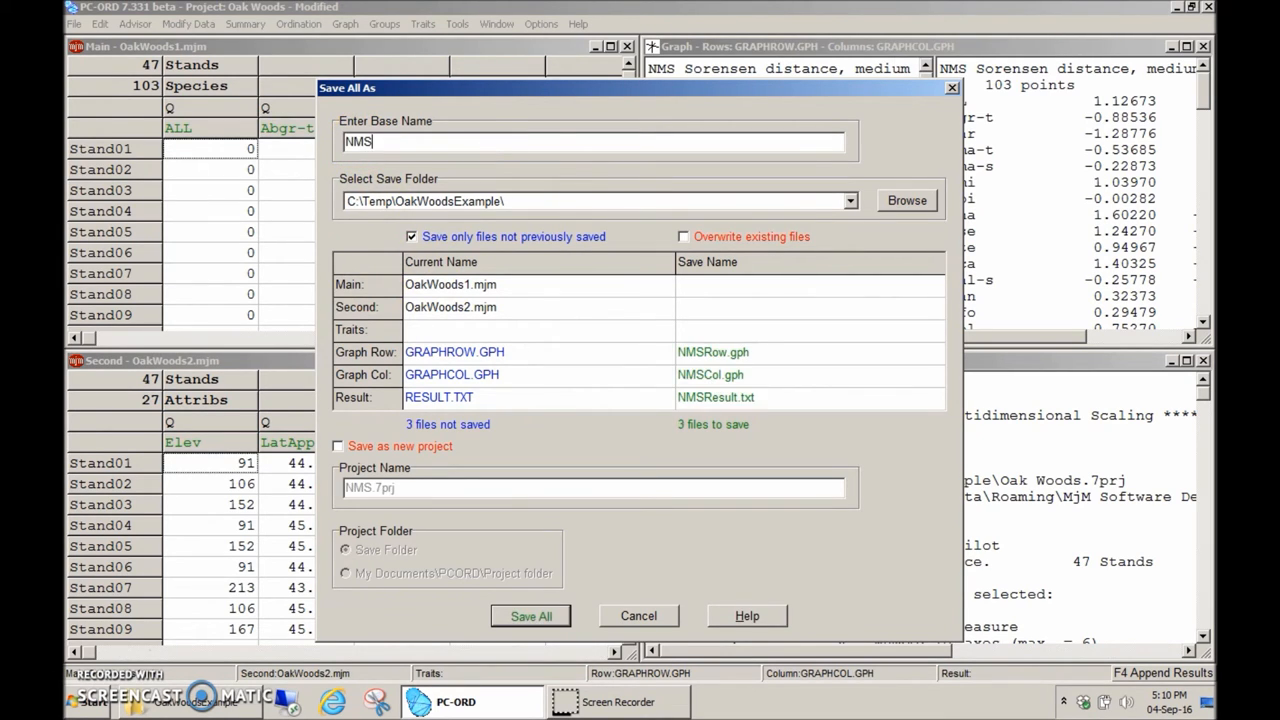
{"action": "type", "text": "medium"}
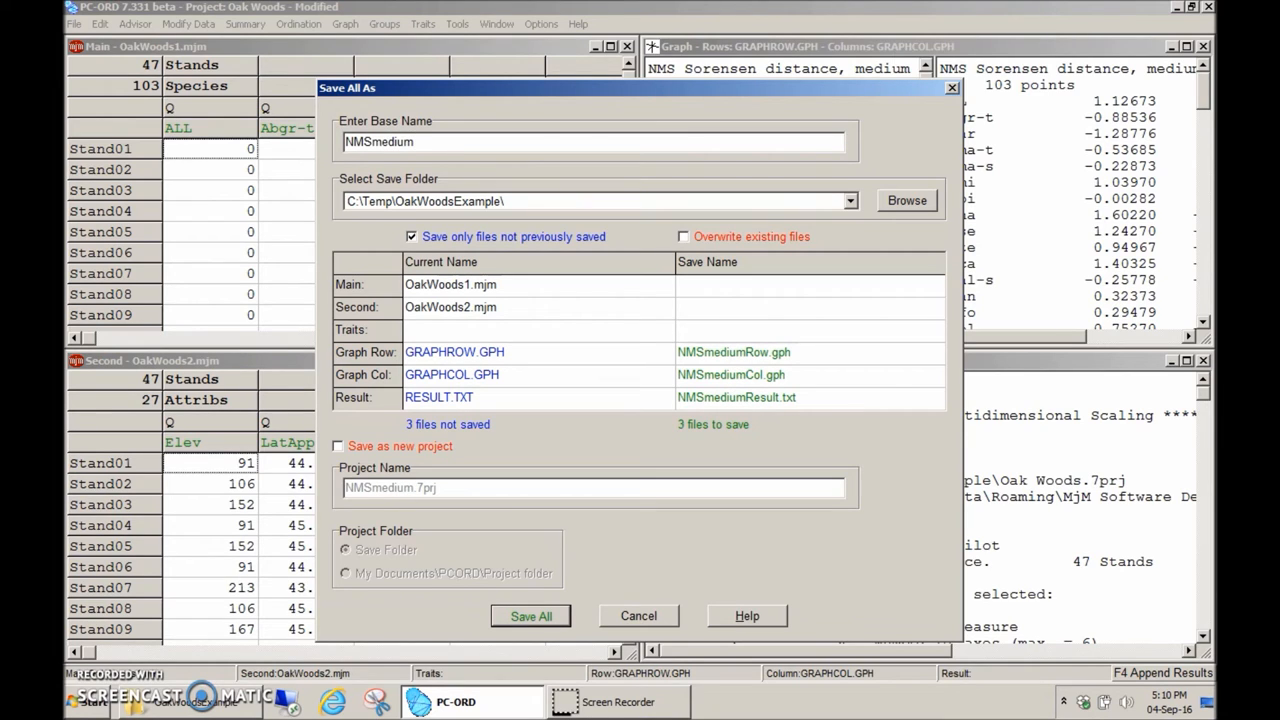
{"action": "mouse_move", "coordinate": [752, 360]}
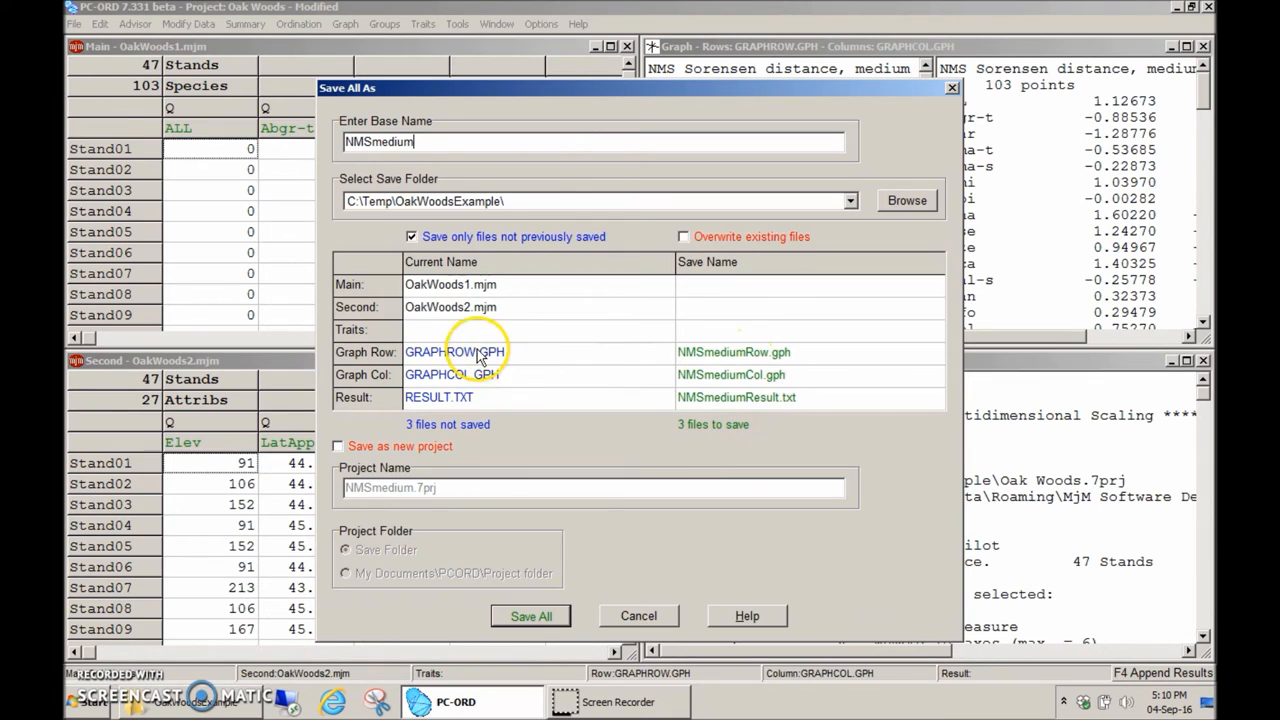
{"action": "mouse_move", "coordinate": [529, 640]}
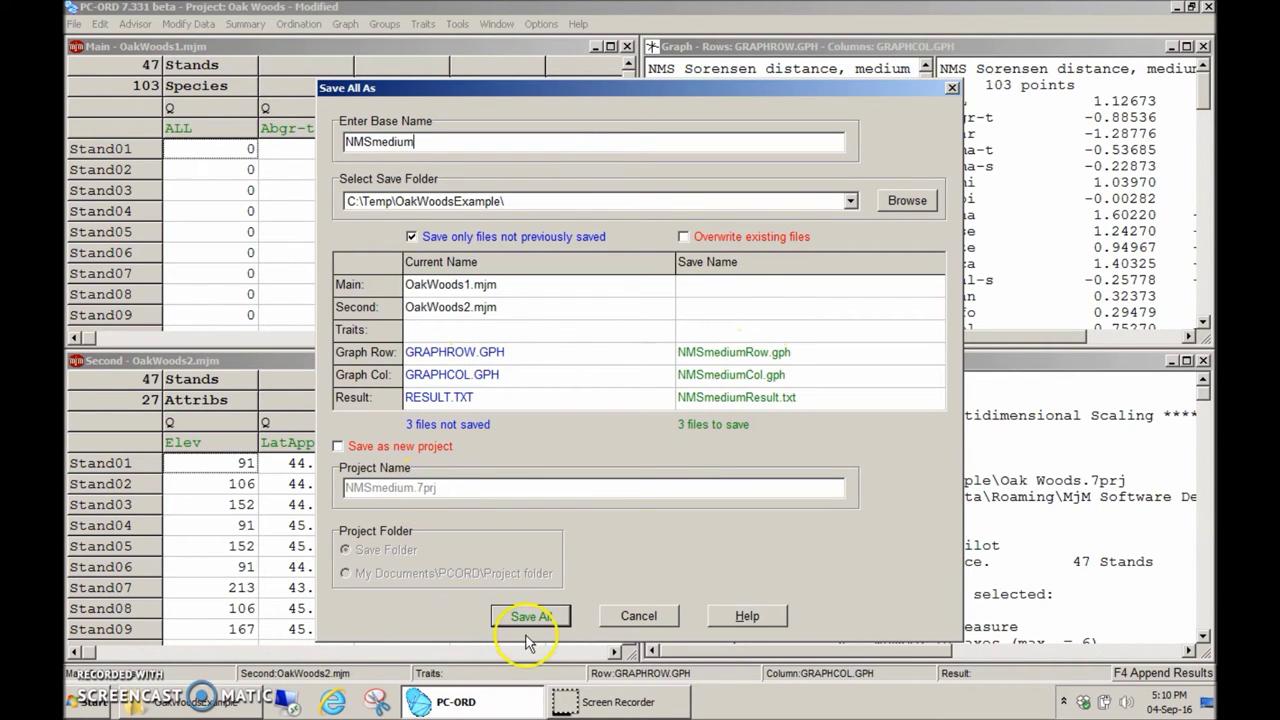
{"action": "left_click", "coordinate": [529, 615]}
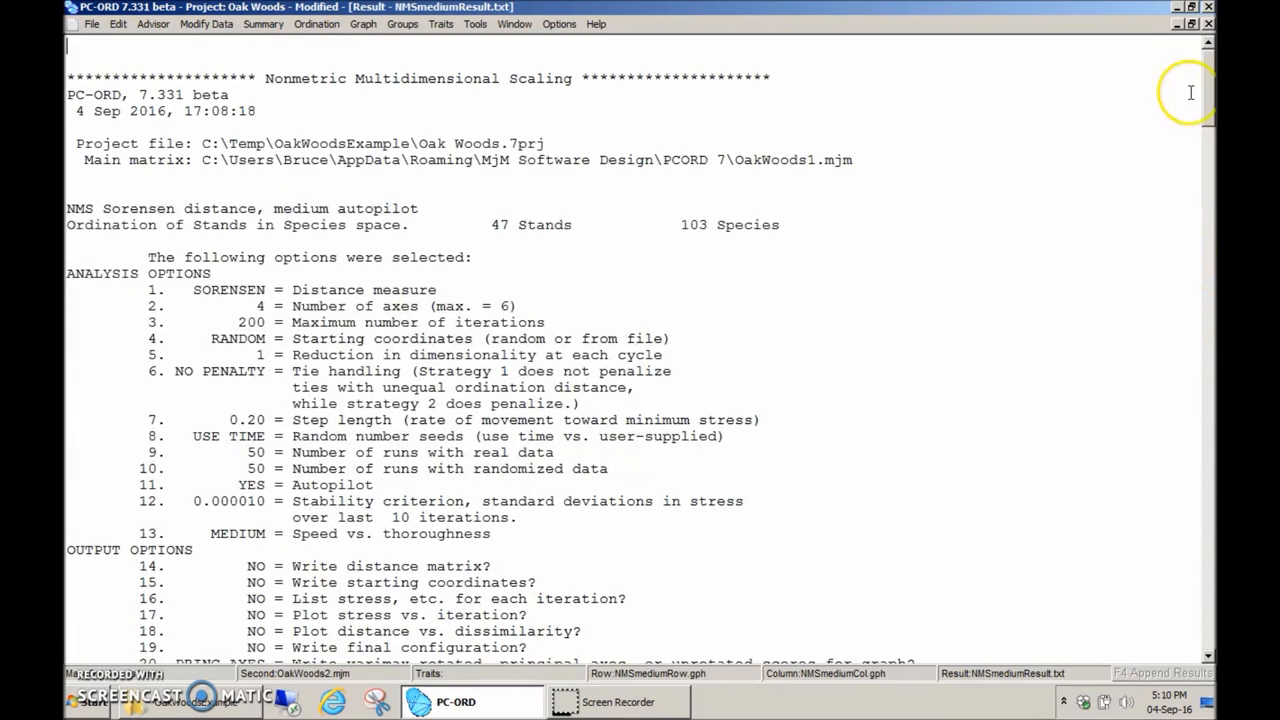
Scroll NMSmediumResult.txt down to the Stress in Relation to Dimensionality table
{"action": "scroll", "scroll_direction": "down", "scroll_amount": 3}
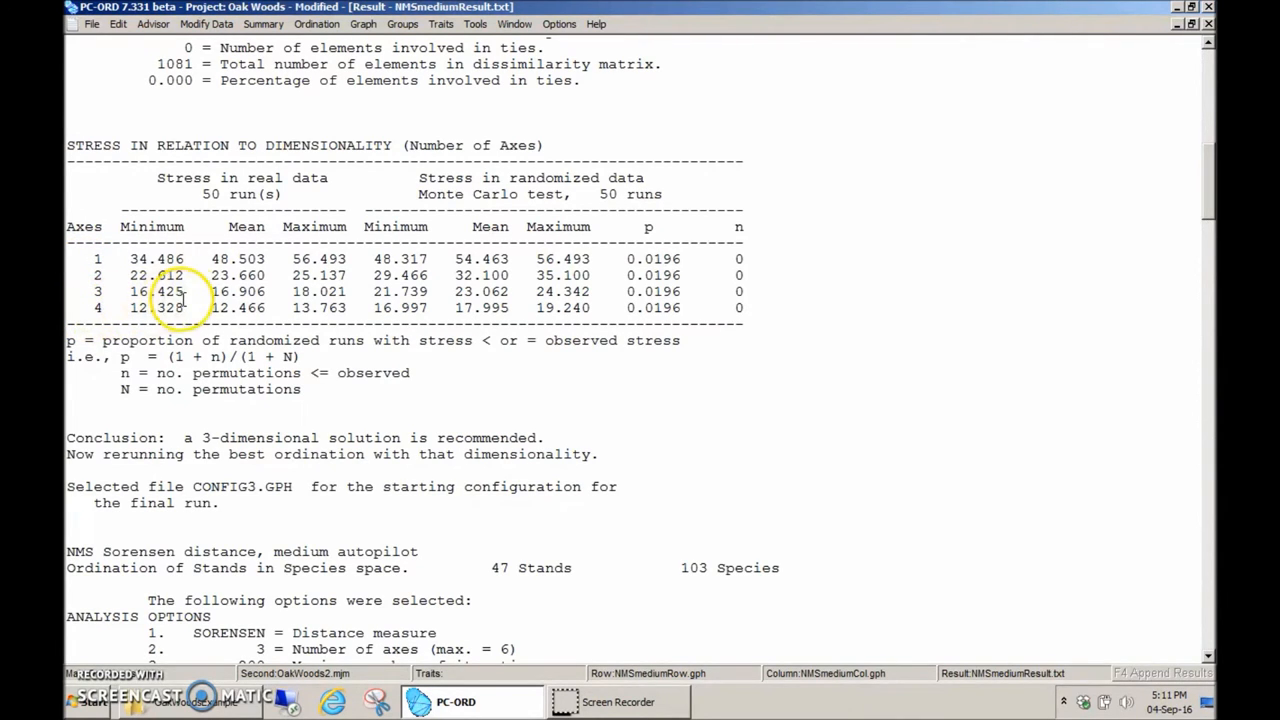
{"action": "mouse_move", "coordinate": [668, 320]}
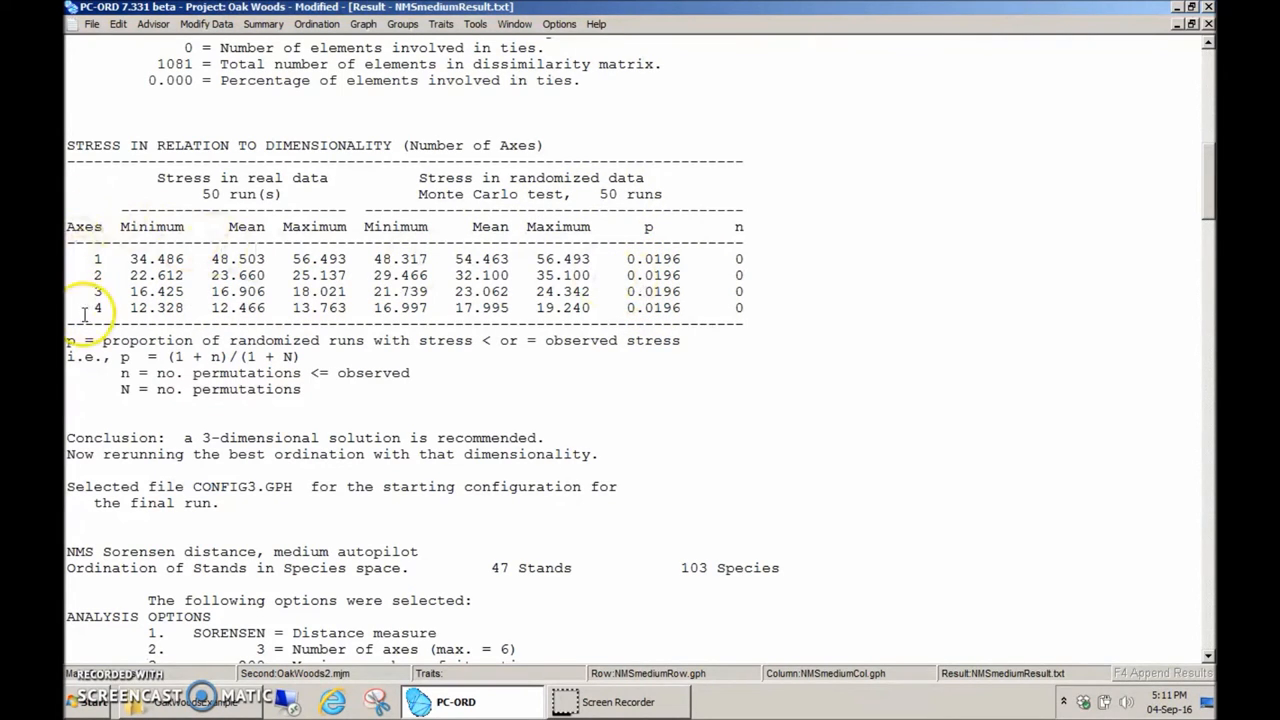
{"action": "mouse_move", "coordinate": [772, 255]}
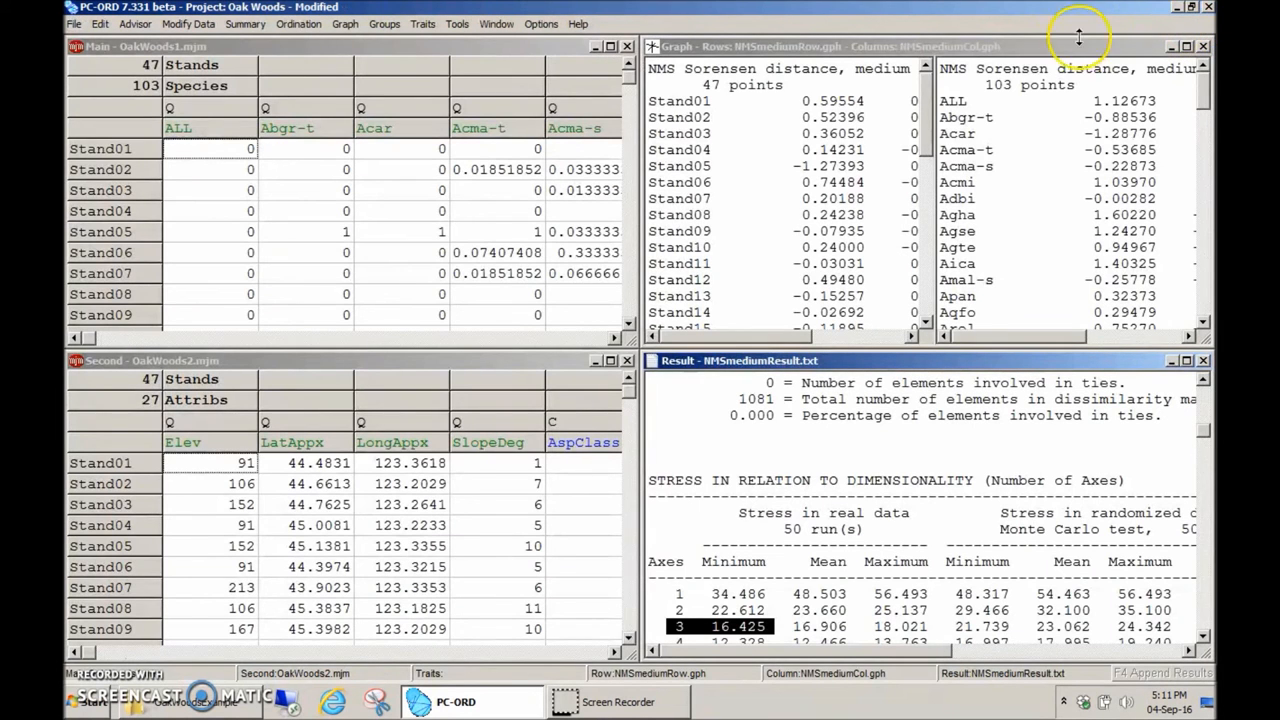
Graph the NMS ordination in 2D and show it as a joint plot (biplot)
{"action": "left_click", "coordinate": [345, 23]}
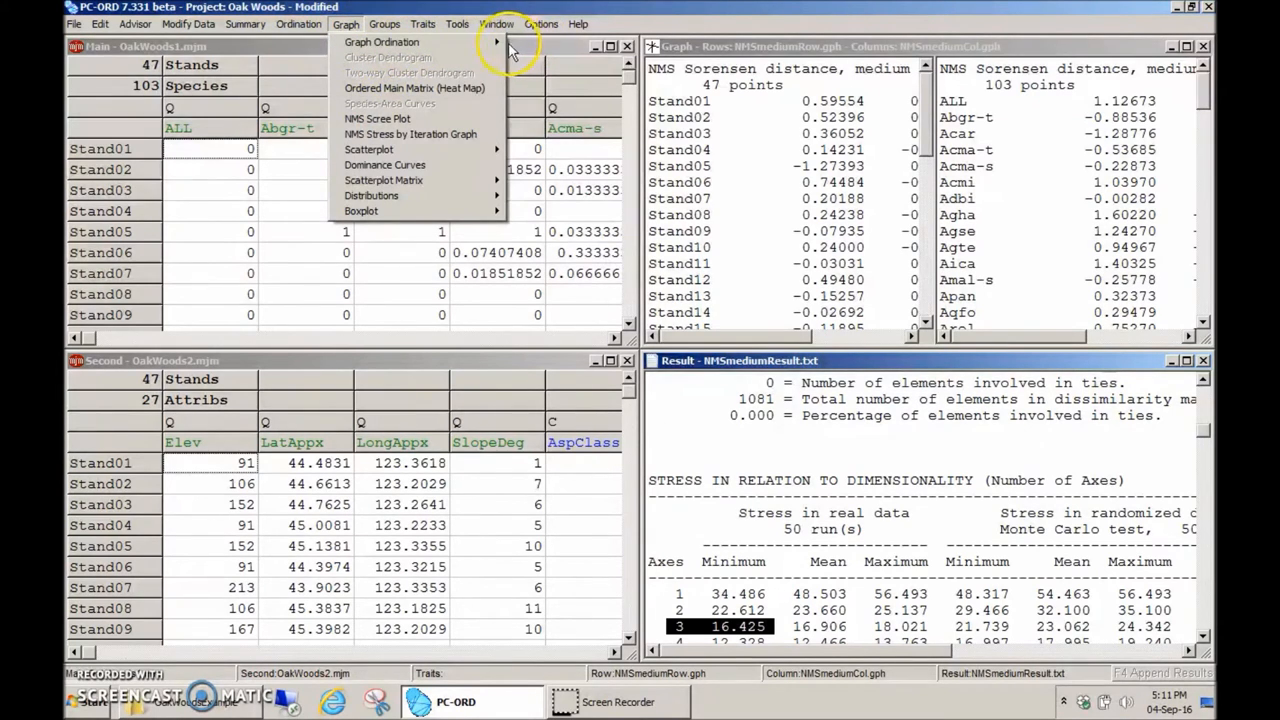
{"action": "left_click", "coordinate": [381, 41]}
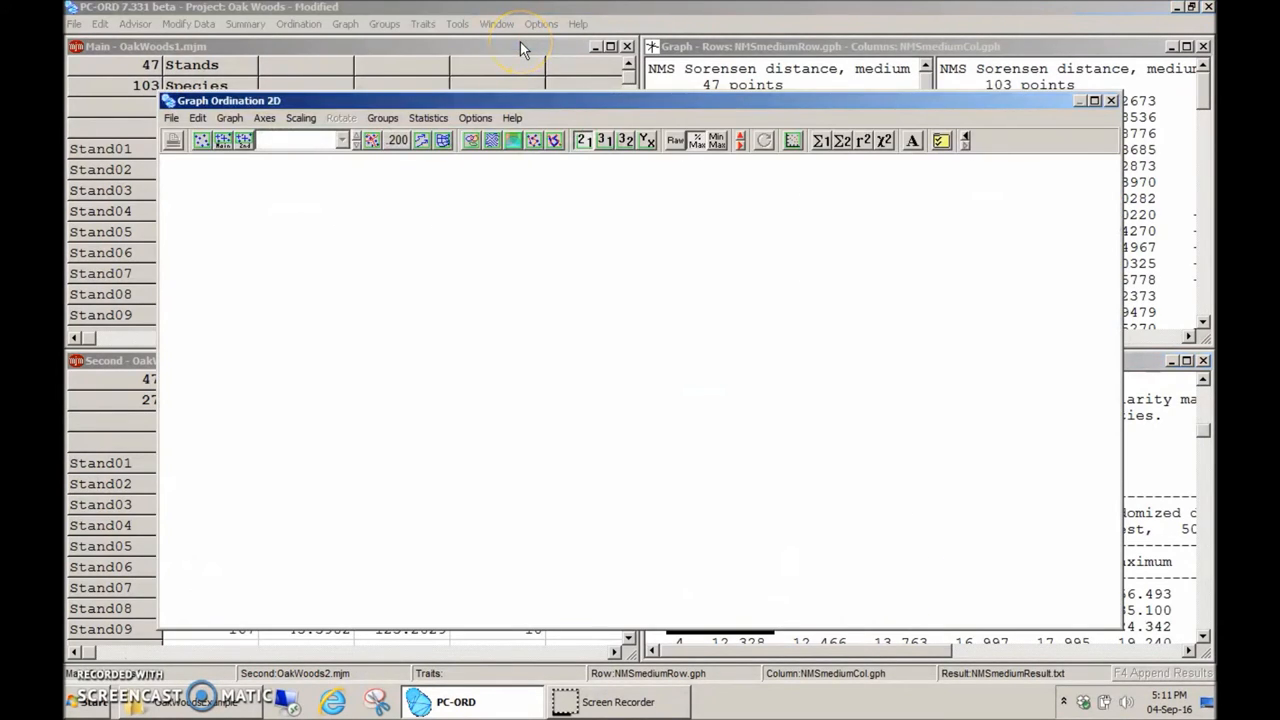
{"action": "mouse_move", "coordinate": [378, 145]}
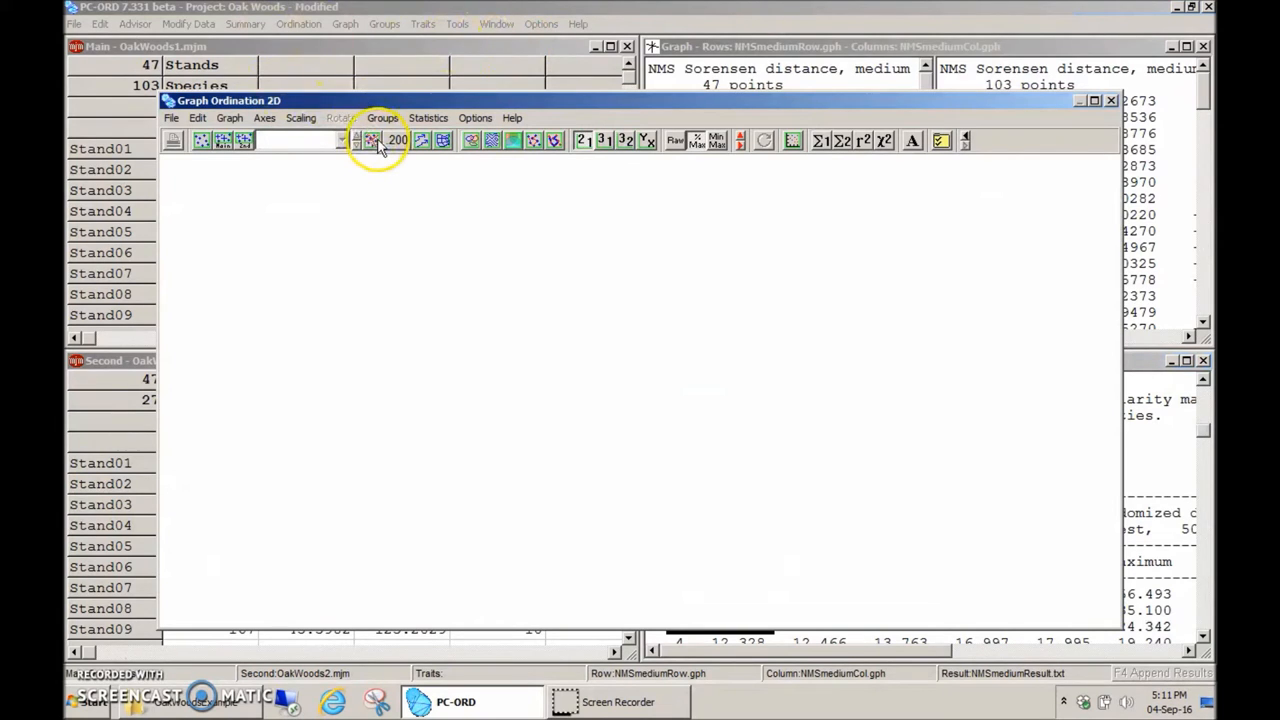
{"action": "left_click", "coordinate": [373, 140]}
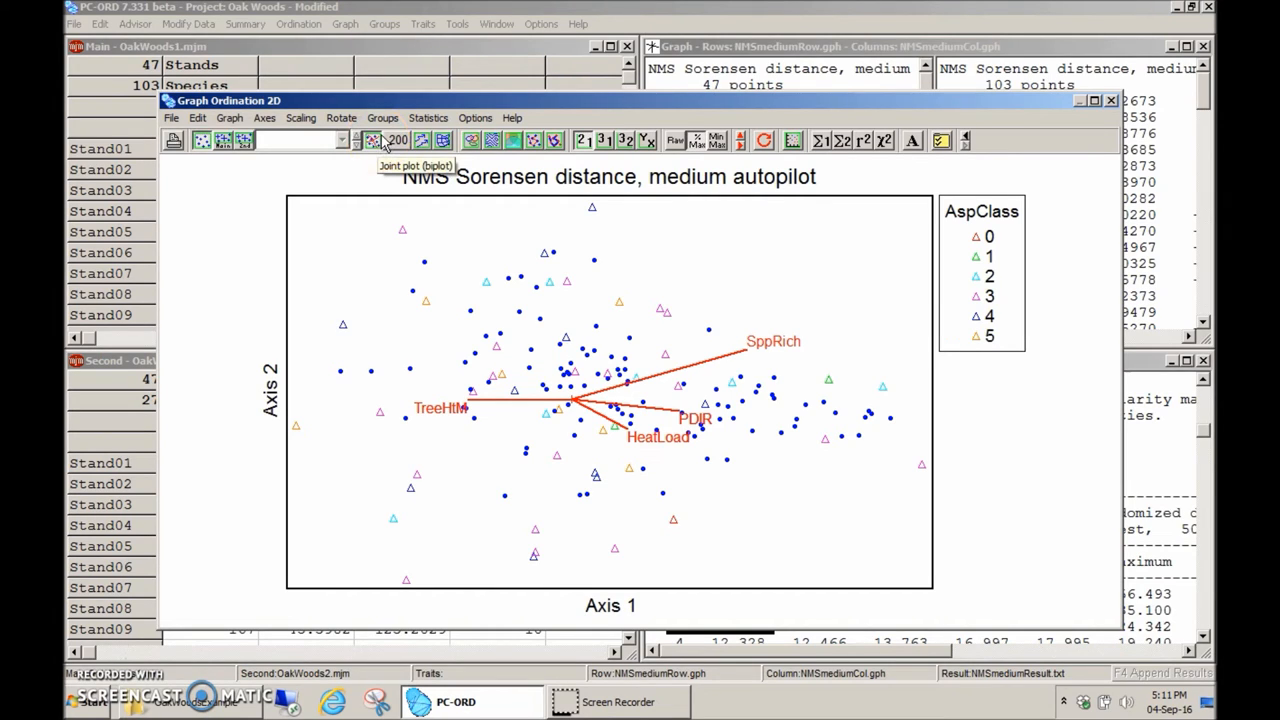
{"action": "mouse_move", "coordinate": [378, 142]}
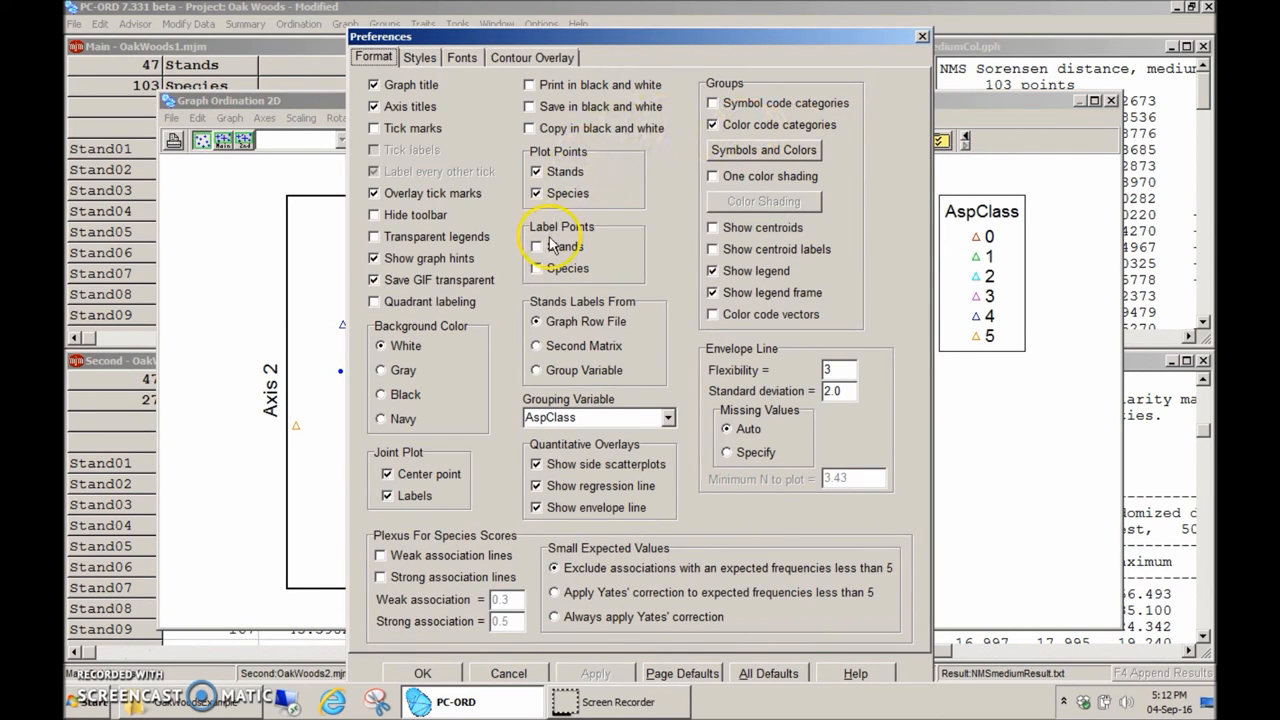
Turn on species point labels in the Format preferences and apply them
{"action": "left_click", "coordinate": [537, 268]}
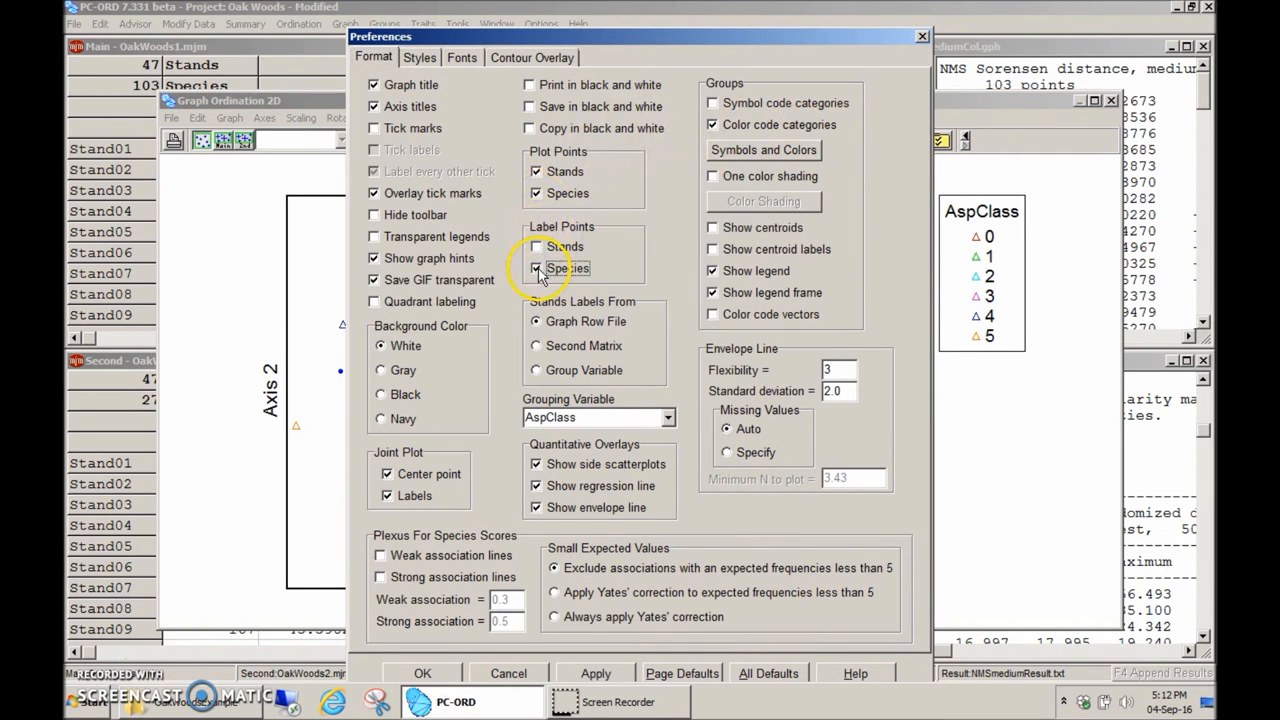
{"action": "left_click", "coordinate": [422, 673]}
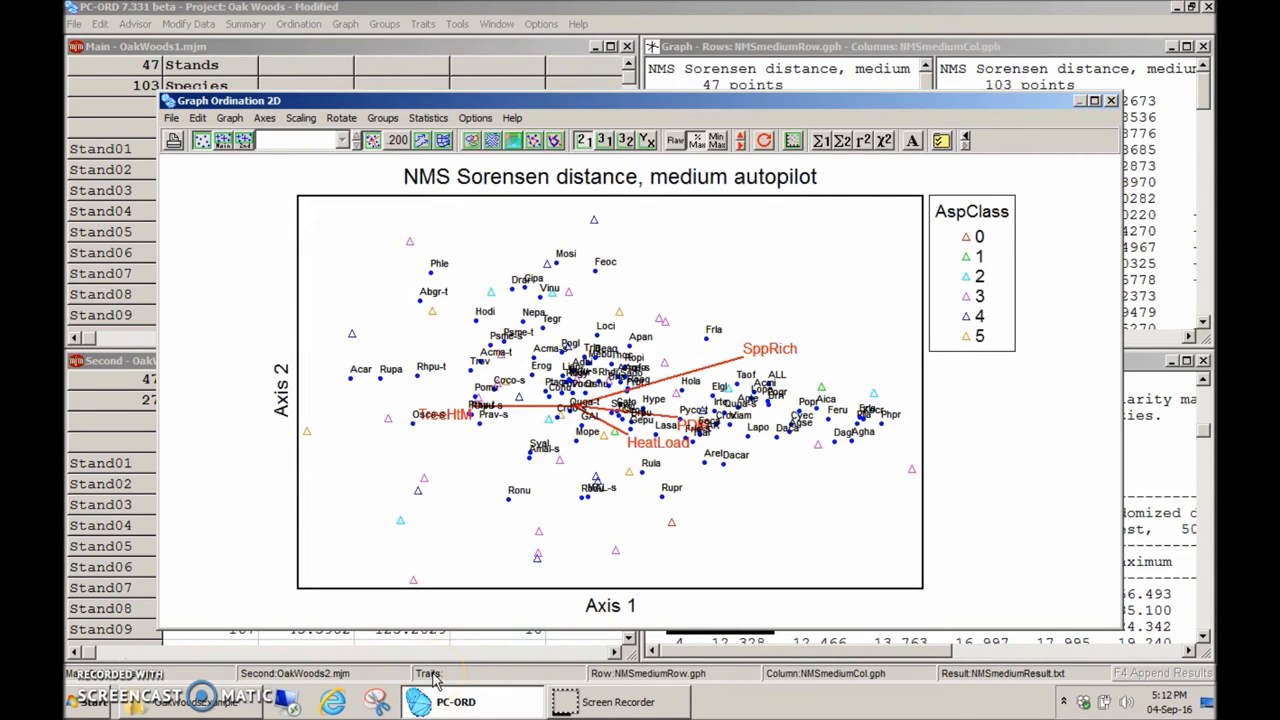
{"action": "mouse_move", "coordinate": [908, 222]}
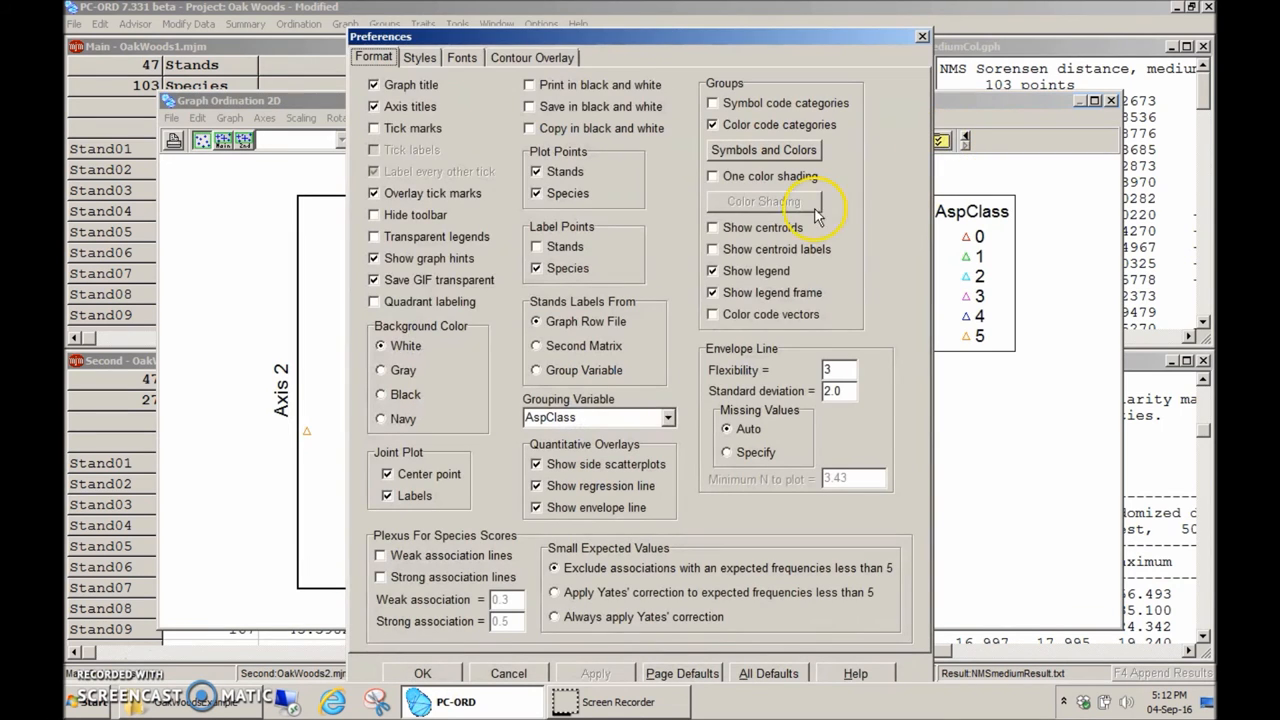
Set the column (species) label font to Arial size 11 and apply it
{"action": "left_click", "coordinate": [461, 57]}
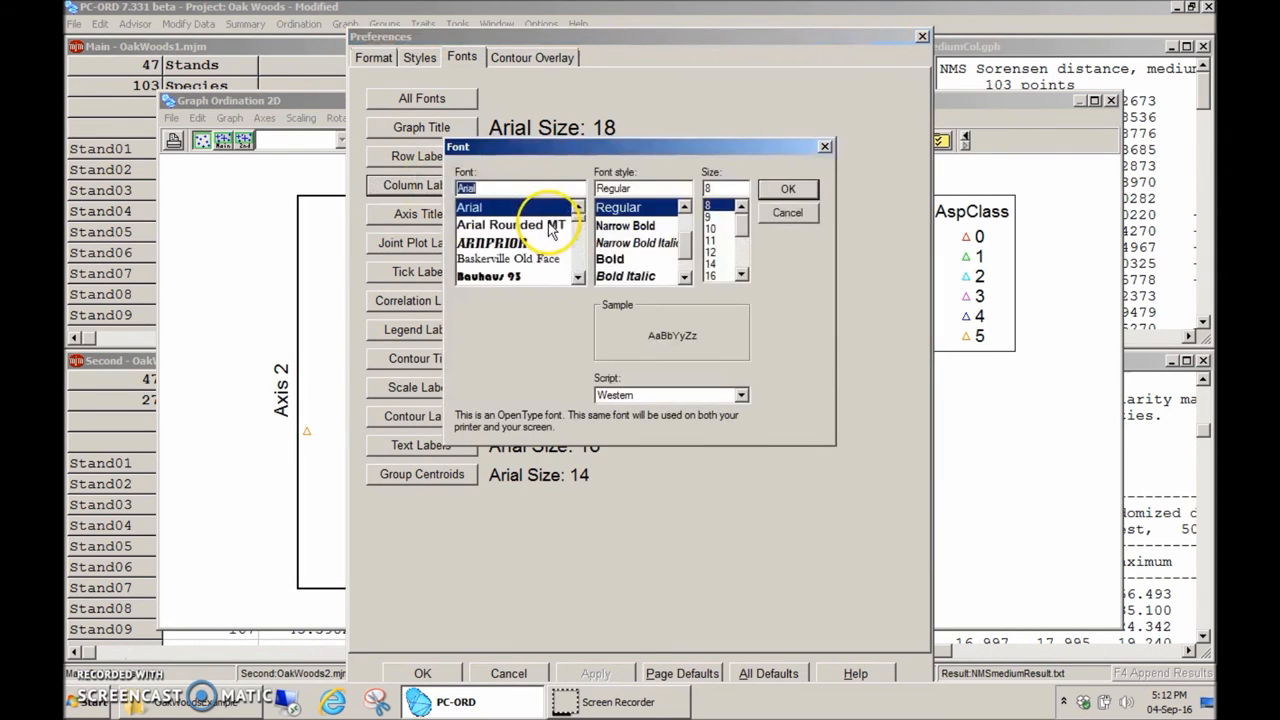
{"action": "left_click", "coordinate": [711, 241]}
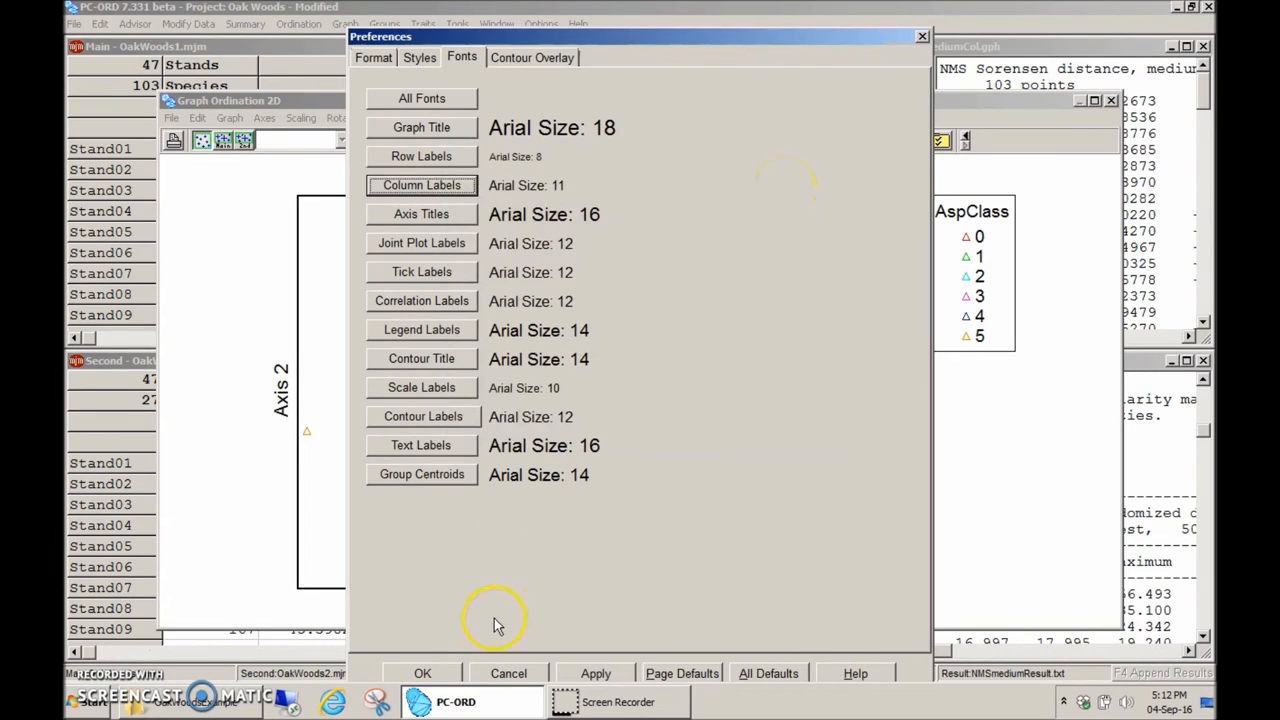
{"action": "left_click", "coordinate": [422, 673]}
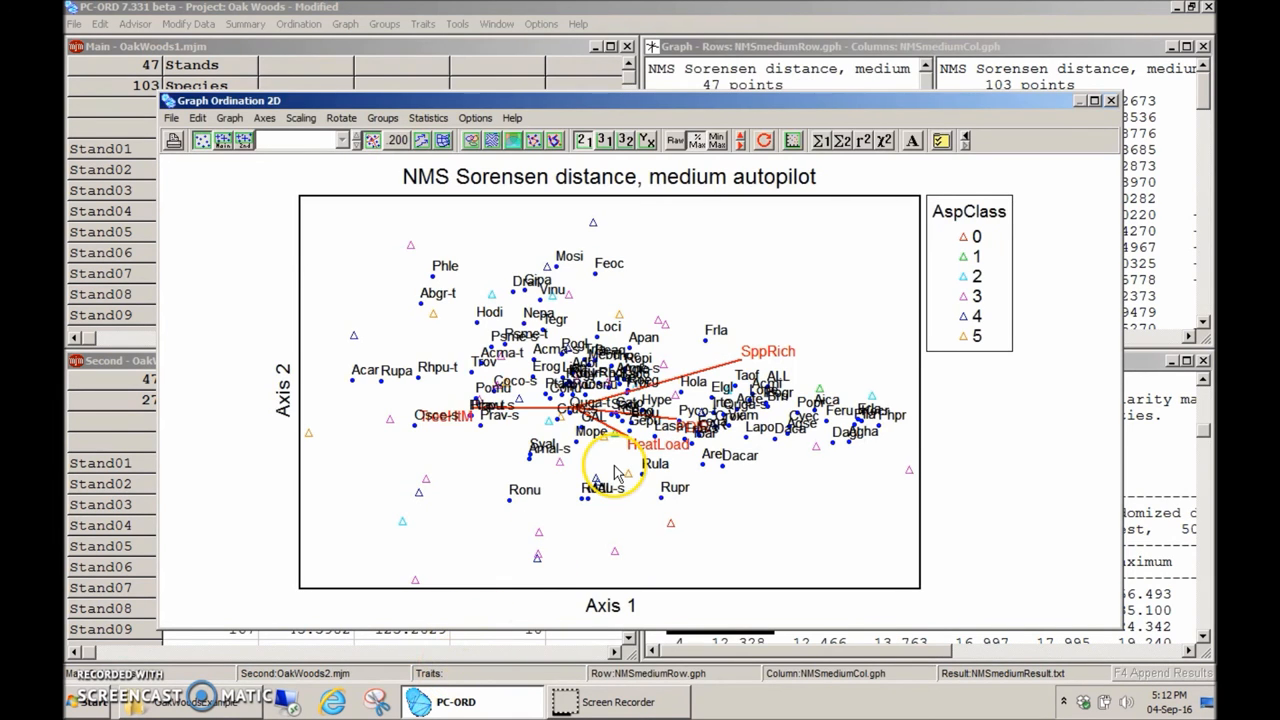
{"action": "mouse_move", "coordinate": [520, 290]}
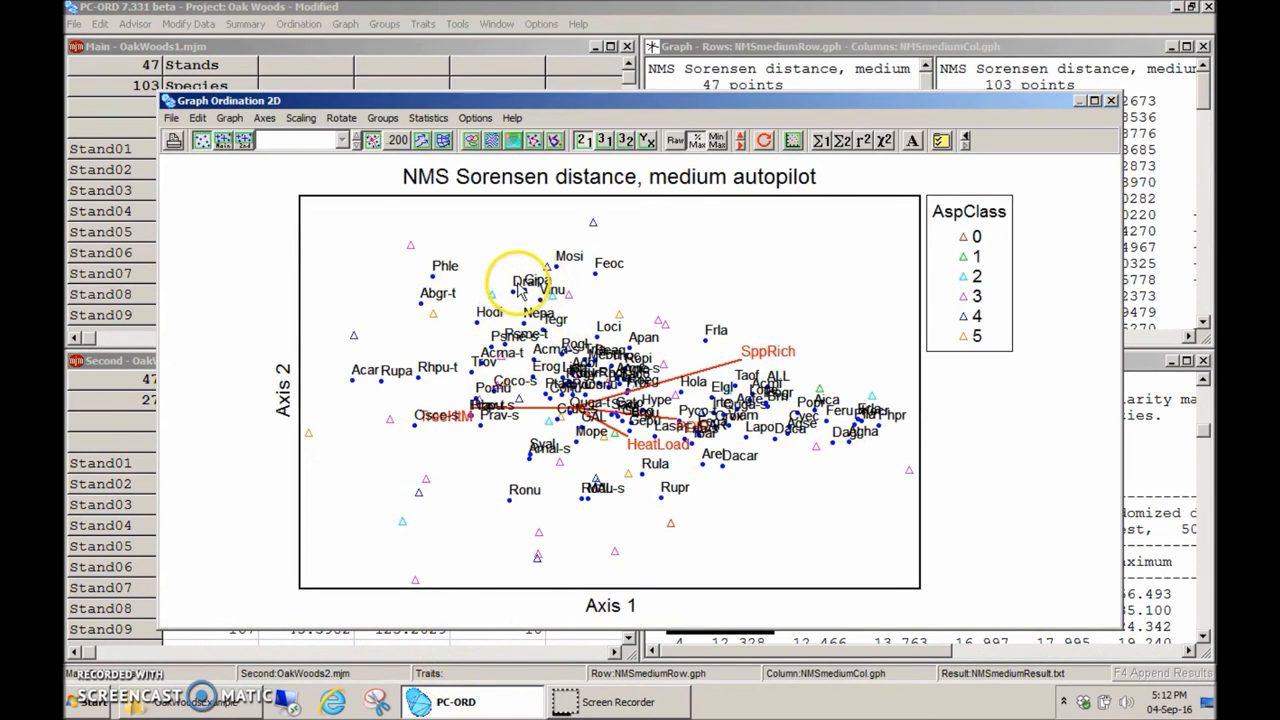
{"action": "mouse_move", "coordinate": [600, 485]}
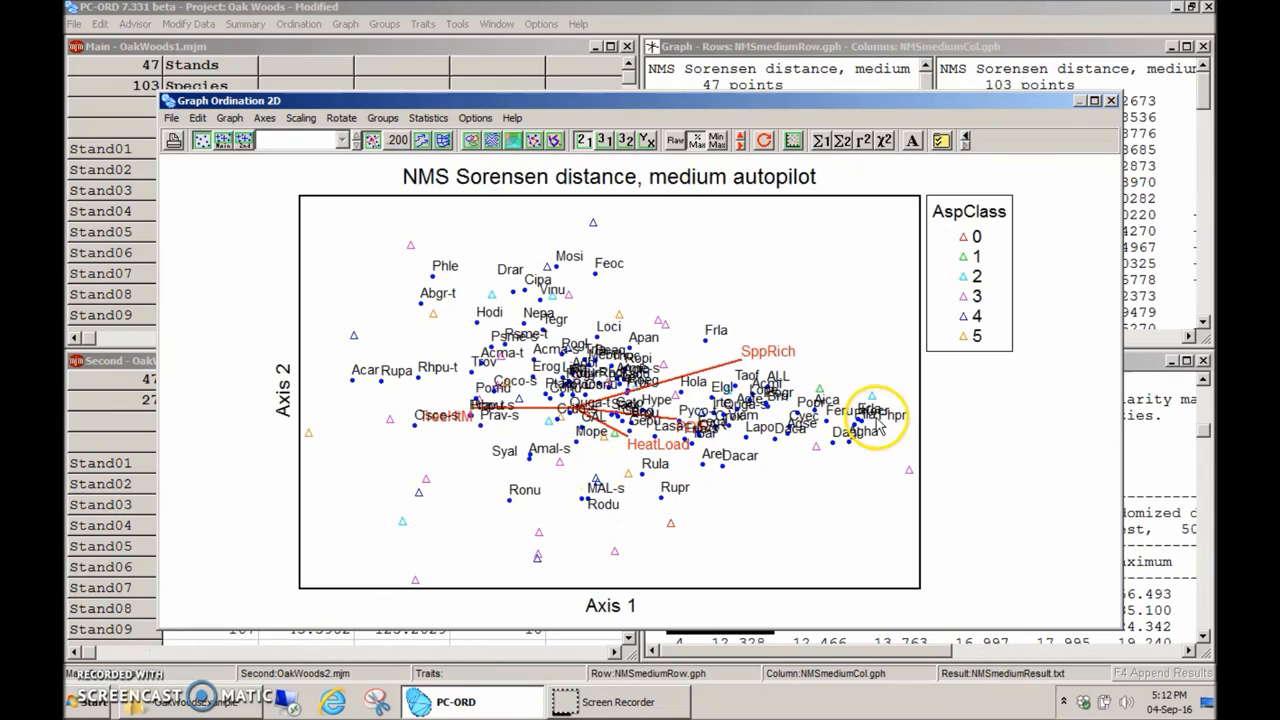
{"action": "mouse_move", "coordinate": [895, 385]}
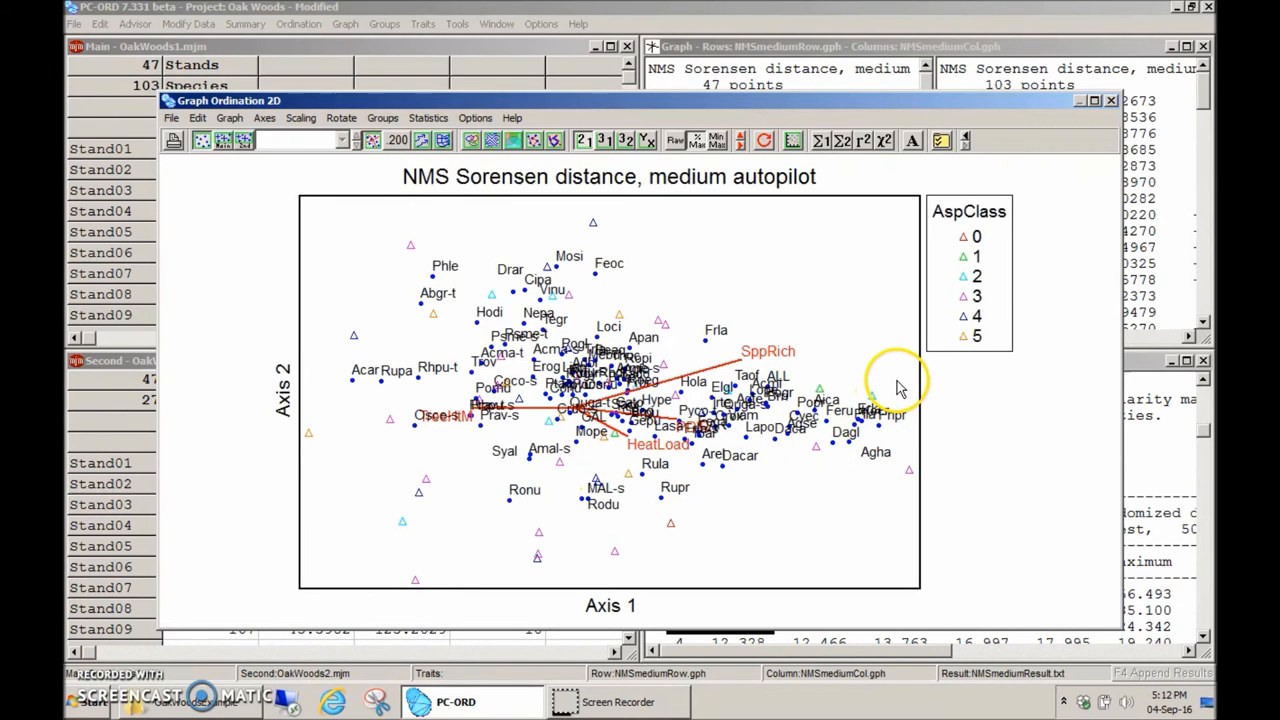
{"action": "mouse_move", "coordinate": [875, 395]}
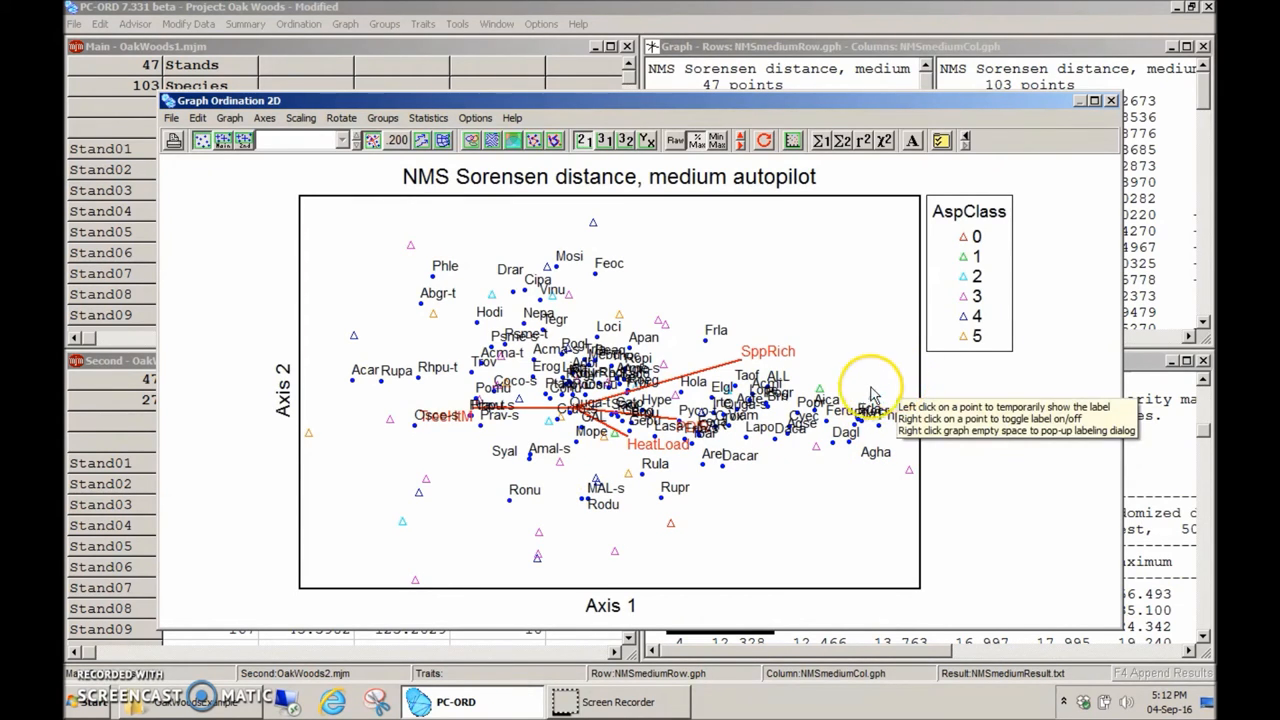
{"action": "mouse_move", "coordinate": [765, 360]}
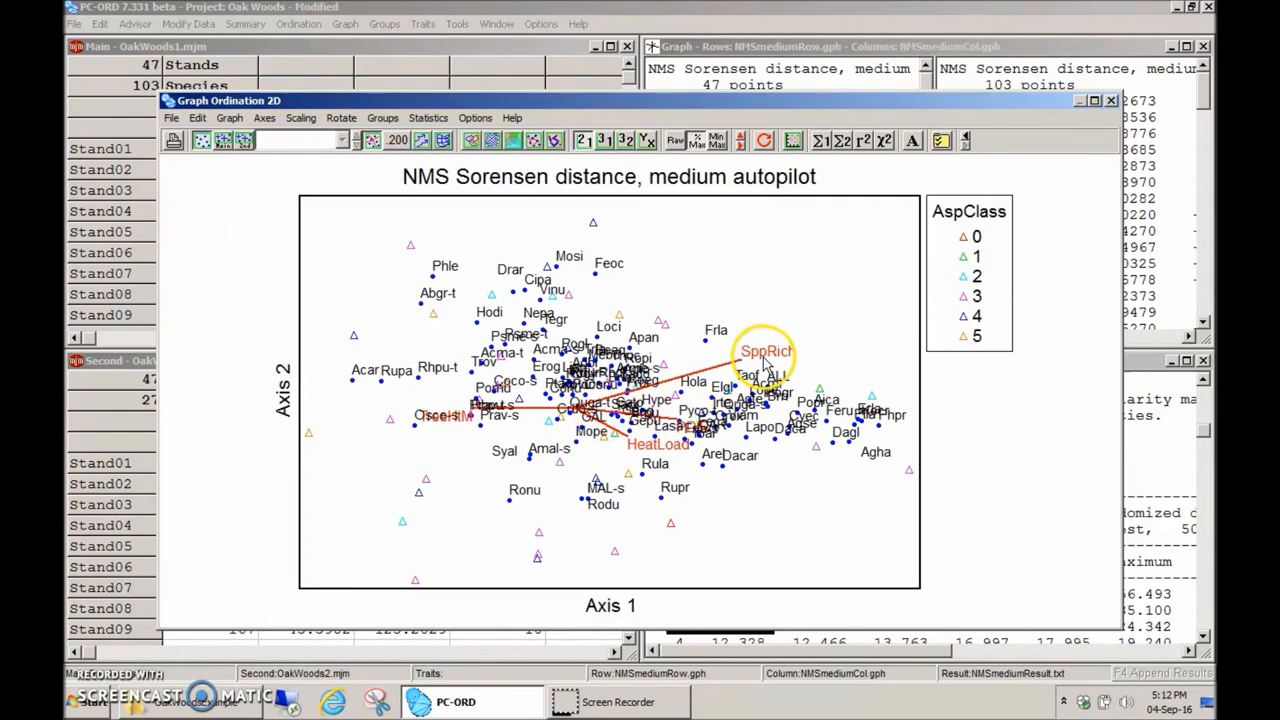
{"action": "mouse_move", "coordinate": [470, 420]}
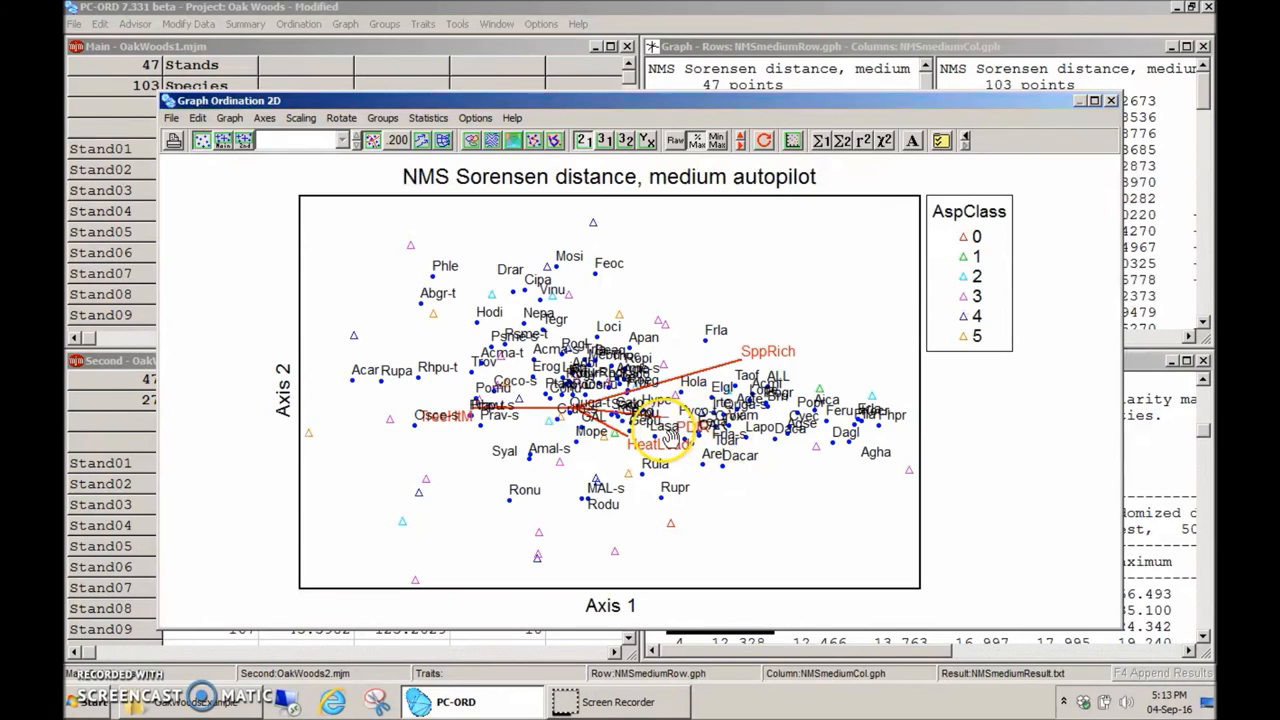
{"action": "mouse_move", "coordinate": [972, 308]}
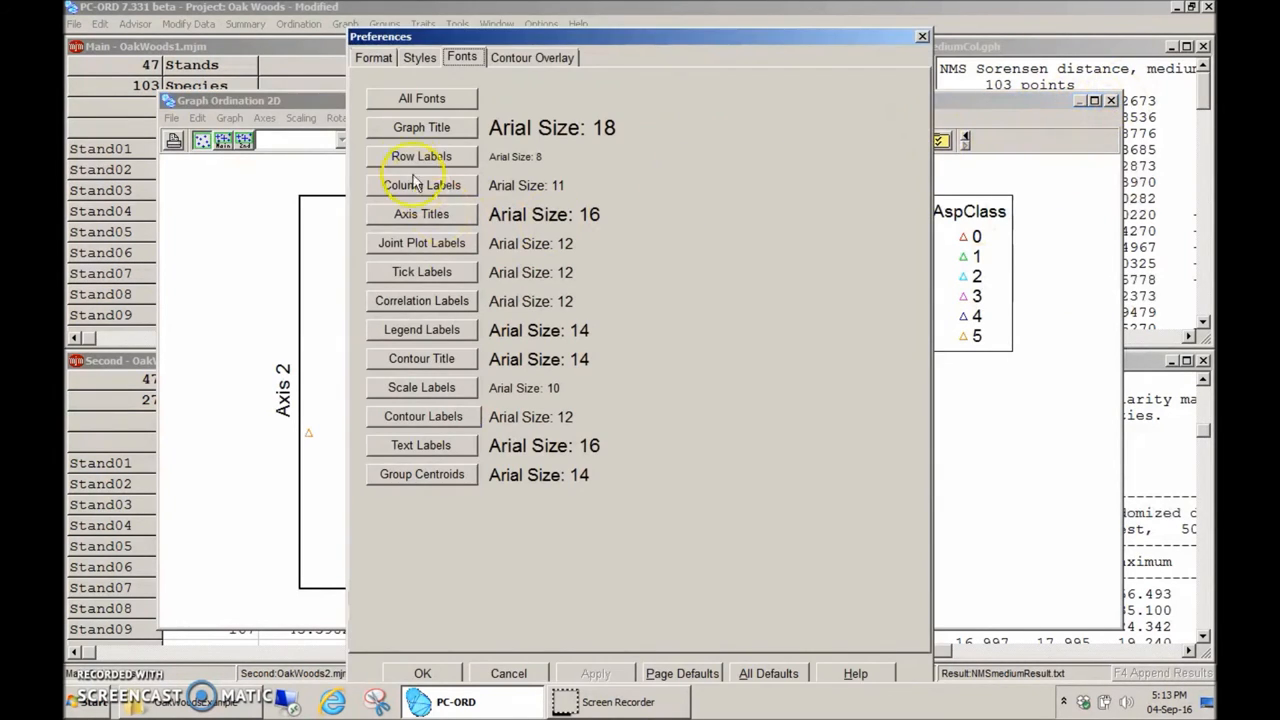
Untick Plot Points: Species in Format preferences so only stands and vectors remain
{"action": "left_click", "coordinate": [373, 57]}
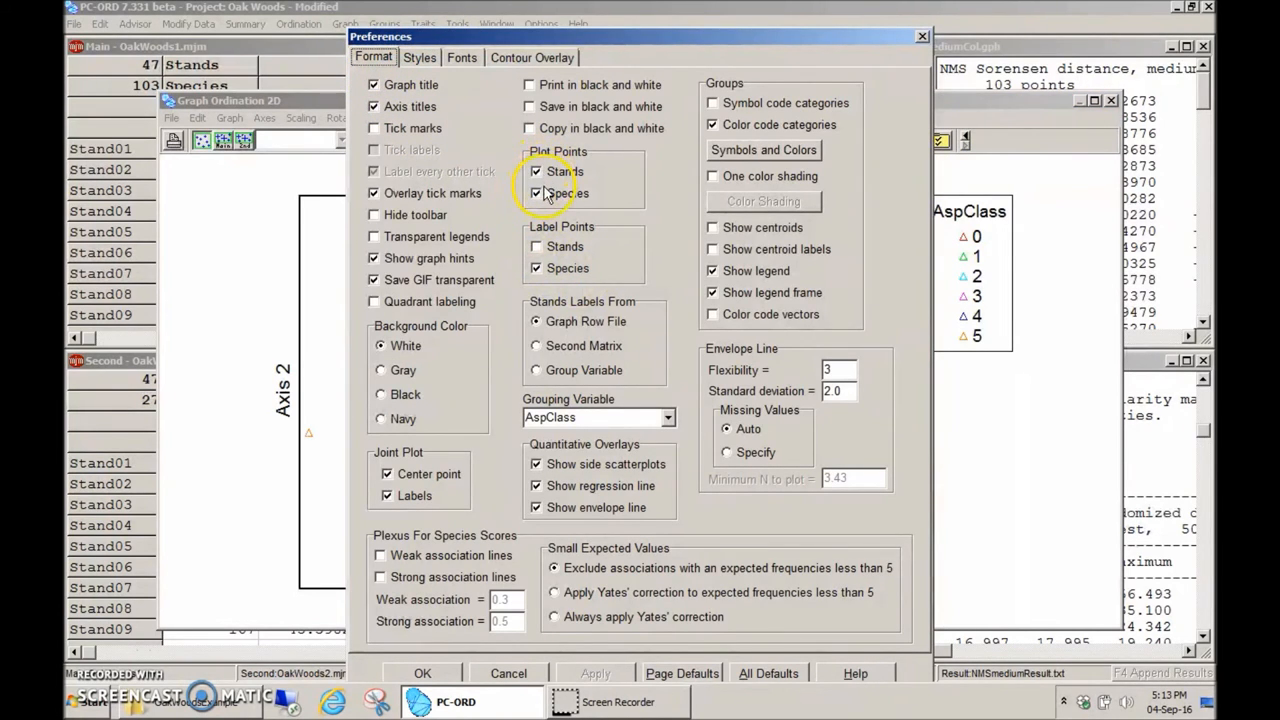
{"action": "left_click", "coordinate": [537, 193]}
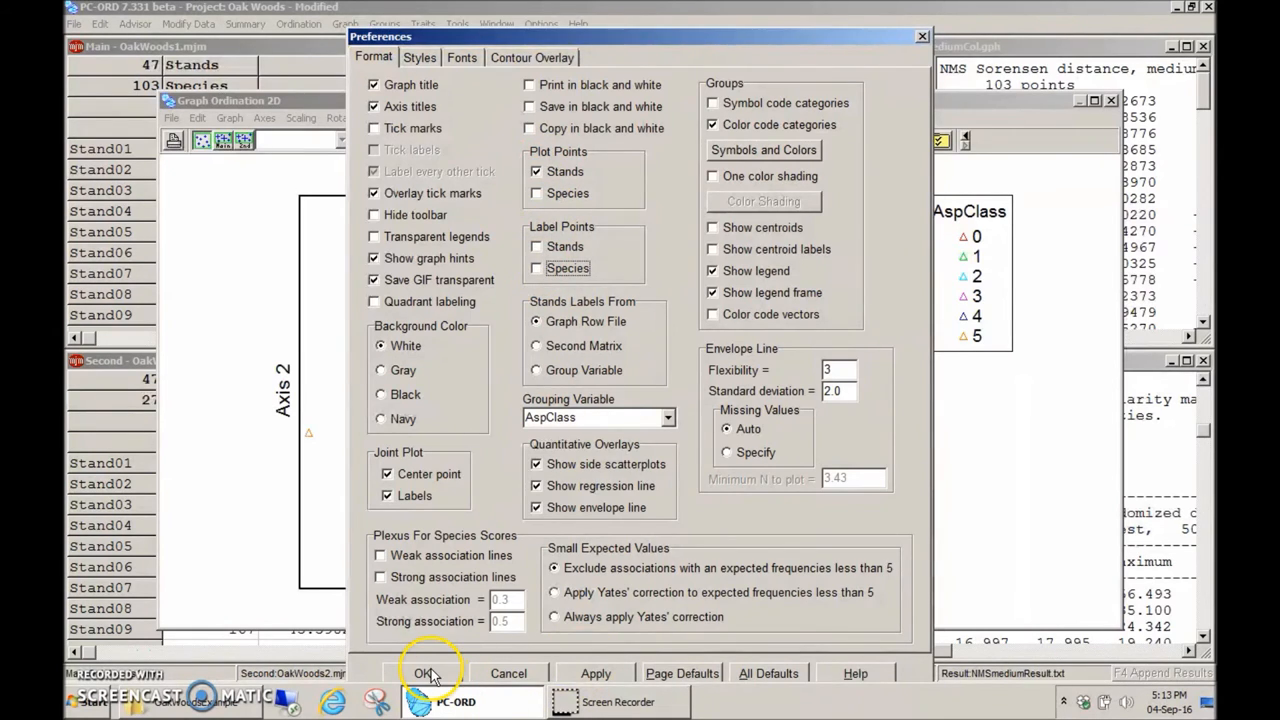
{"action": "left_click", "coordinate": [421, 673]}
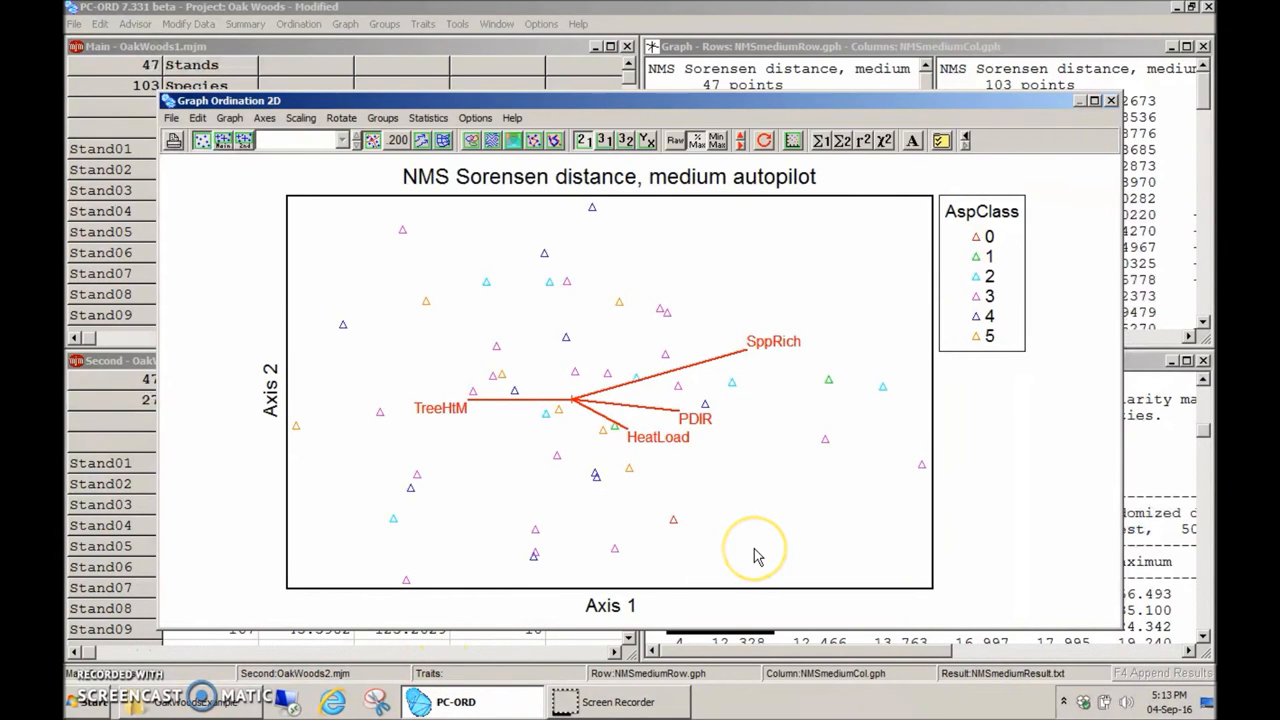
{"action": "mouse_move", "coordinate": [415, 122]}
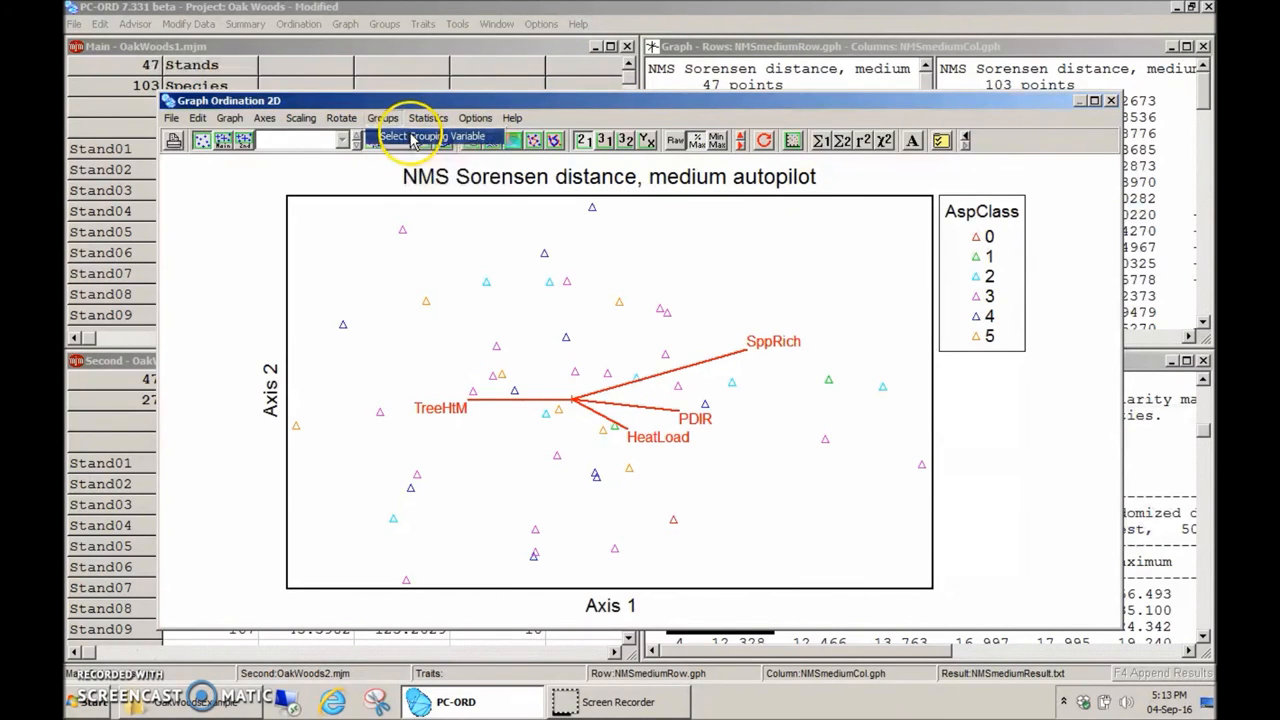
Select GrazCurr as the grouping variable for colour-coding the stands
{"action": "left_click", "coordinate": [415, 136]}
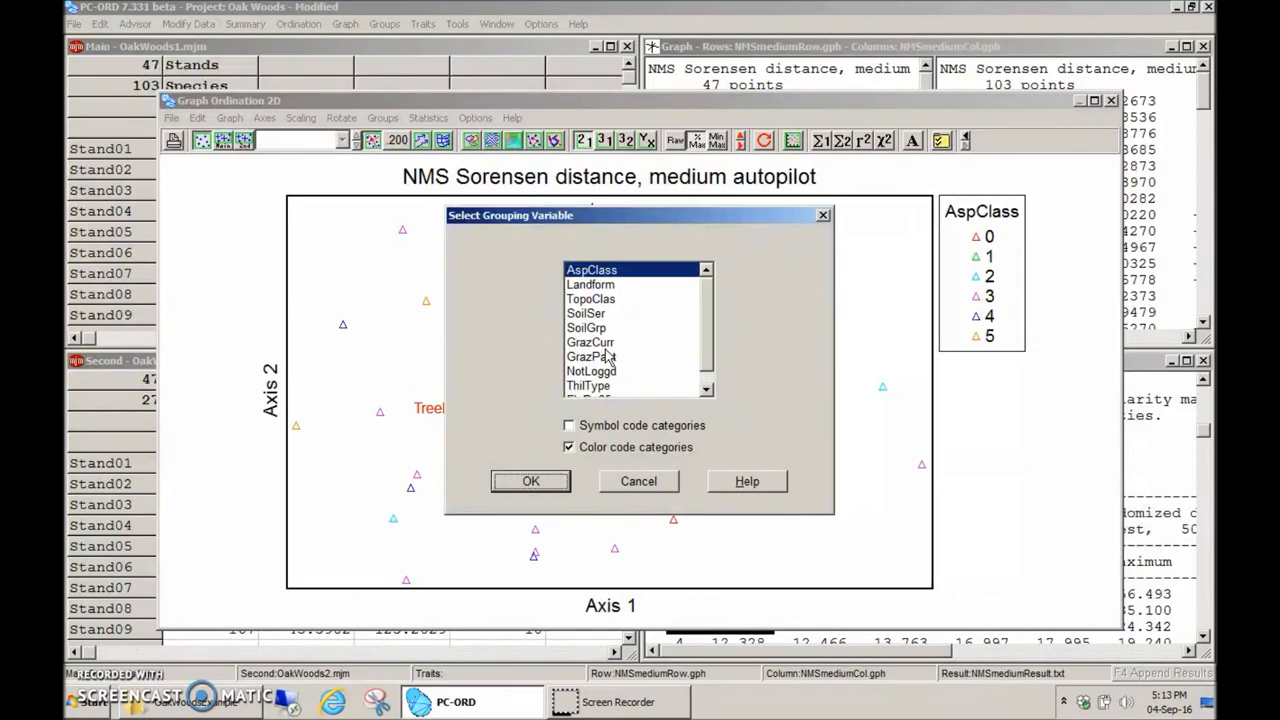
{"action": "left_click", "coordinate": [590, 341]}
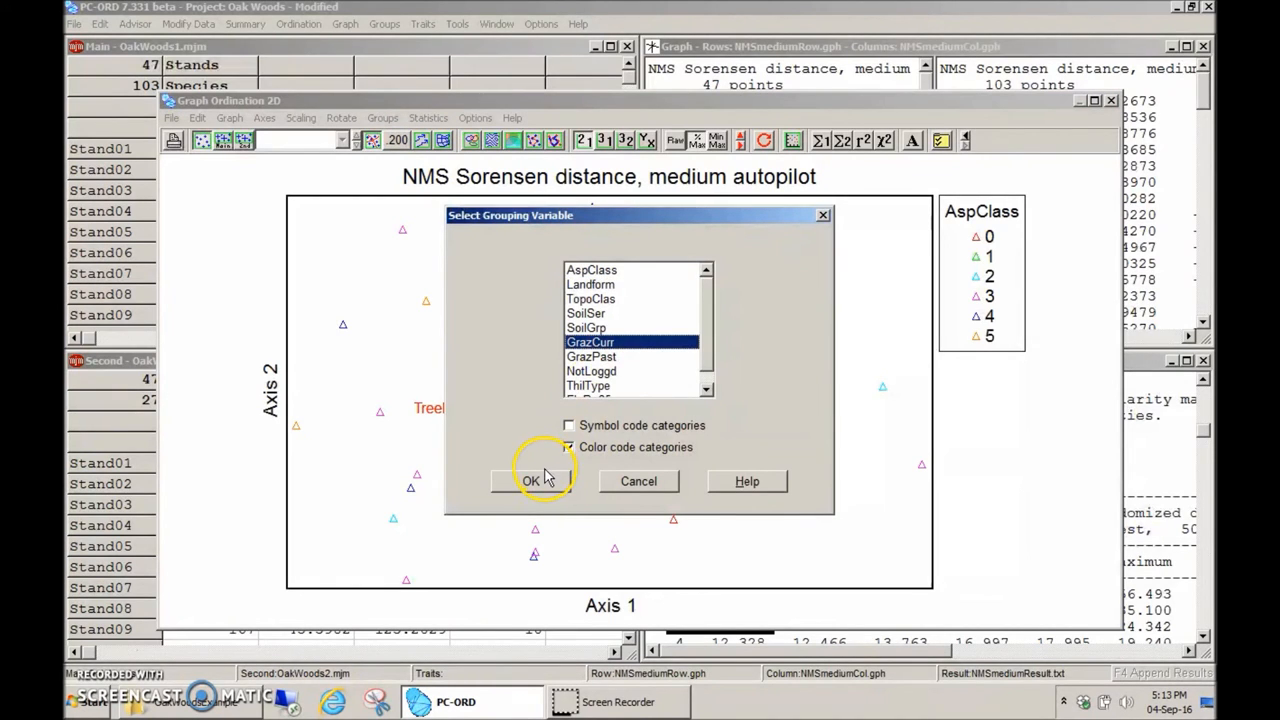
{"action": "left_click", "coordinate": [531, 481]}
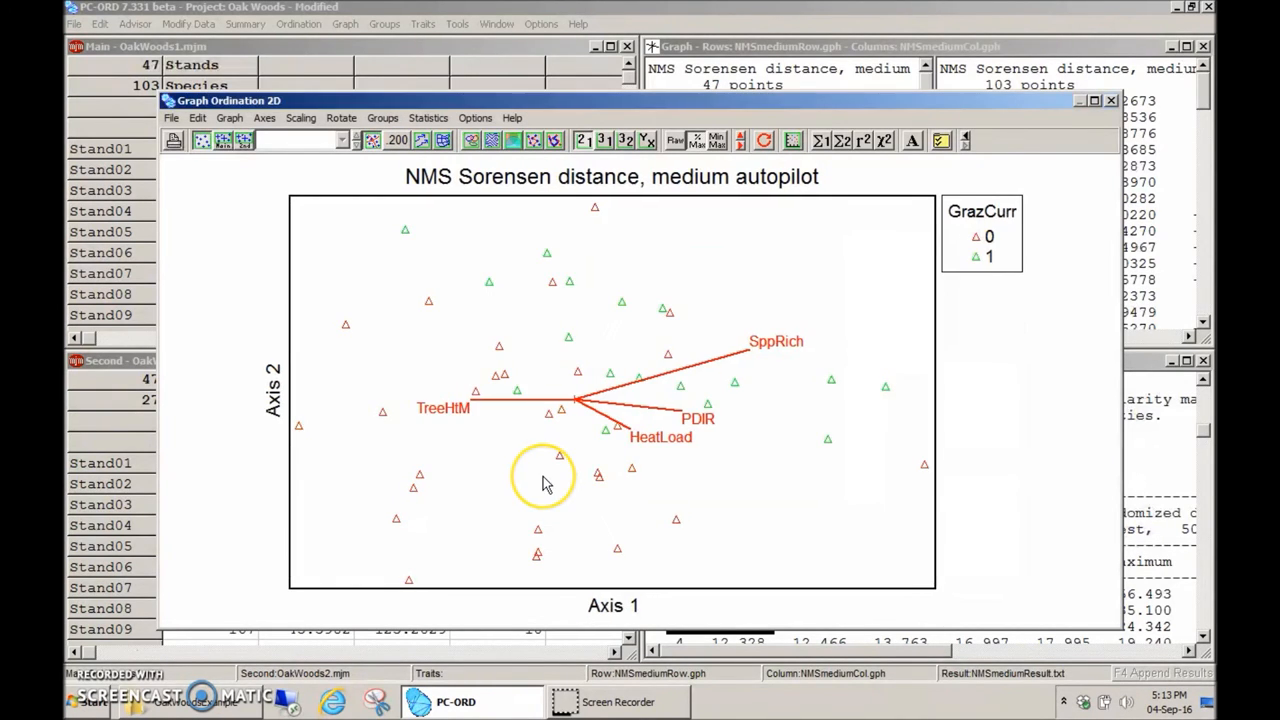
{"action": "mouse_move", "coordinate": [835, 500]}
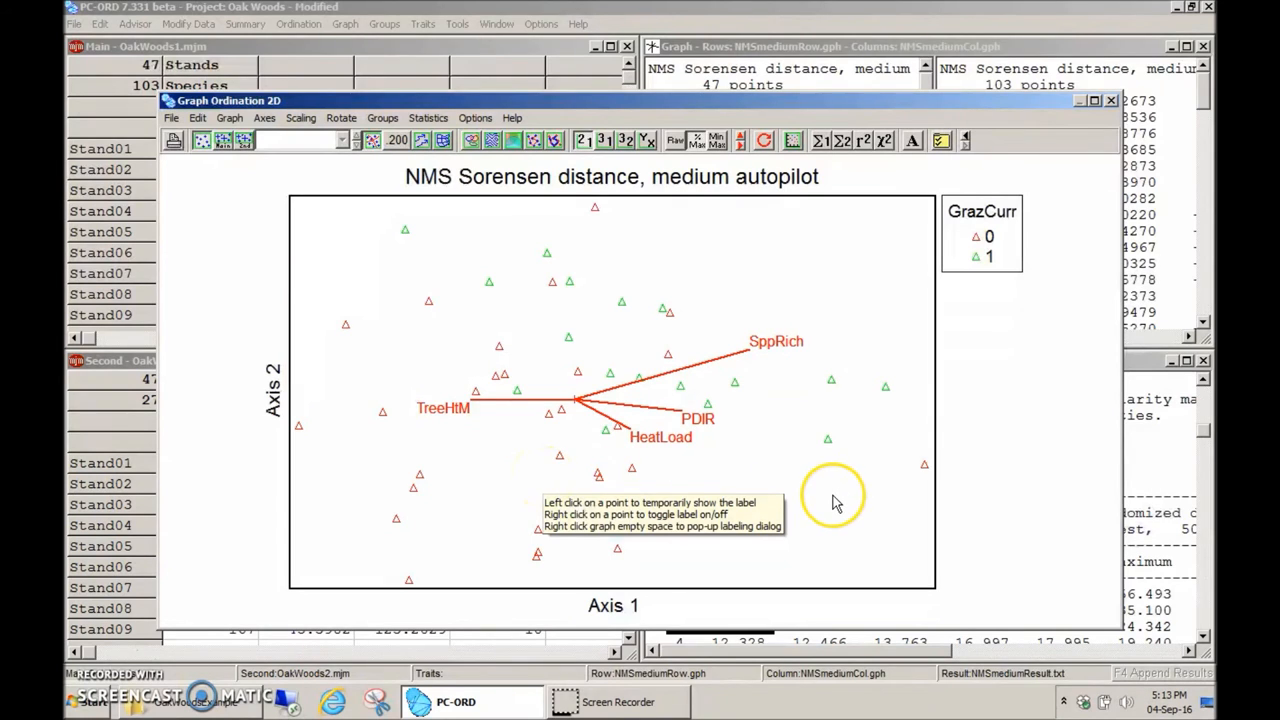
{"action": "mouse_move", "coordinate": [490, 180]}
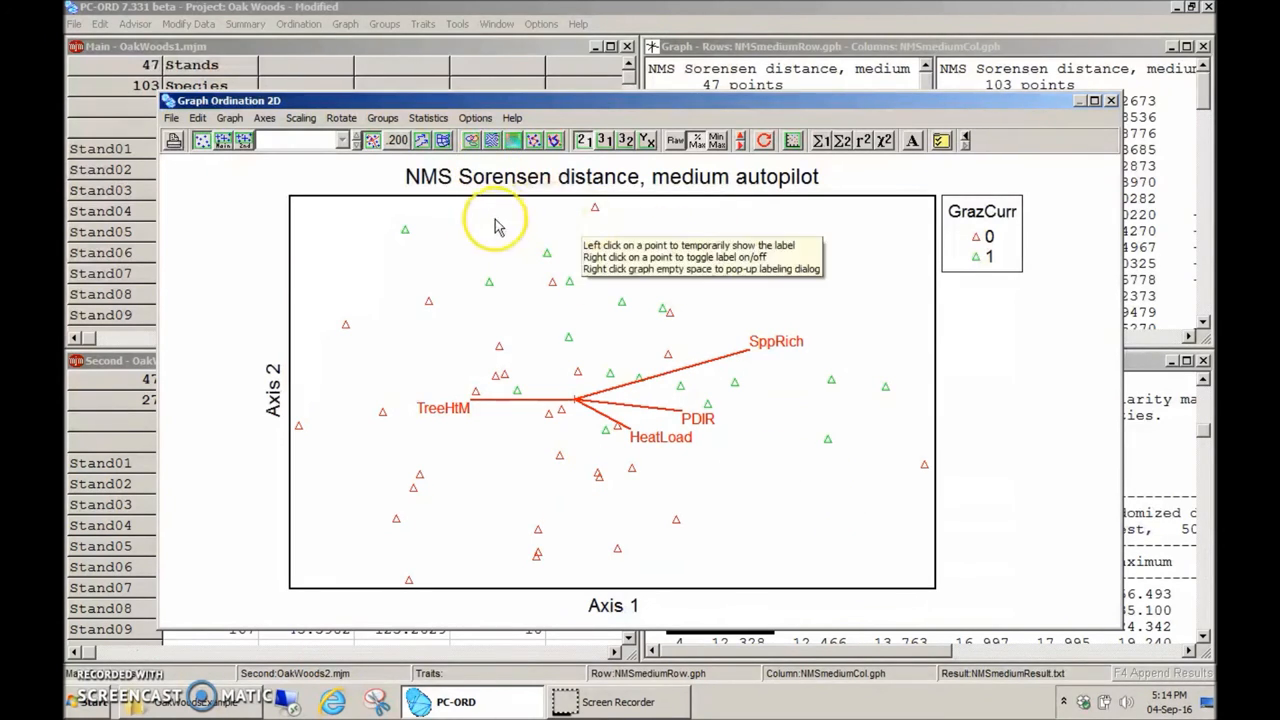
{"action": "mouse_move", "coordinate": [740, 305]}
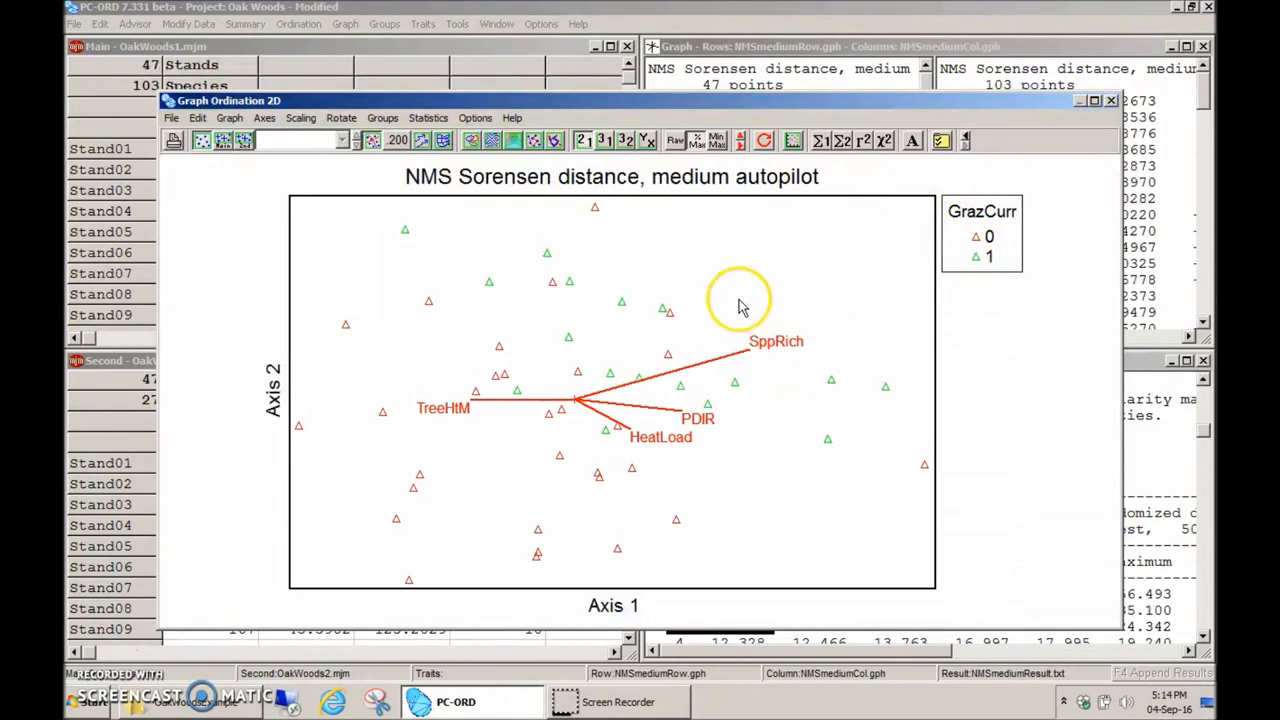
{"action": "mouse_move", "coordinate": [855, 155]}
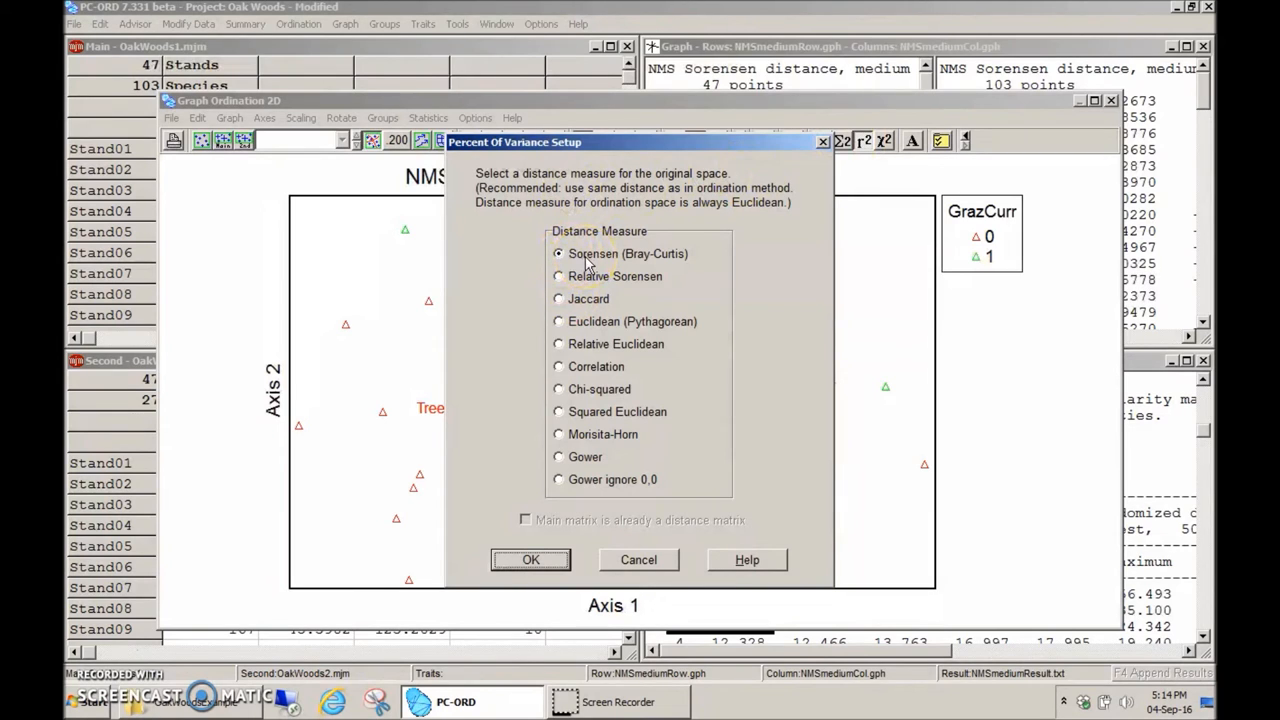
Compute R² per axis keeping Sorensen (Bray-Curtis) as the original distance measure
{"action": "left_click", "coordinate": [530, 559]}
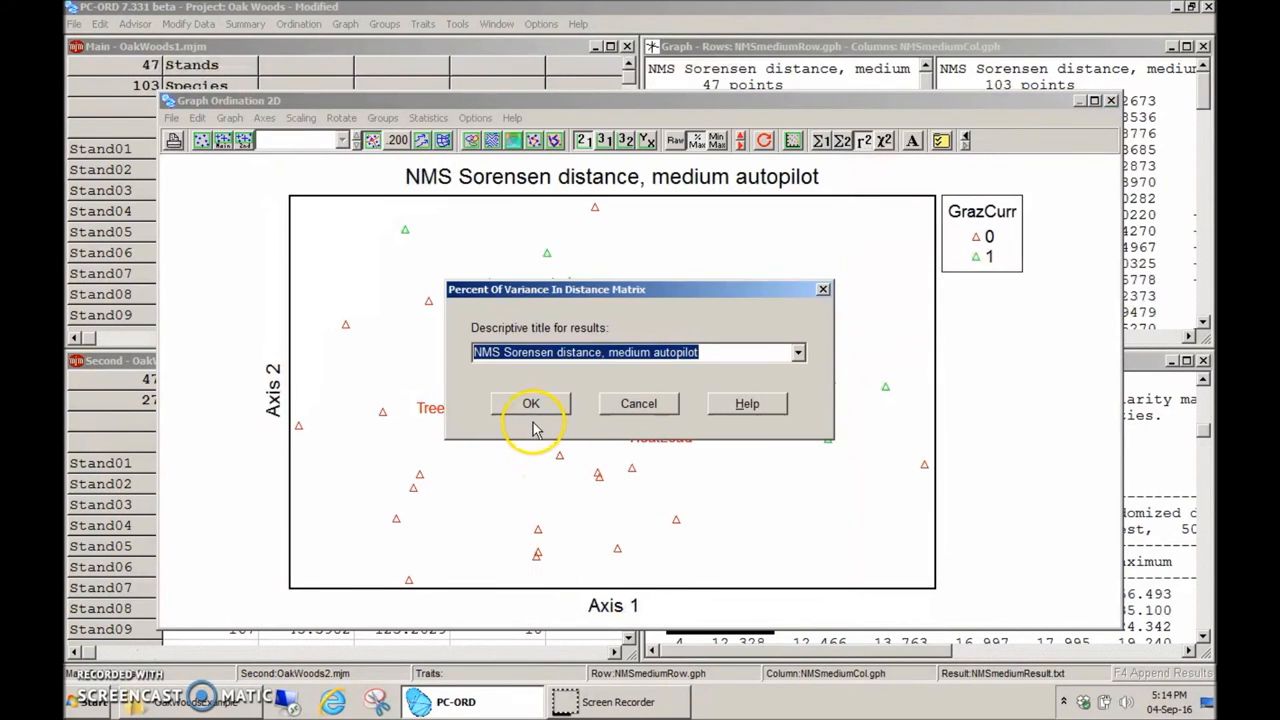
{"action": "left_click", "coordinate": [531, 403]}
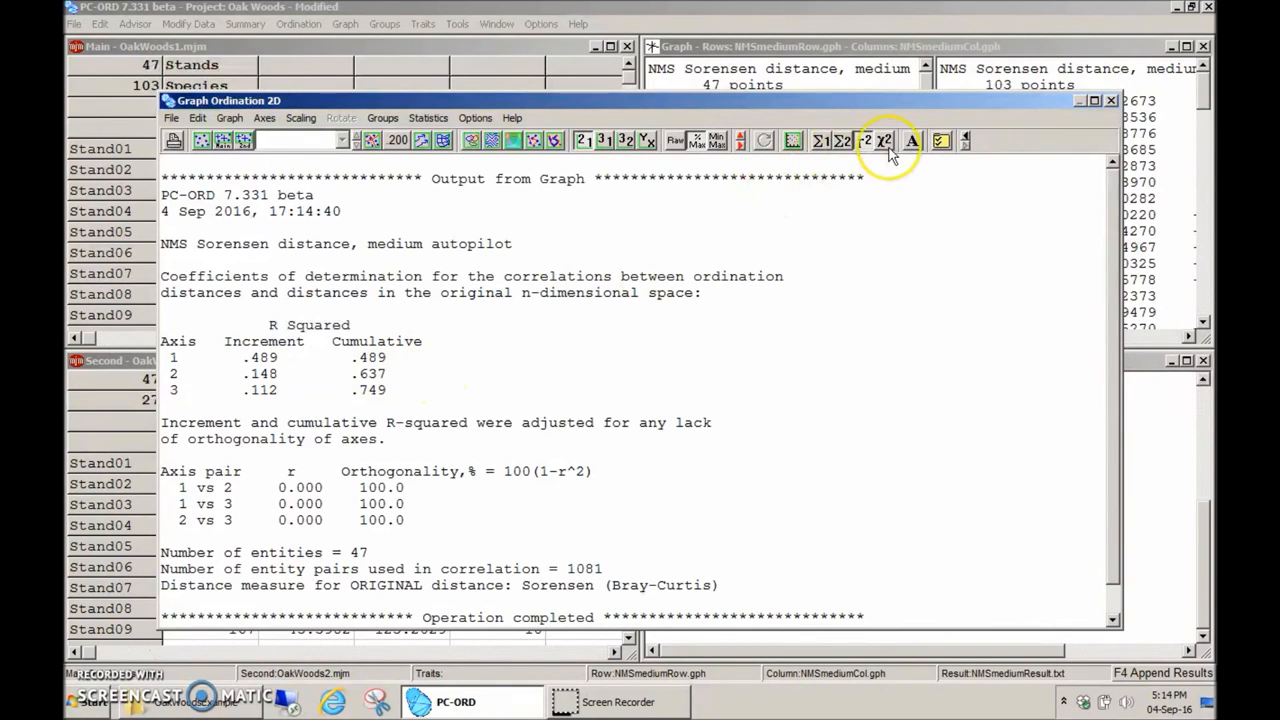
Add a contour overlay of Rhdi (xR² = .352, R² = .548) to the joint plot
{"action": "left_click", "coordinate": [885, 140]}
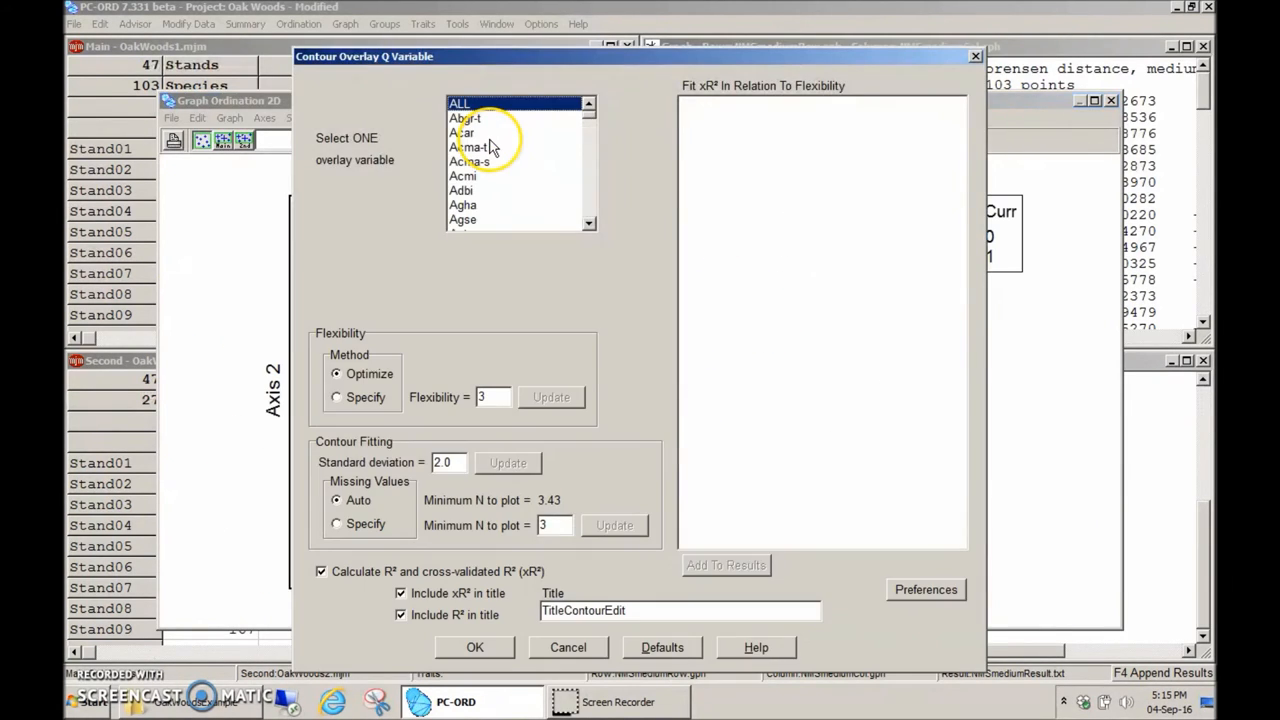
{"action": "left_click", "coordinate": [459, 103]}
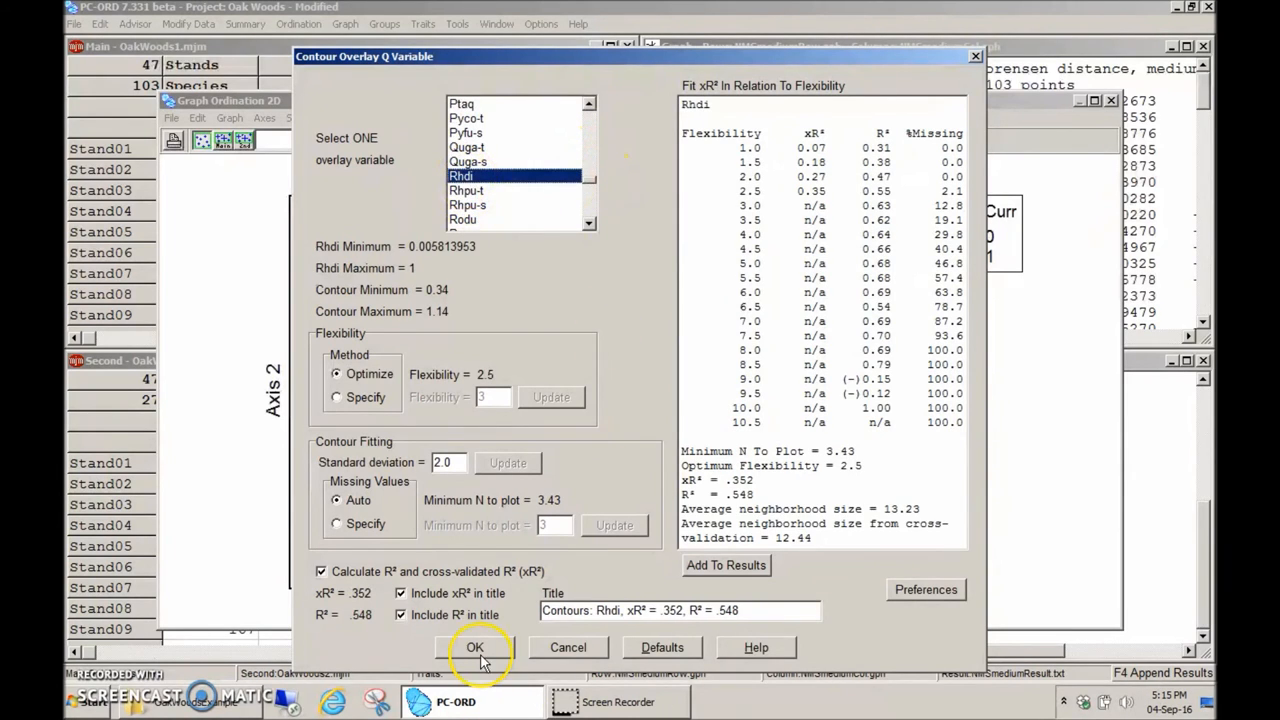
{"action": "left_click", "coordinate": [475, 647]}
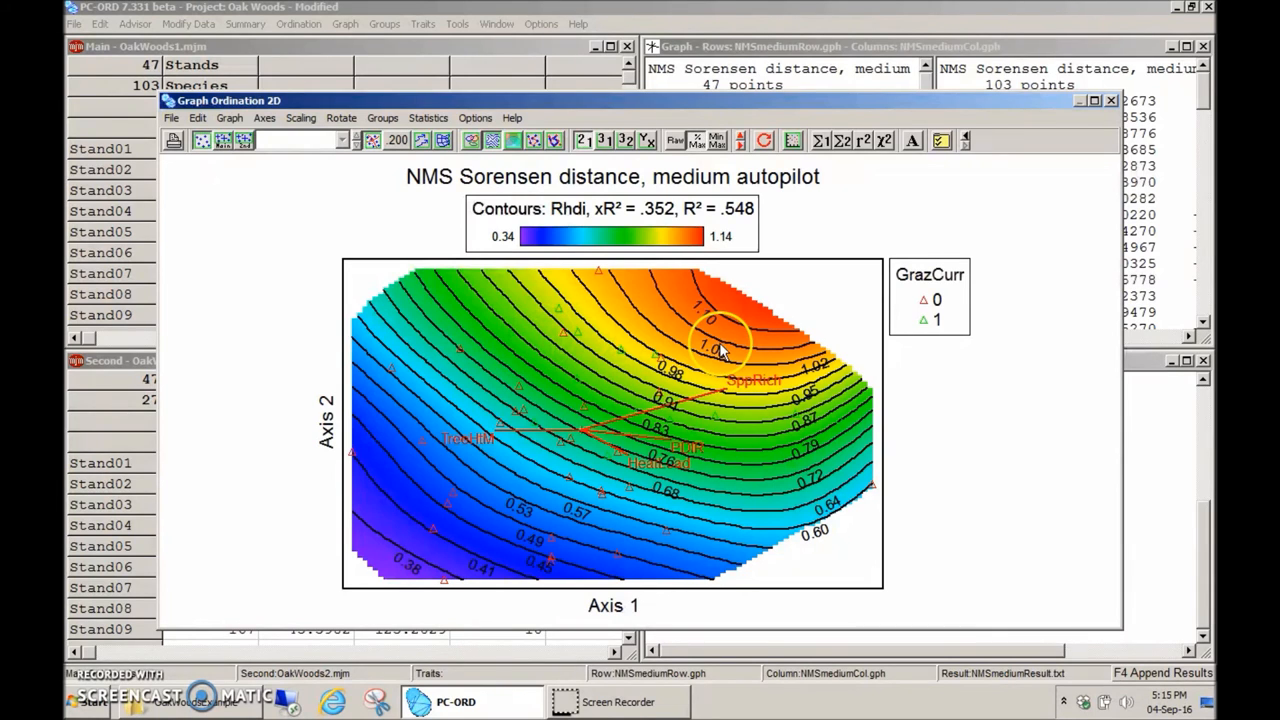
{"action": "mouse_move", "coordinate": [735, 290]}
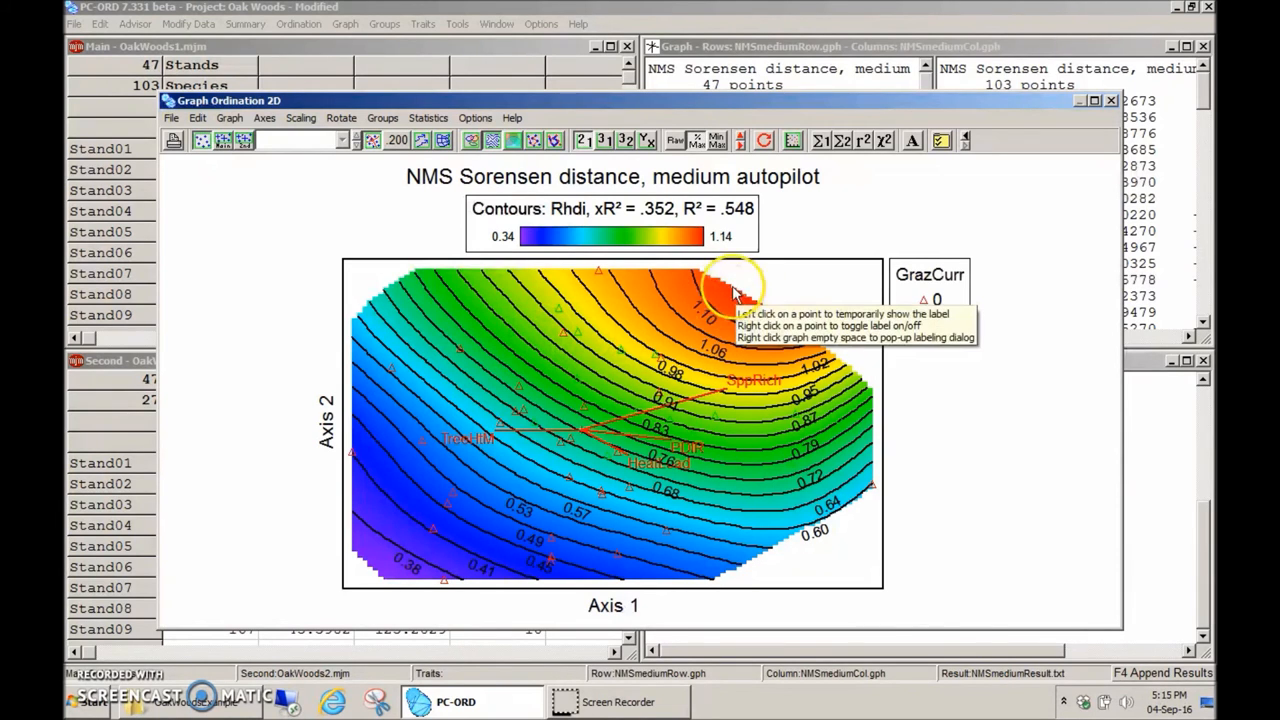
{"action": "left_click", "coordinate": [720, 310]}
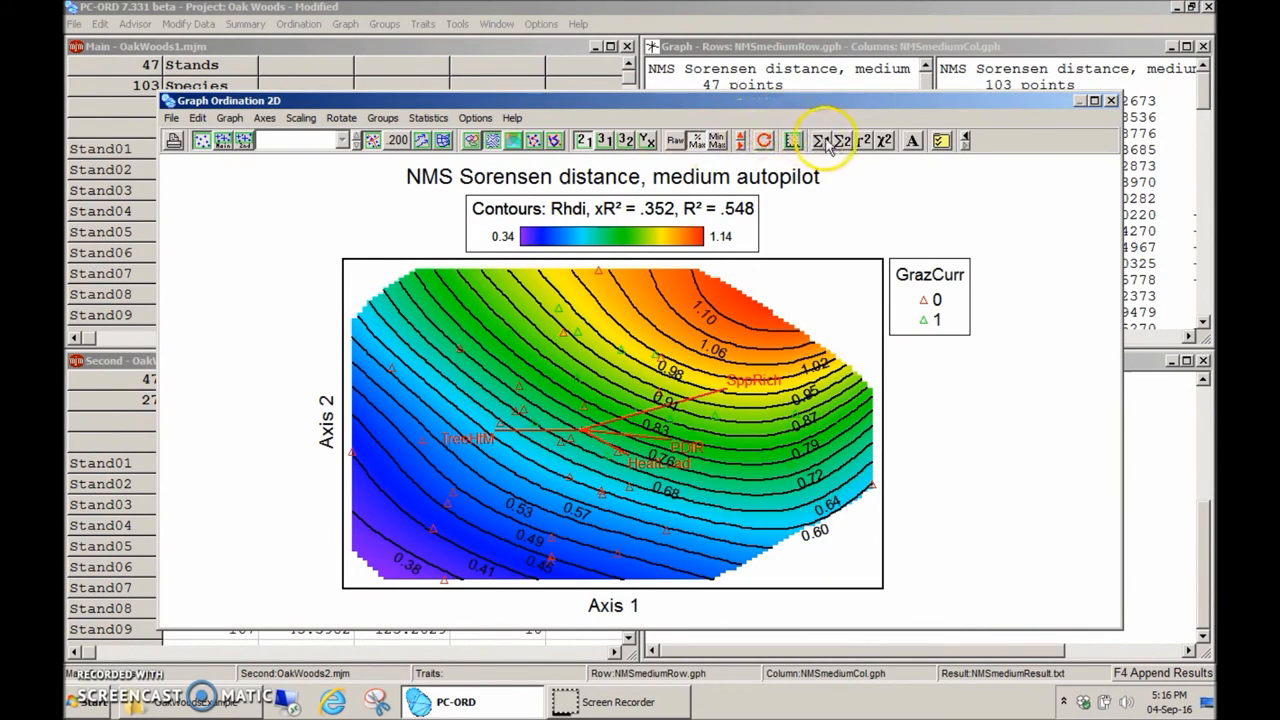
Correlate the axes with the main matrix, appending temporary results to the results file
{"action": "left_click", "coordinate": [818, 140]}
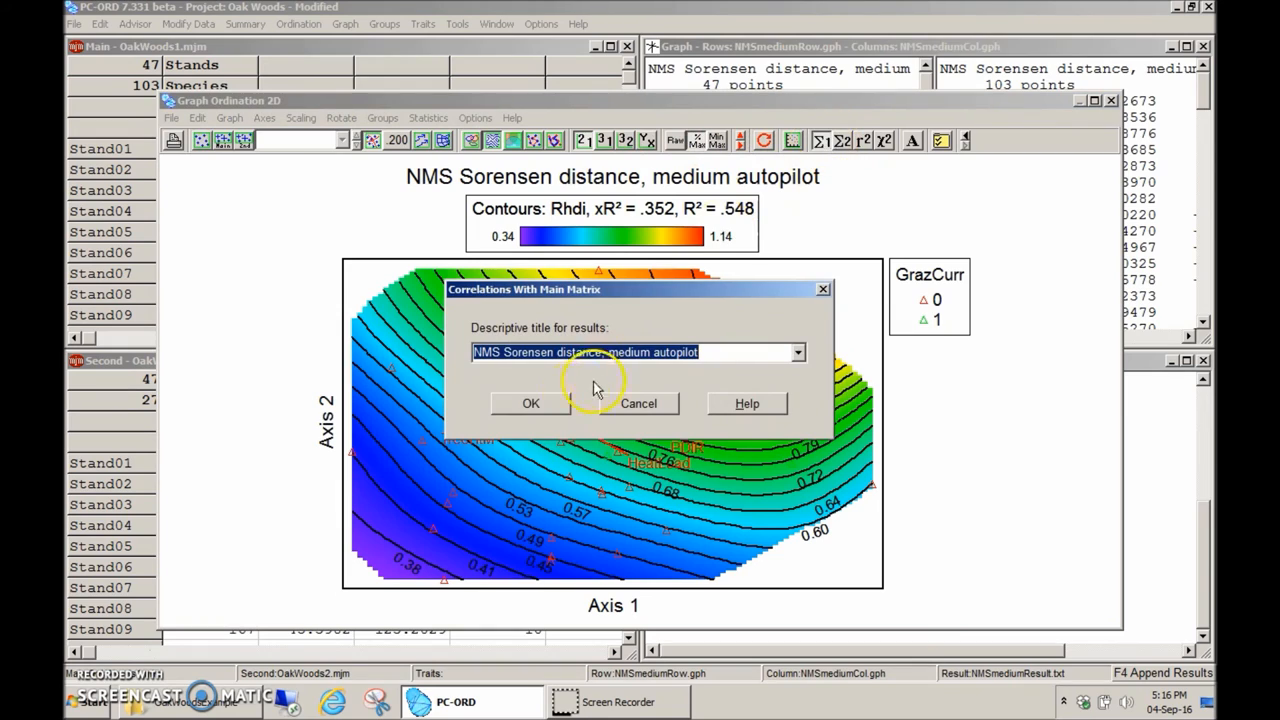
{"action": "left_click", "coordinate": [530, 403]}
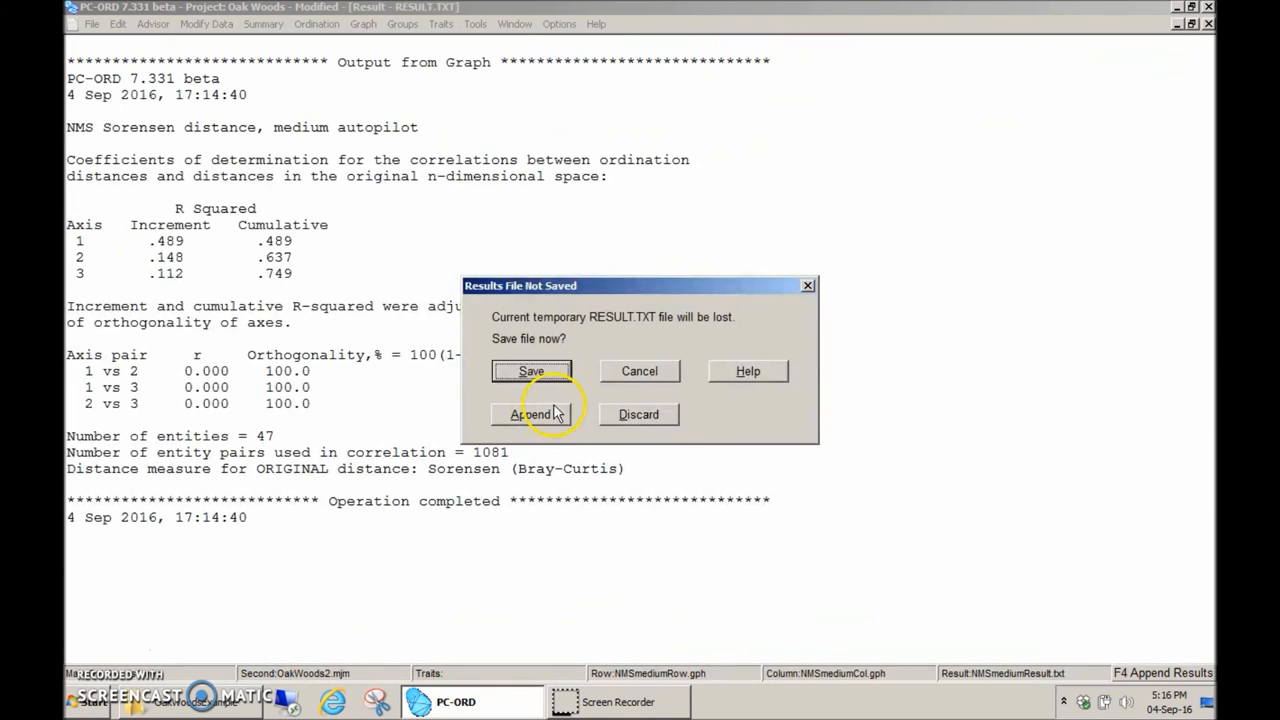
{"action": "left_click", "coordinate": [531, 414]}
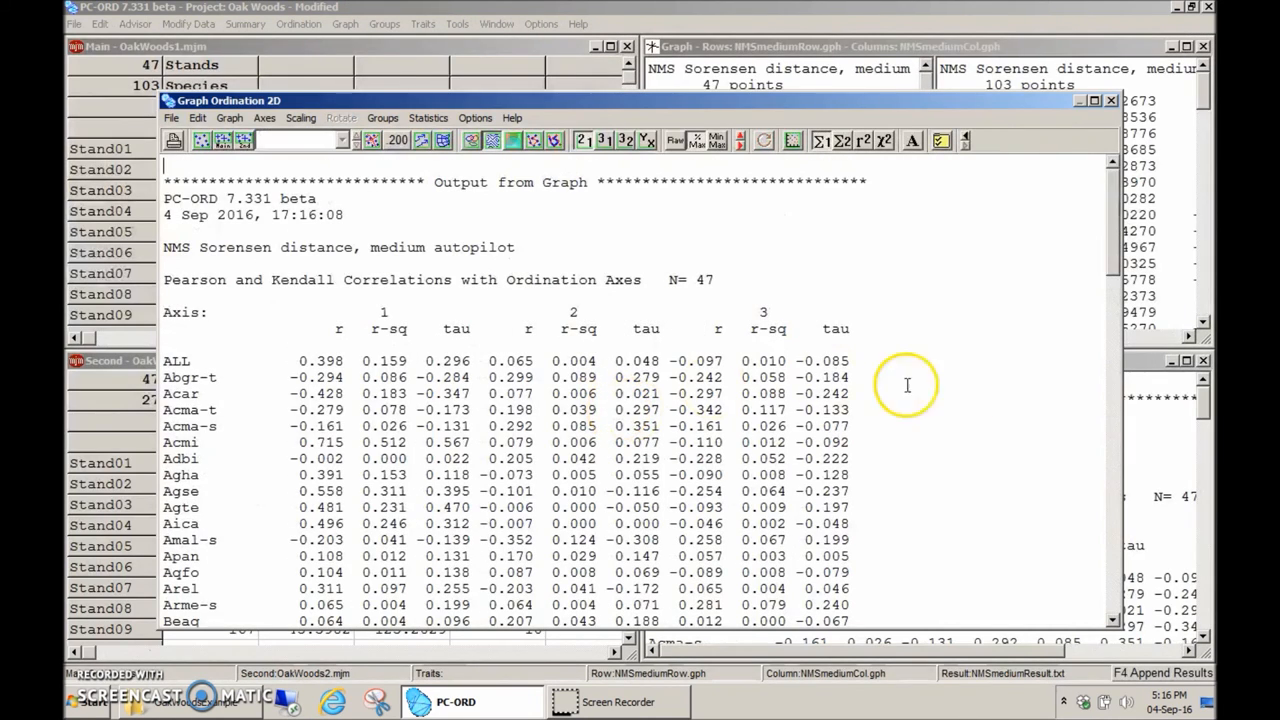
{"action": "mouse_move", "coordinate": [197, 474]}
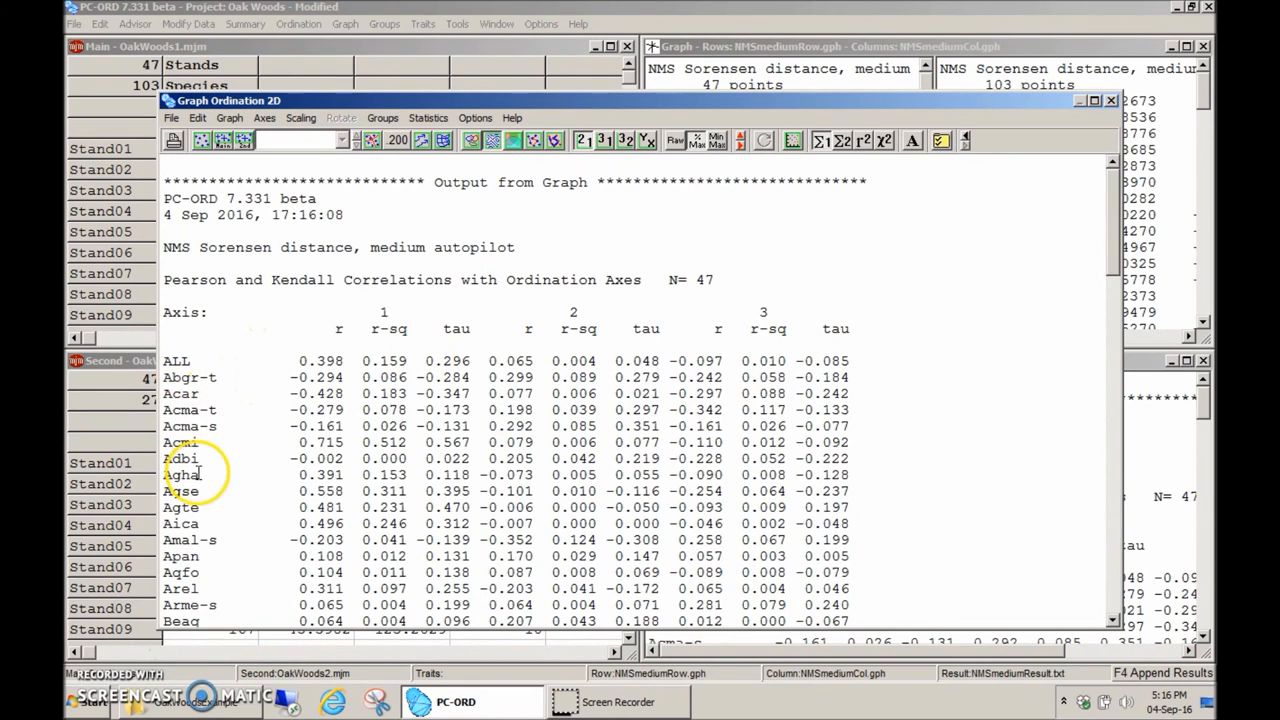
{"action": "mouse_move", "coordinate": [492, 342]}
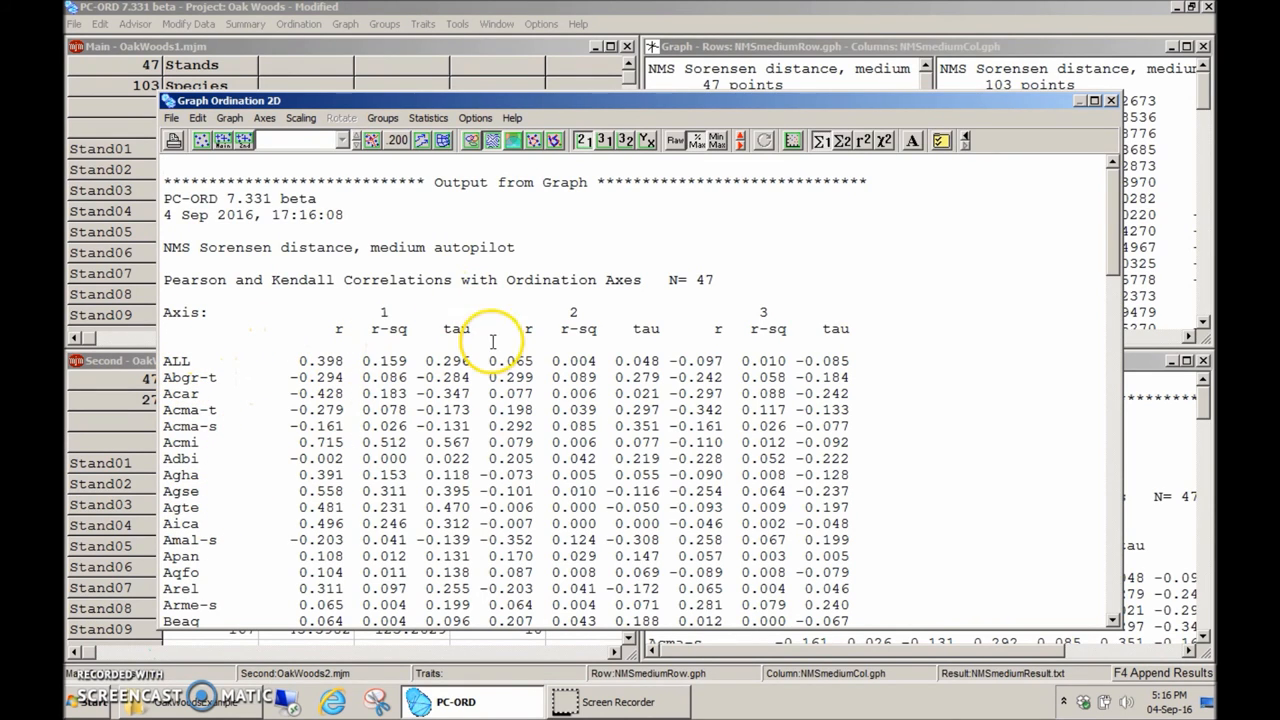
{"action": "mouse_move", "coordinate": [530, 380]}
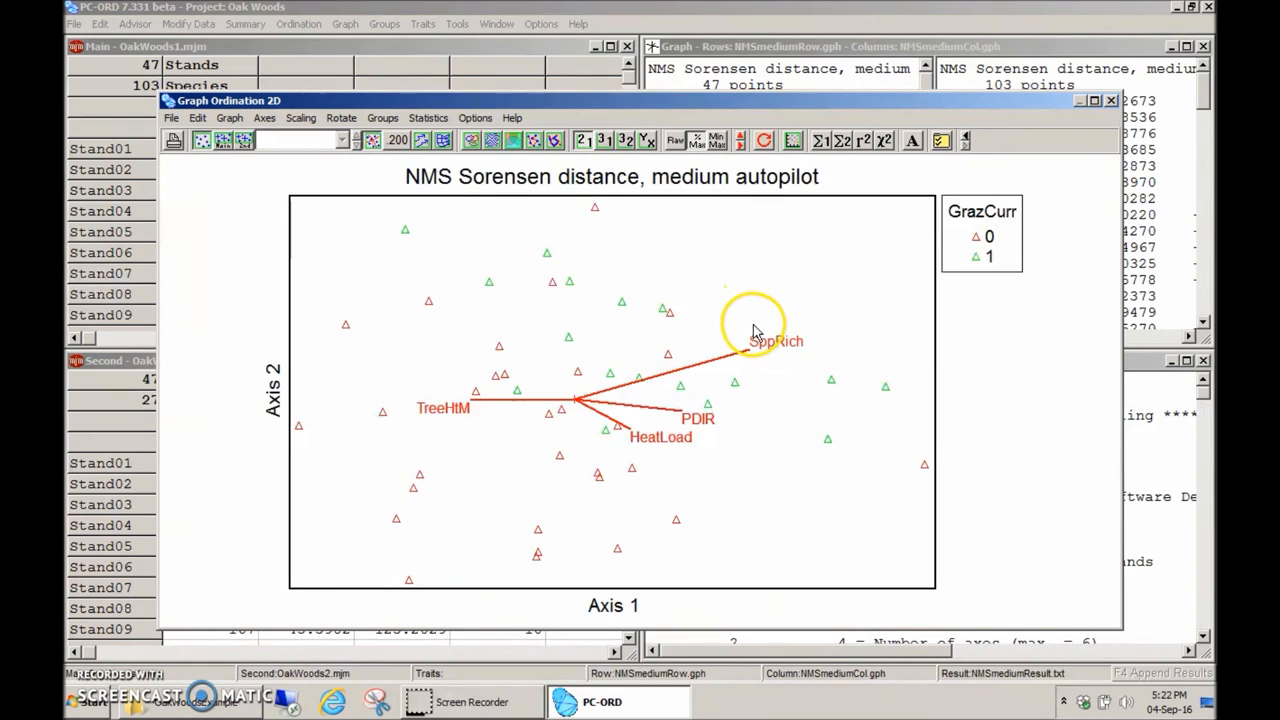
Rotate continuously by angle in 5-degree steps to a 20-degree total, aligning SppRich with Axis 1
{"action": "left_click", "coordinate": [341, 118]}
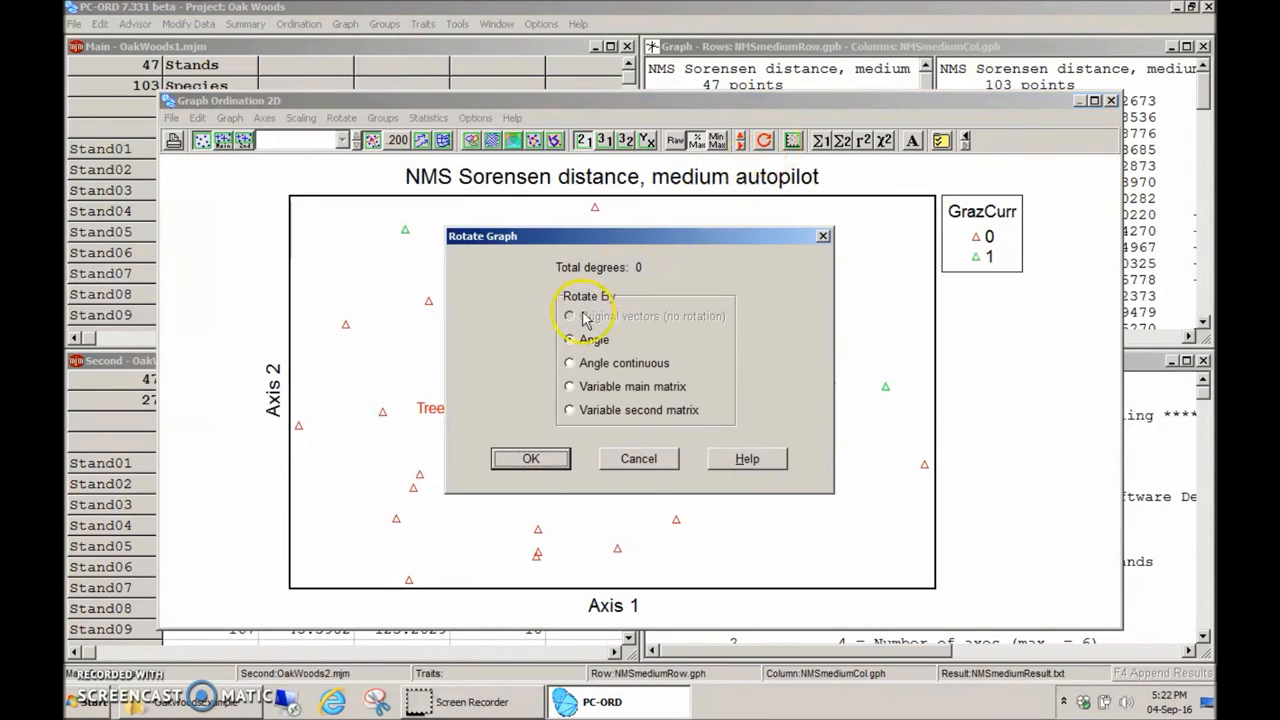
{"action": "left_click", "coordinate": [530, 458]}
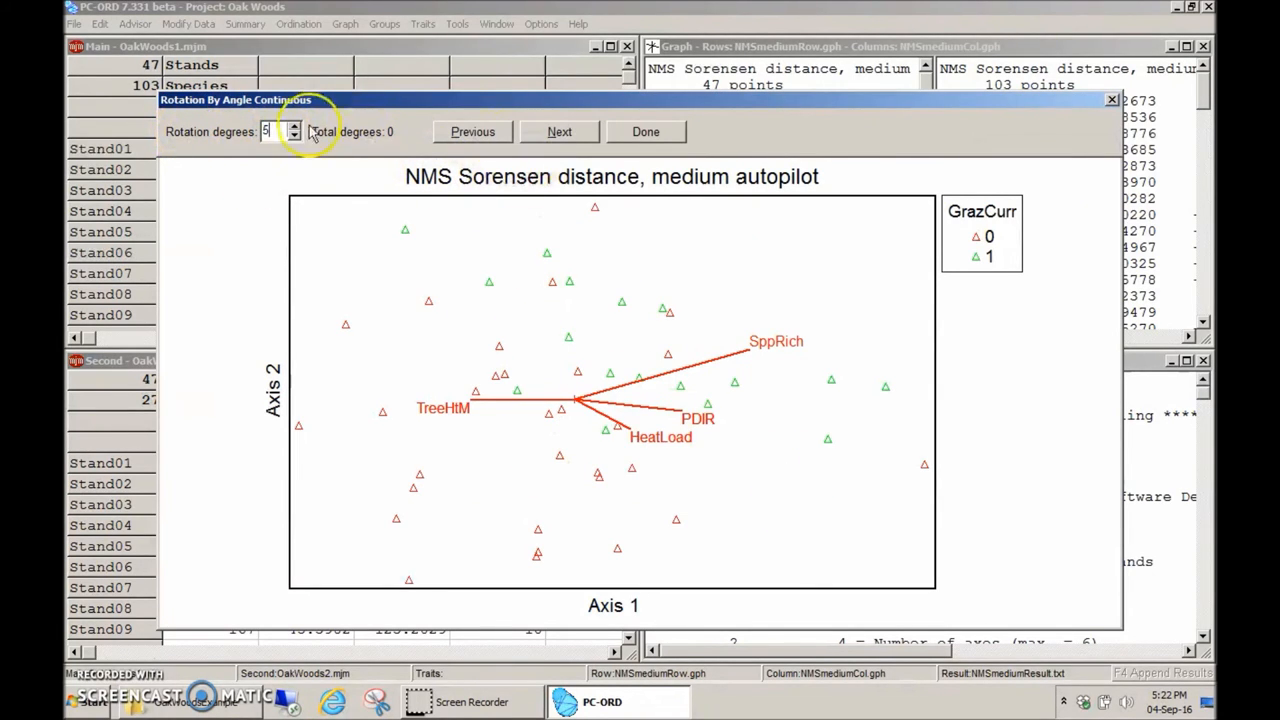
{"action": "left_click", "coordinate": [559, 131]}
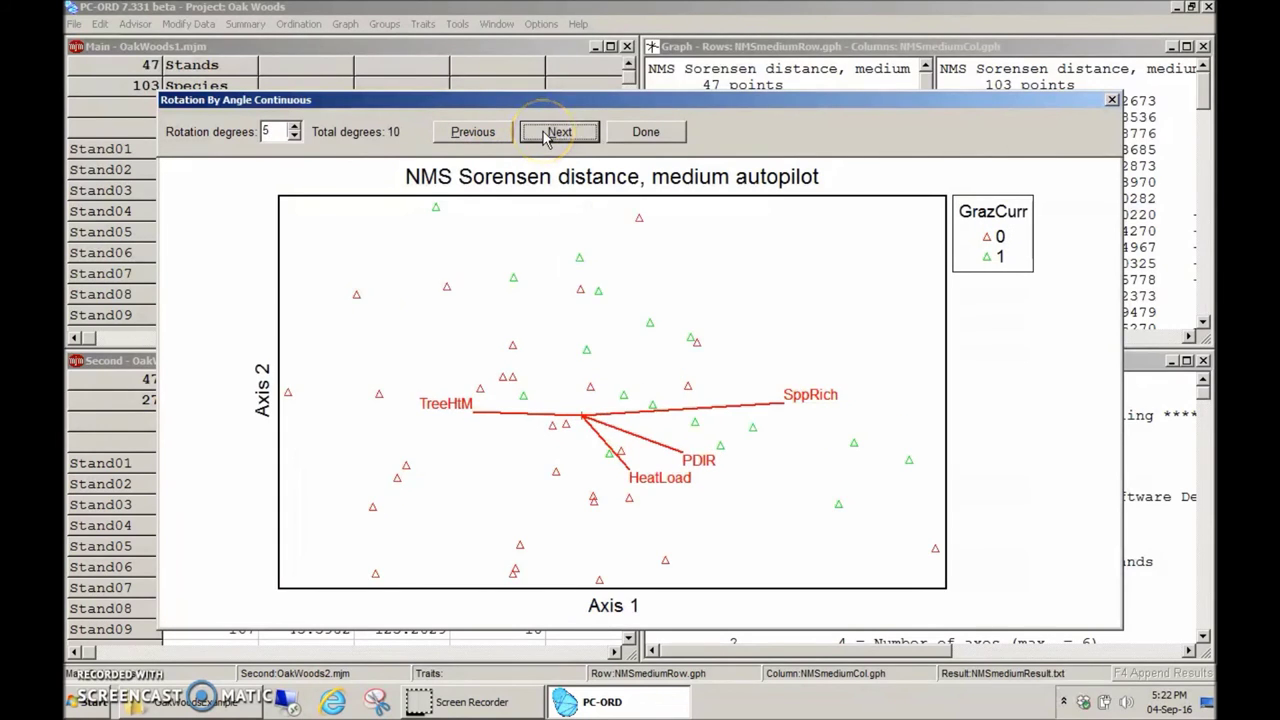
{"action": "left_click", "coordinate": [559, 131]}
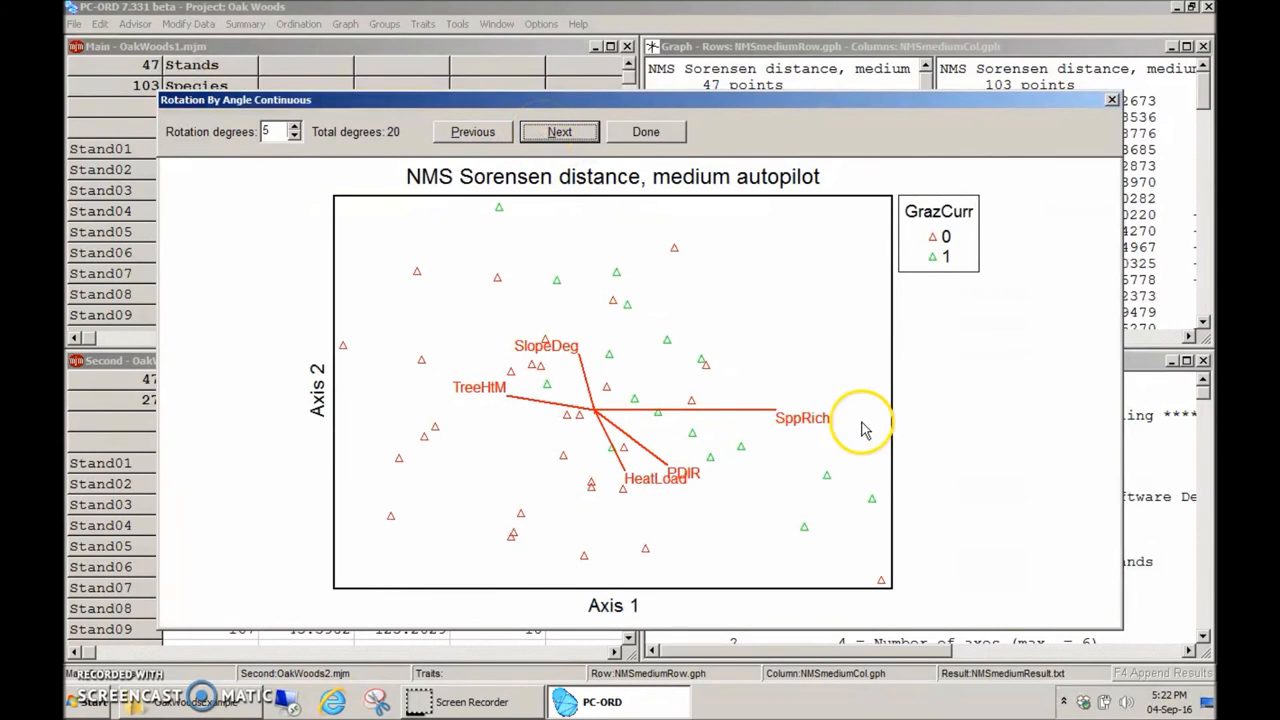
{"action": "left_click", "coordinate": [645, 131]}
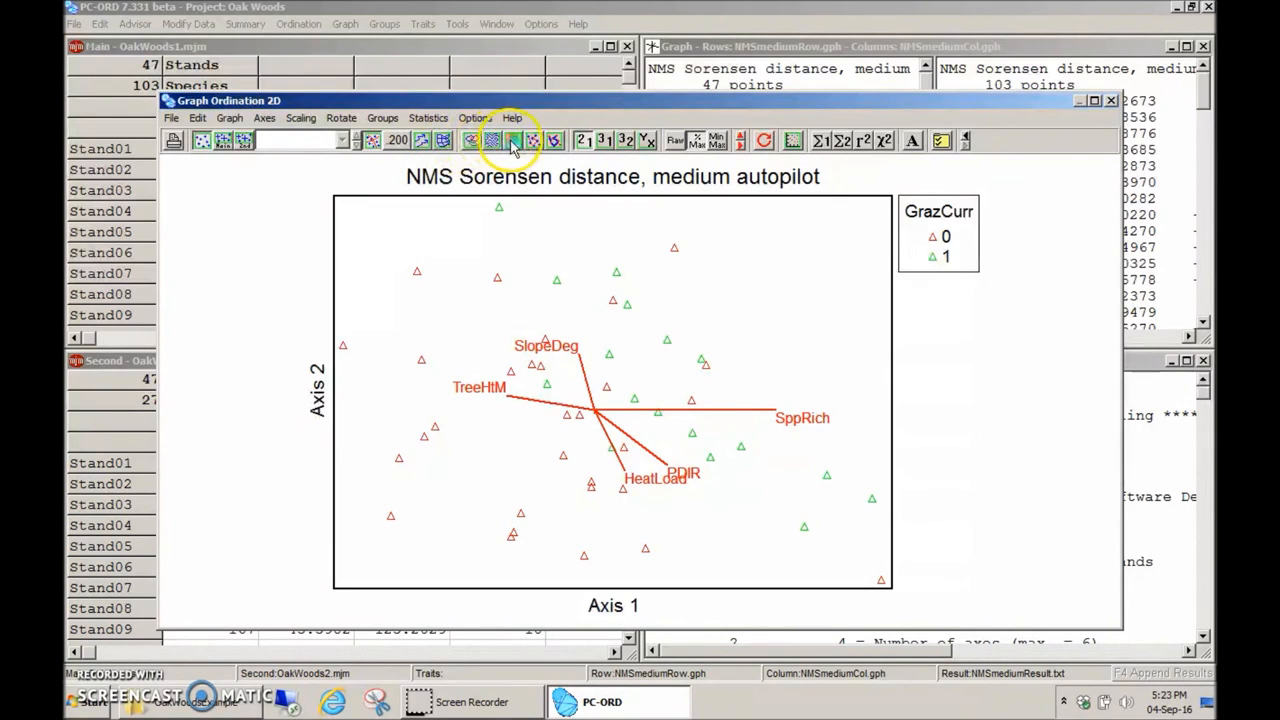
Add Prav-t and Pyco-t to the hilltop overlay species, draw the five-species contours, and close the graph
{"action": "left_click", "coordinate": [491, 140]}
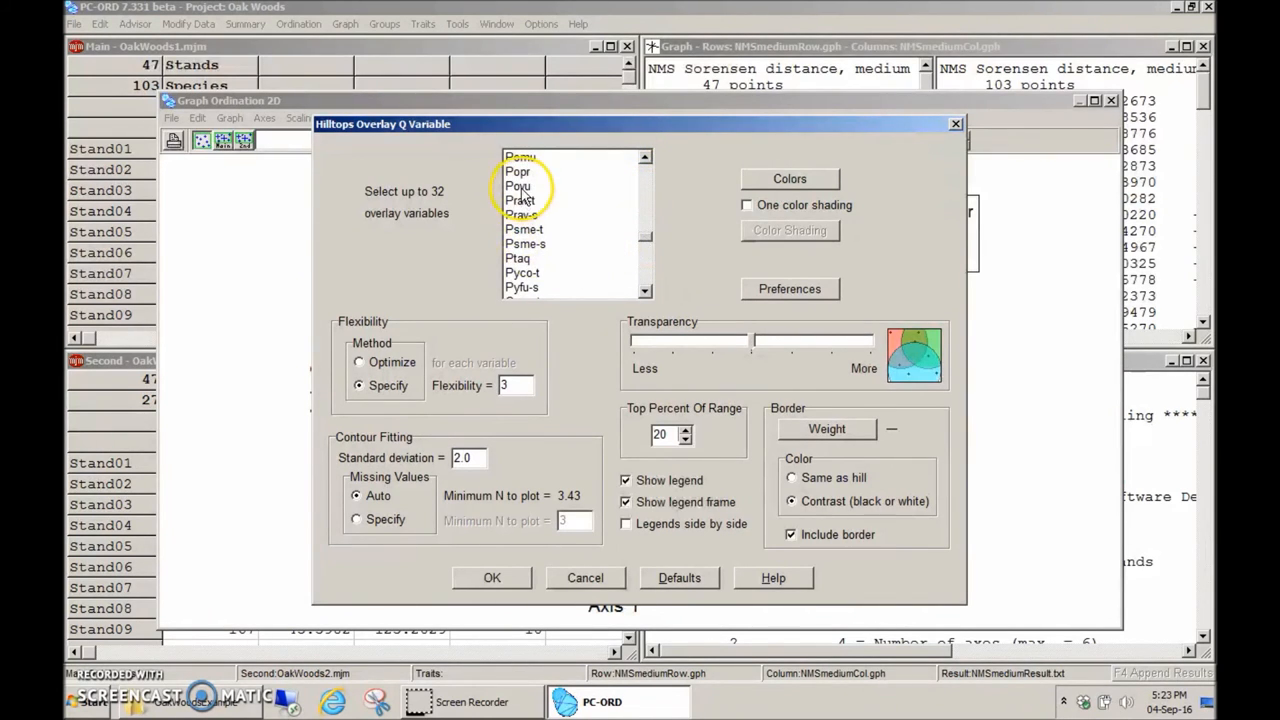
{"action": "left_click", "coordinate": [520, 214]}
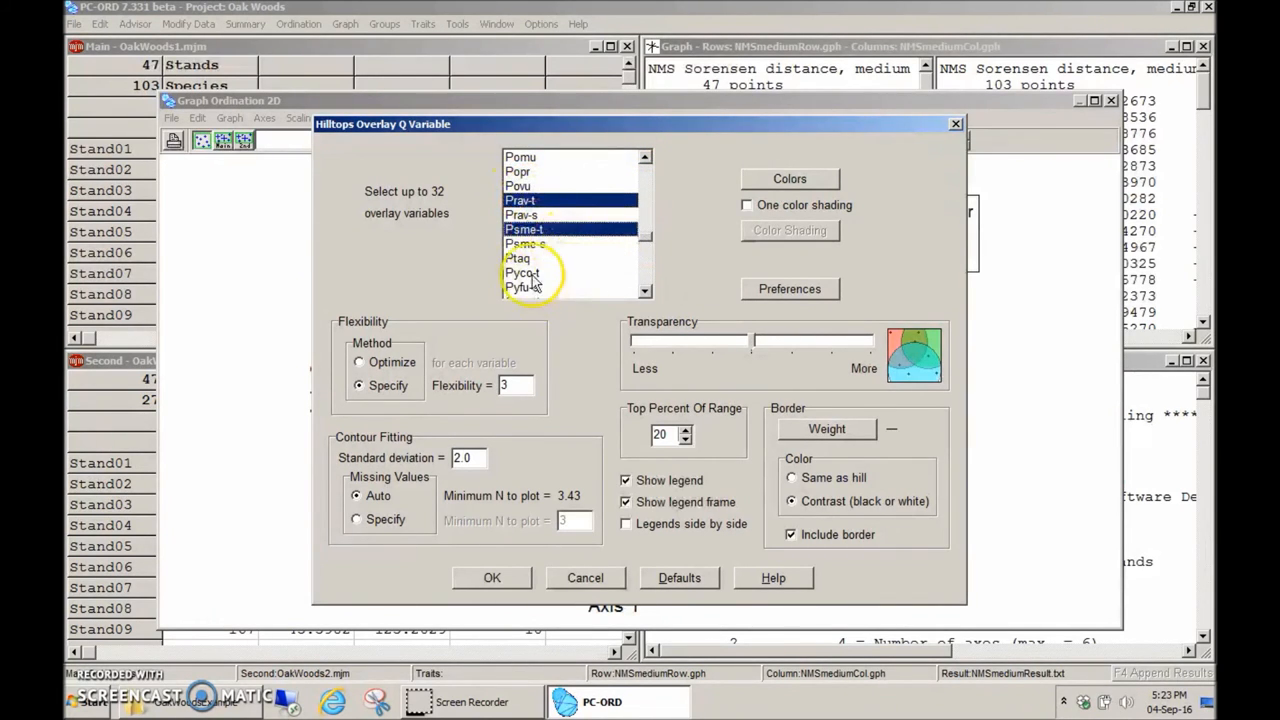
{"action": "left_click", "coordinate": [522, 272]}
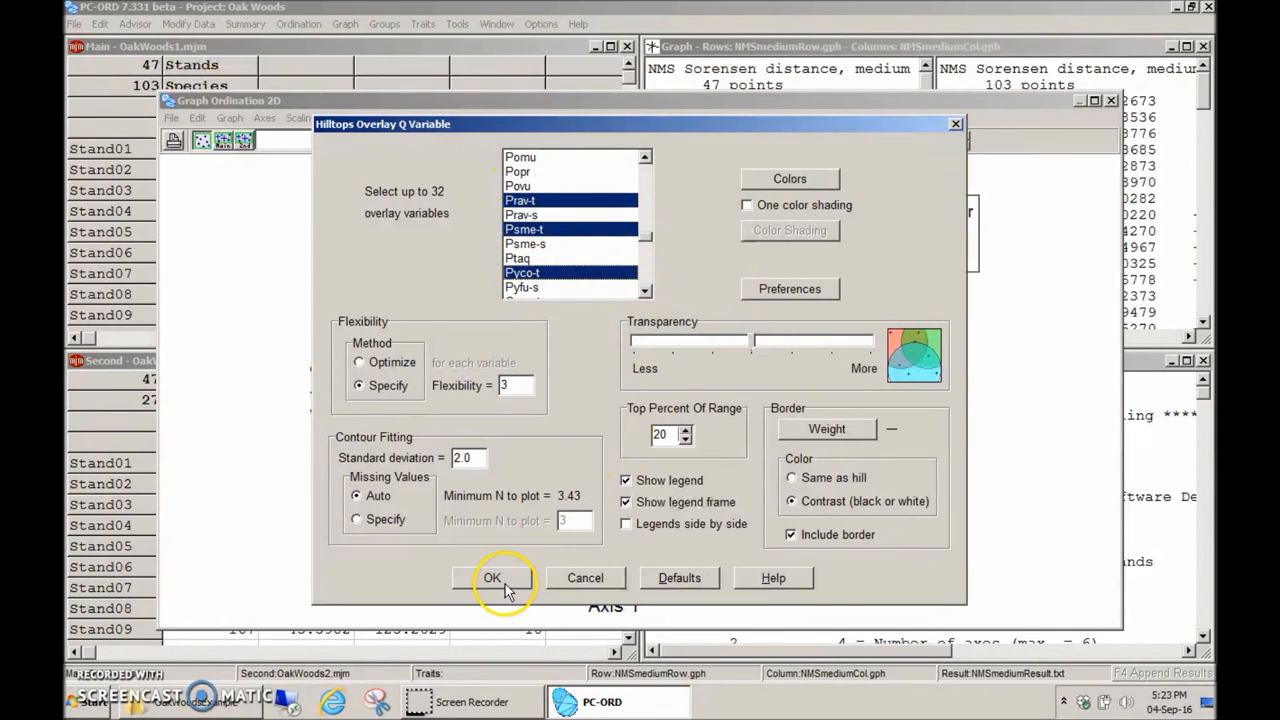
{"action": "left_click", "coordinate": [491, 578]}
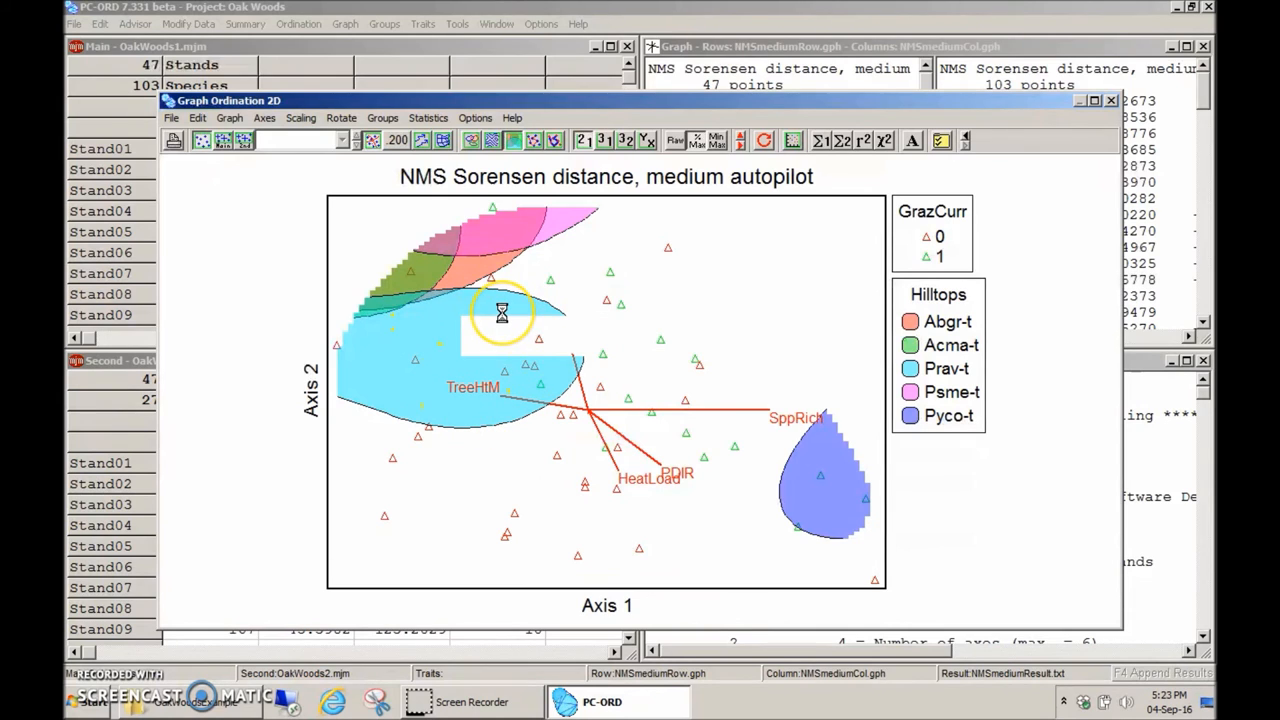
{"action": "mouse_move", "coordinate": [502, 312]}
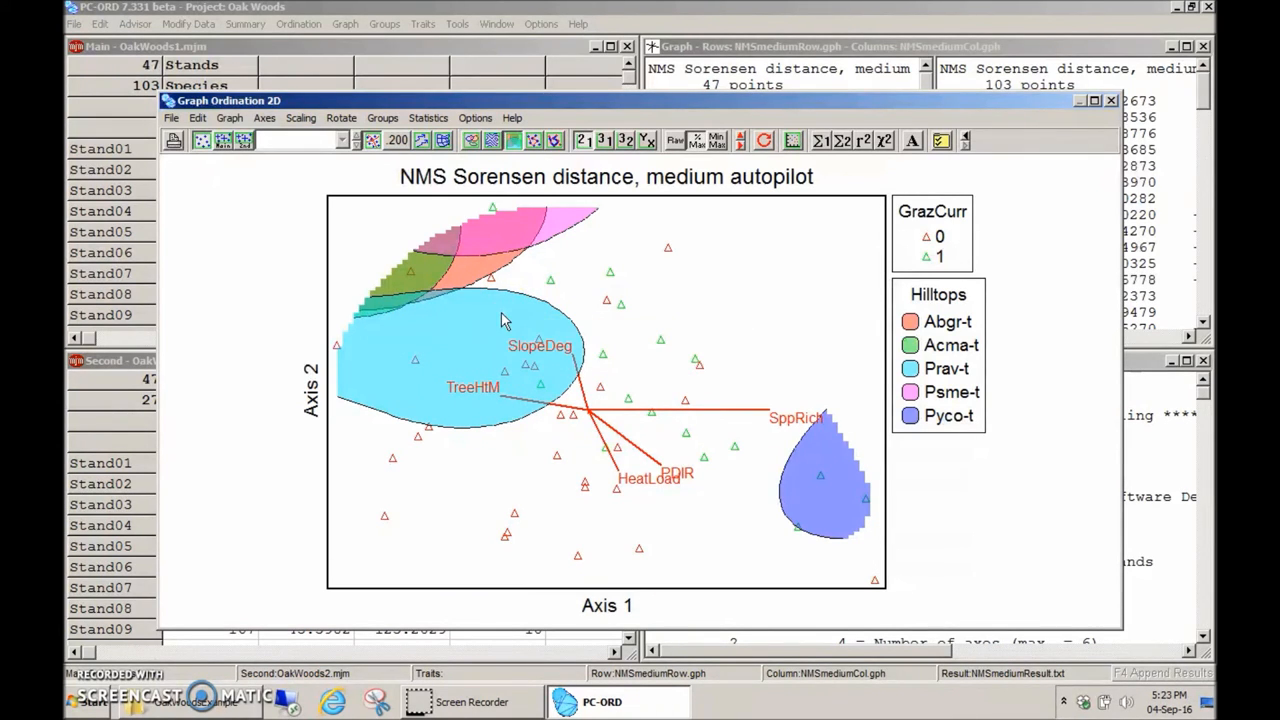
{"action": "left_click", "coordinate": [1110, 100]}
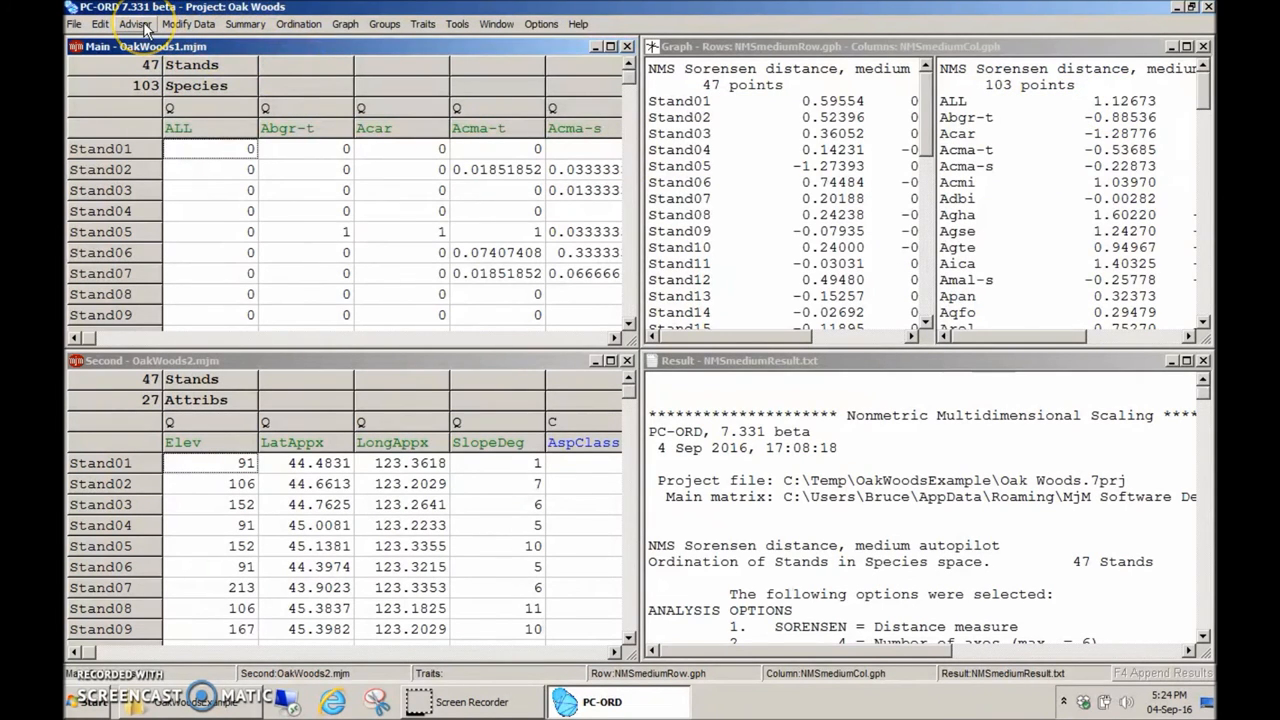
{"action": "left_click", "coordinate": [135, 23]}
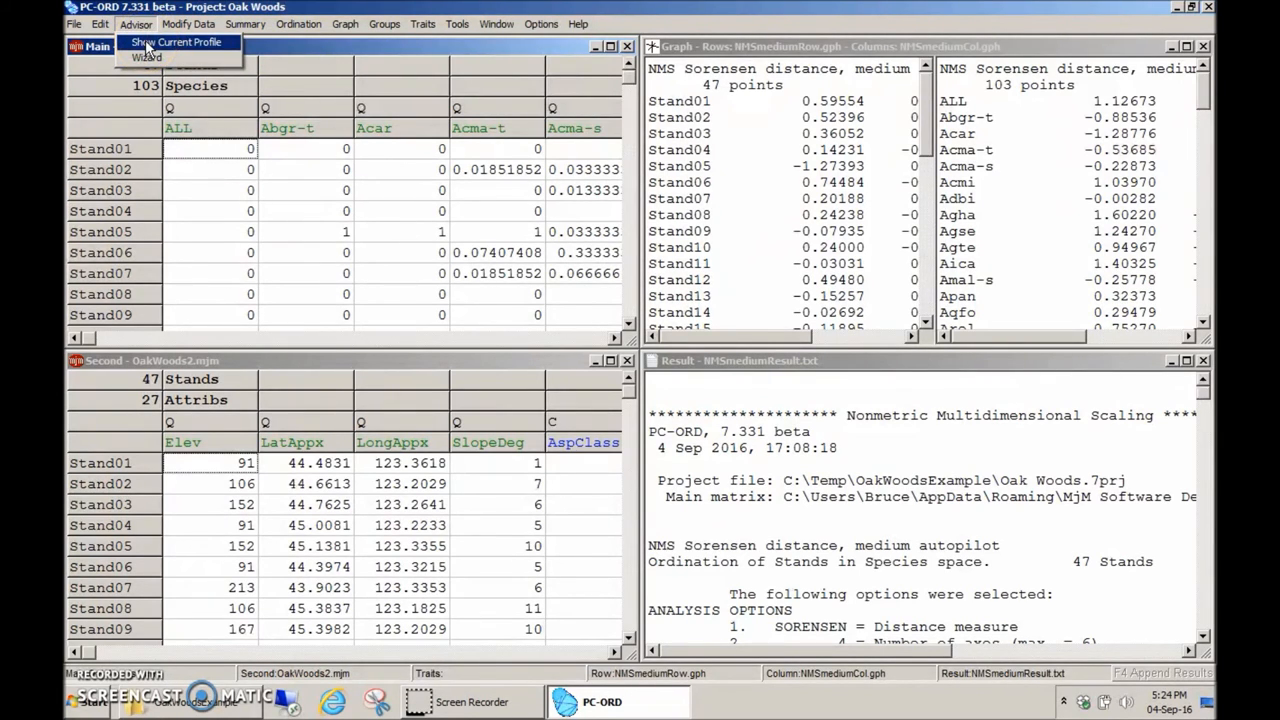
{"action": "mouse_move", "coordinate": [146, 57]}
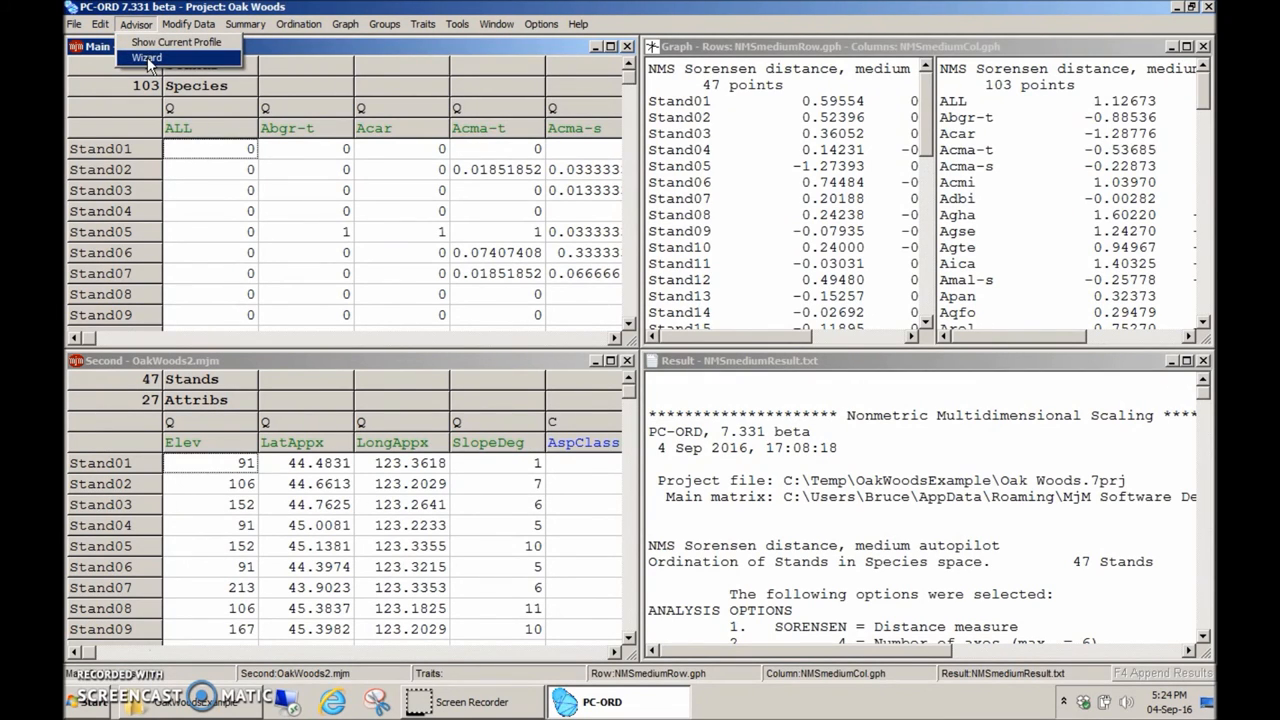
{"action": "left_click", "coordinate": [188, 23]}
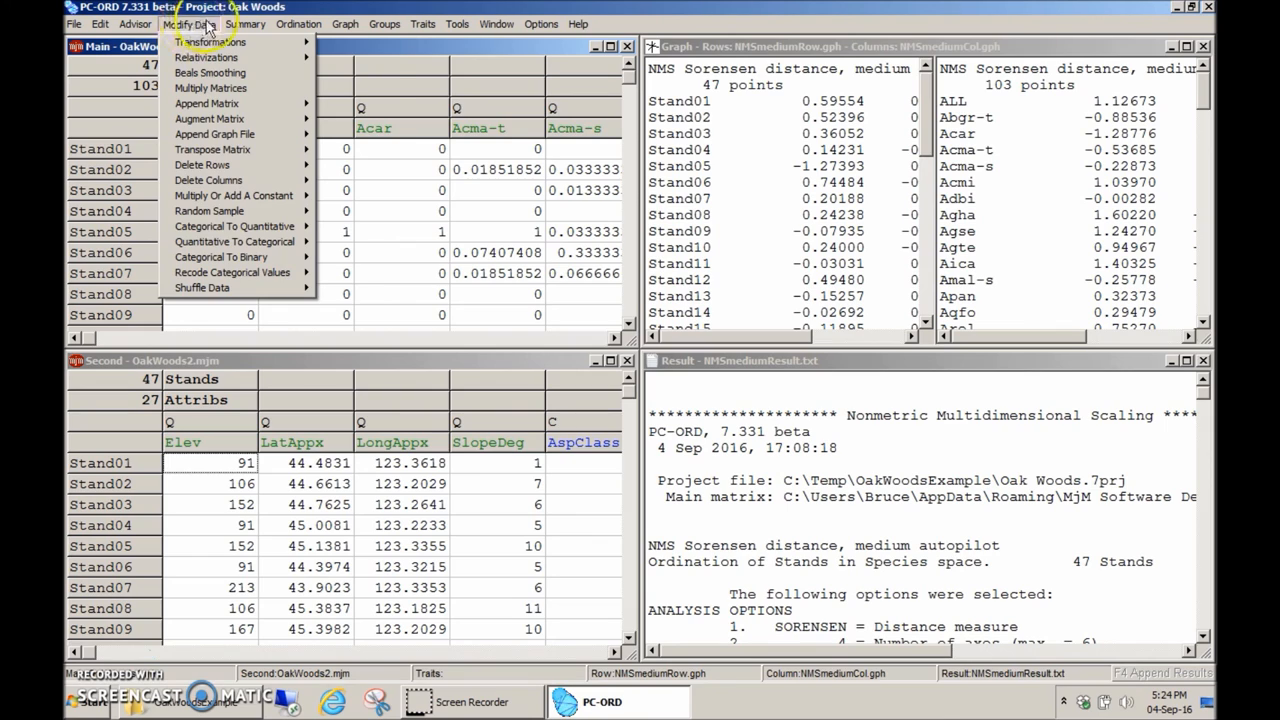
{"action": "left_click", "coordinate": [246, 23]}
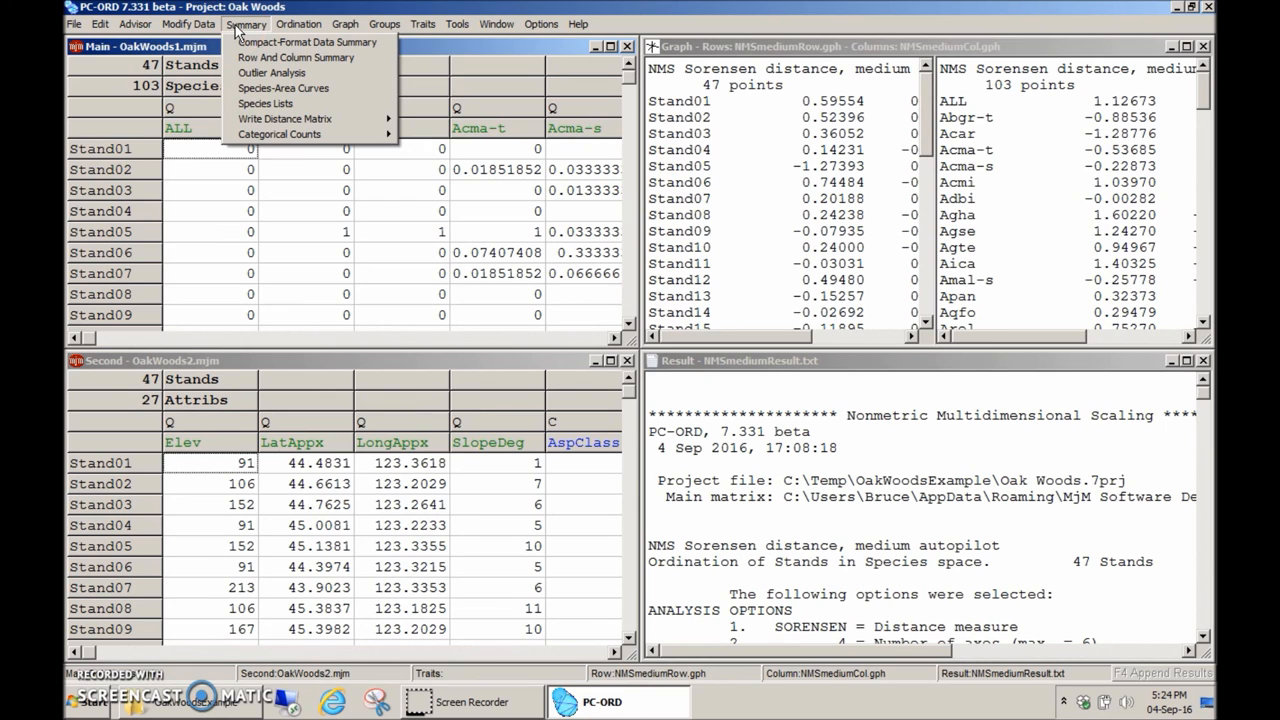
{"action": "left_click", "coordinate": [298, 24]}
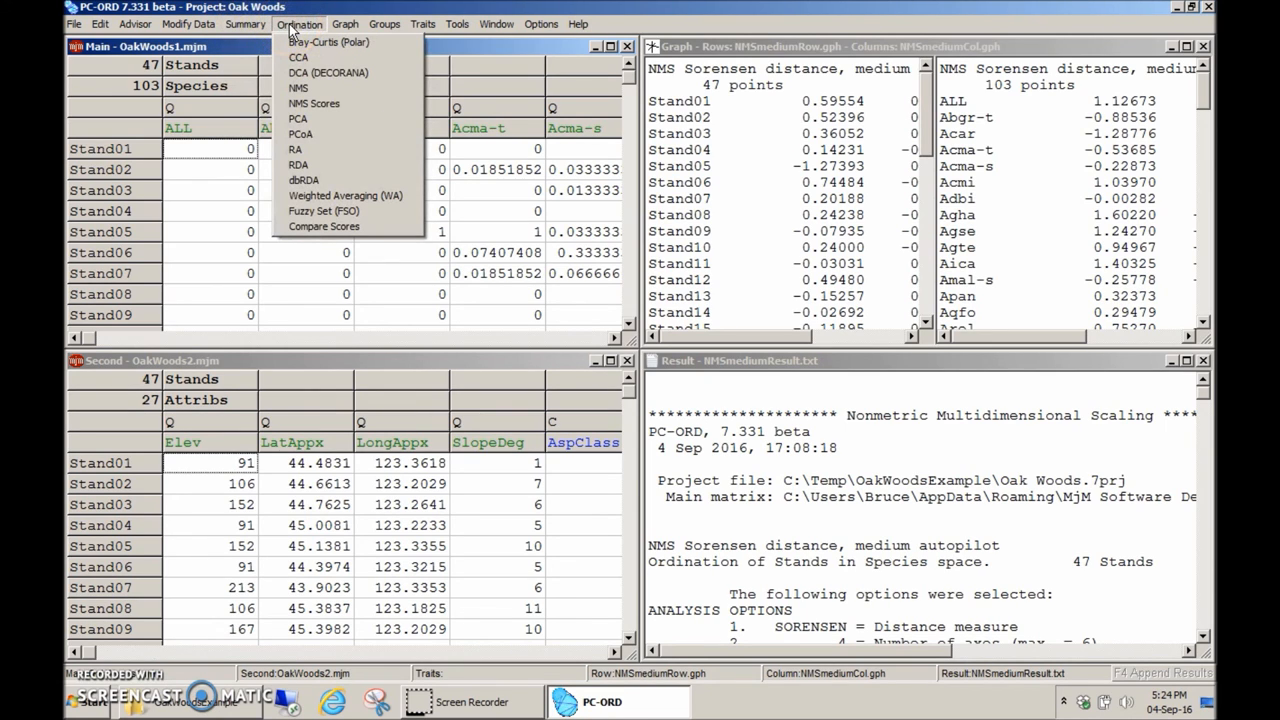
{"action": "left_click", "coordinate": [345, 24]}
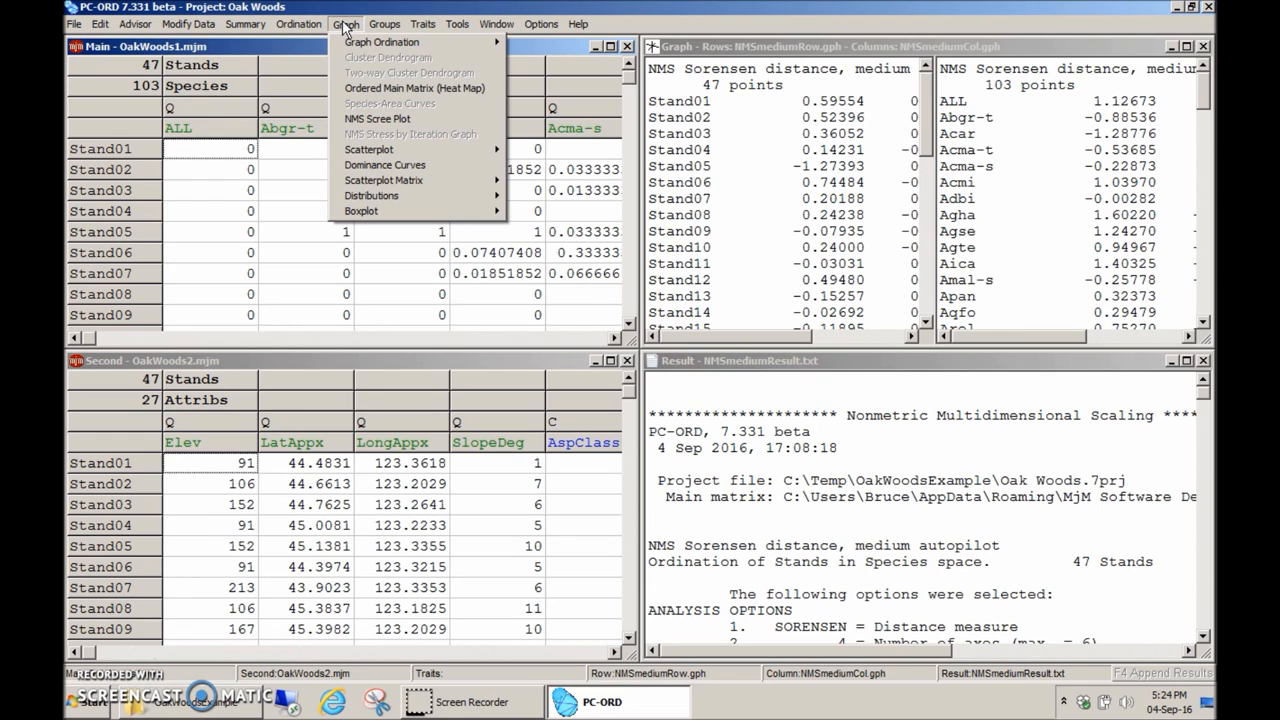
{"action": "left_click", "coordinate": [384, 164]}
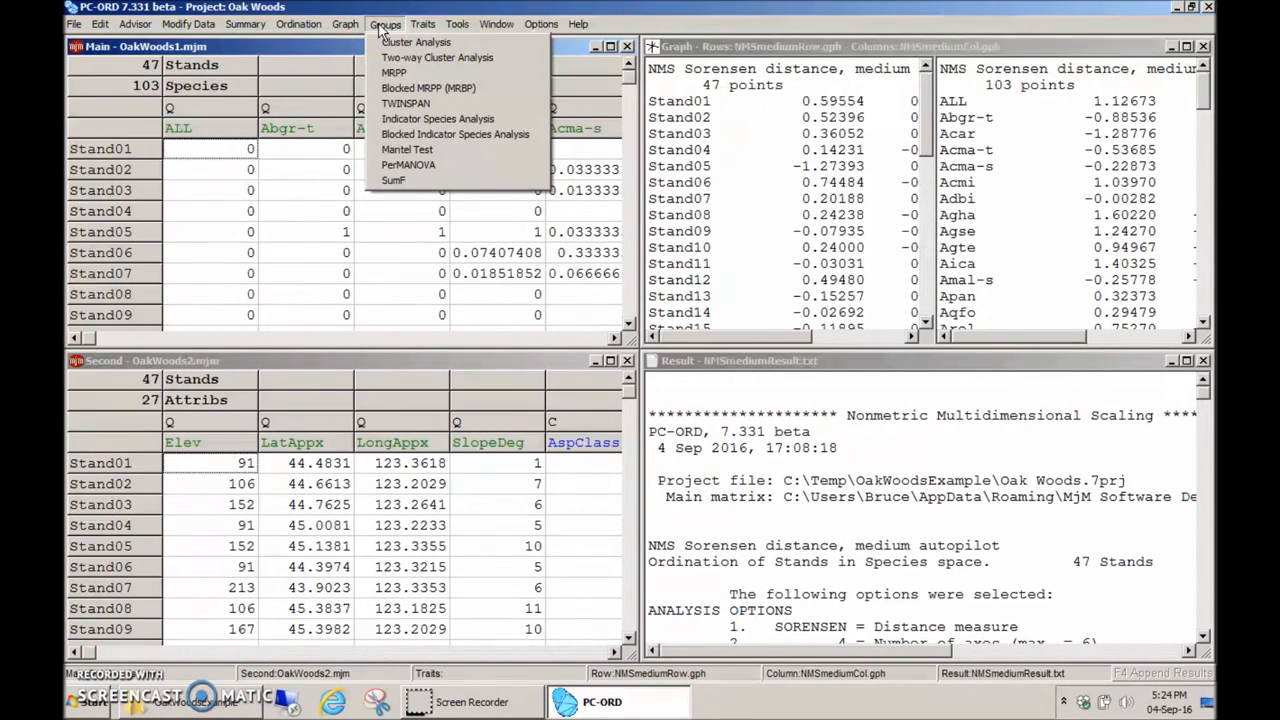
{"action": "left_click", "coordinate": [422, 24]}
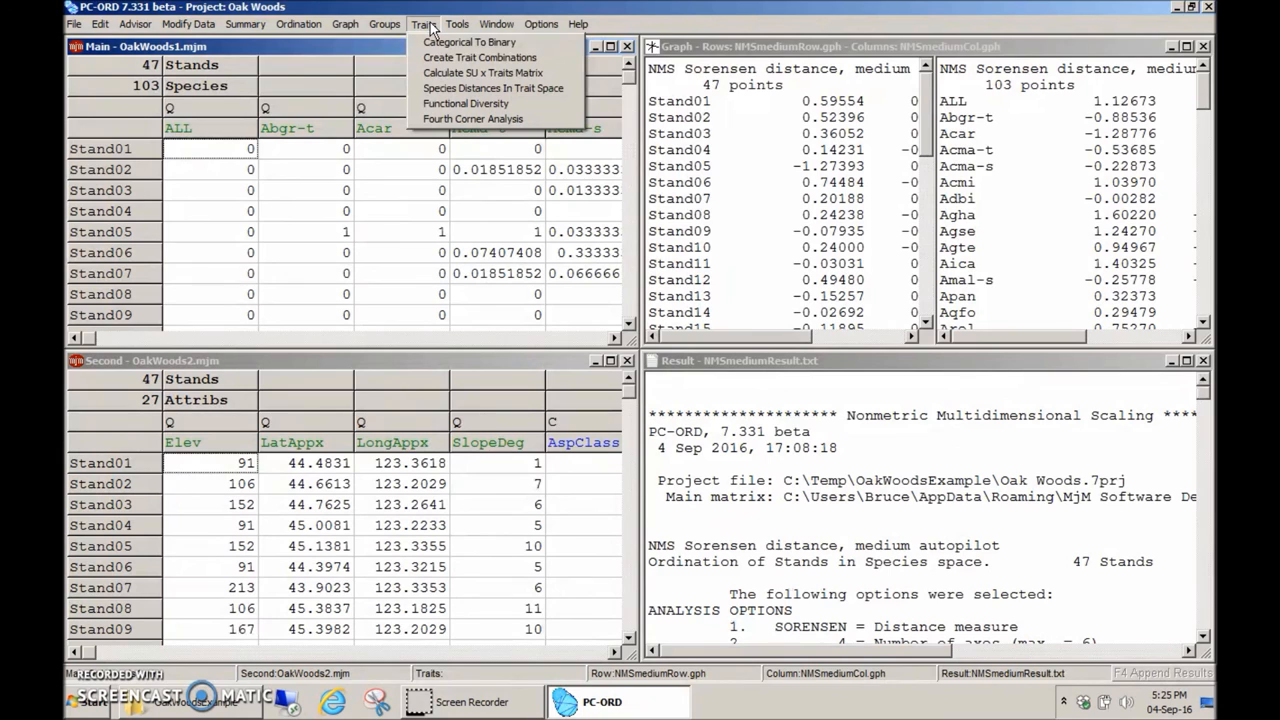
{"action": "left_click", "coordinate": [457, 24]}
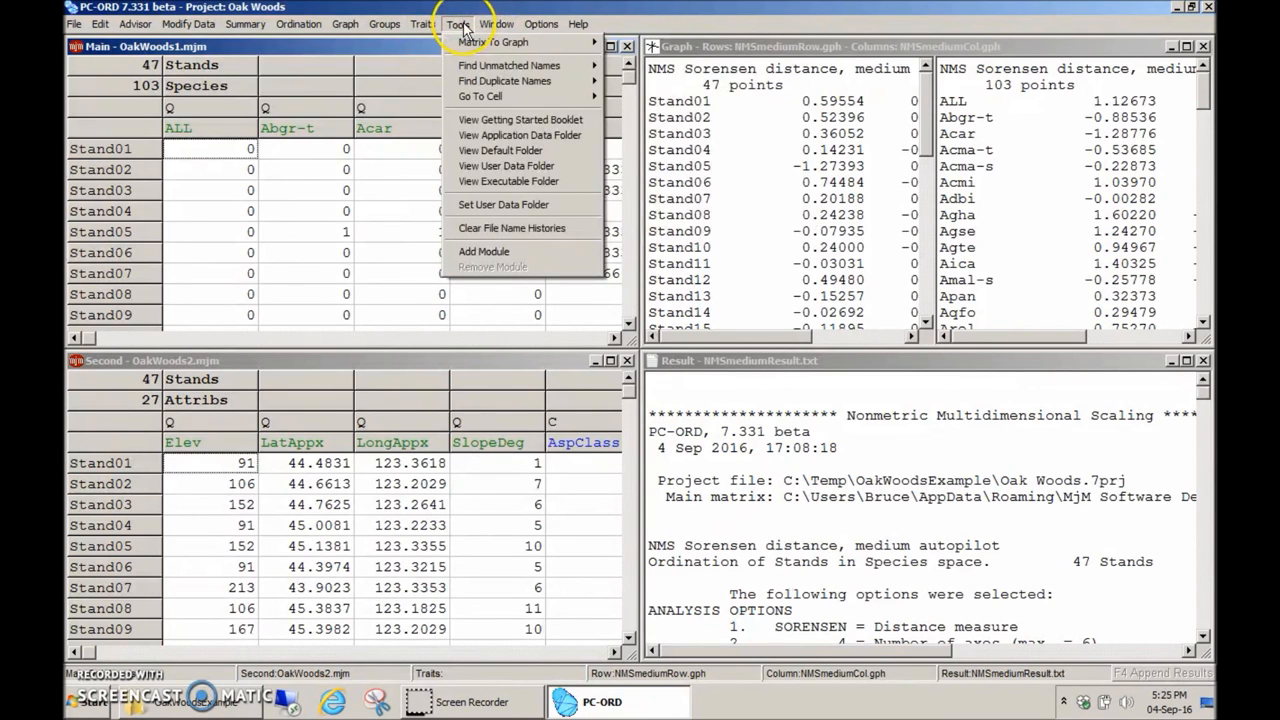
{"action": "left_click", "coordinate": [578, 24]}
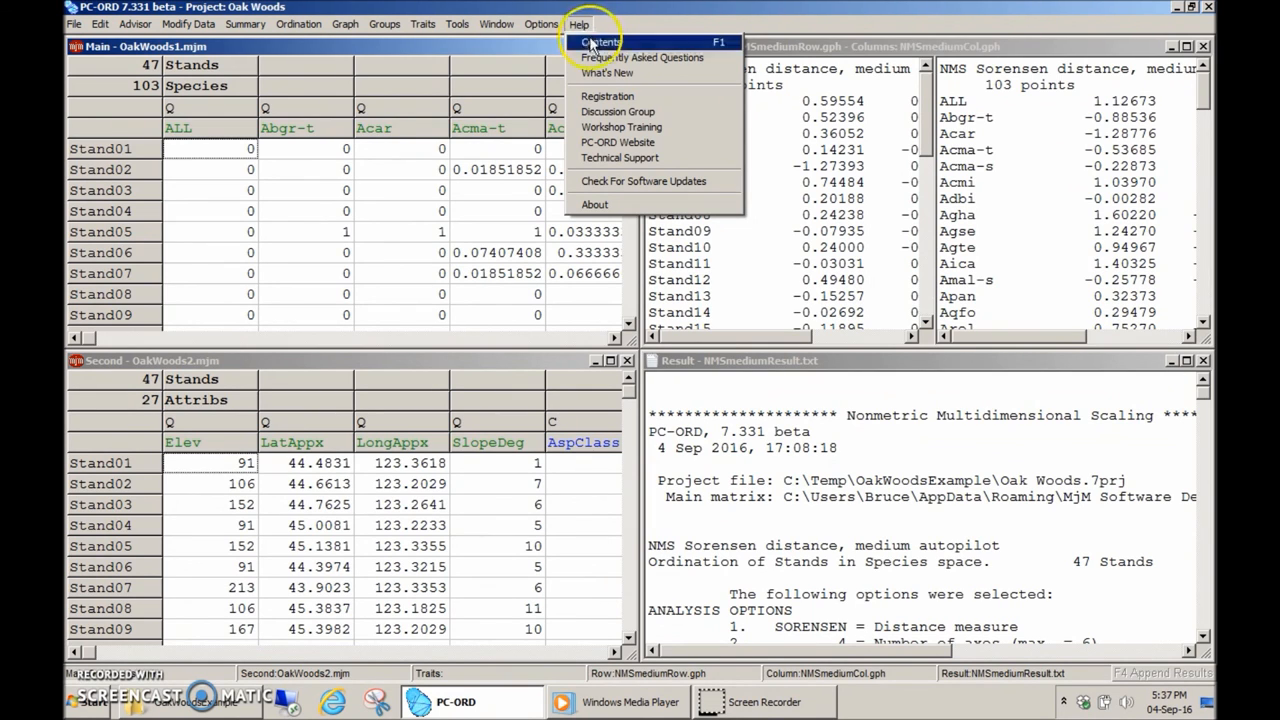
{"action": "left_click", "coordinate": [600, 42]}
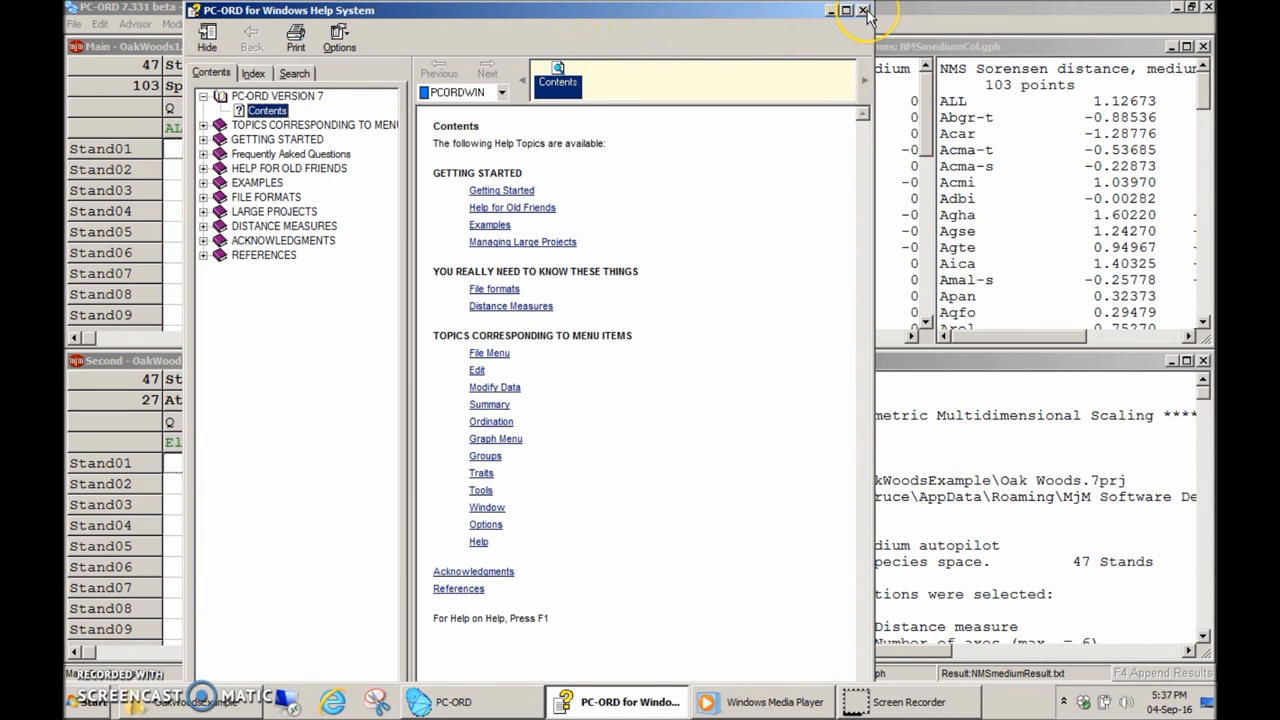
{"action": "left_click", "coordinate": [863, 10]}
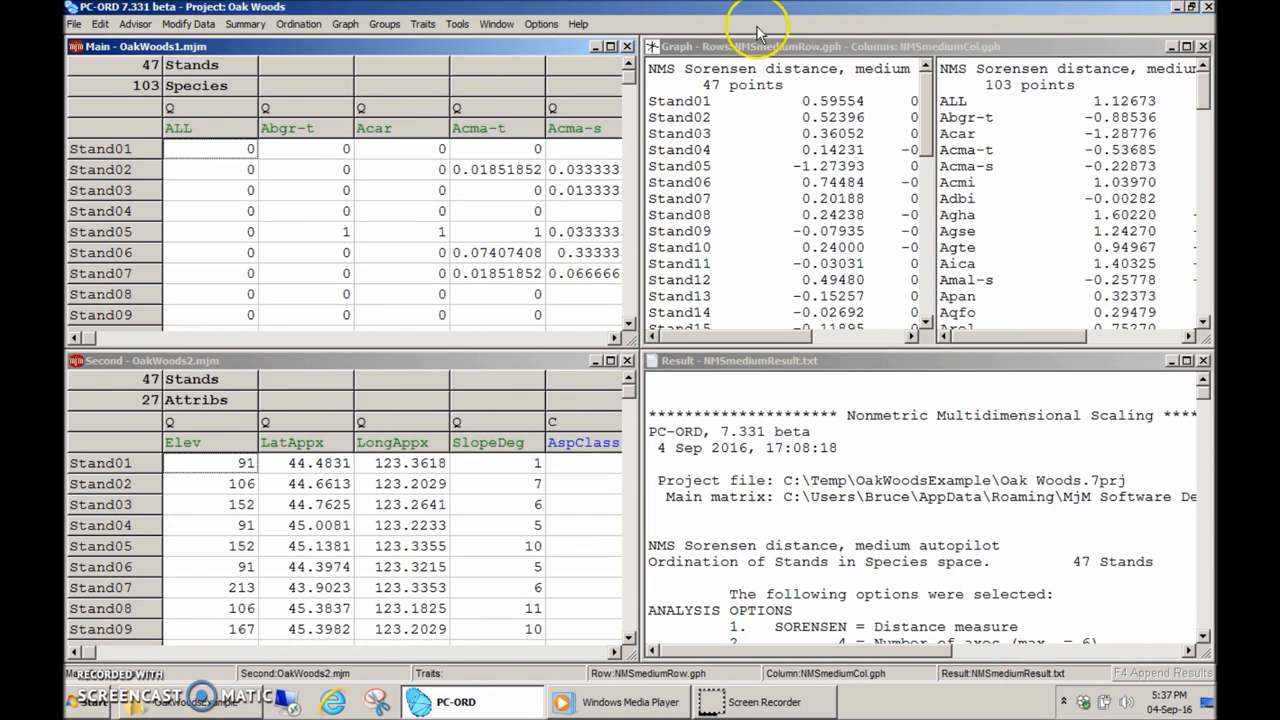
Start an MRPP analysis from the Groups menu and open help on the grouping matrix choice
{"action": "left_click", "coordinate": [385, 23]}
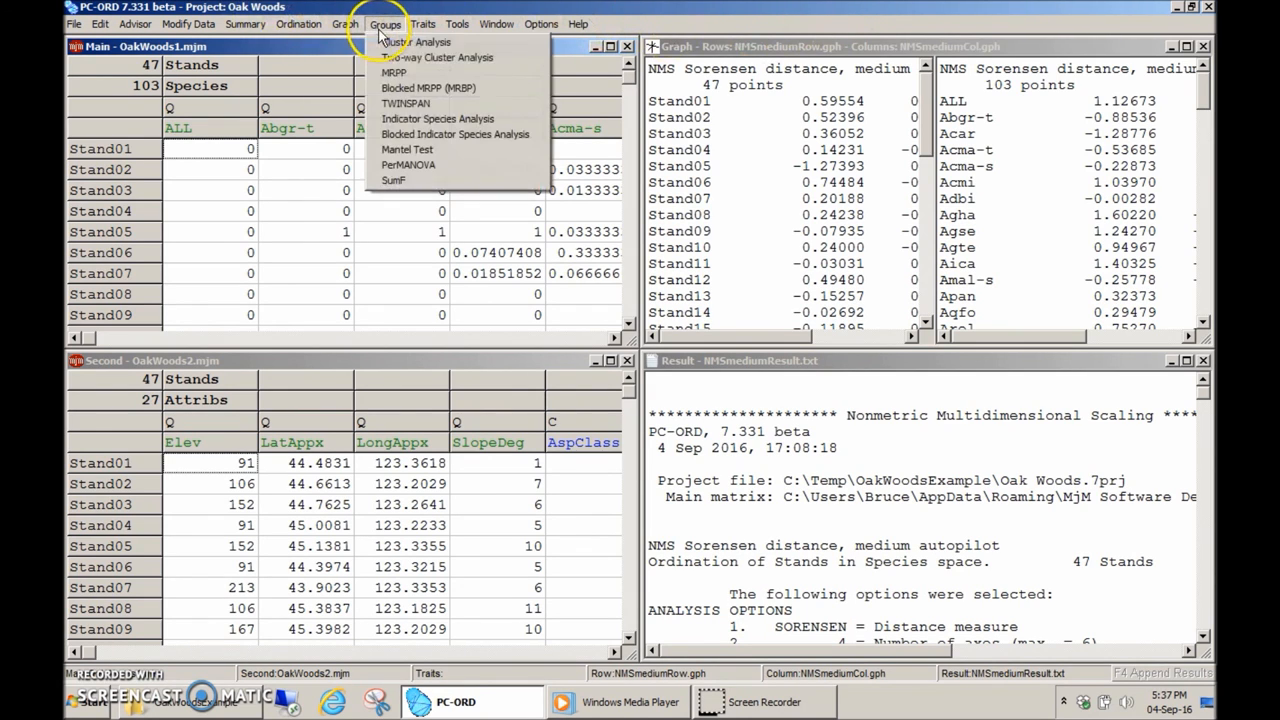
{"action": "left_click", "coordinate": [393, 72]}
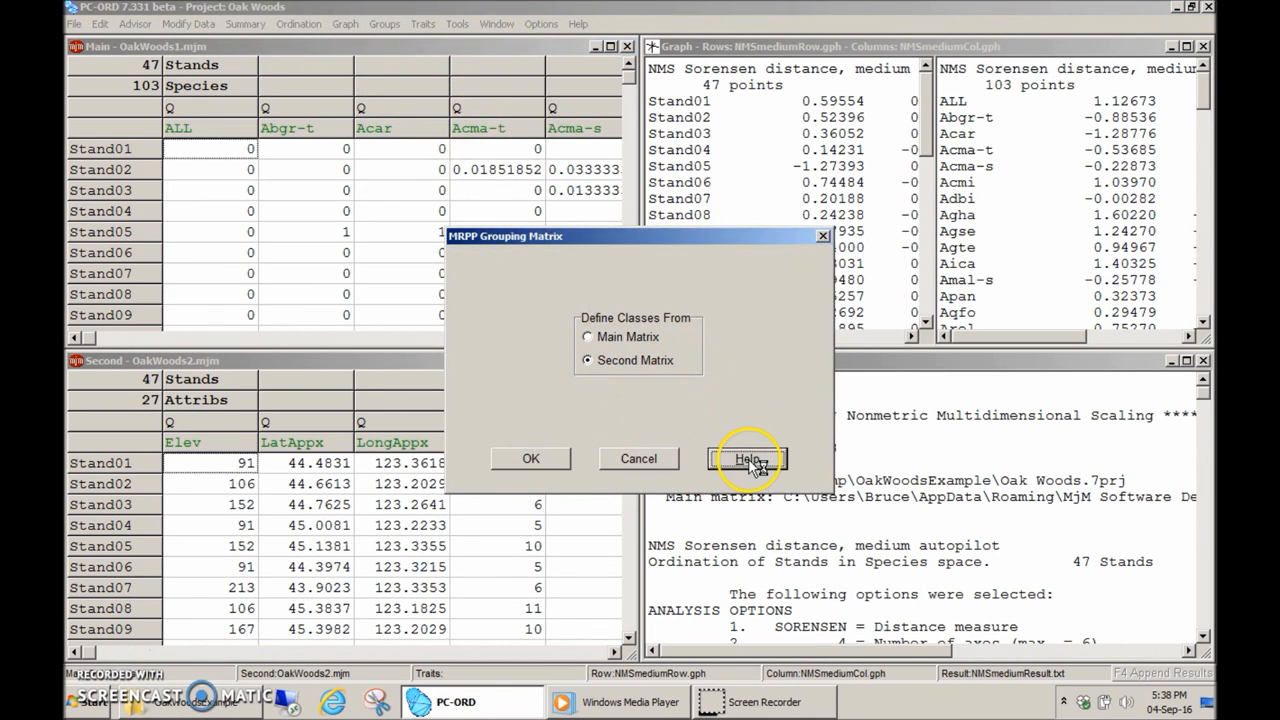
{"action": "left_click", "coordinate": [747, 458]}
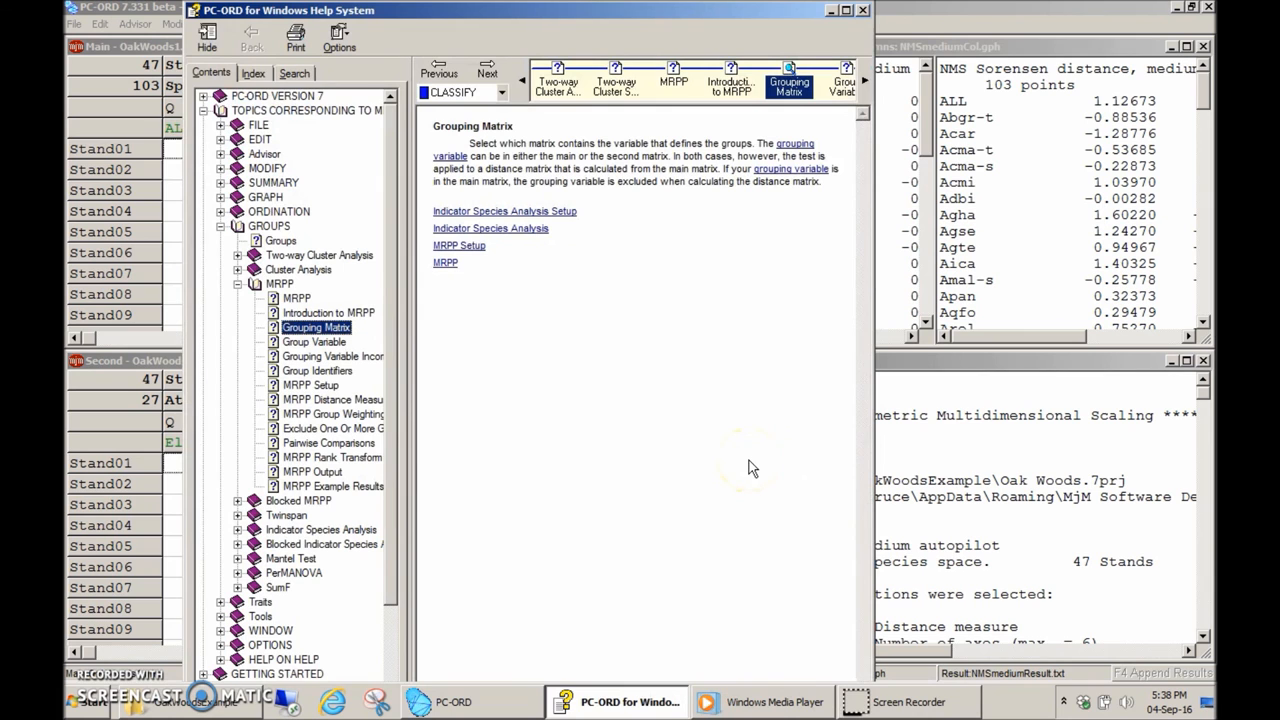